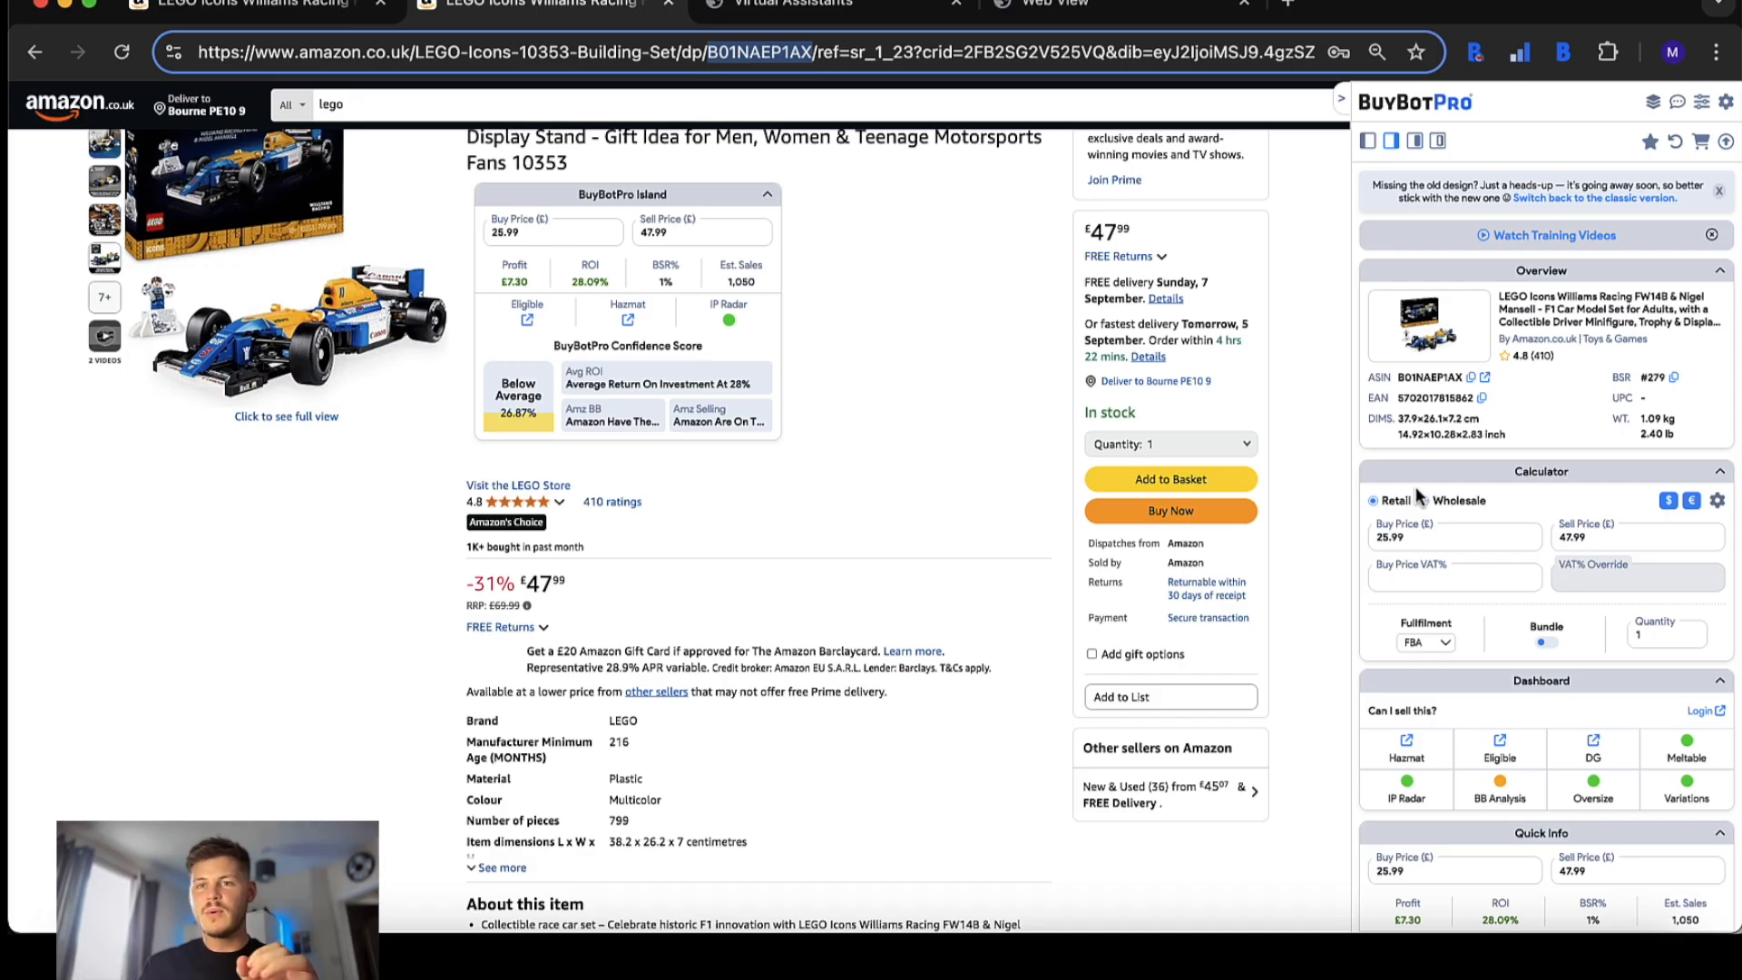
mouse_move(1463, 441)
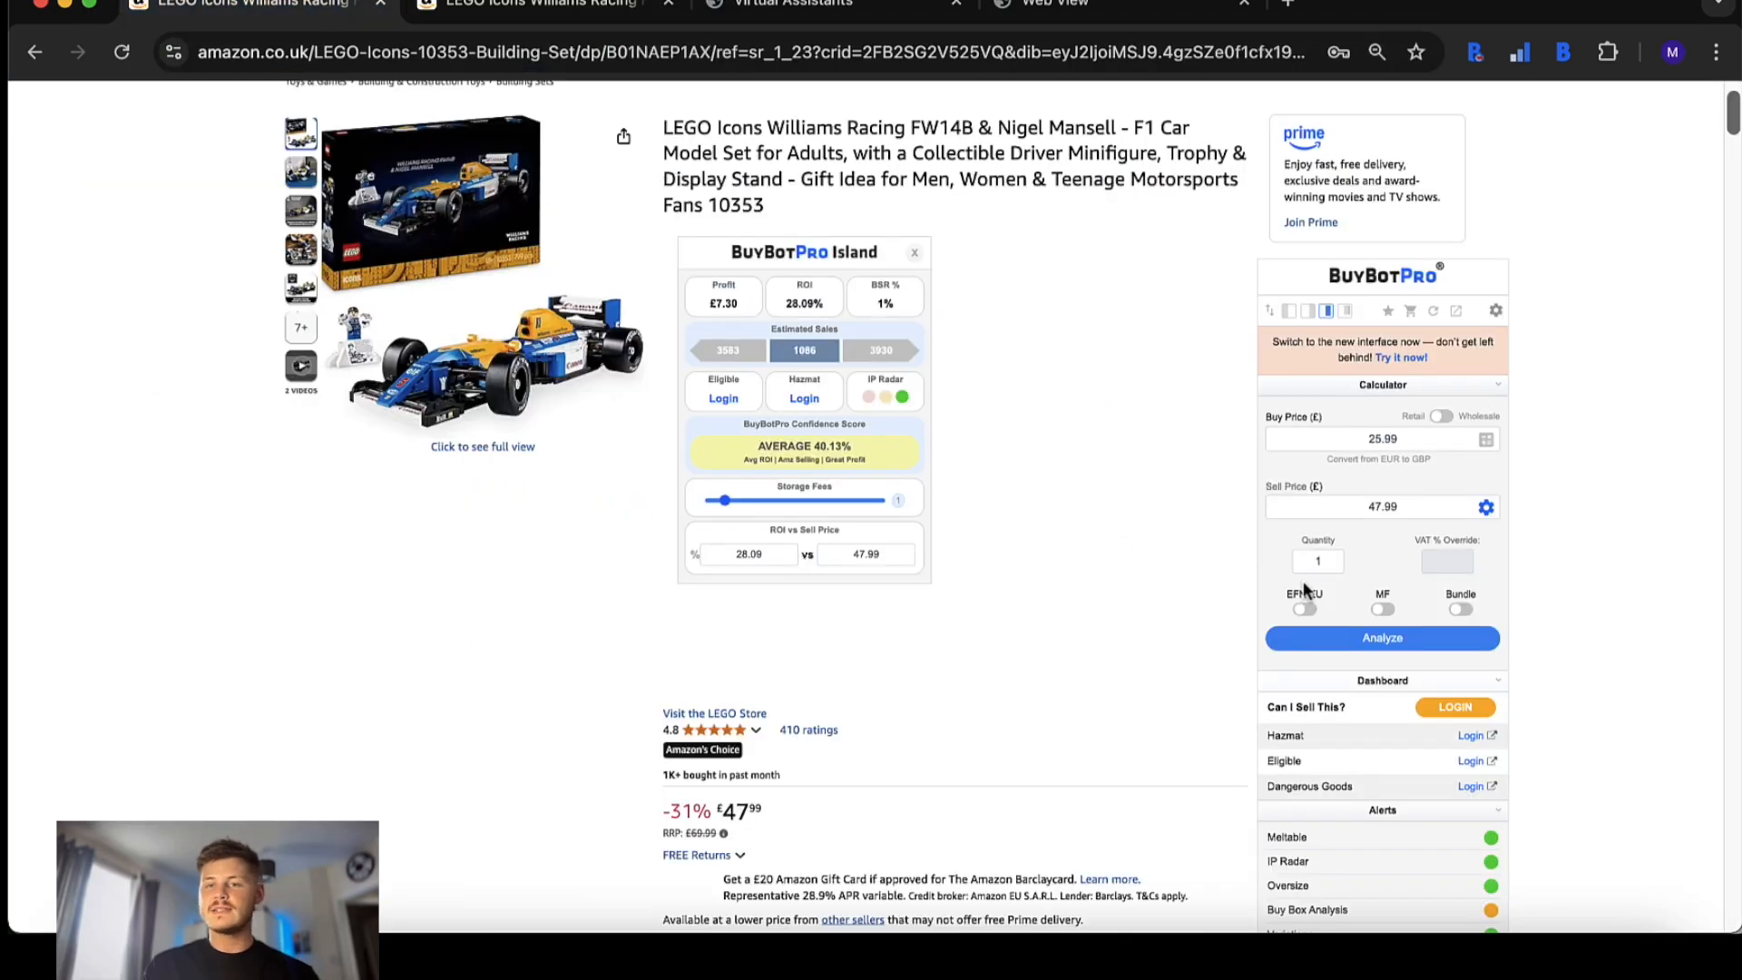
mouse_move(1600, 597)
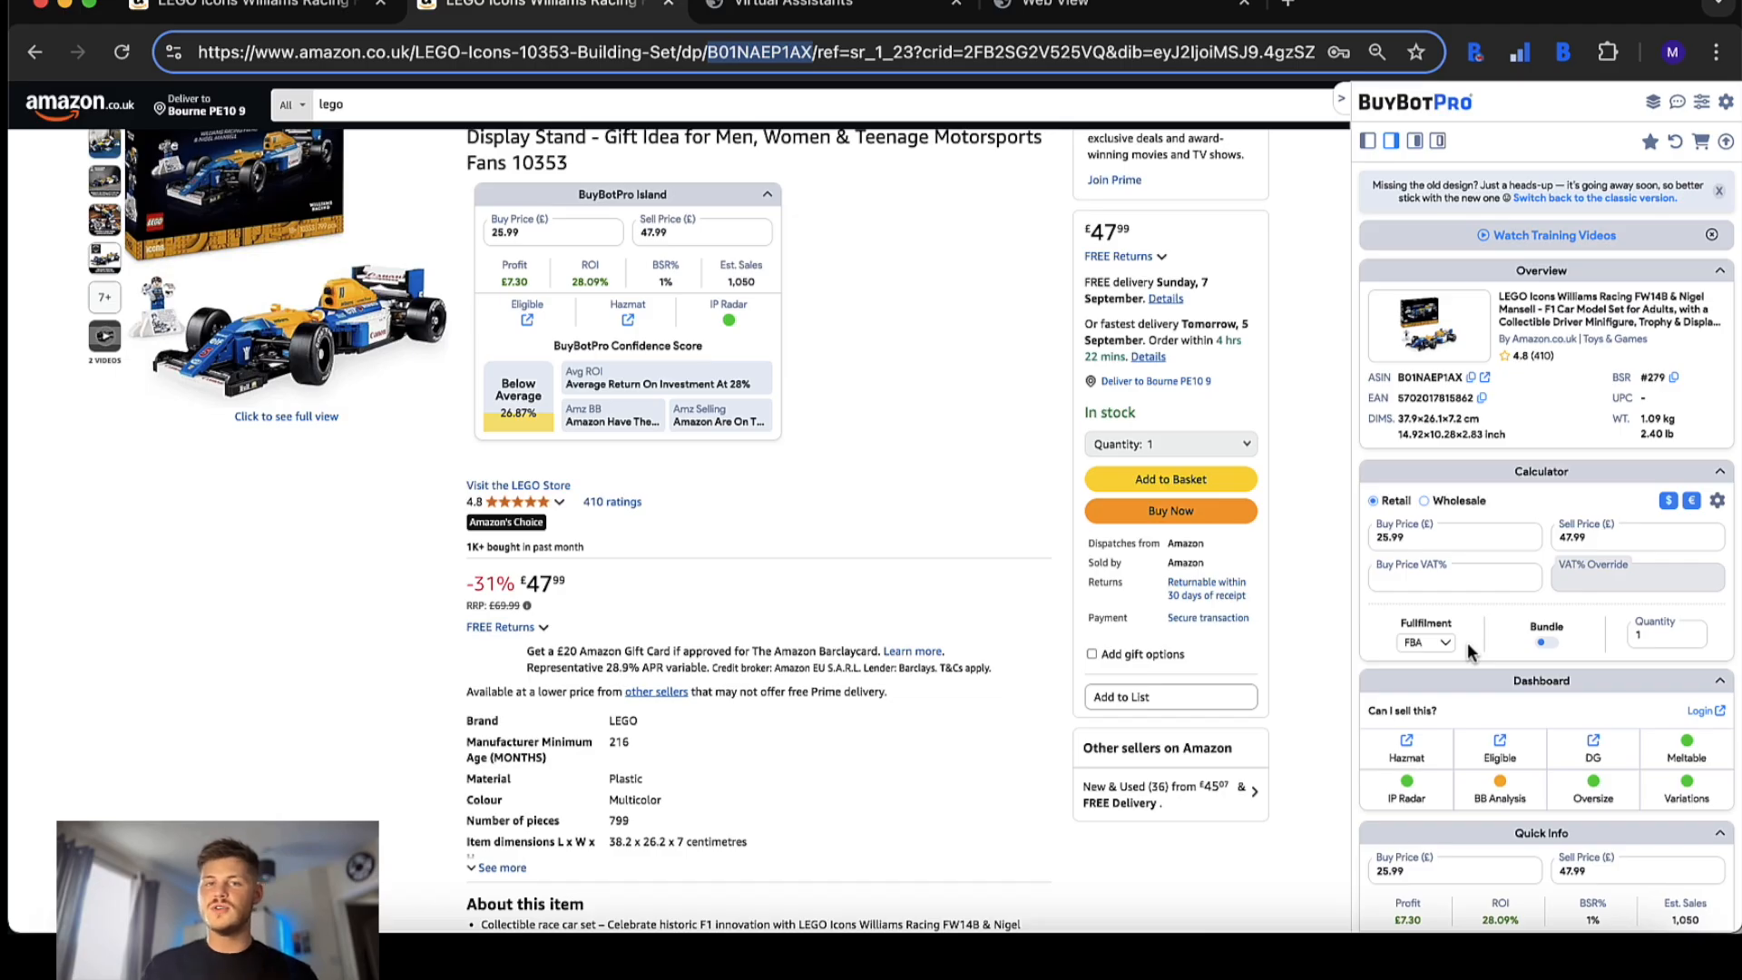
- Review the Fulfillment choices three times and leave the method on FBA
click(1426, 643)
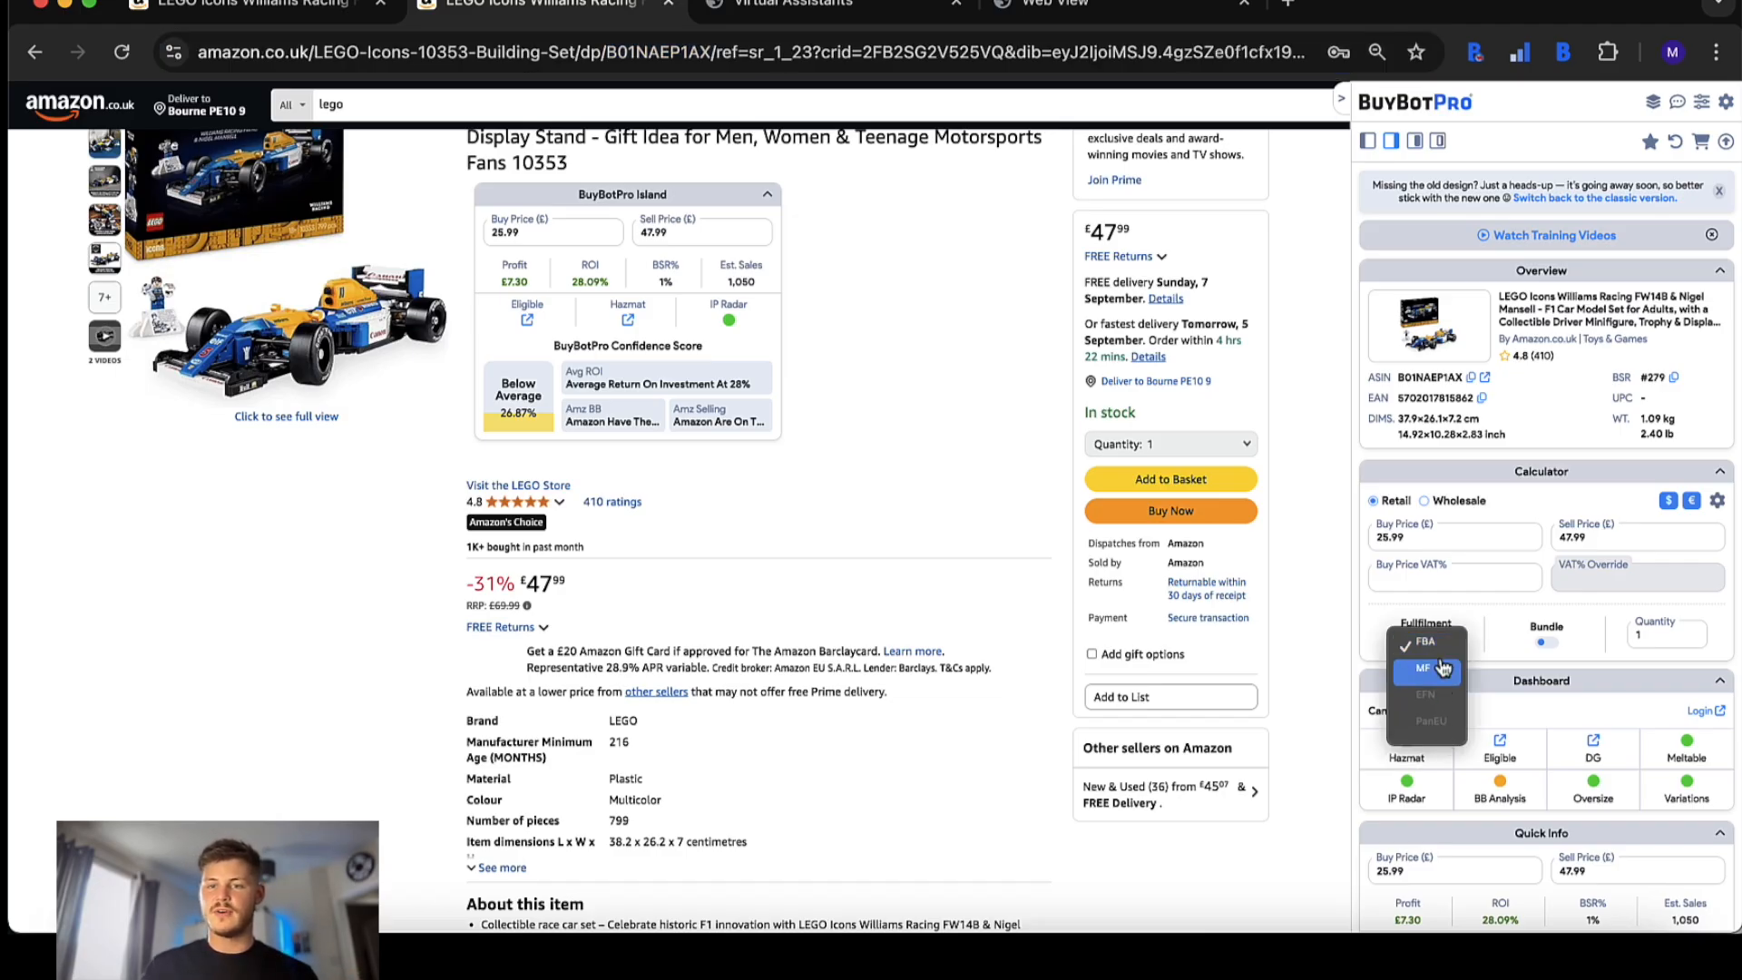
click(1426, 642)
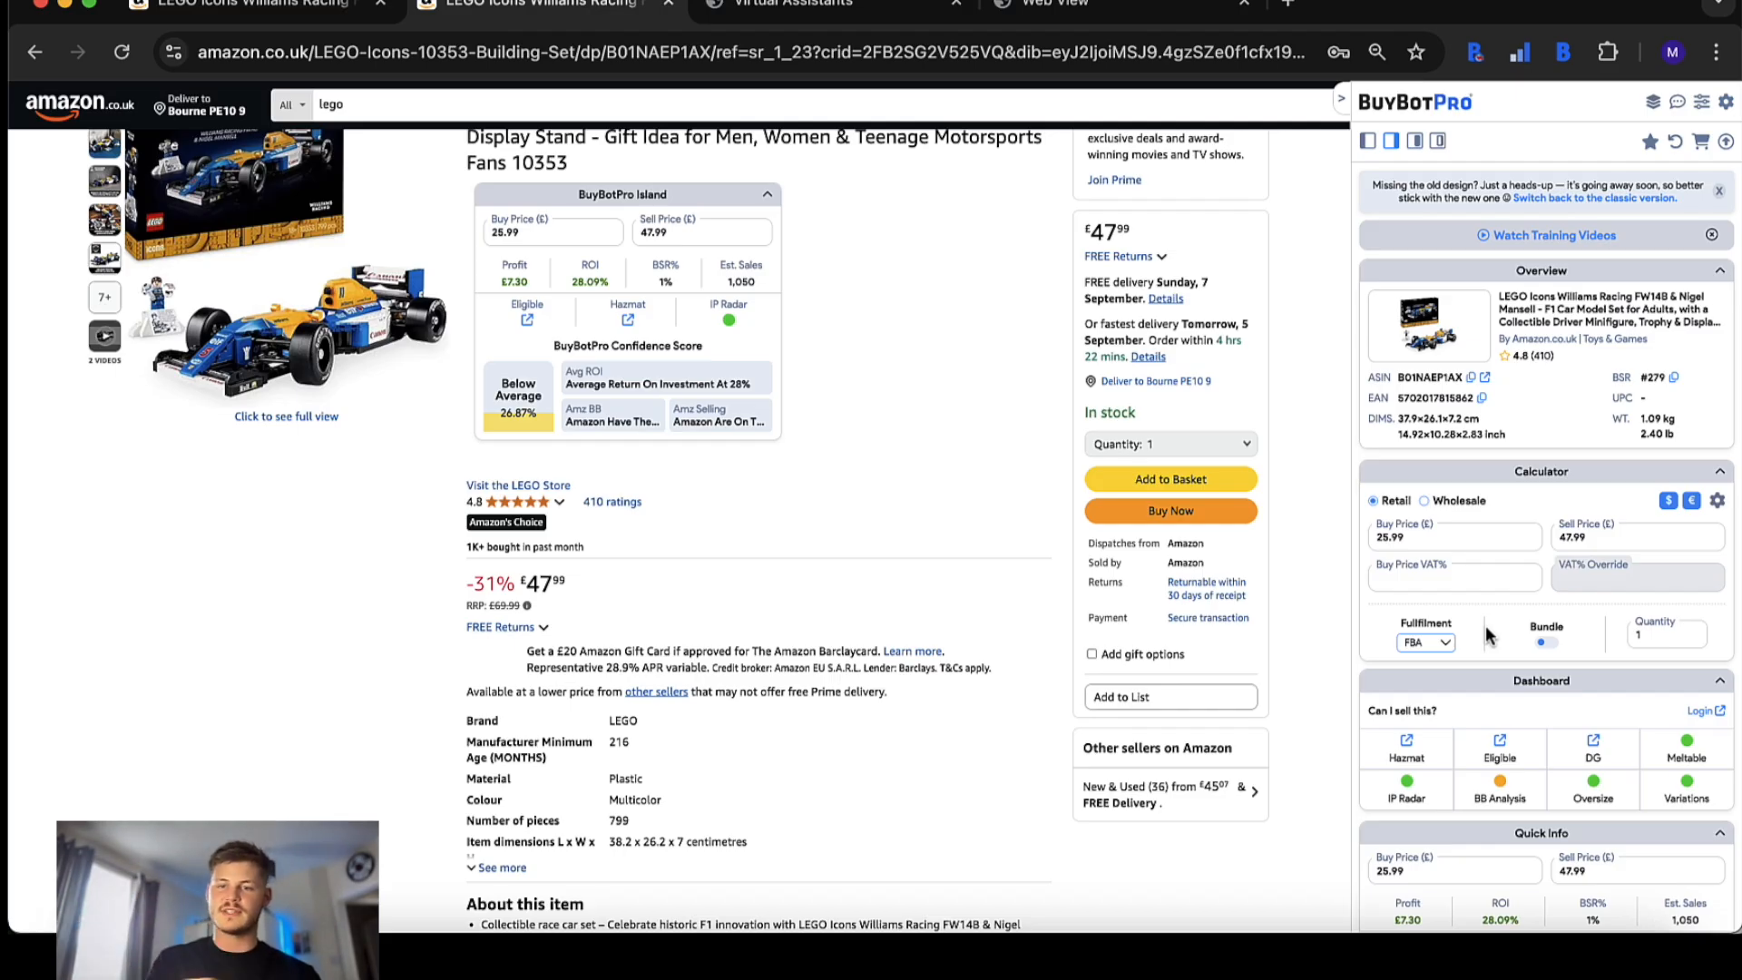
click(1426, 642)
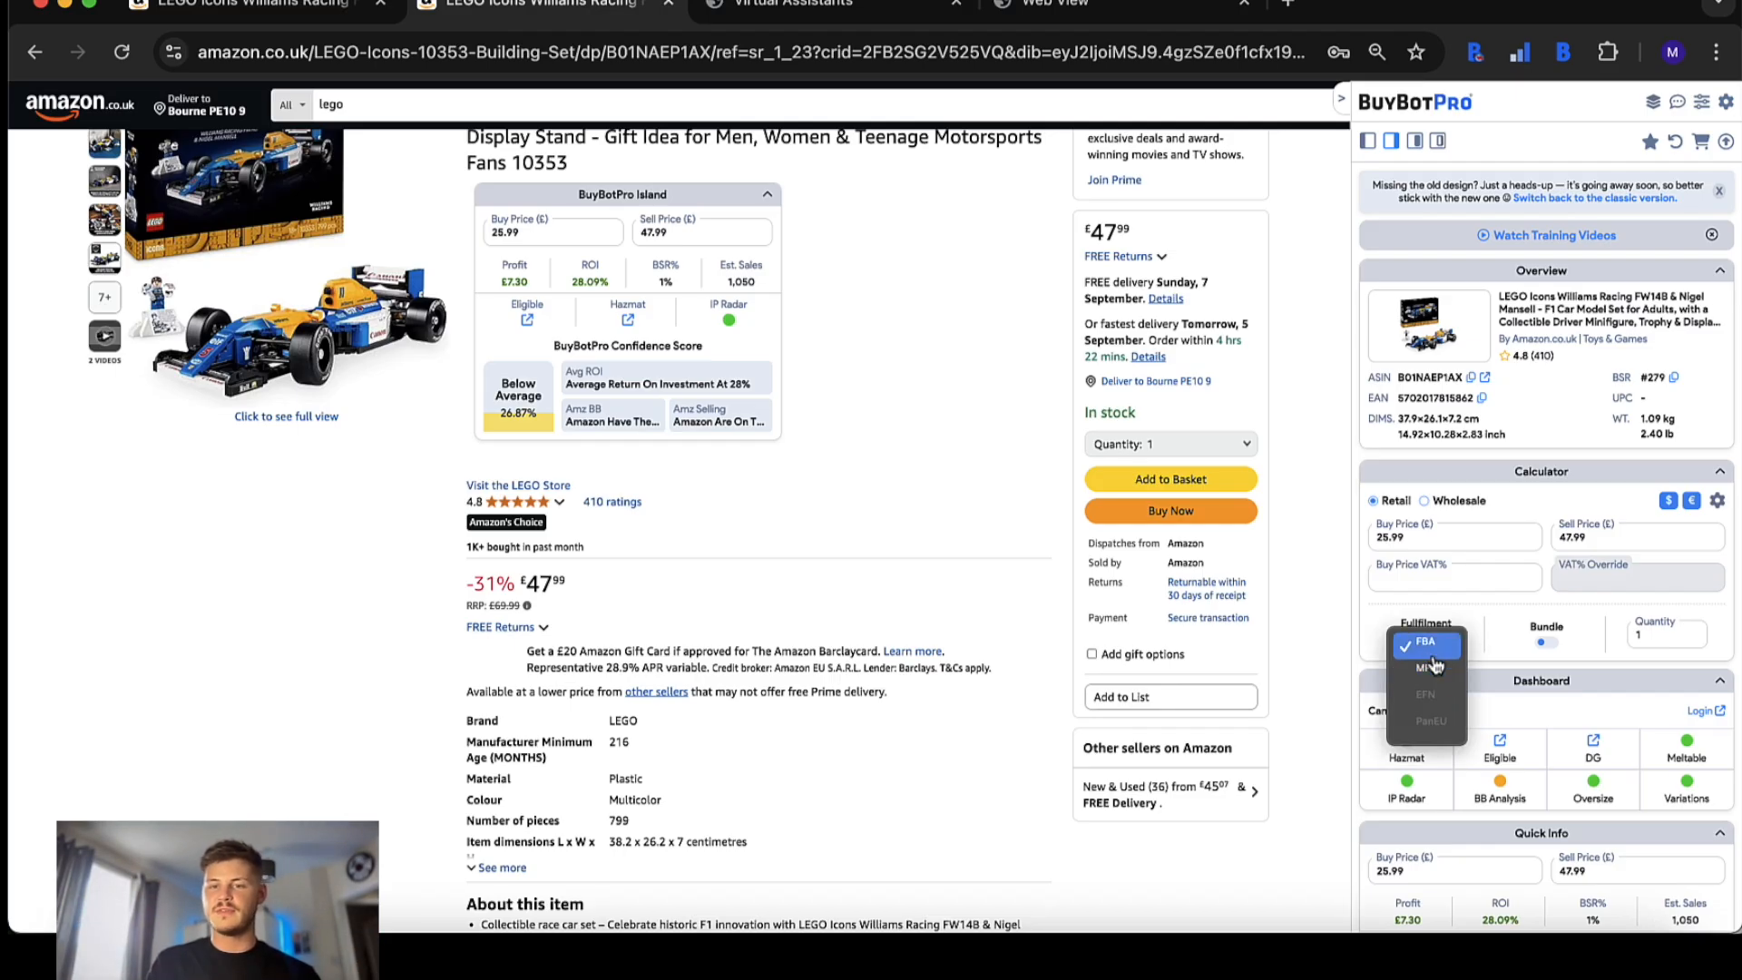
click(1426, 642)
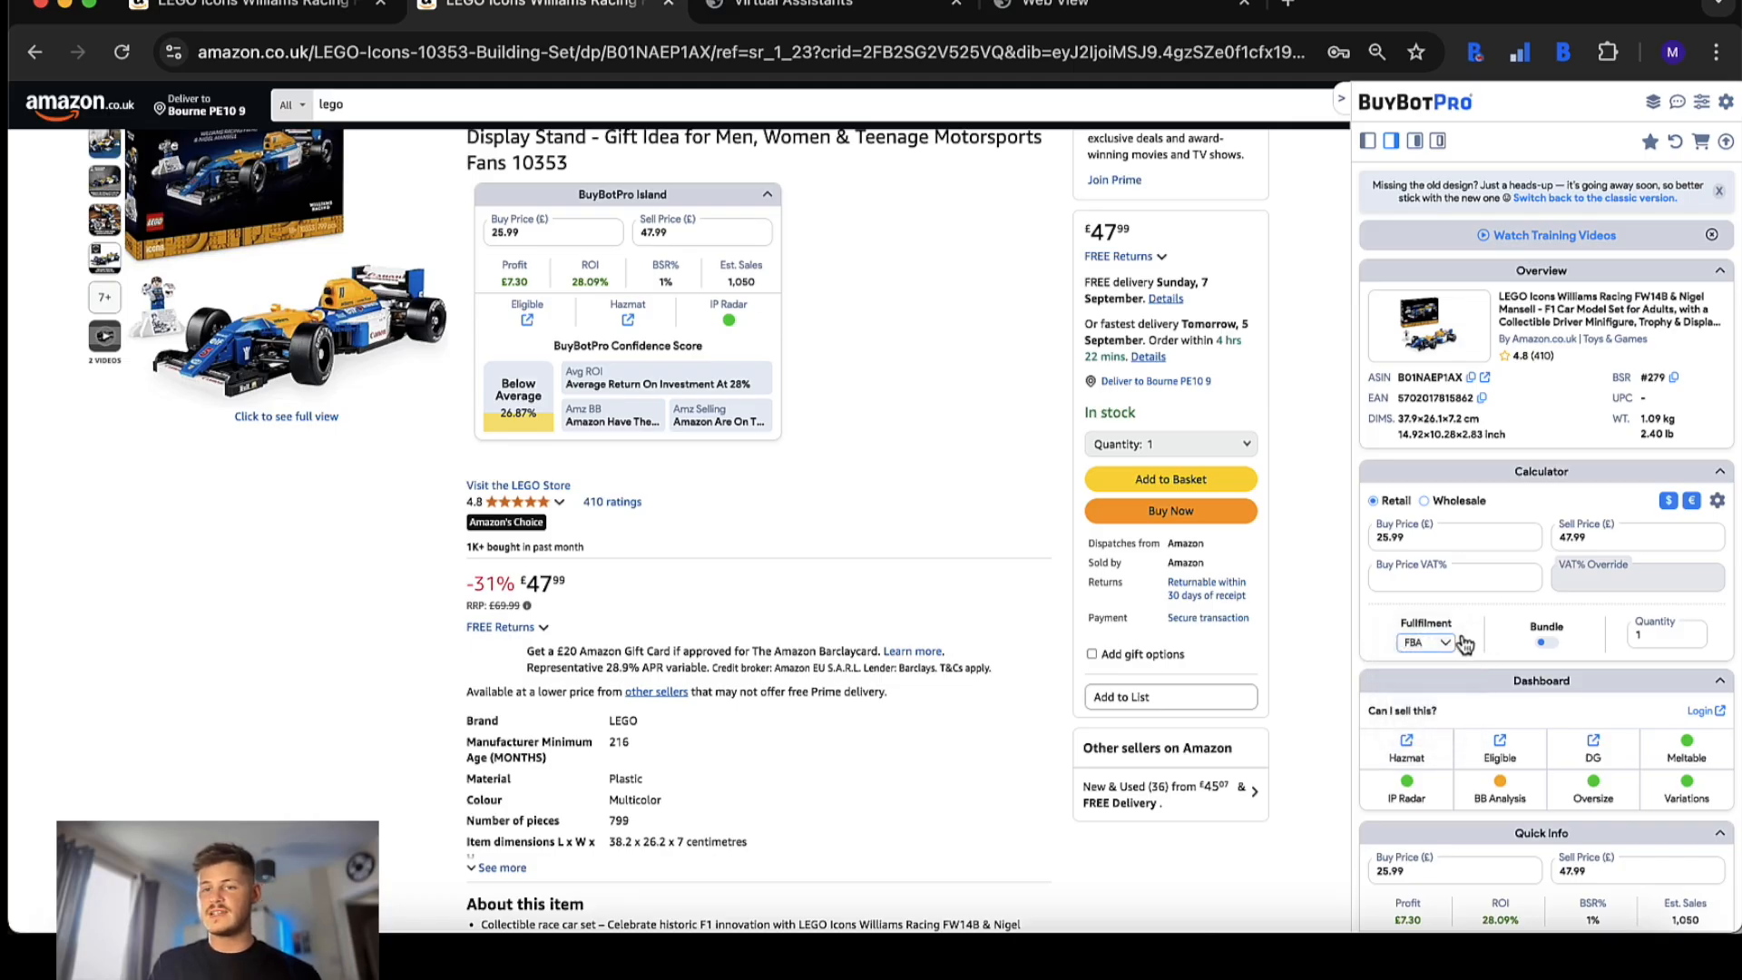
click(1426, 642)
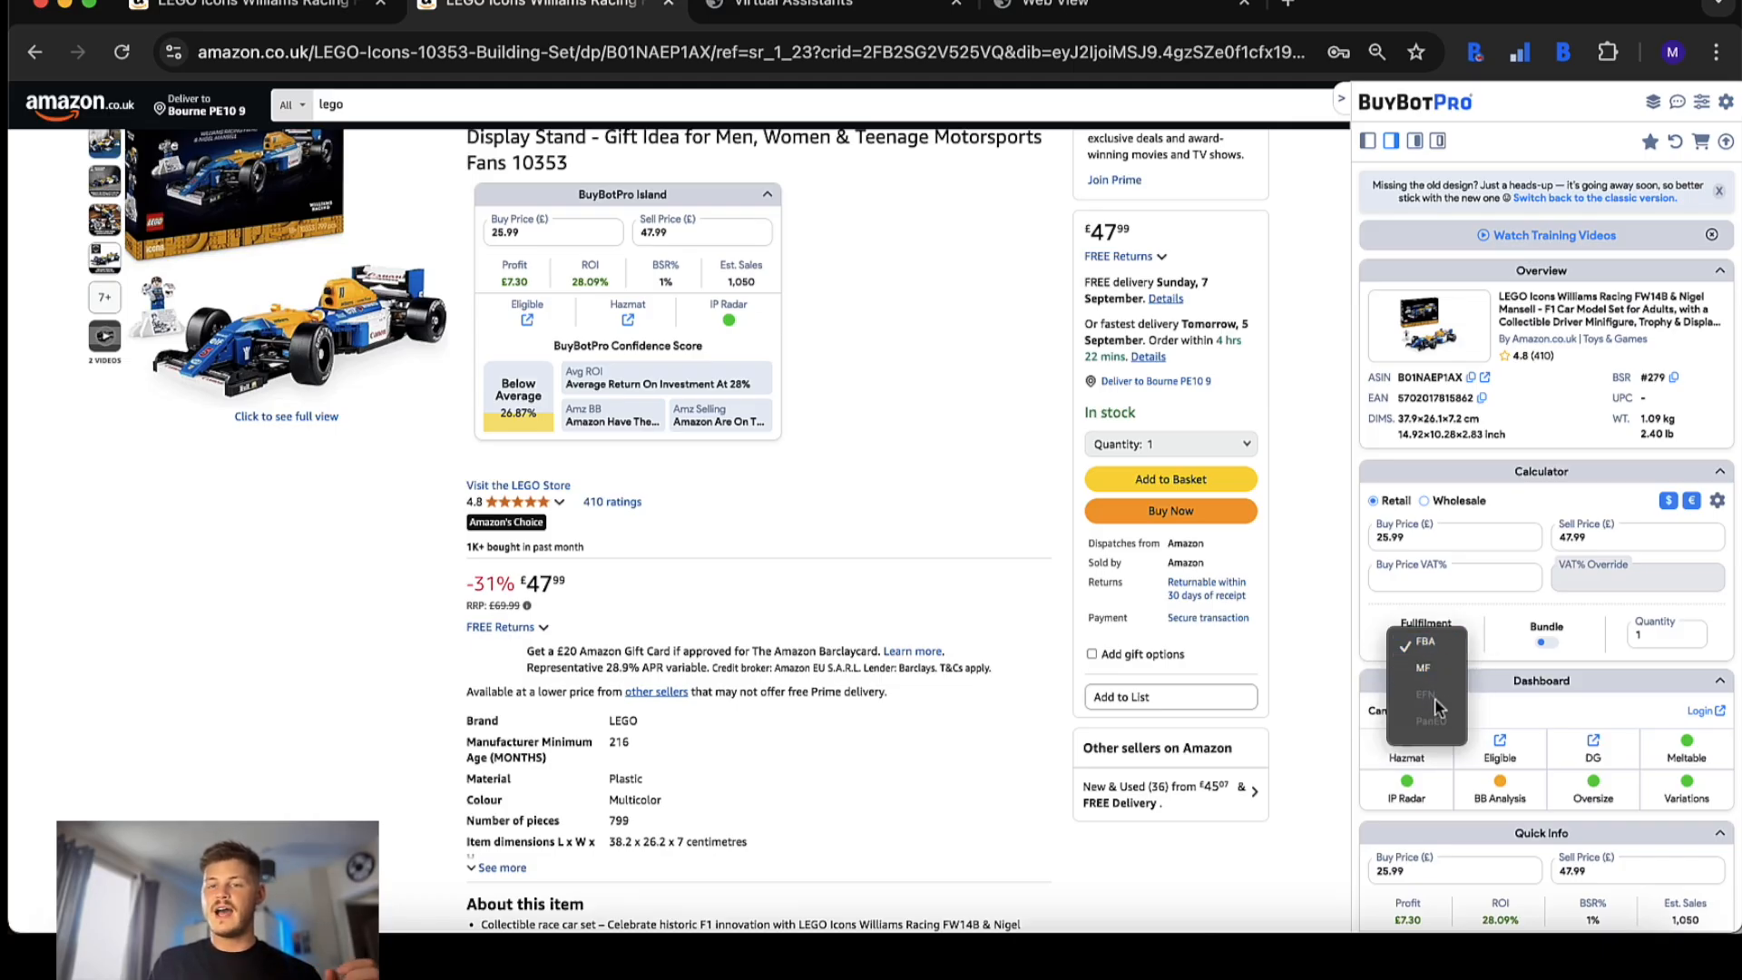
click(1423, 642)
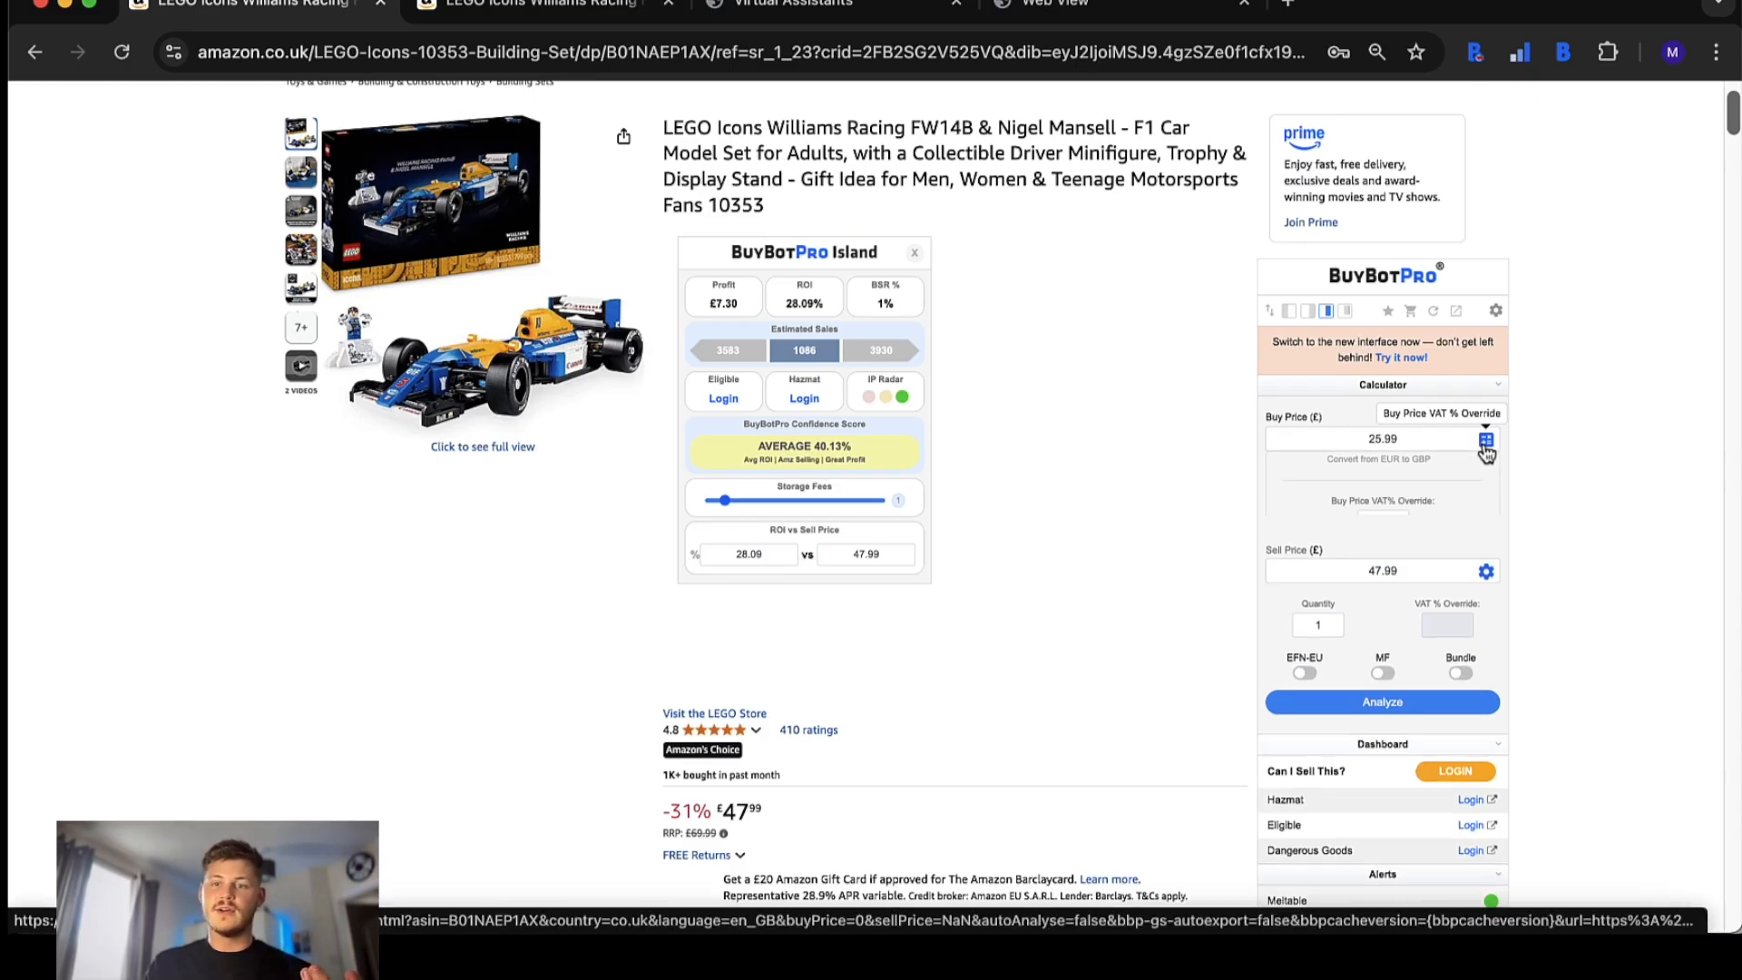
- Hide the buy price VAT override fields and currency buttons from the calculator
click(1487, 439)
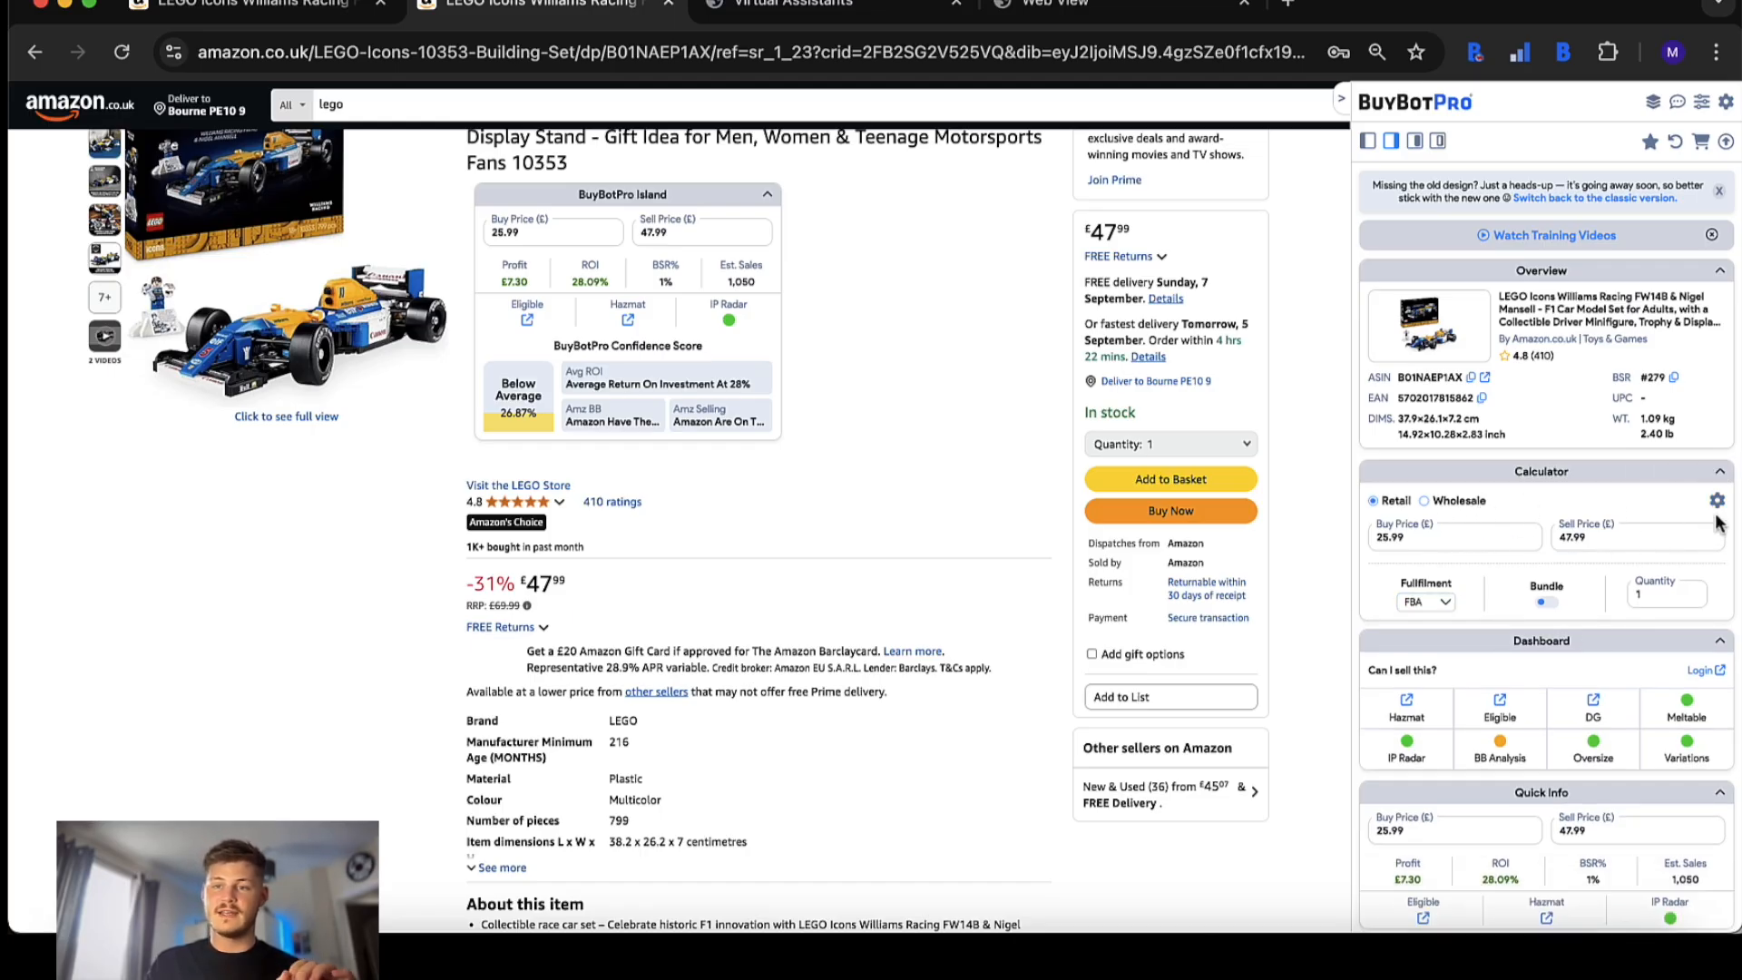
- Show the VAT% fields and currency conversion buttons again, then view the classic calculator
click(1714, 501)
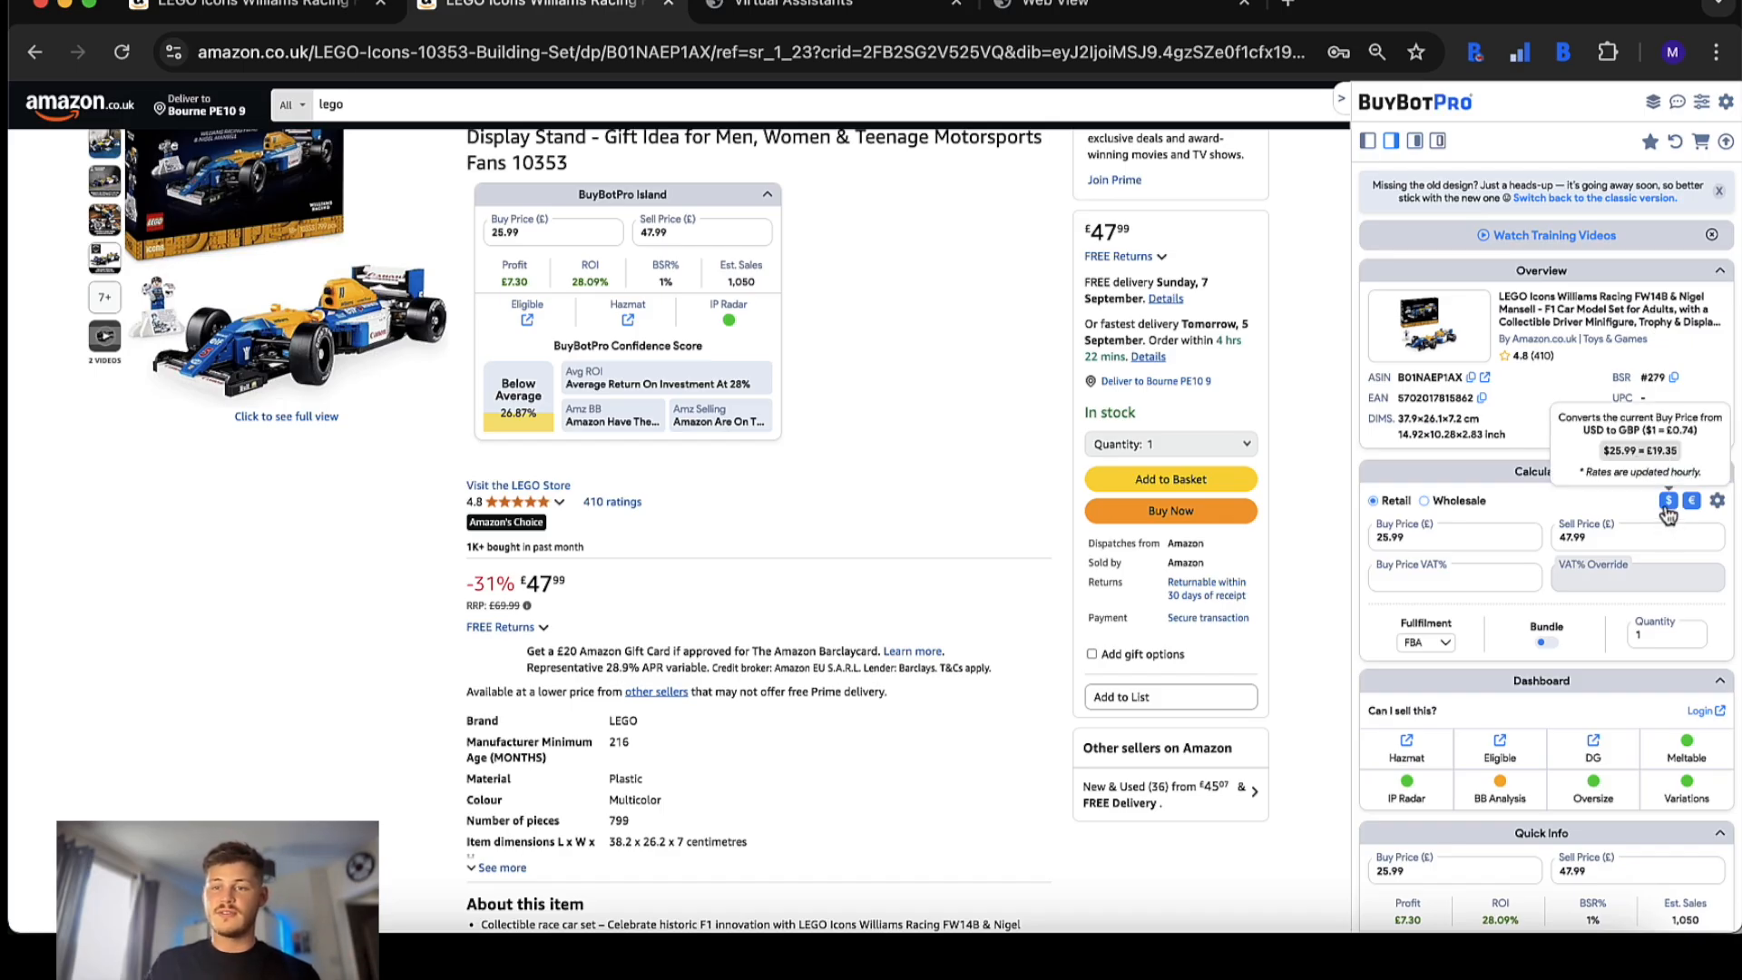
click(1692, 501)
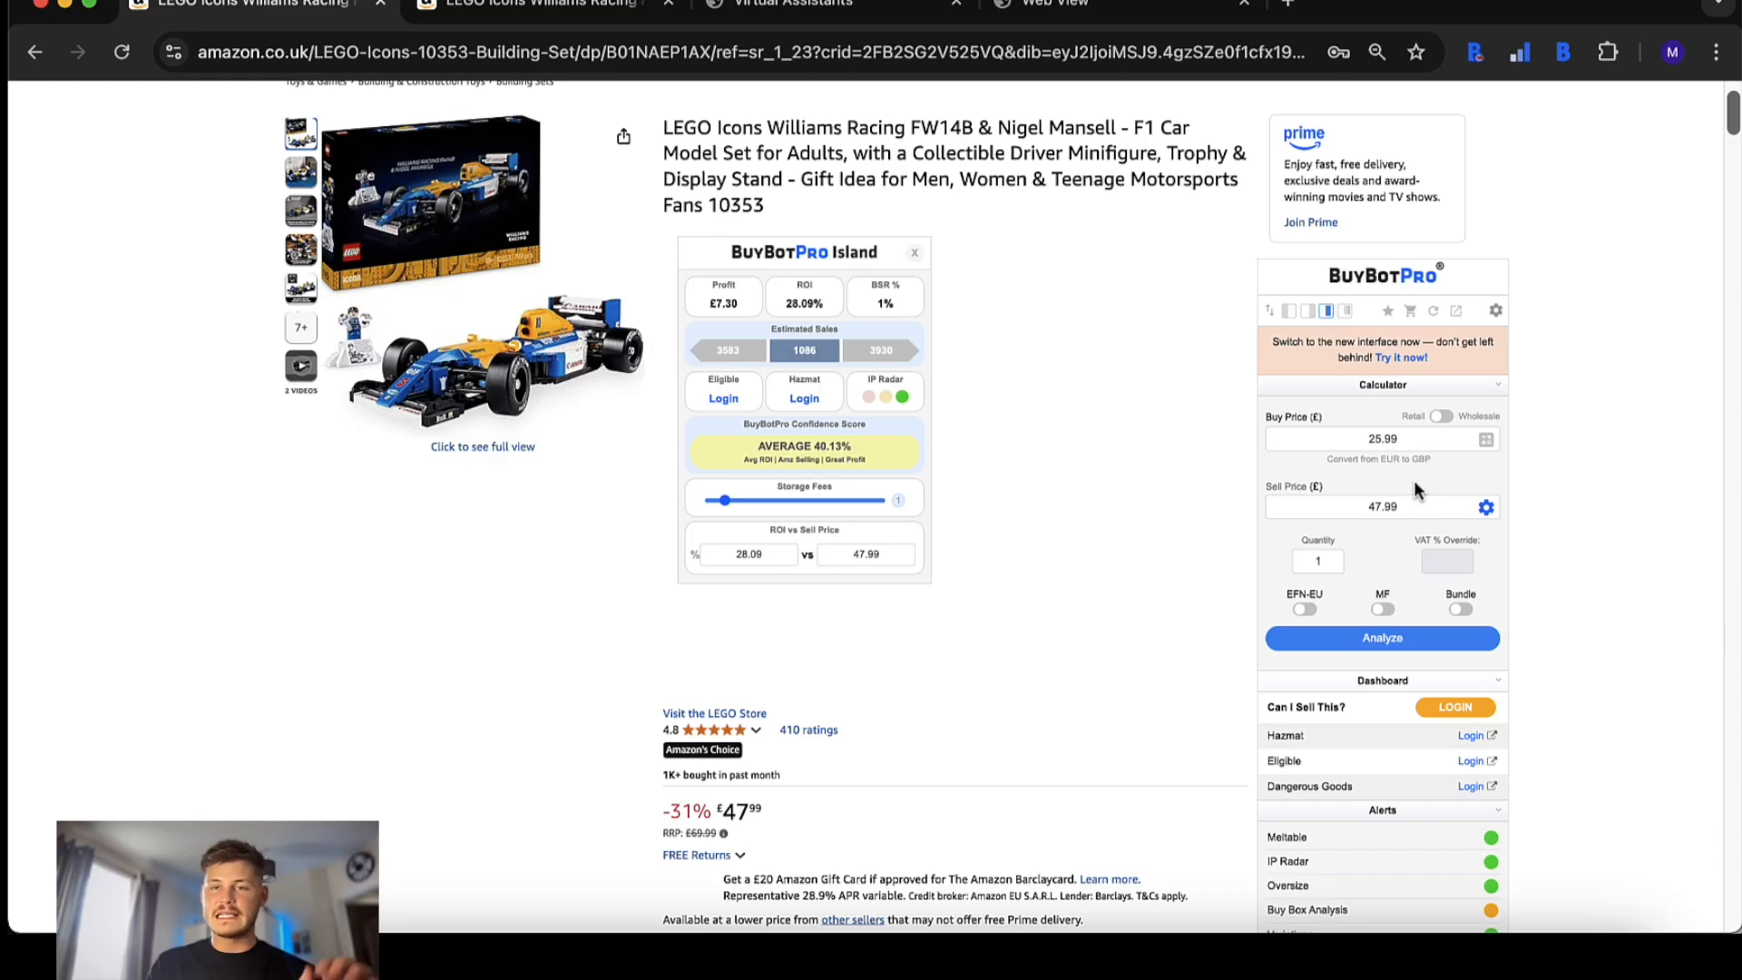
click(539, 3)
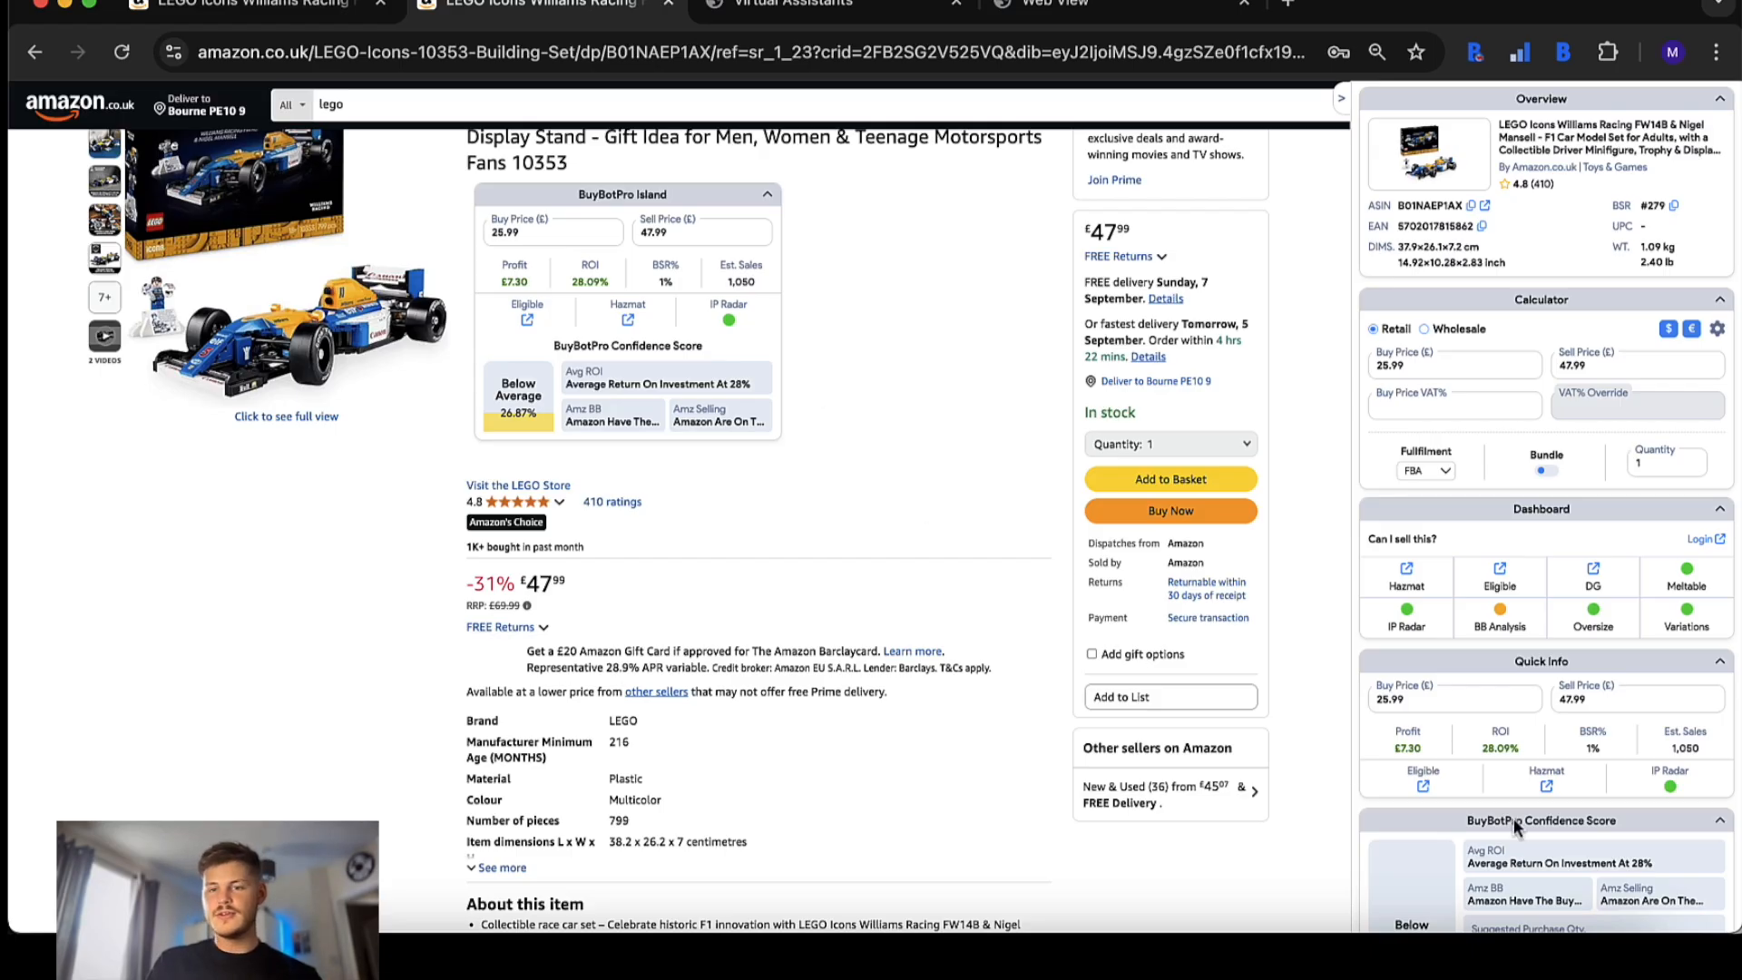
mouse_move(1655, 750)
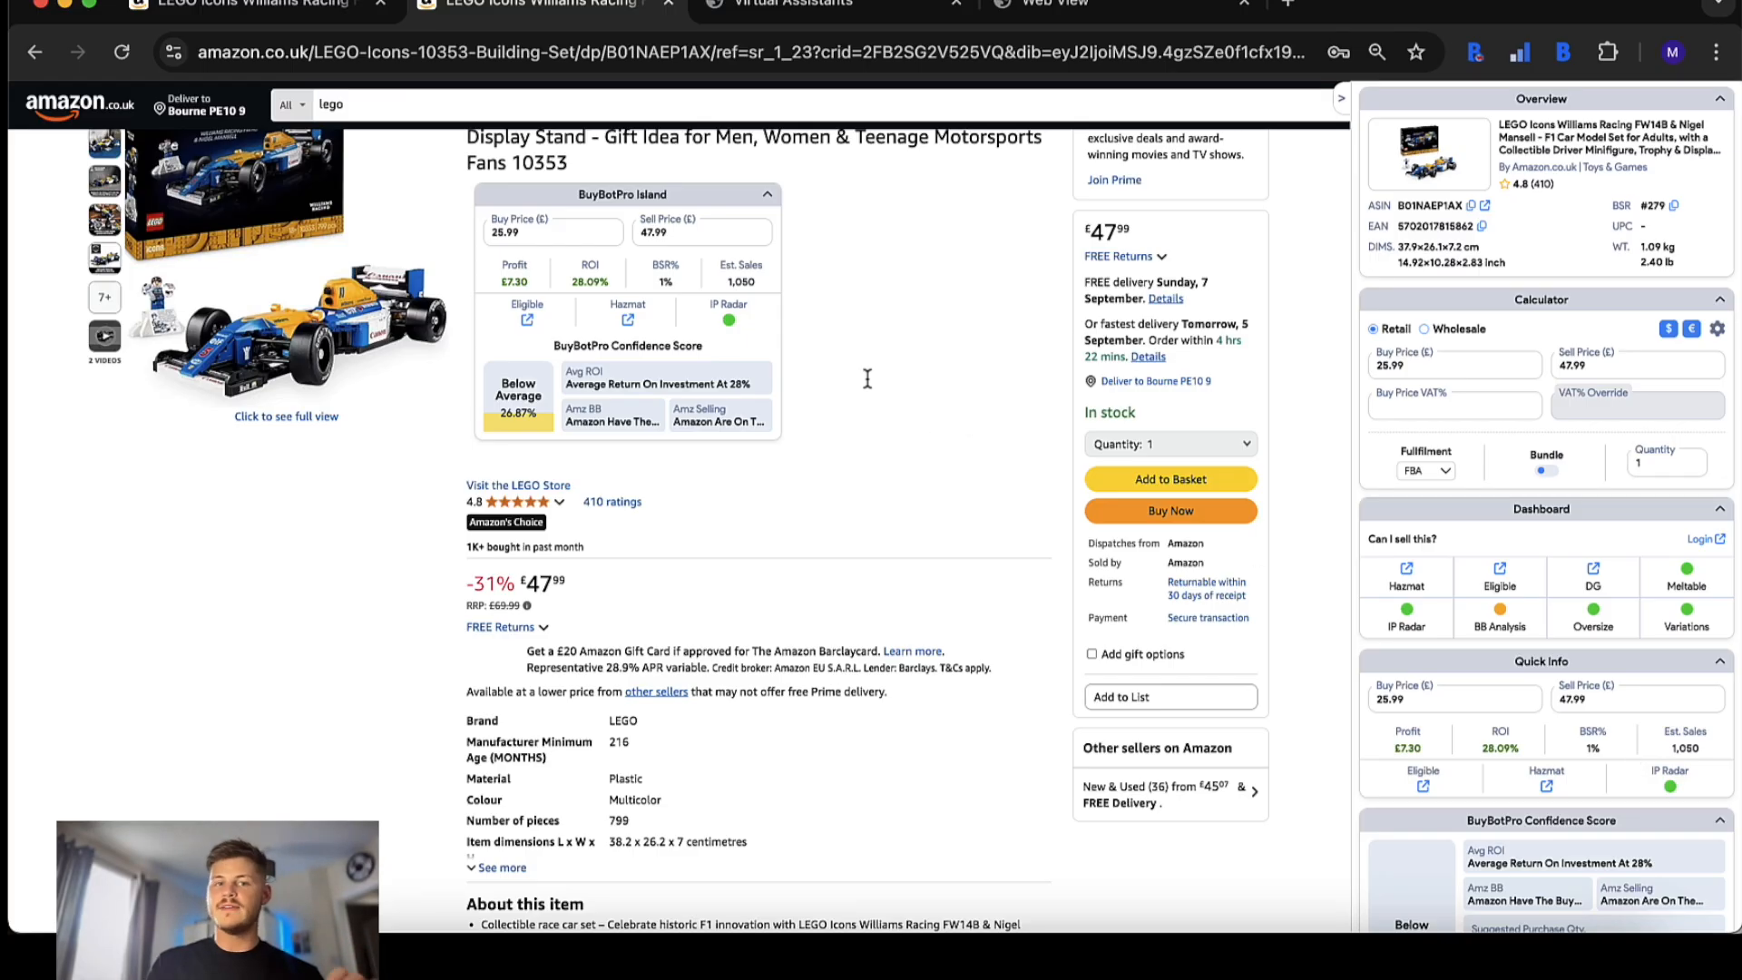
mouse_move(791, 452)
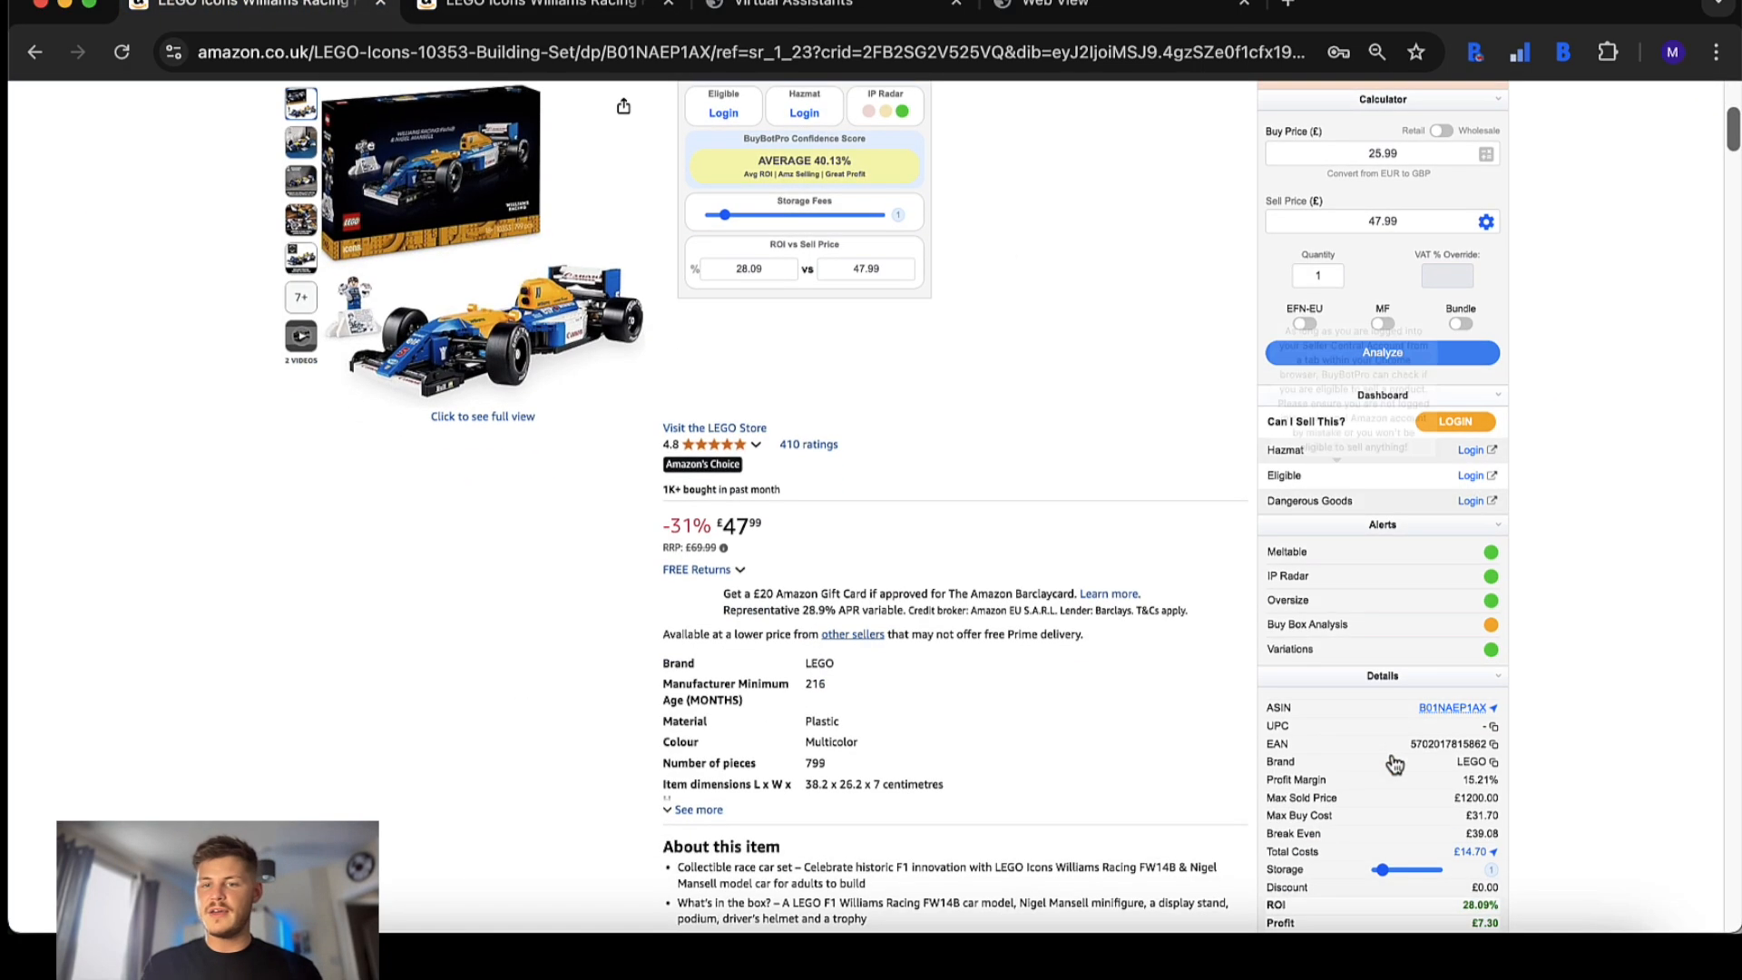
- Scroll past the classic 40.13% score breakdown to the new panel's 26.87% Confidence Score and Details
scroll(down, 3)
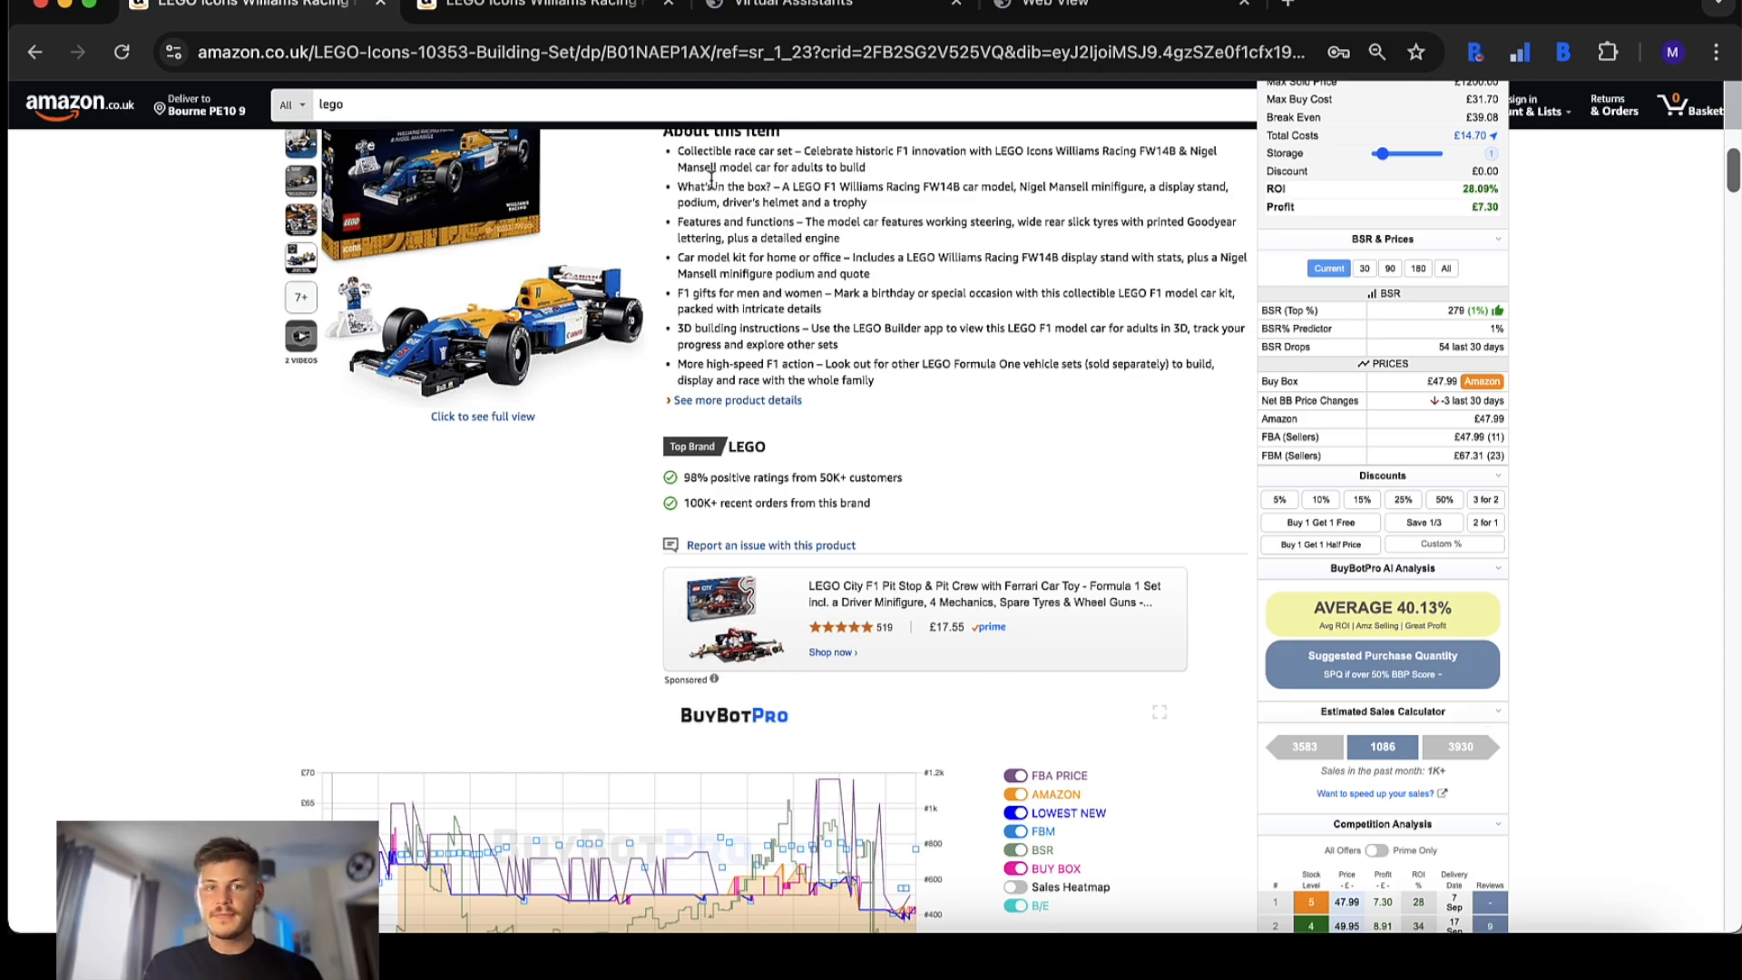
mouse_move(1595, 622)
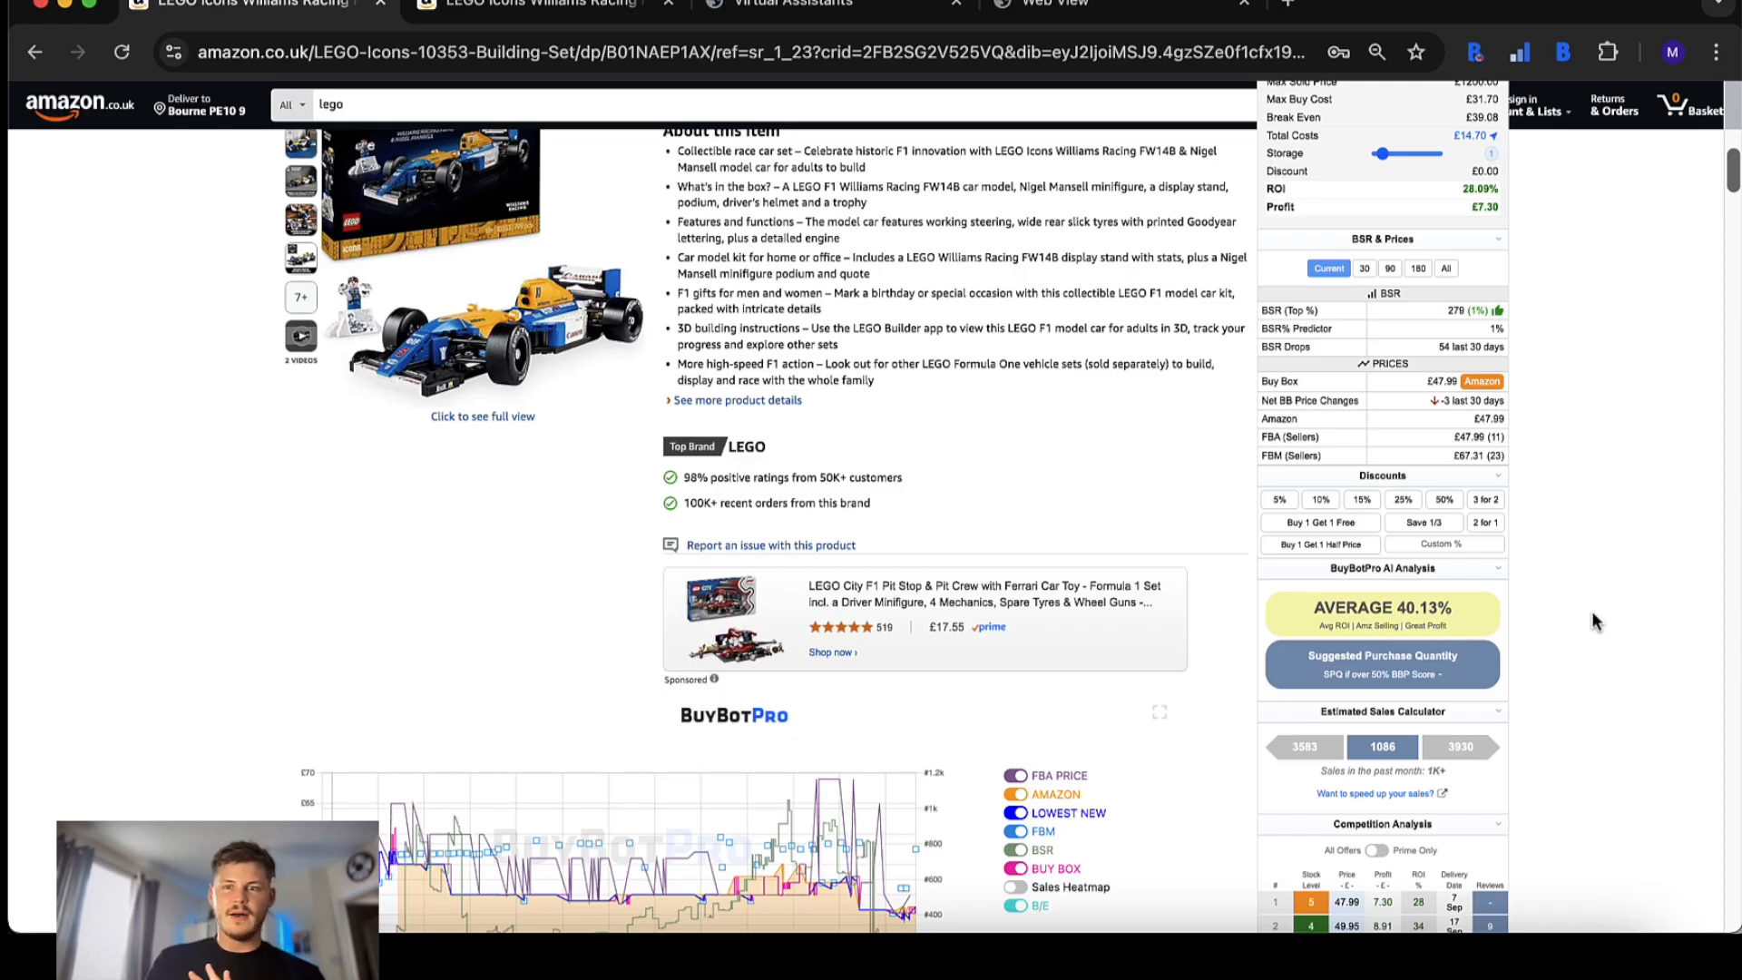
mouse_move(1522, 620)
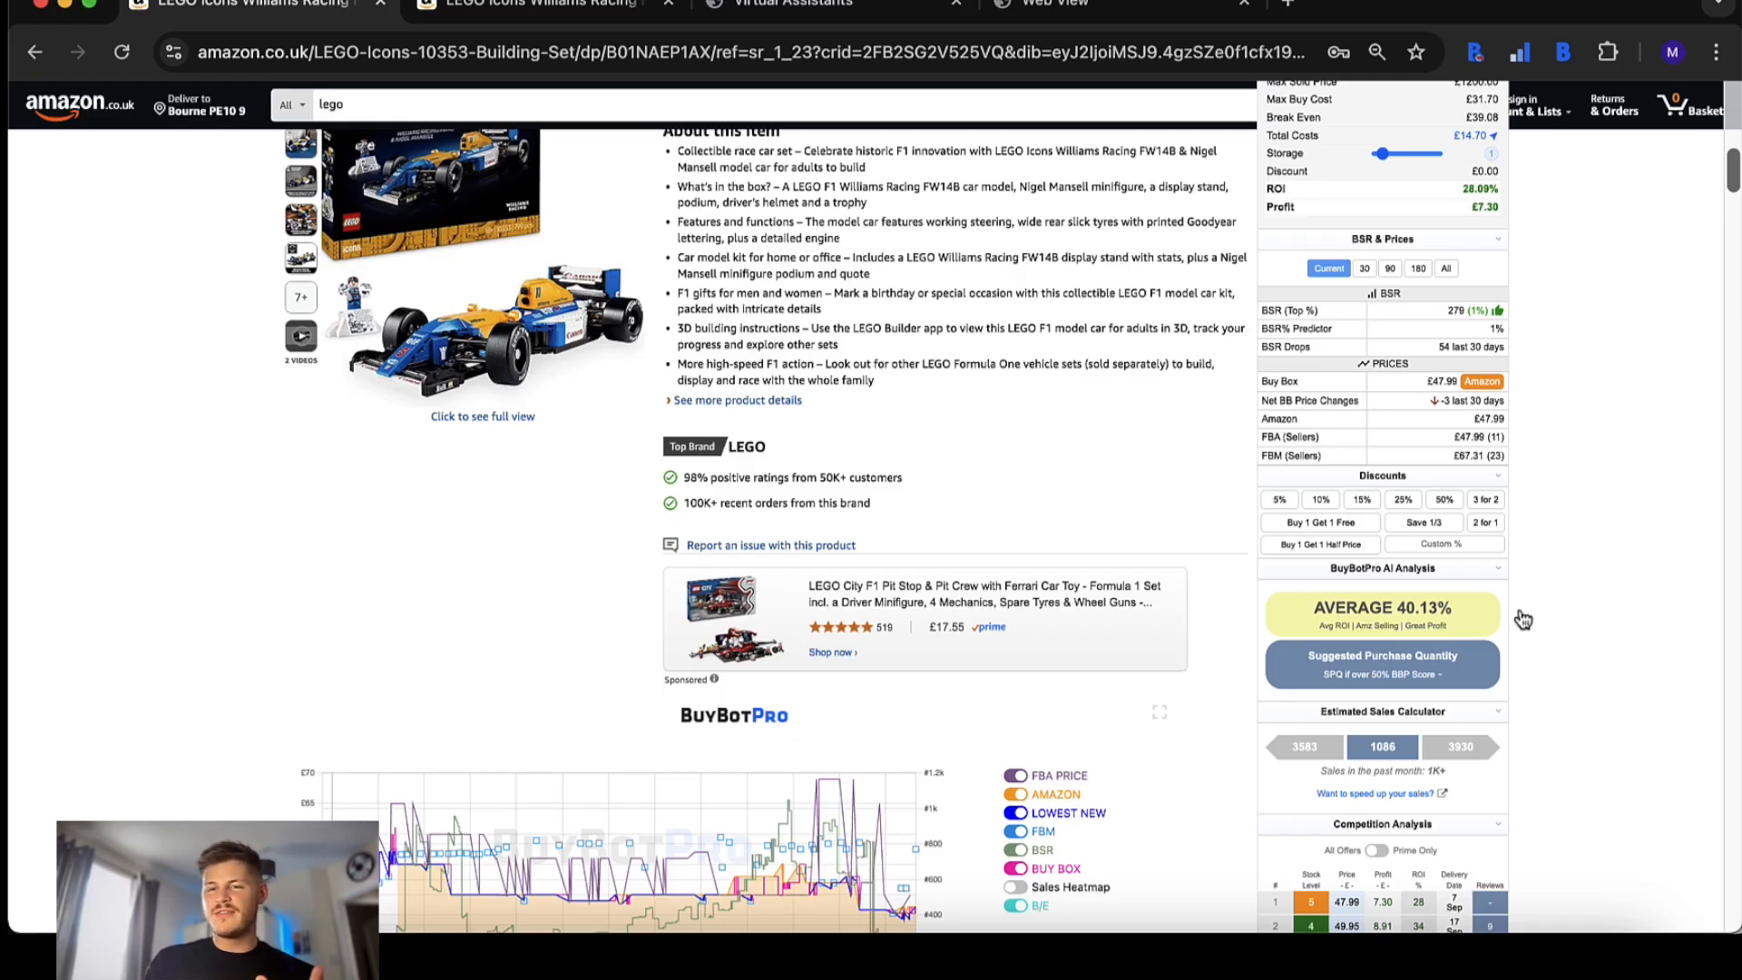
mouse_move(1474, 622)
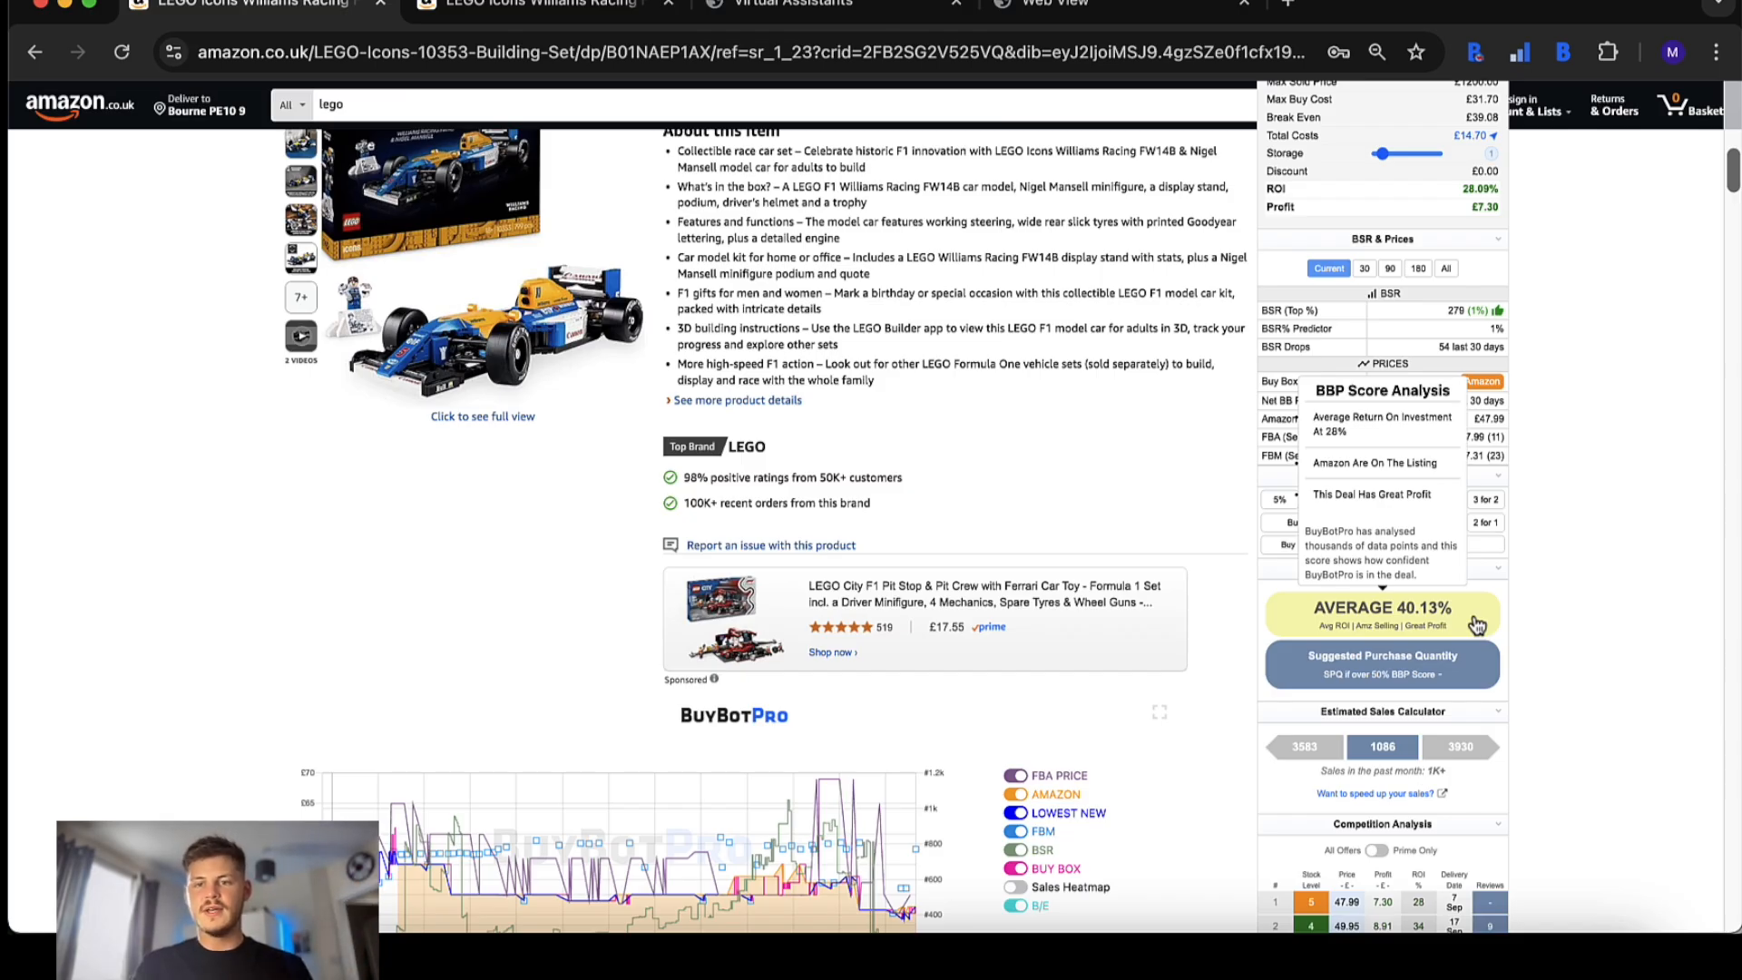
mouse_move(1454, 635)
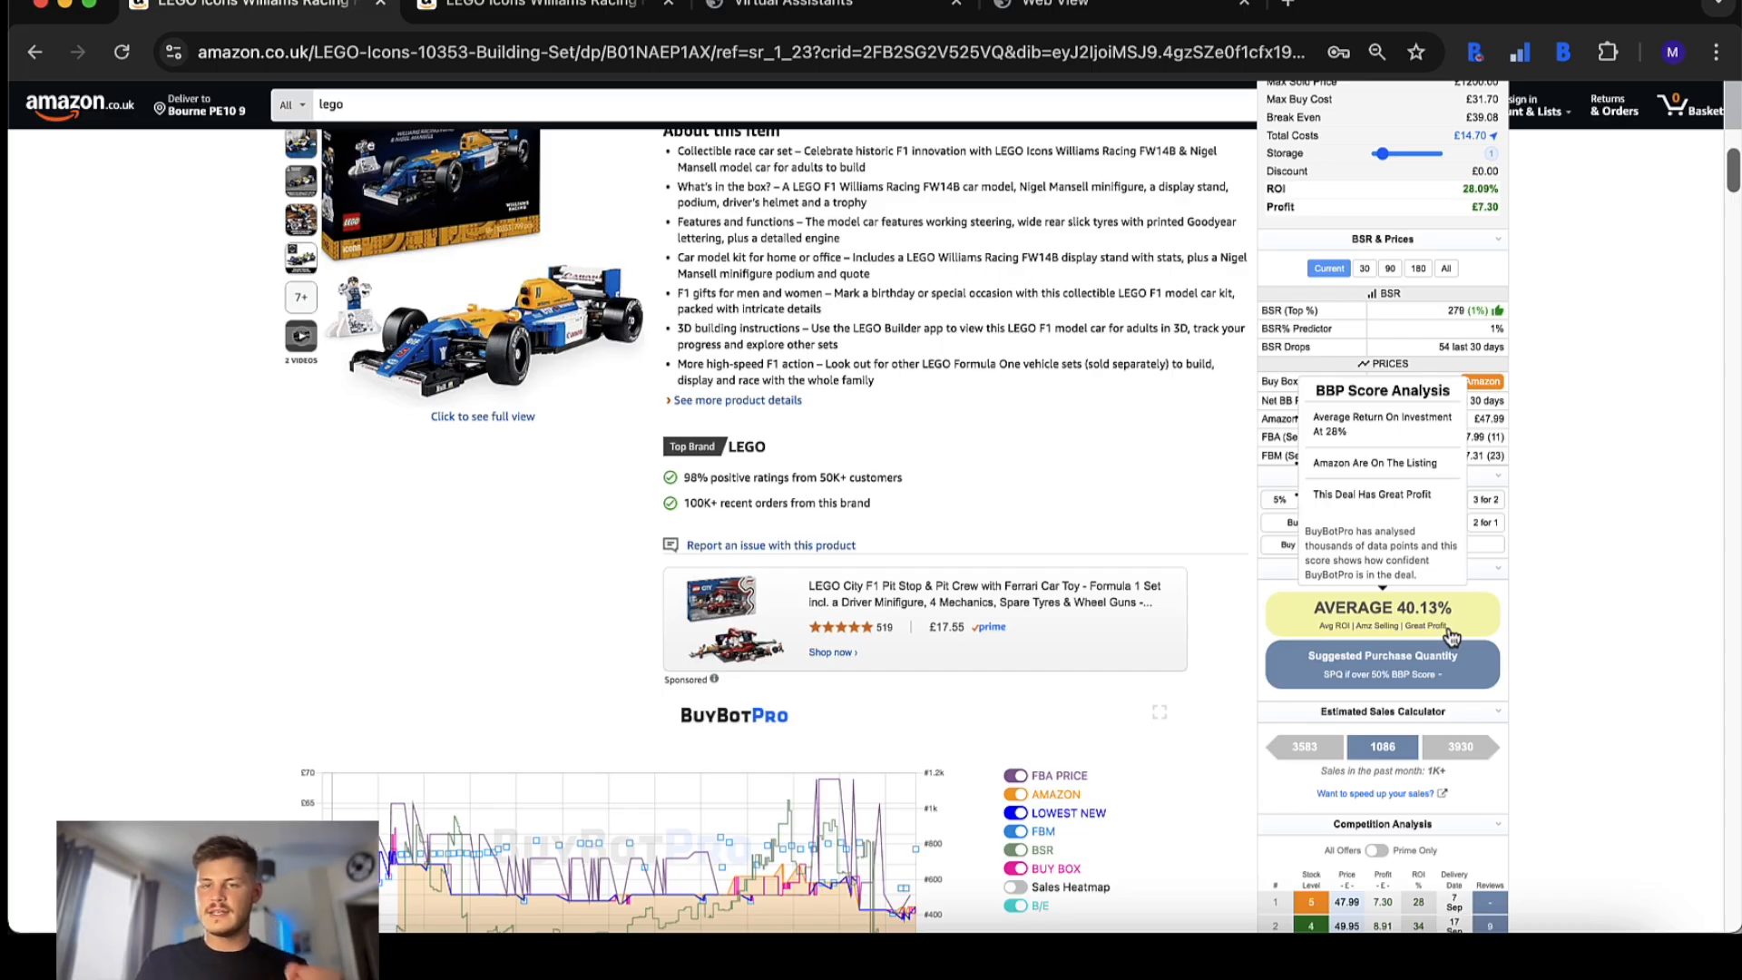
mouse_move(1478, 643)
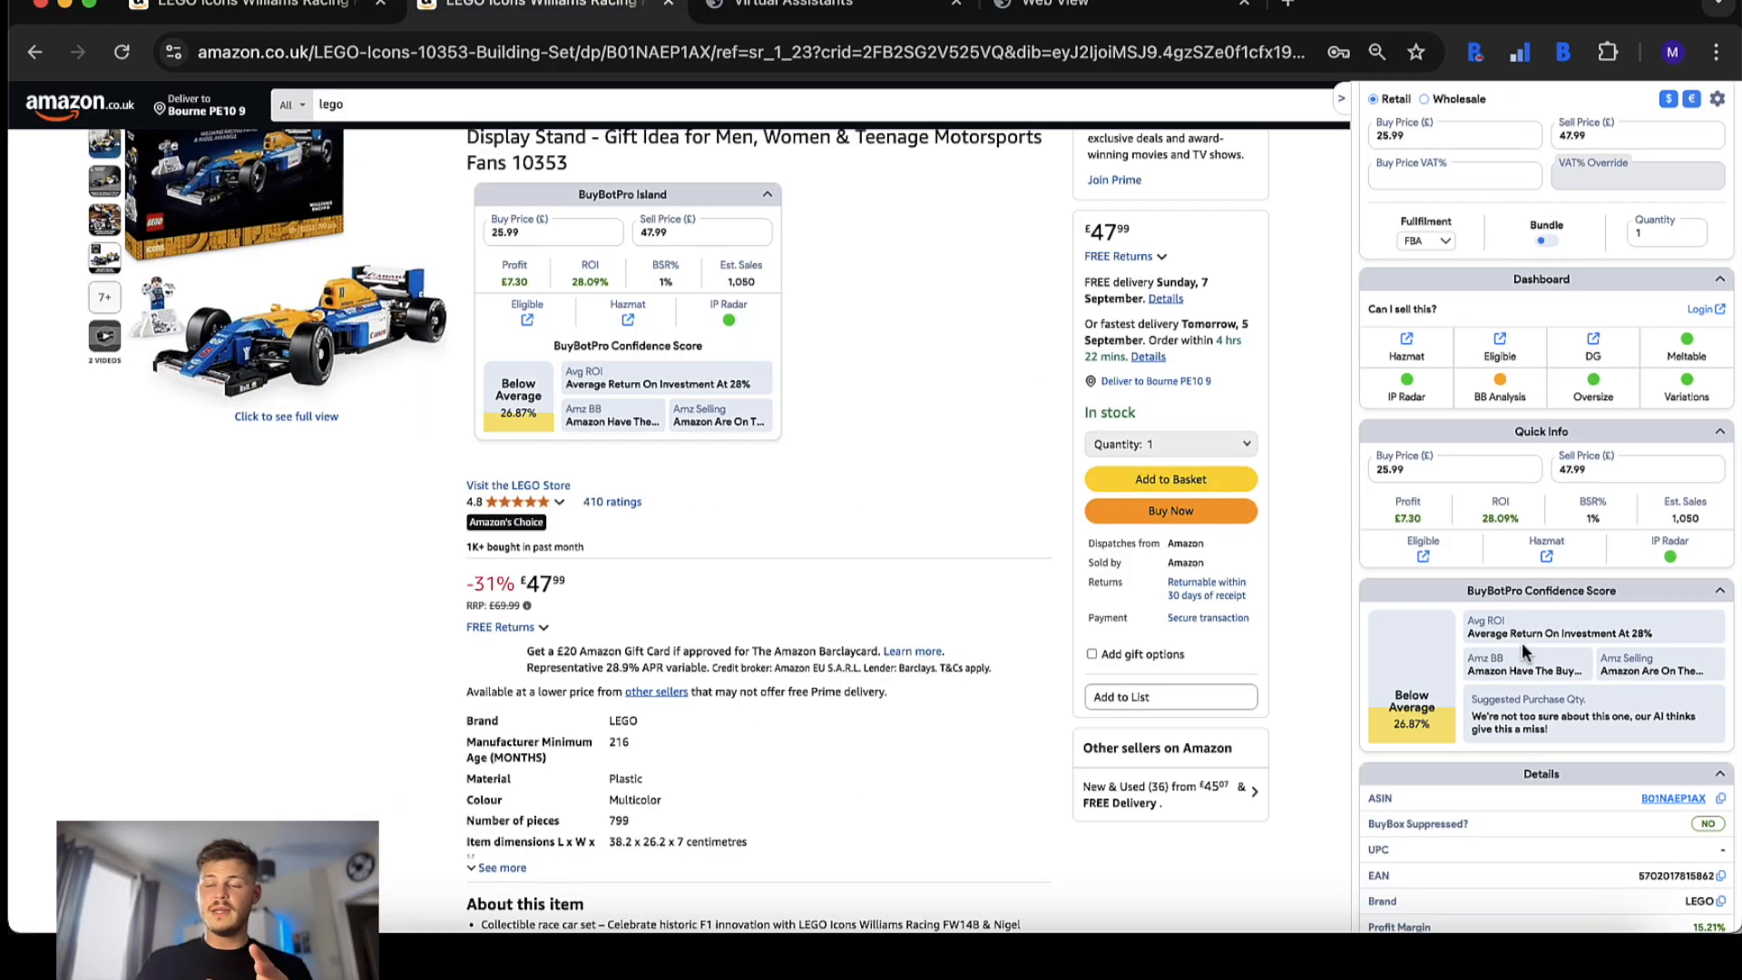
mouse_move(1404, 650)
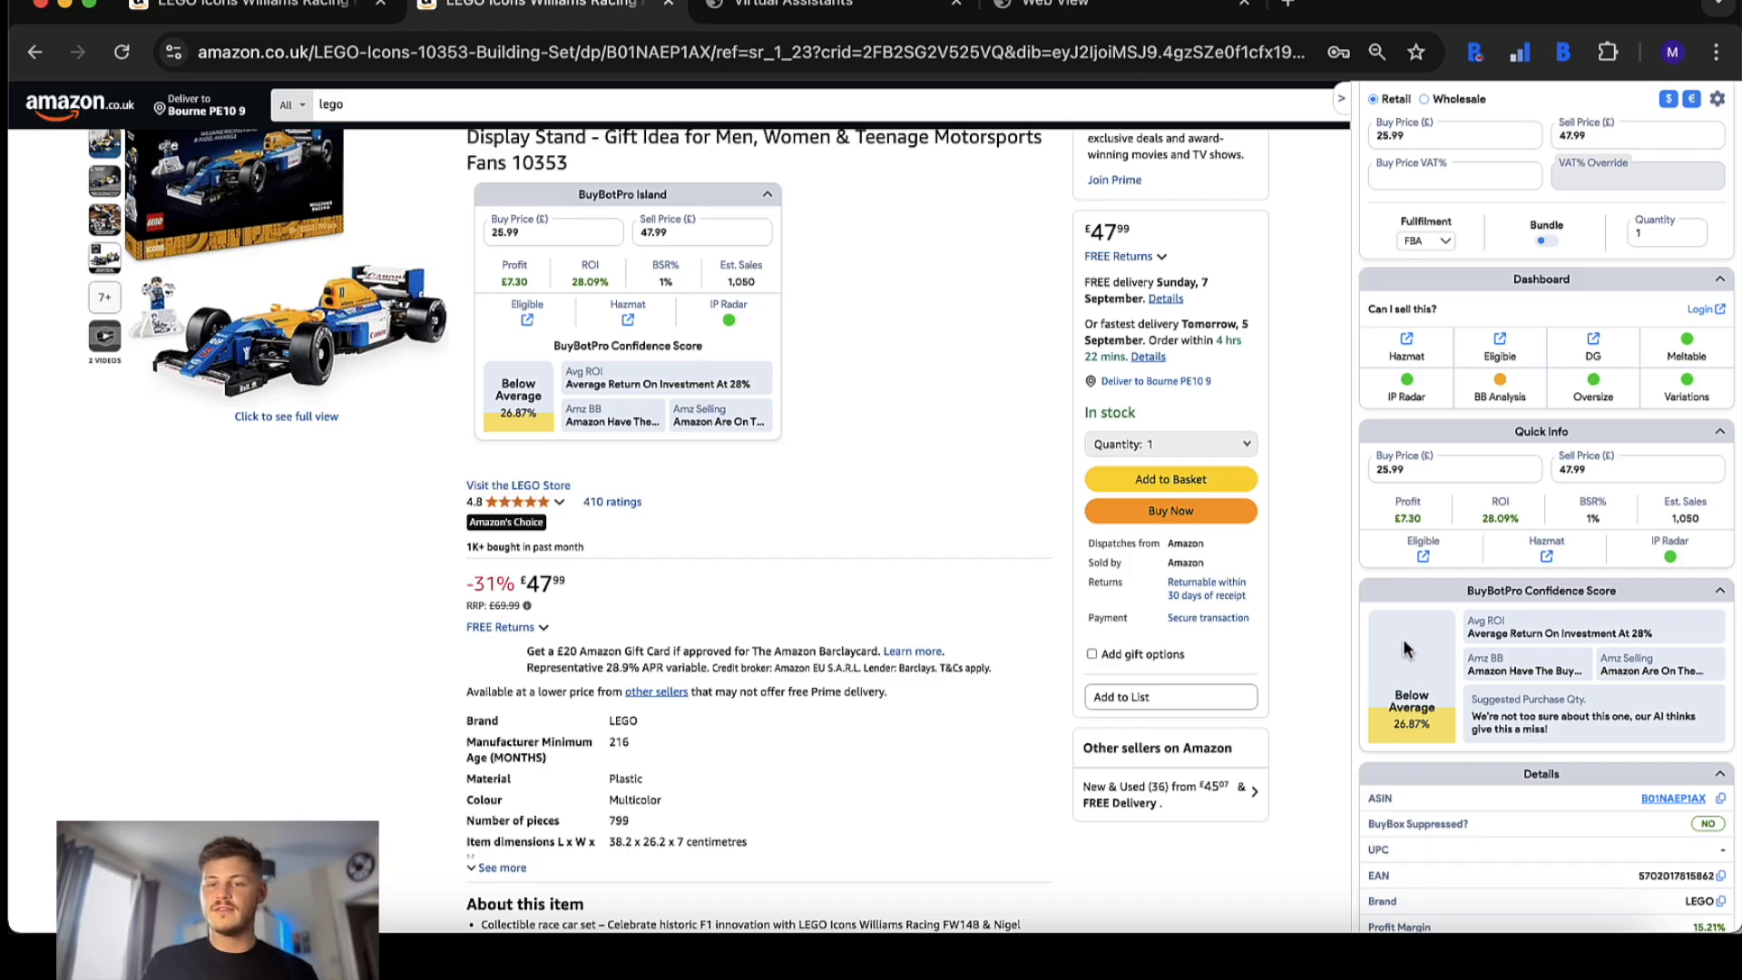
mouse_move(1428, 717)
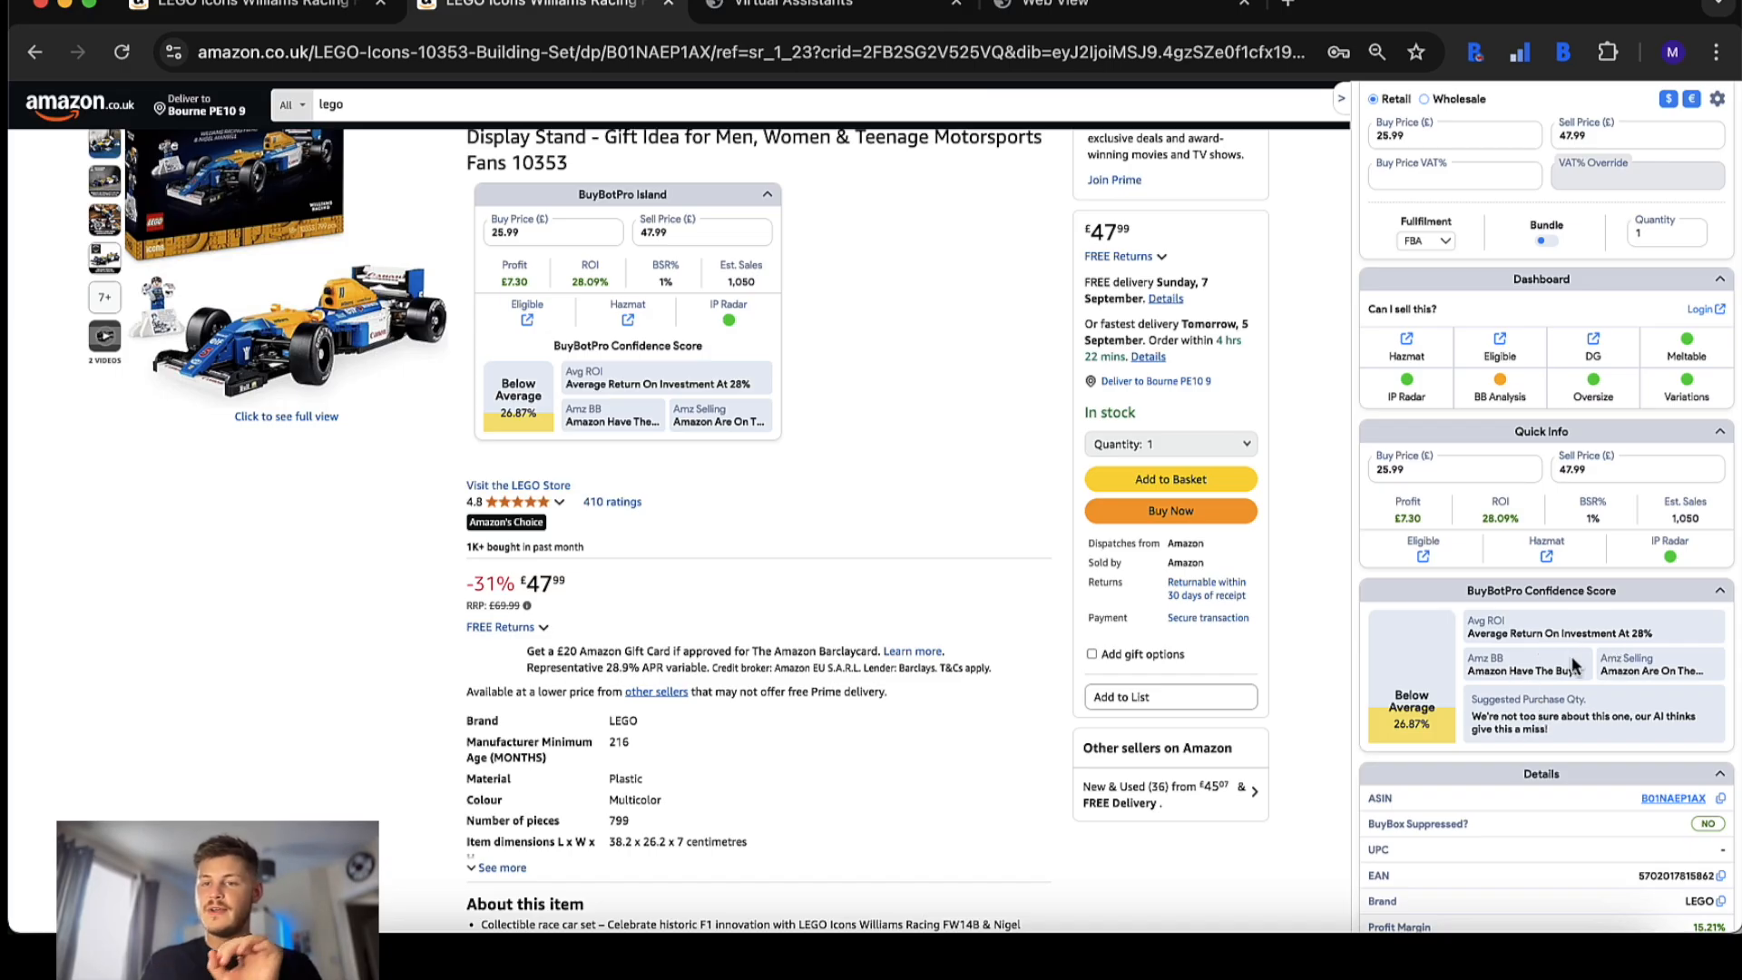
mouse_move(1655, 670)
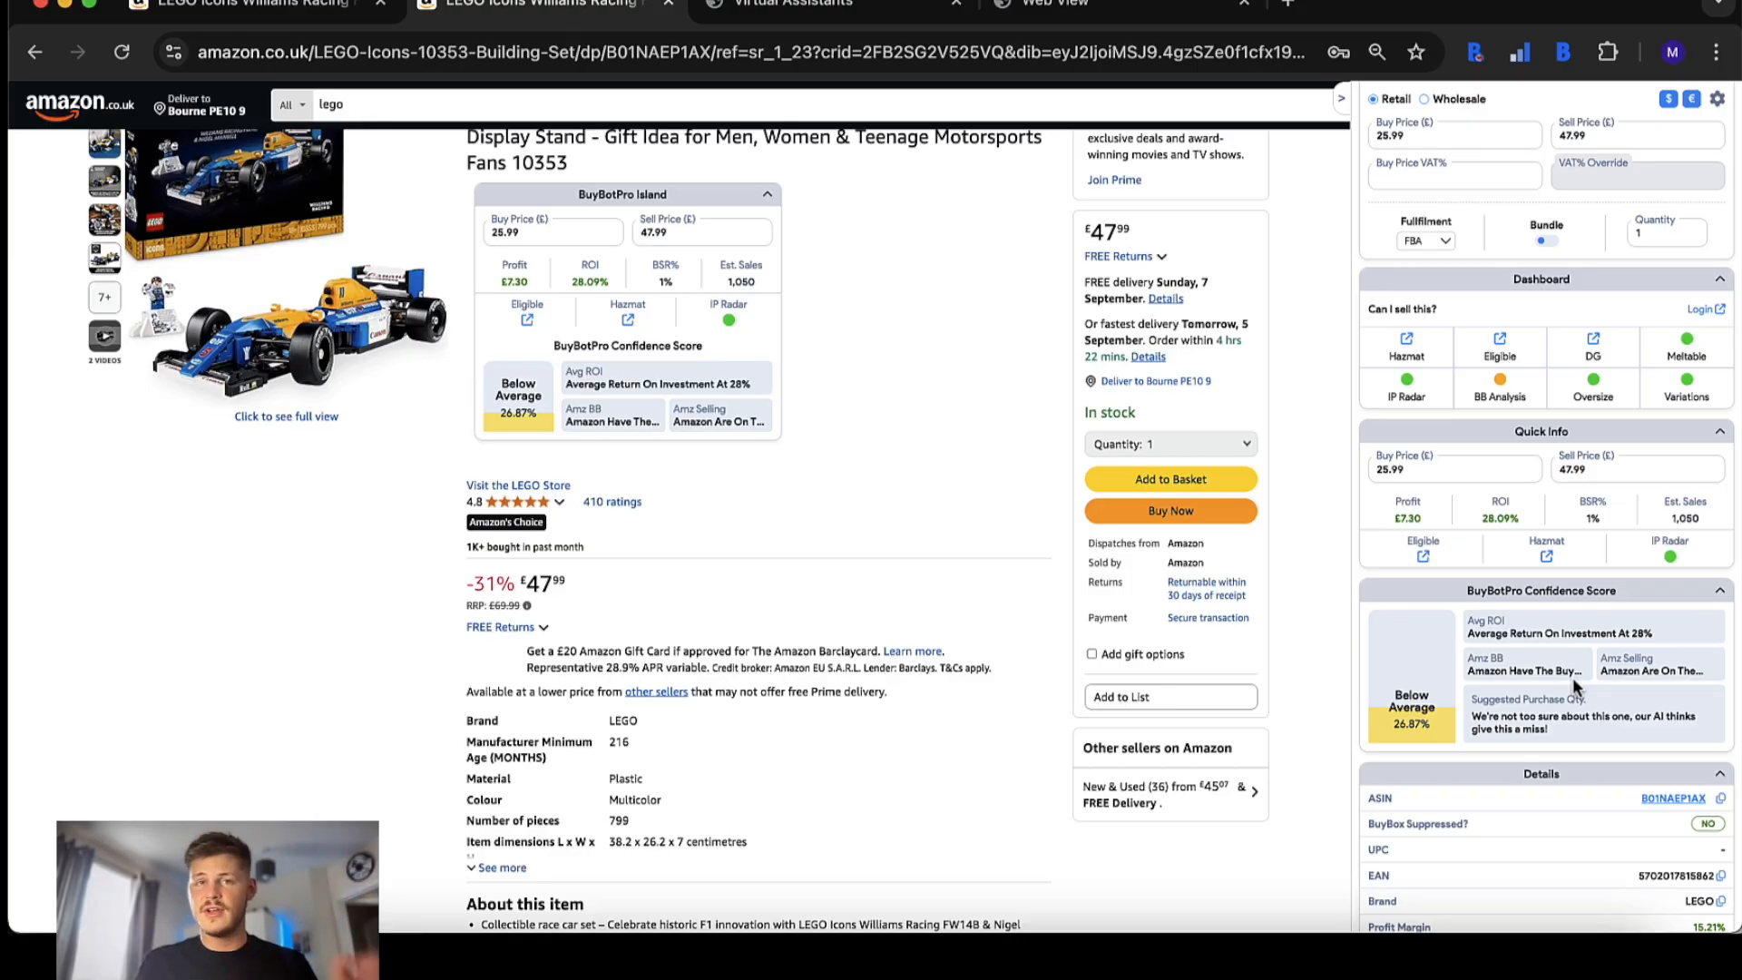
scroll(down, 3)
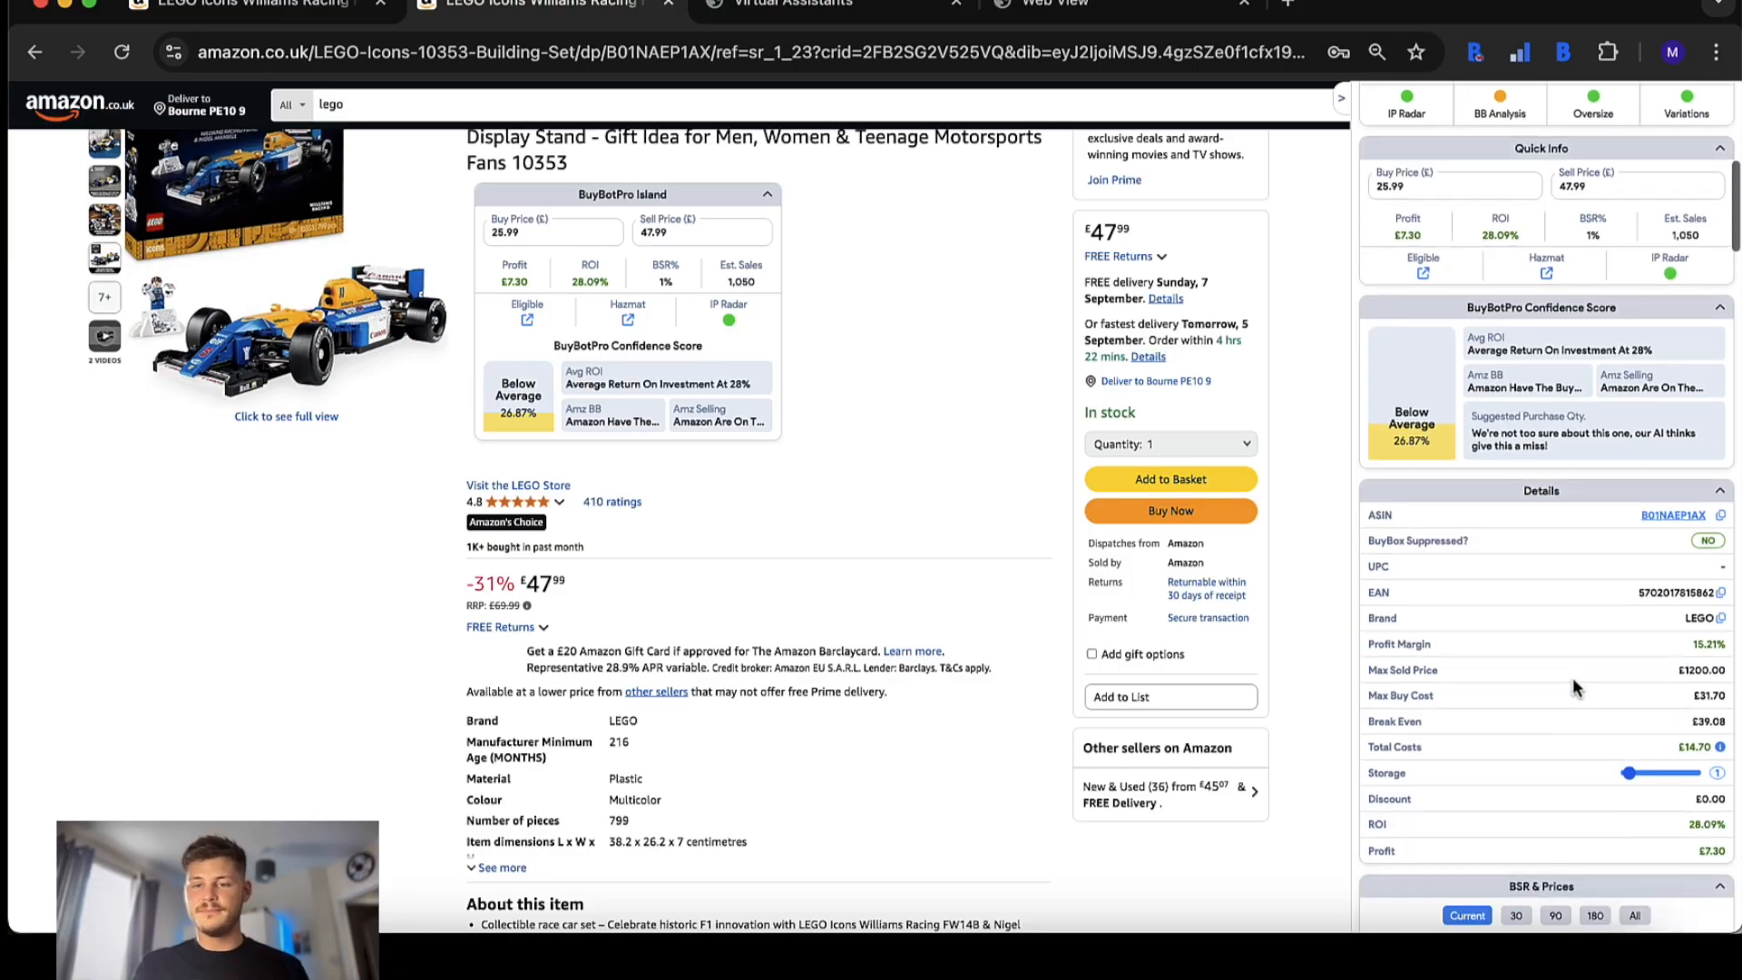
- Scroll the new sidebar down to BSR & Prices, Discounts, AI Analysis and Estimated Sales Calculator
scroll(down, 3)
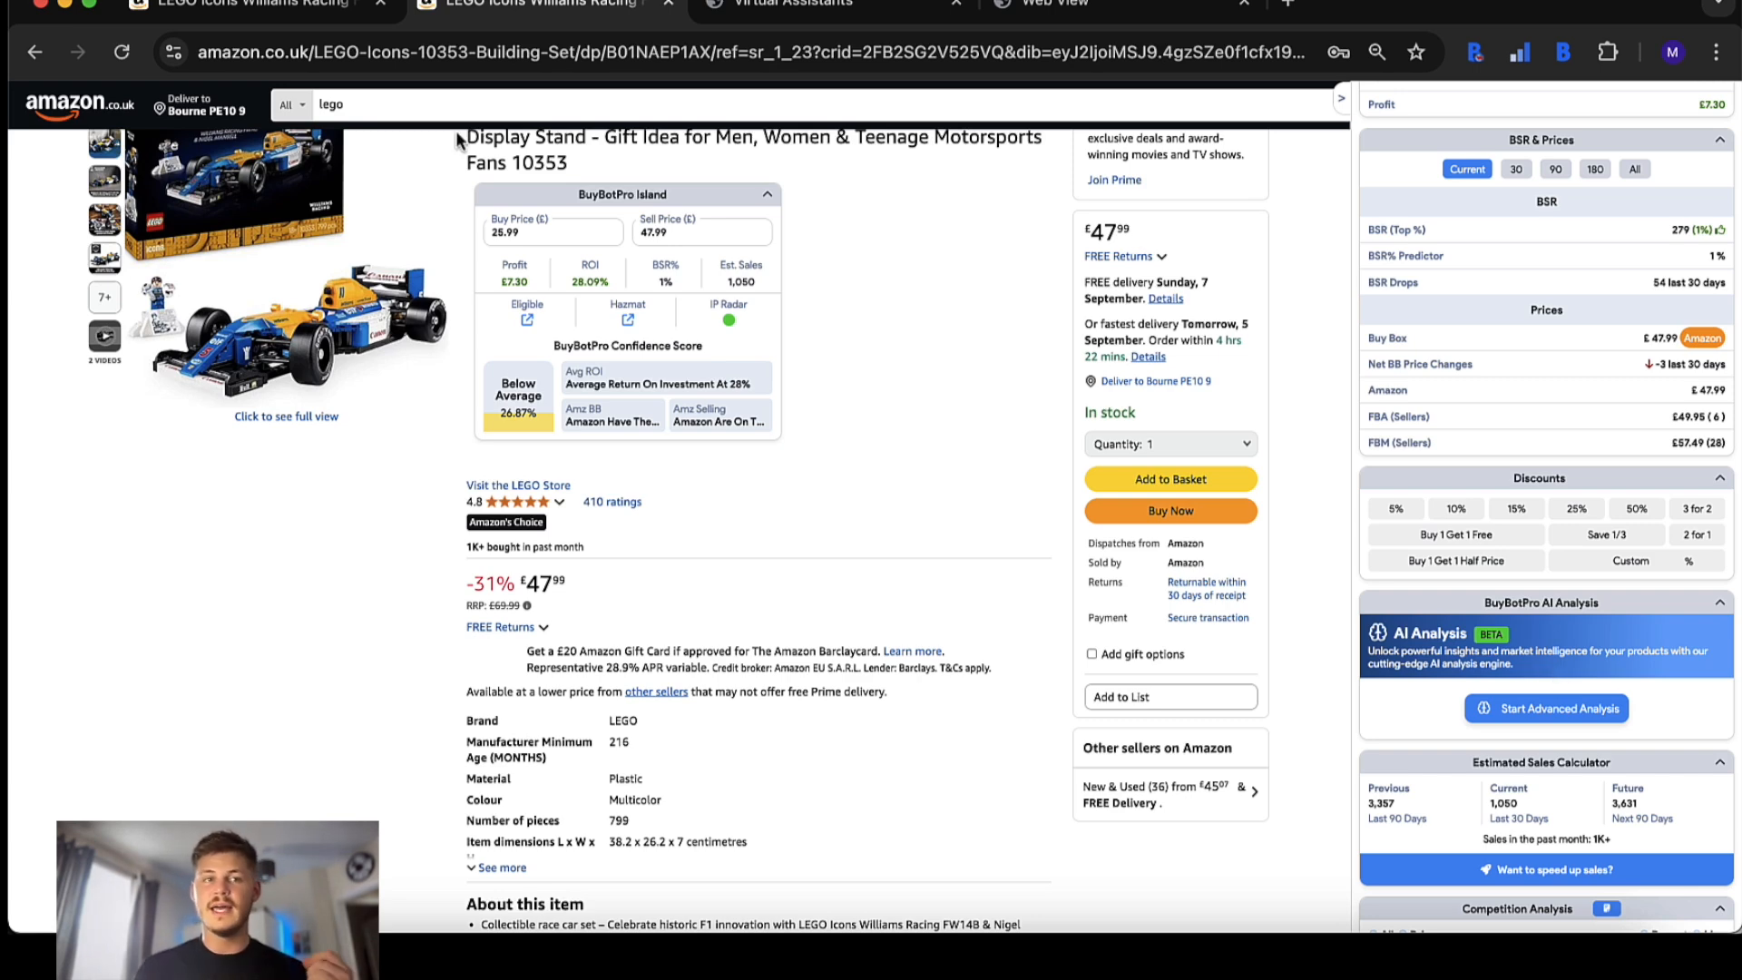
scroll(down, 3)
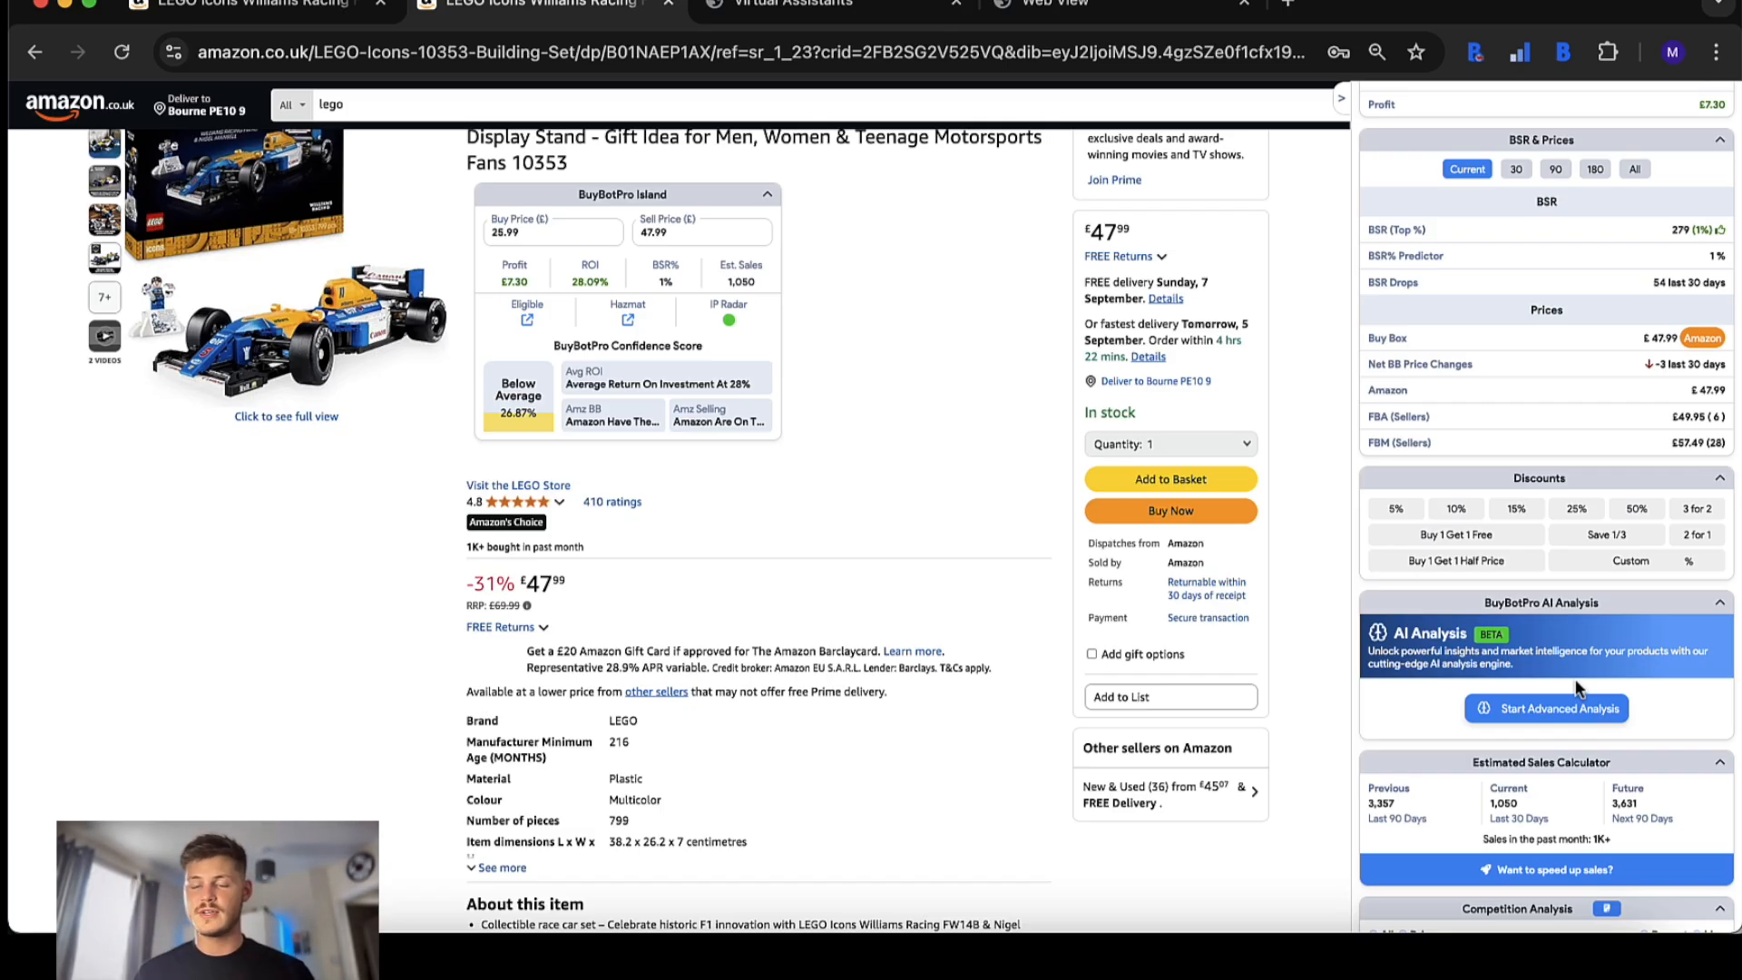
- Start Advanced Analysis and browse its 3 Good, 7 Alert, 0 Danger findings
click(1546, 708)
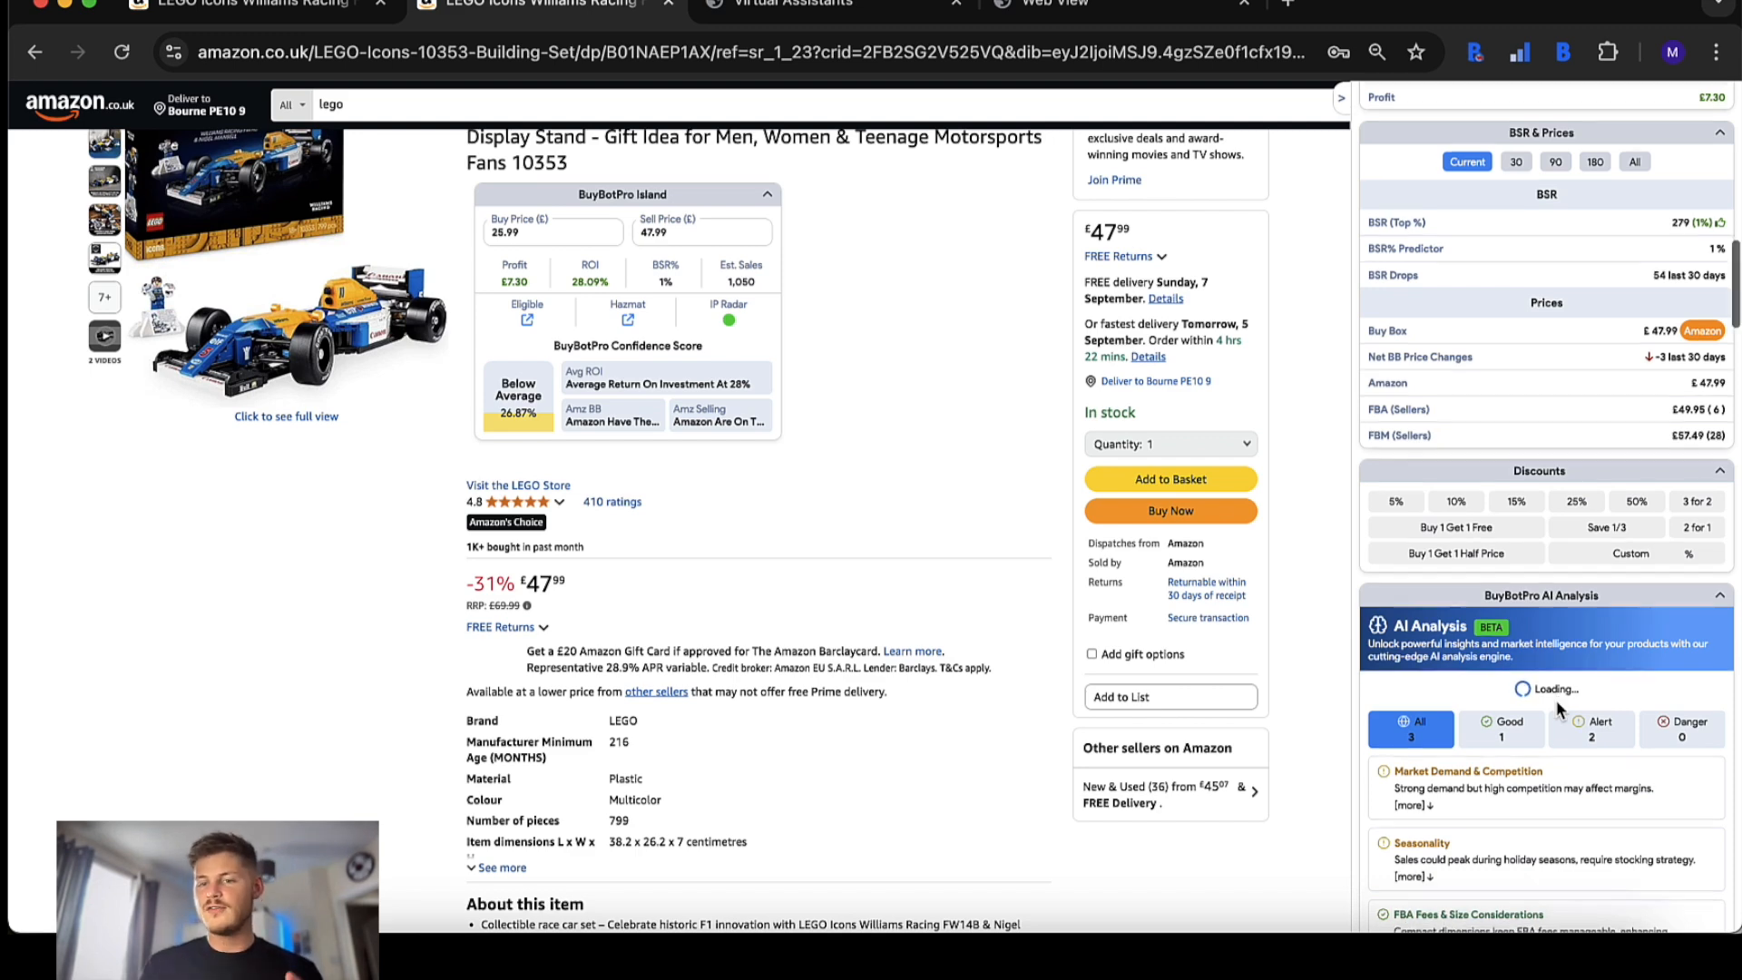
scroll(down, 3)
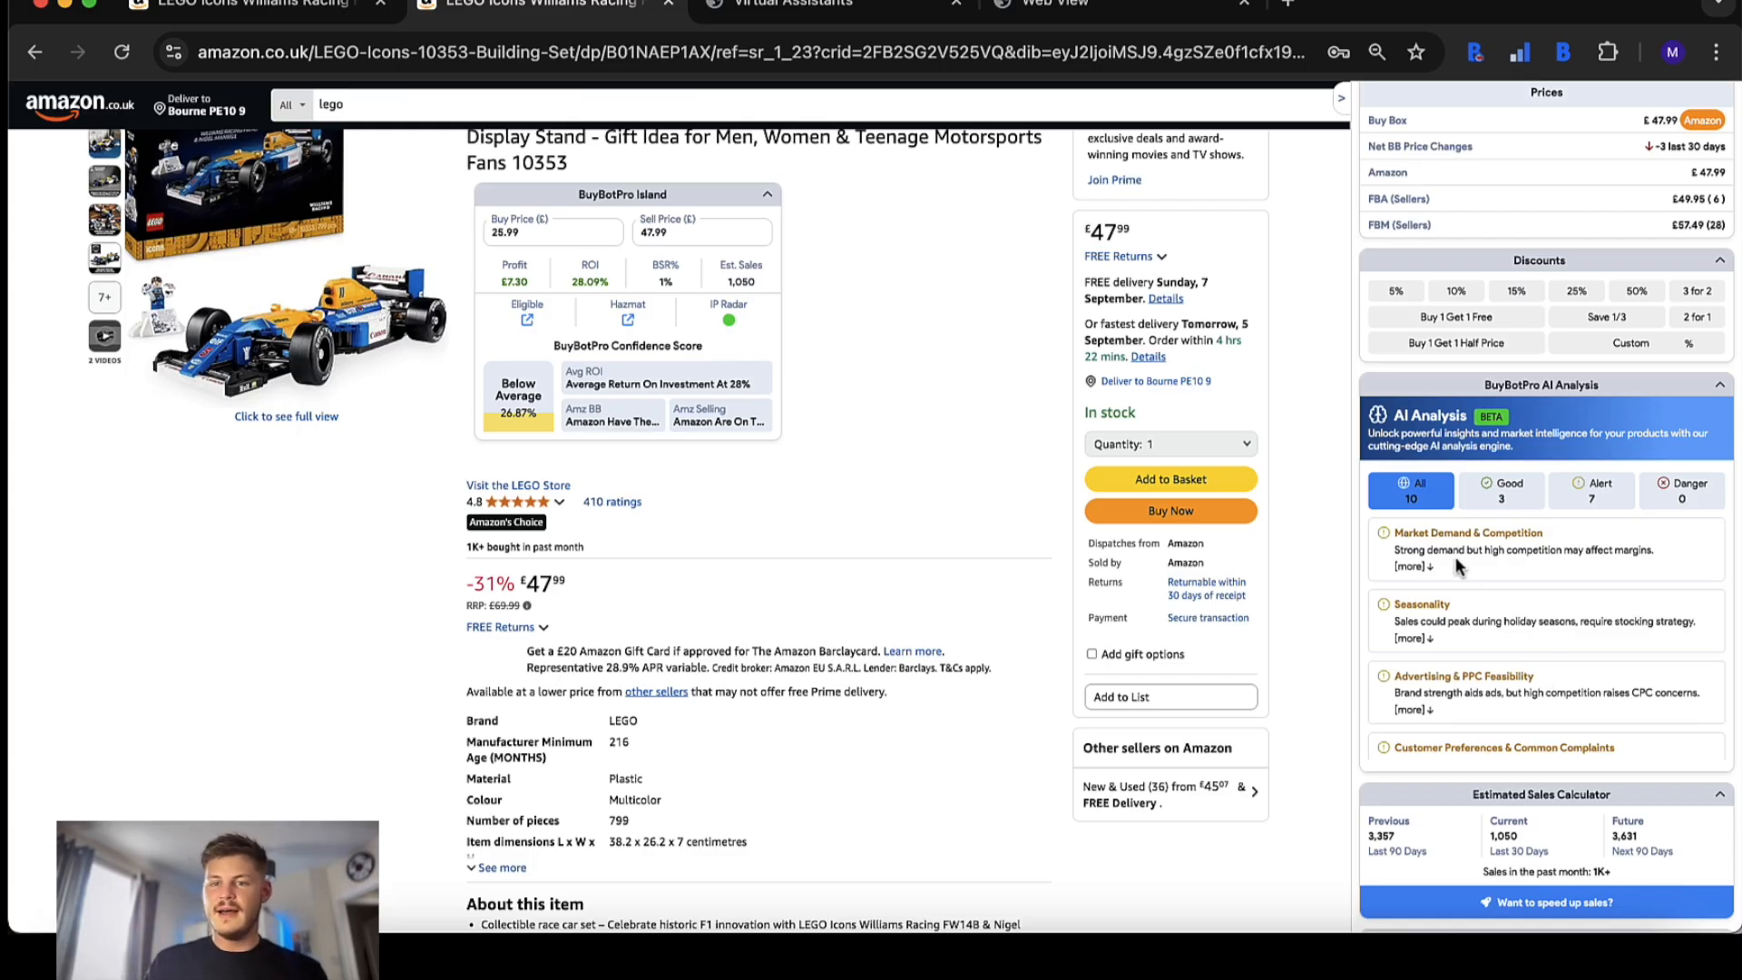
scroll(down, 3)
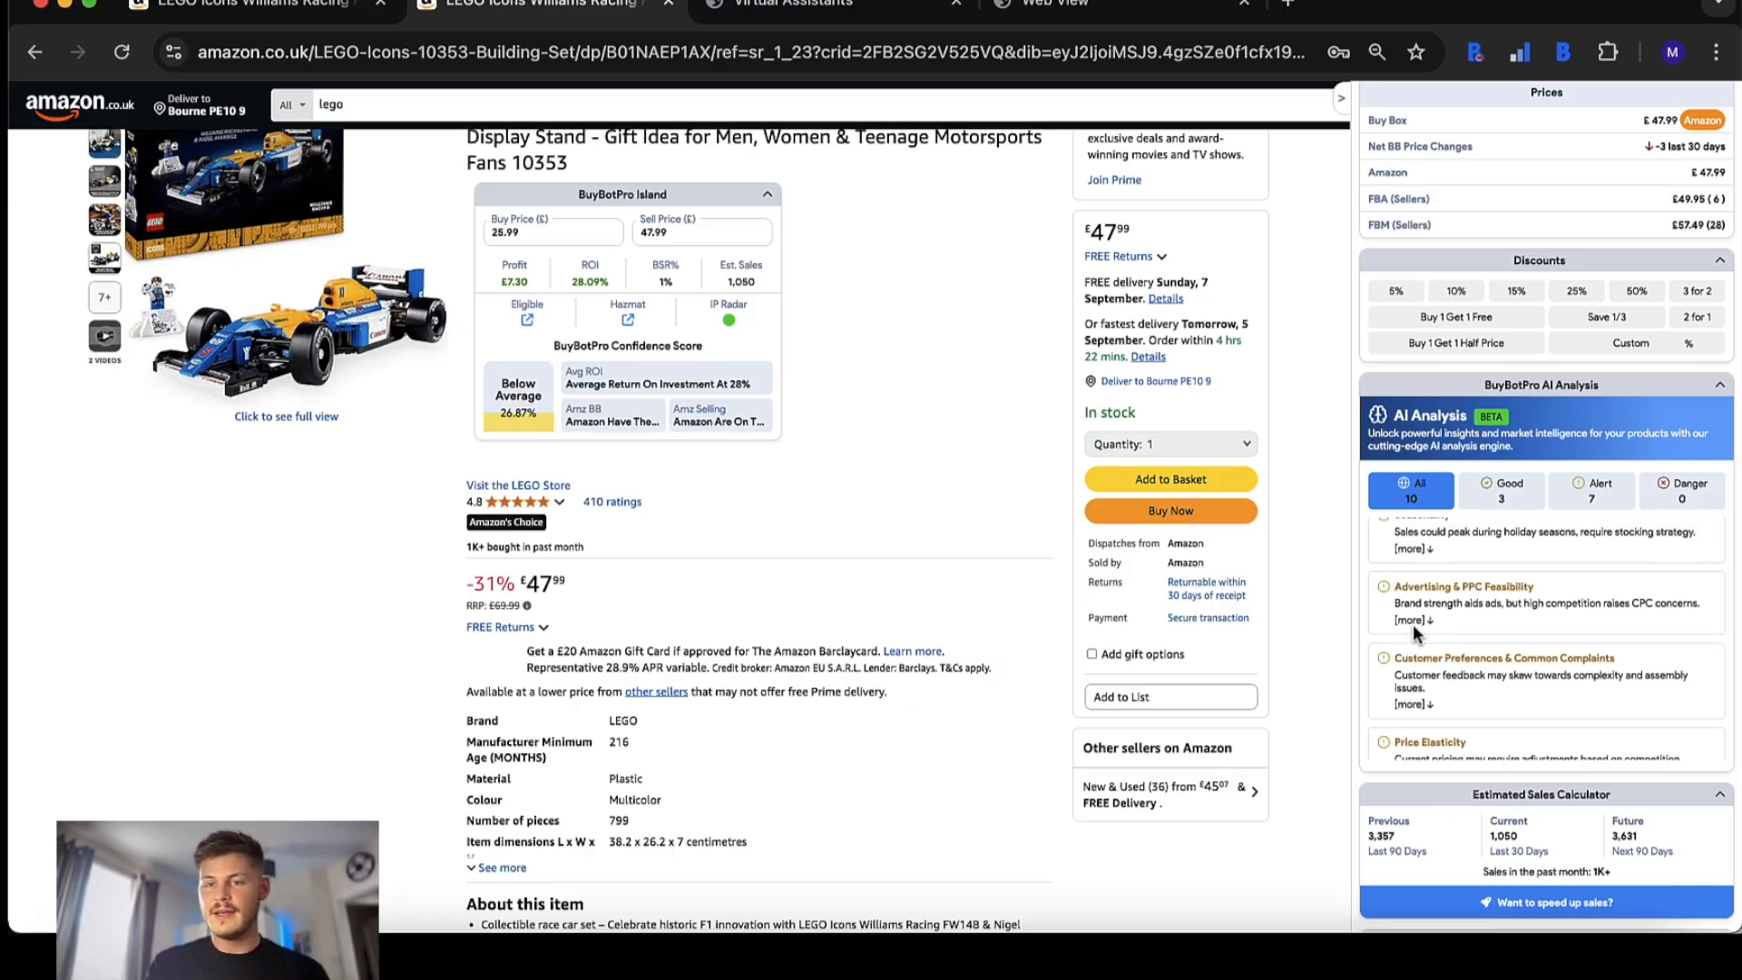
click(1408, 620)
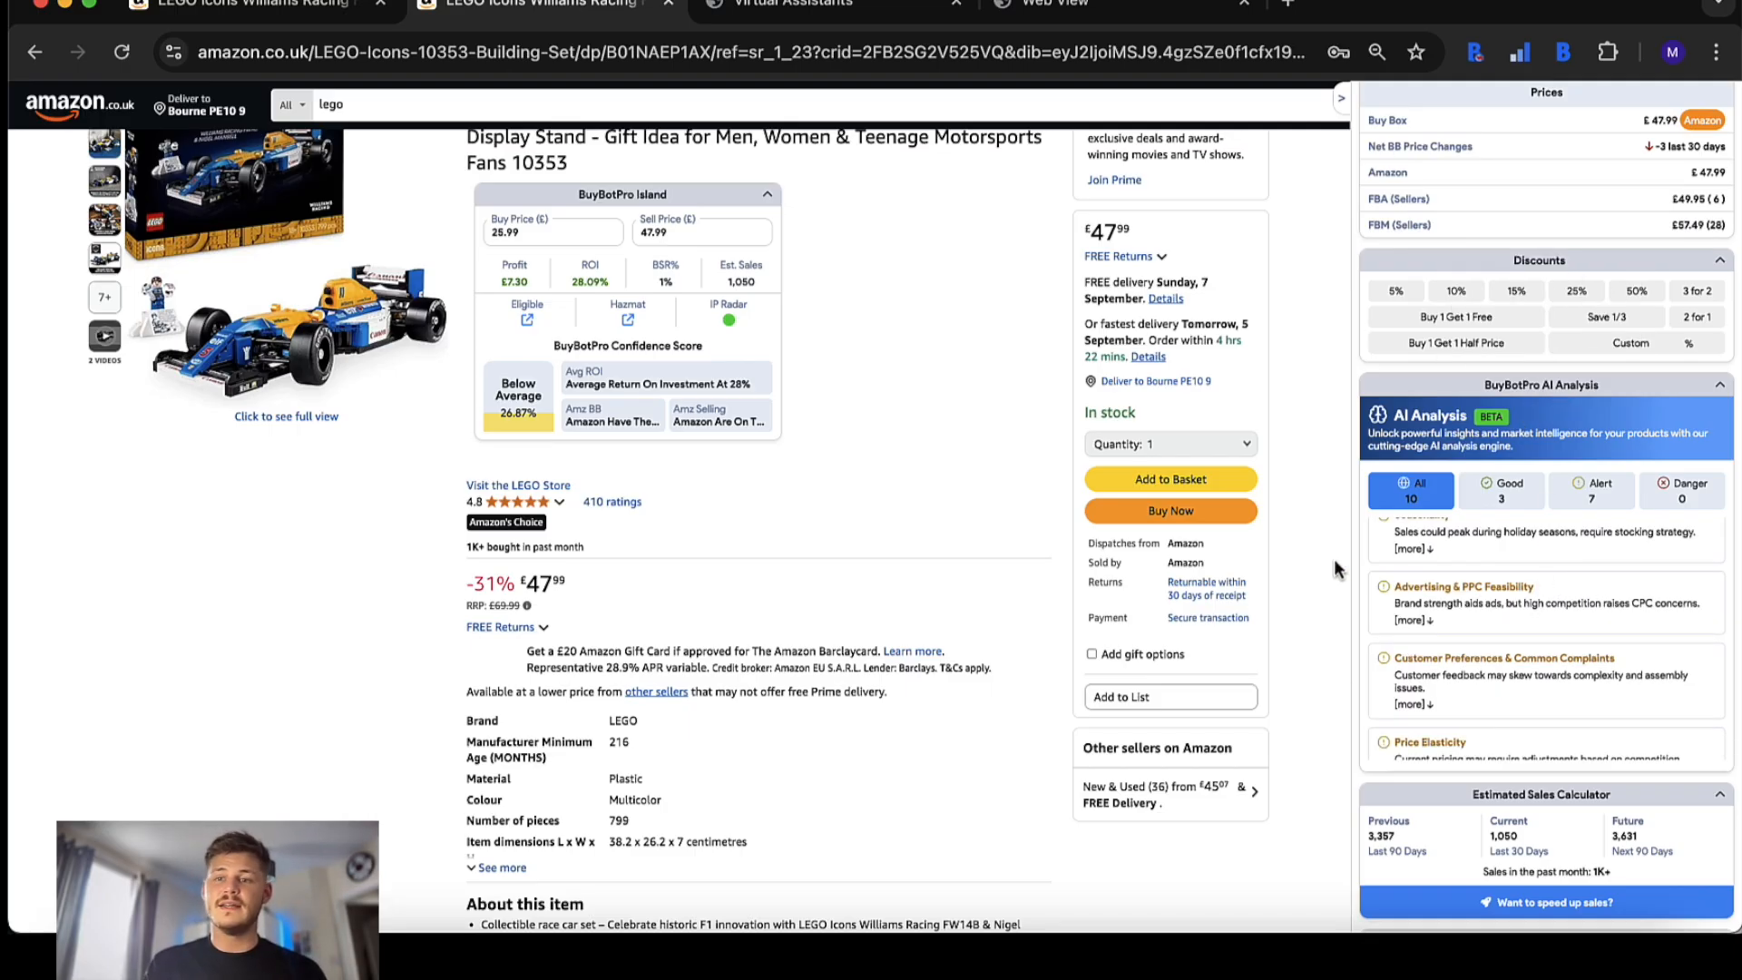
- Scroll down to the new Competition Analysis listing 177 seller stock
scroll(down, 3)
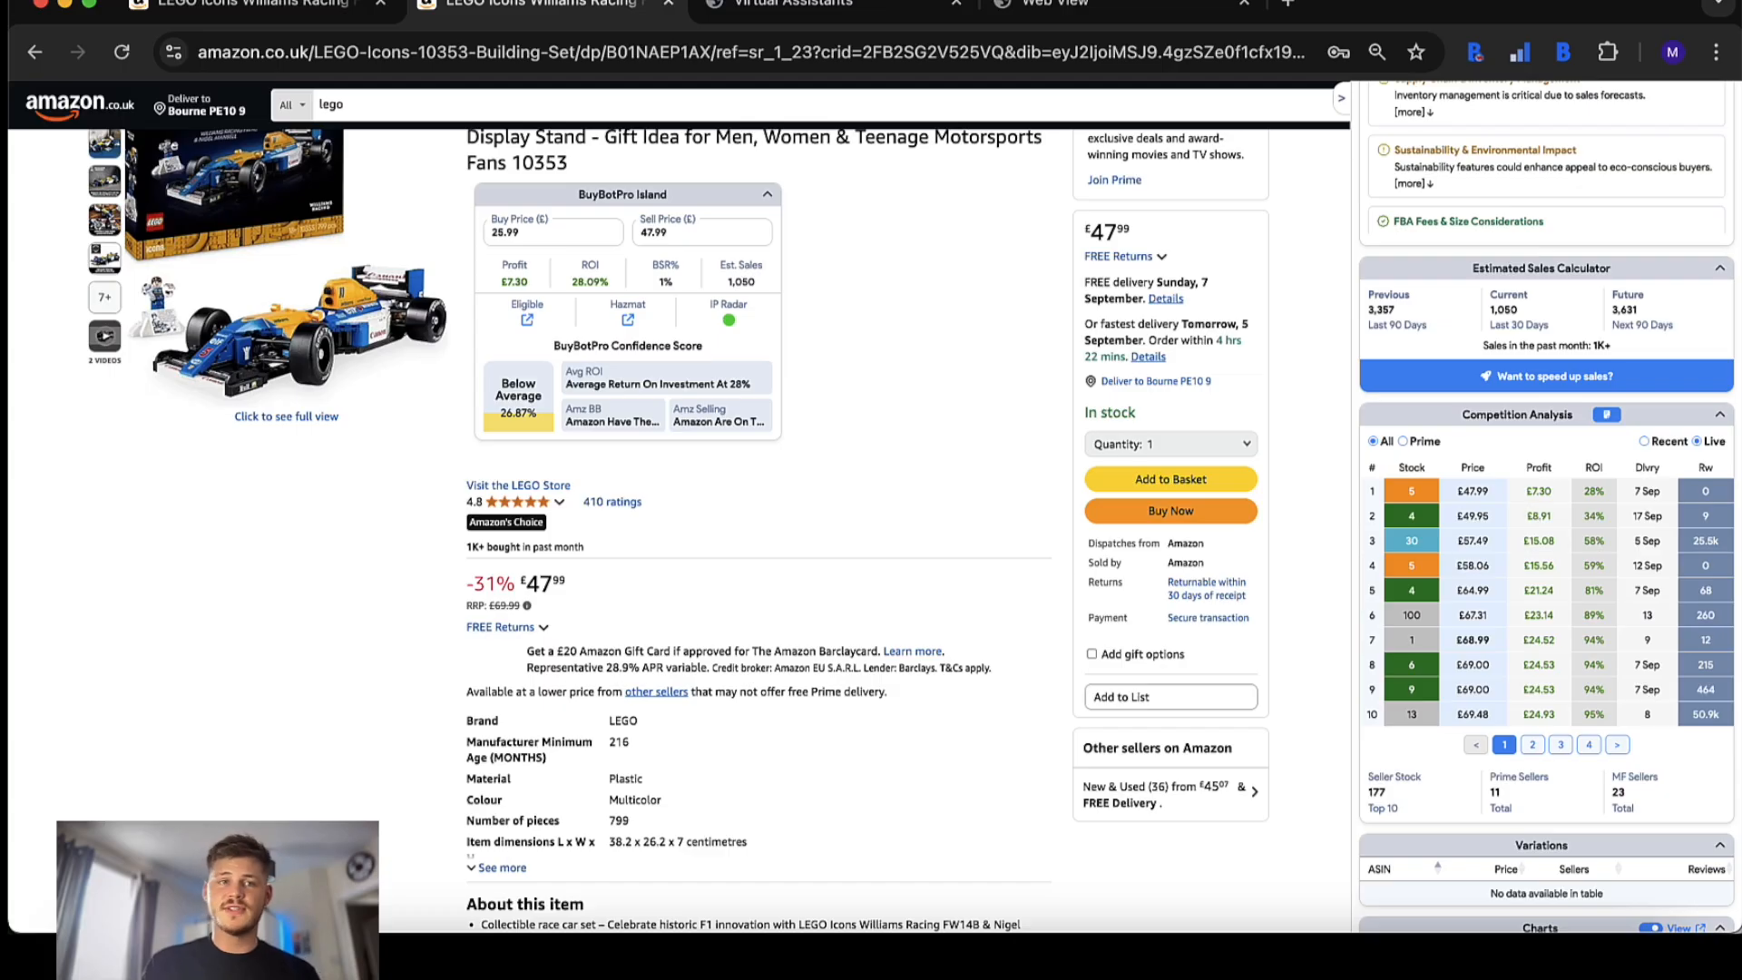
scroll(down, 3)
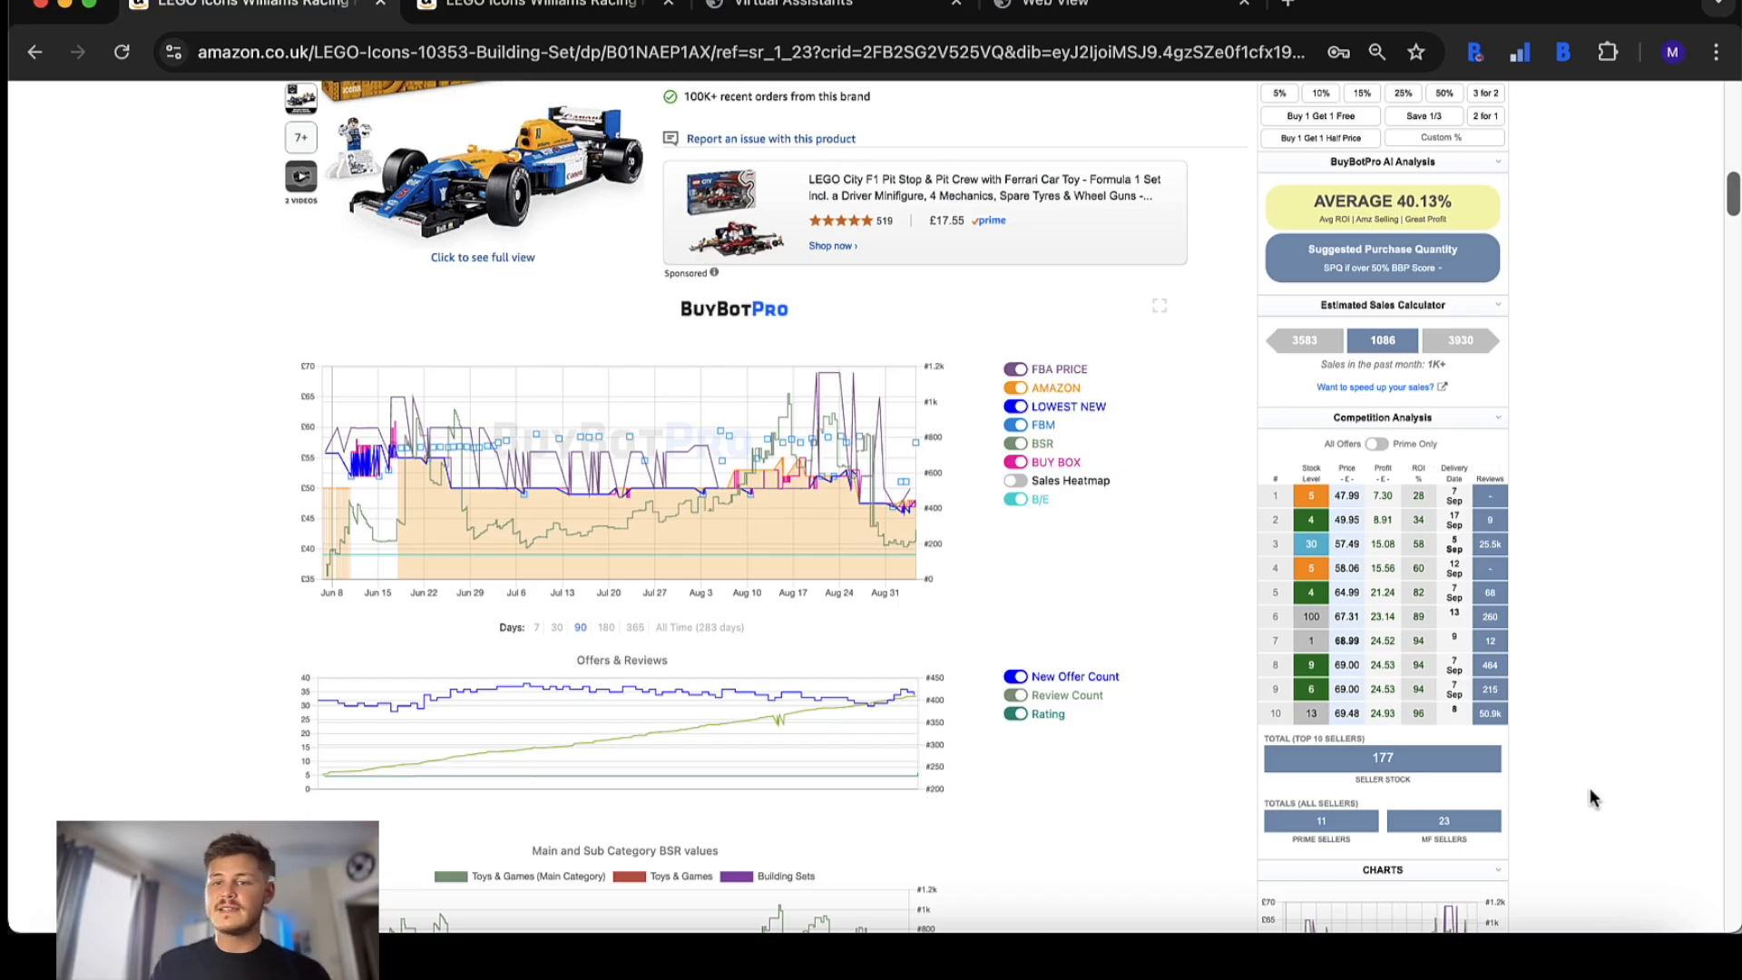
mouse_move(1606, 752)
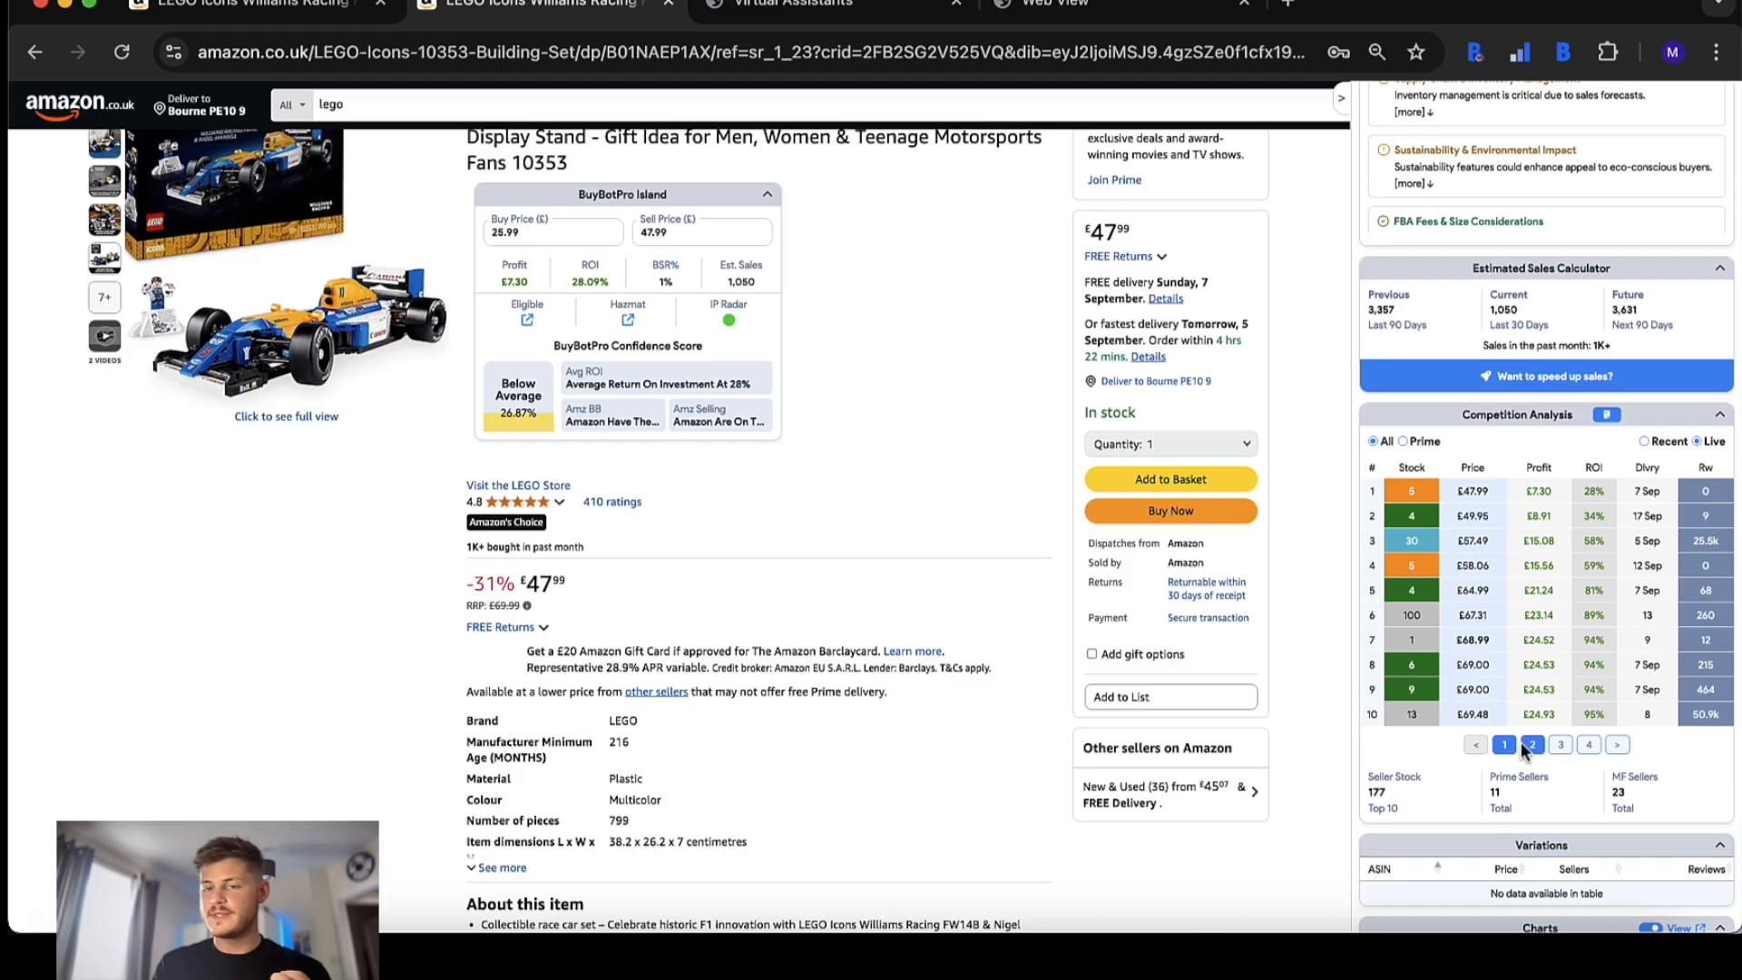
- Browse competing-offer pages 2, 3 and next, then return to the first ten offers
click(1532, 744)
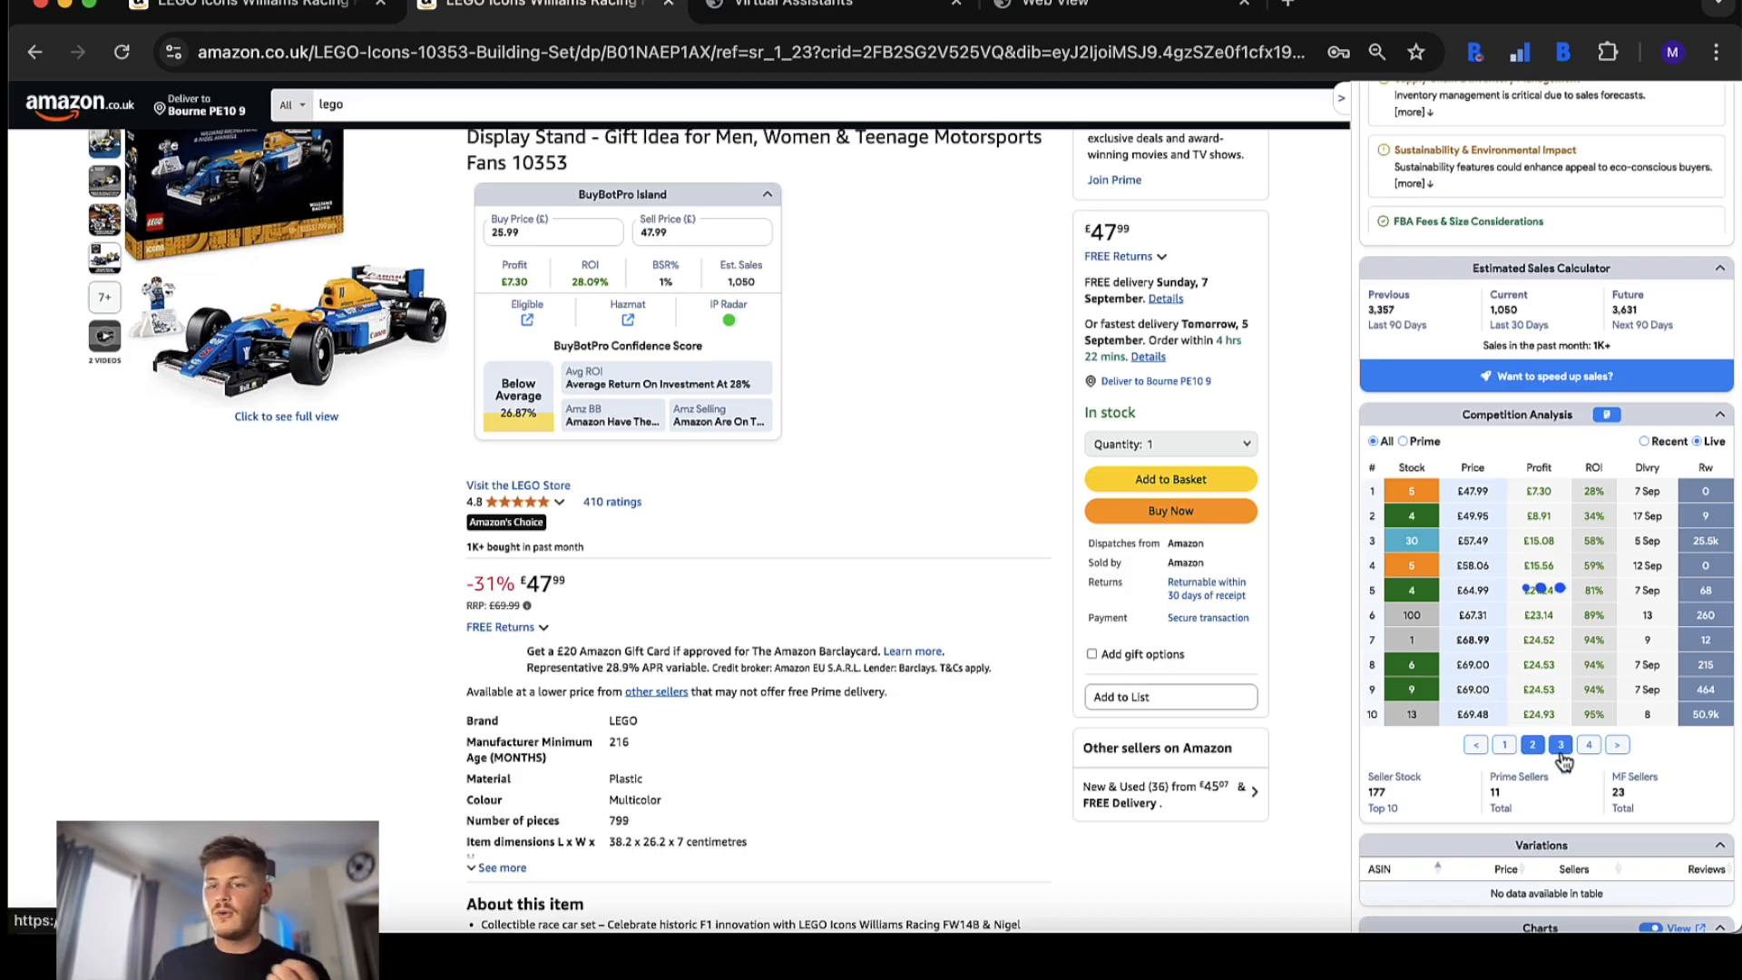
click(1531, 744)
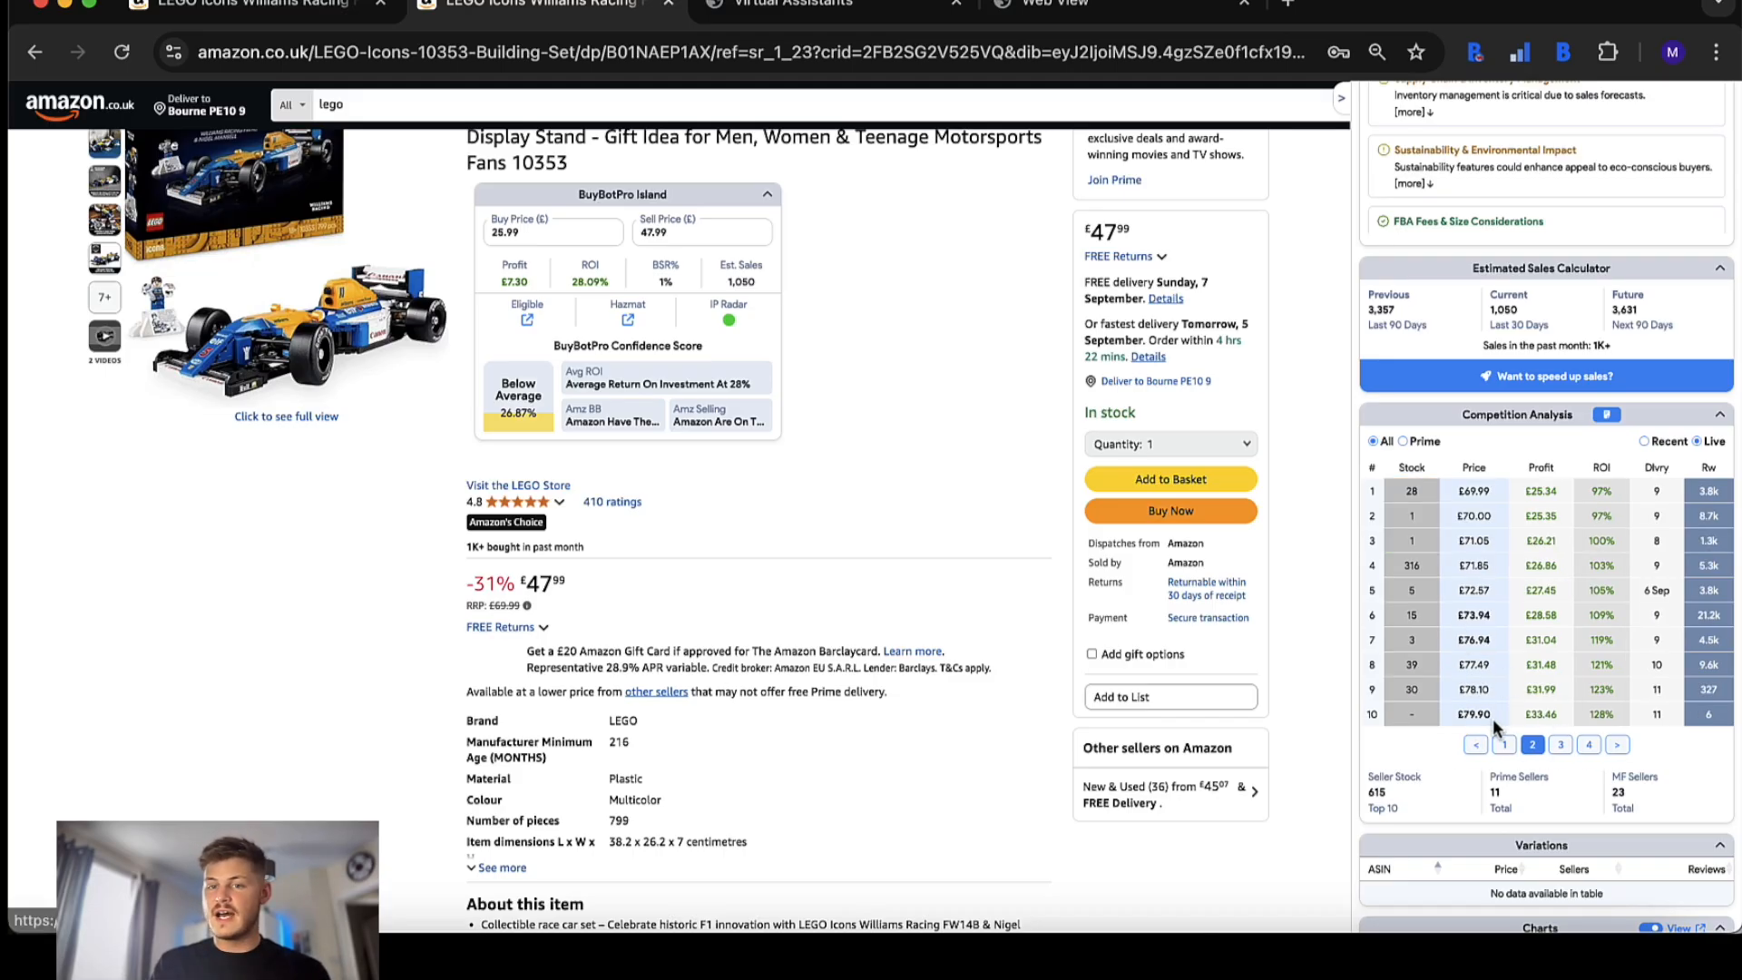
click(1477, 744)
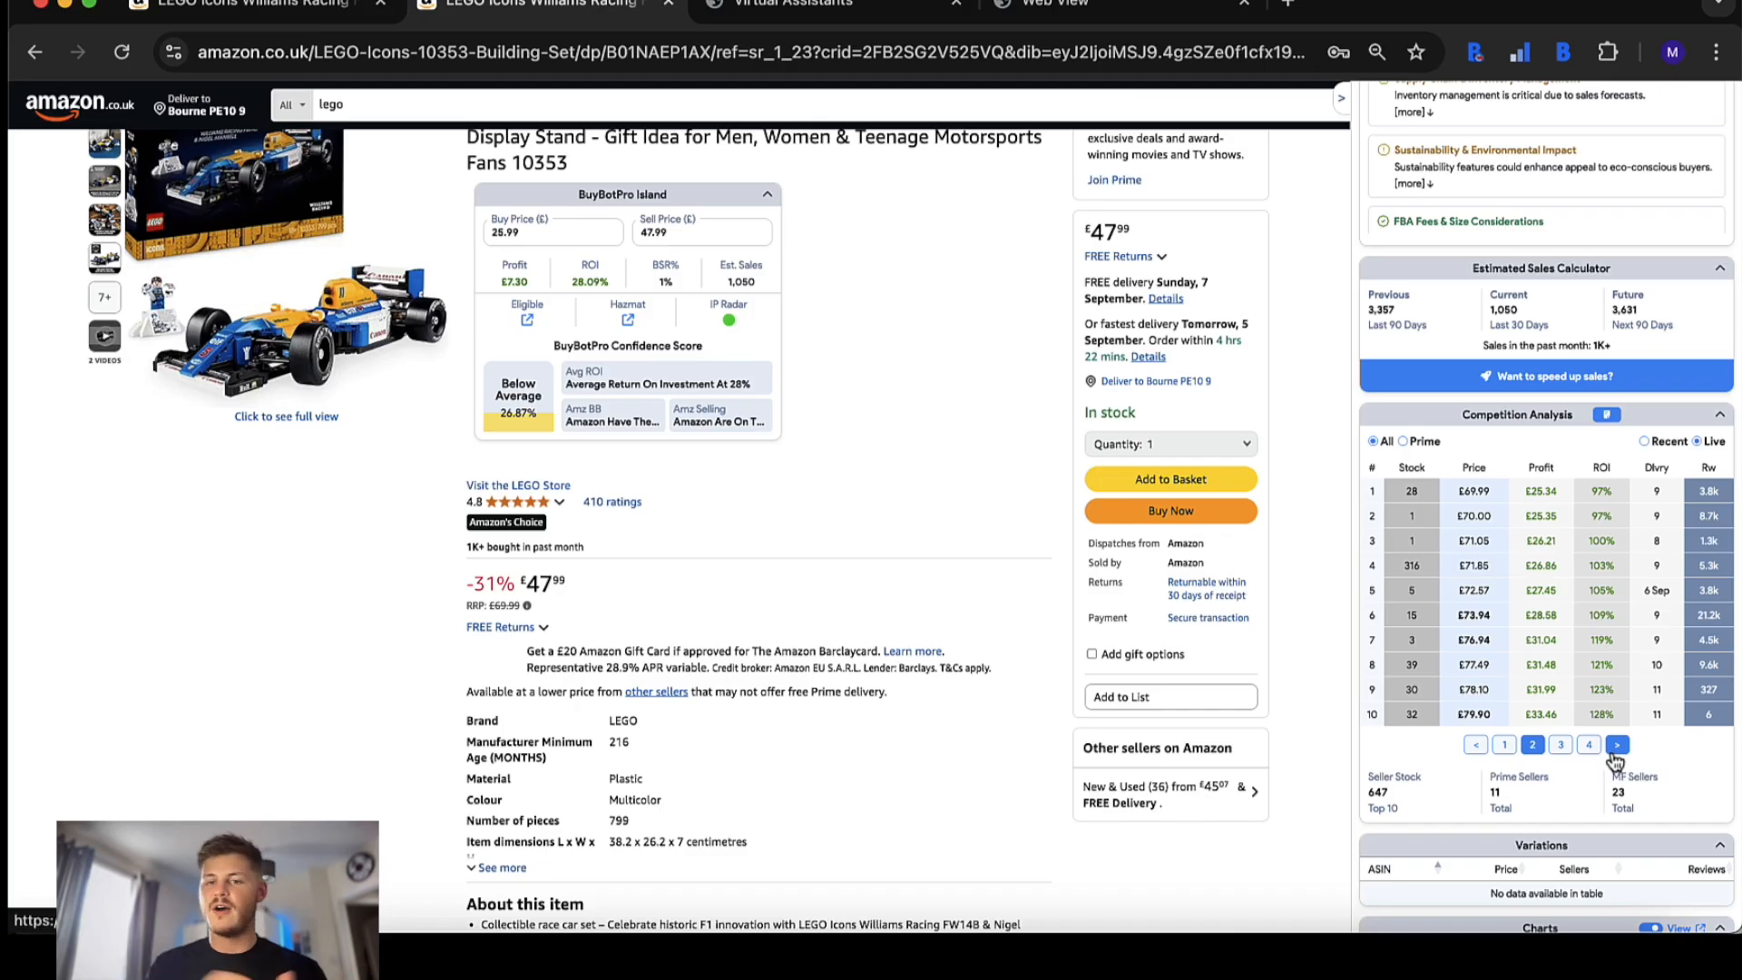
click(1503, 744)
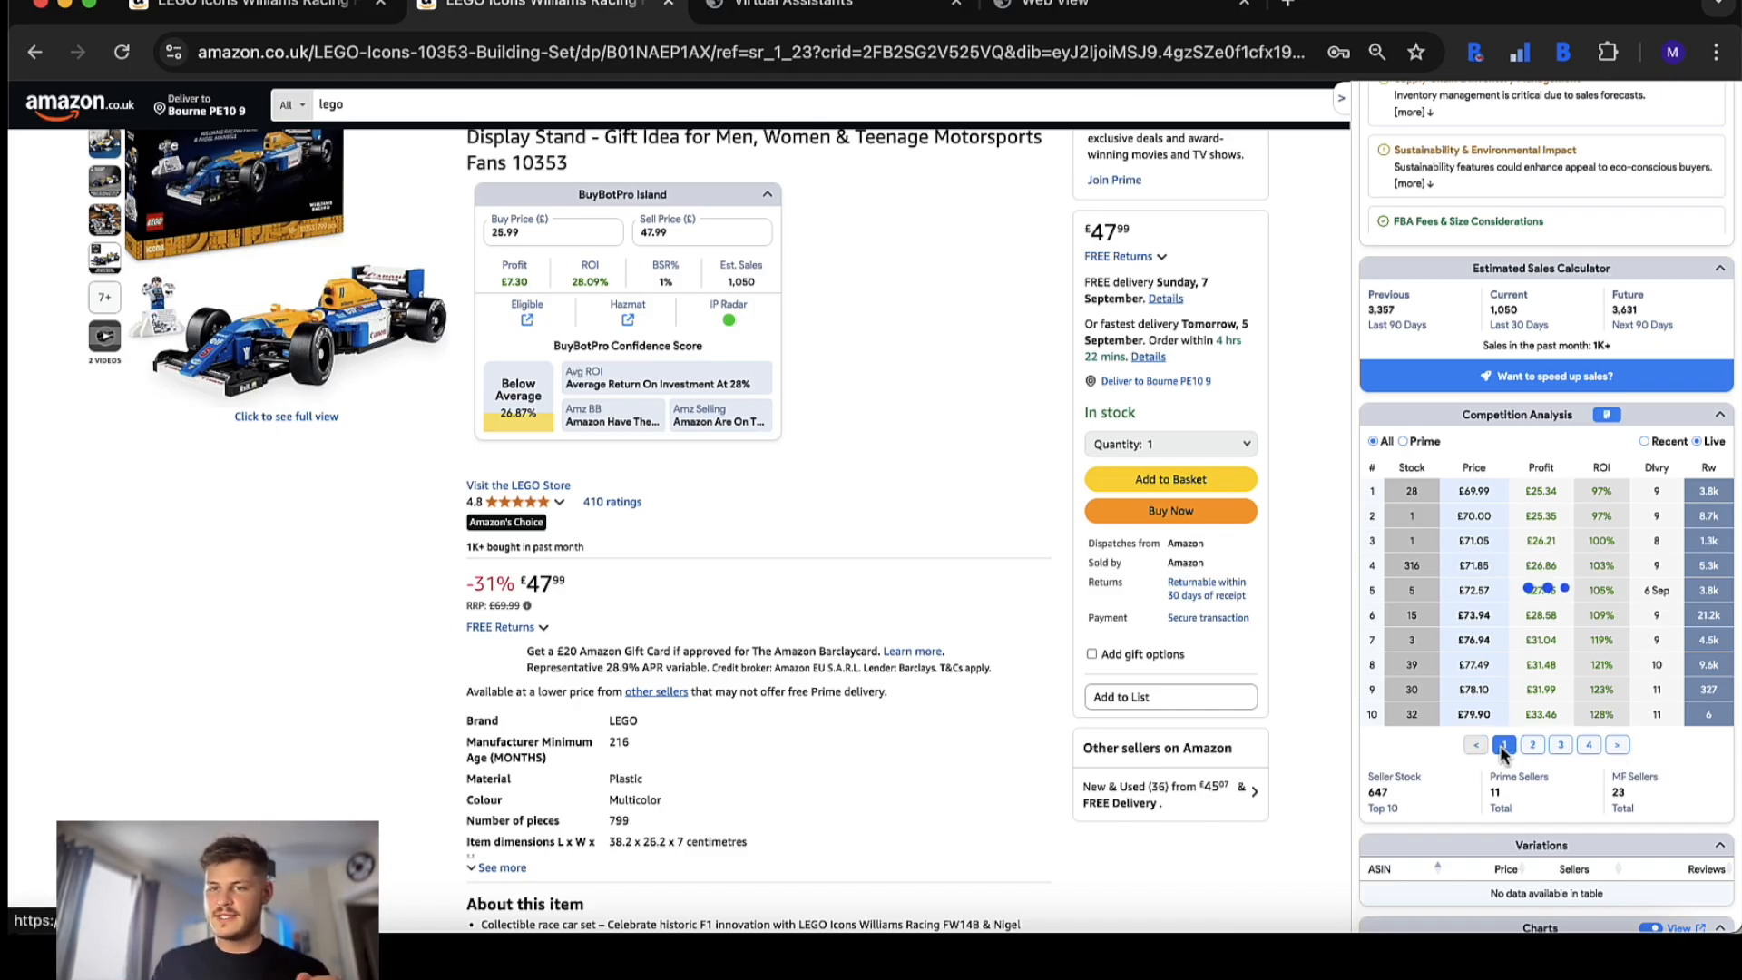
click(1684, 441)
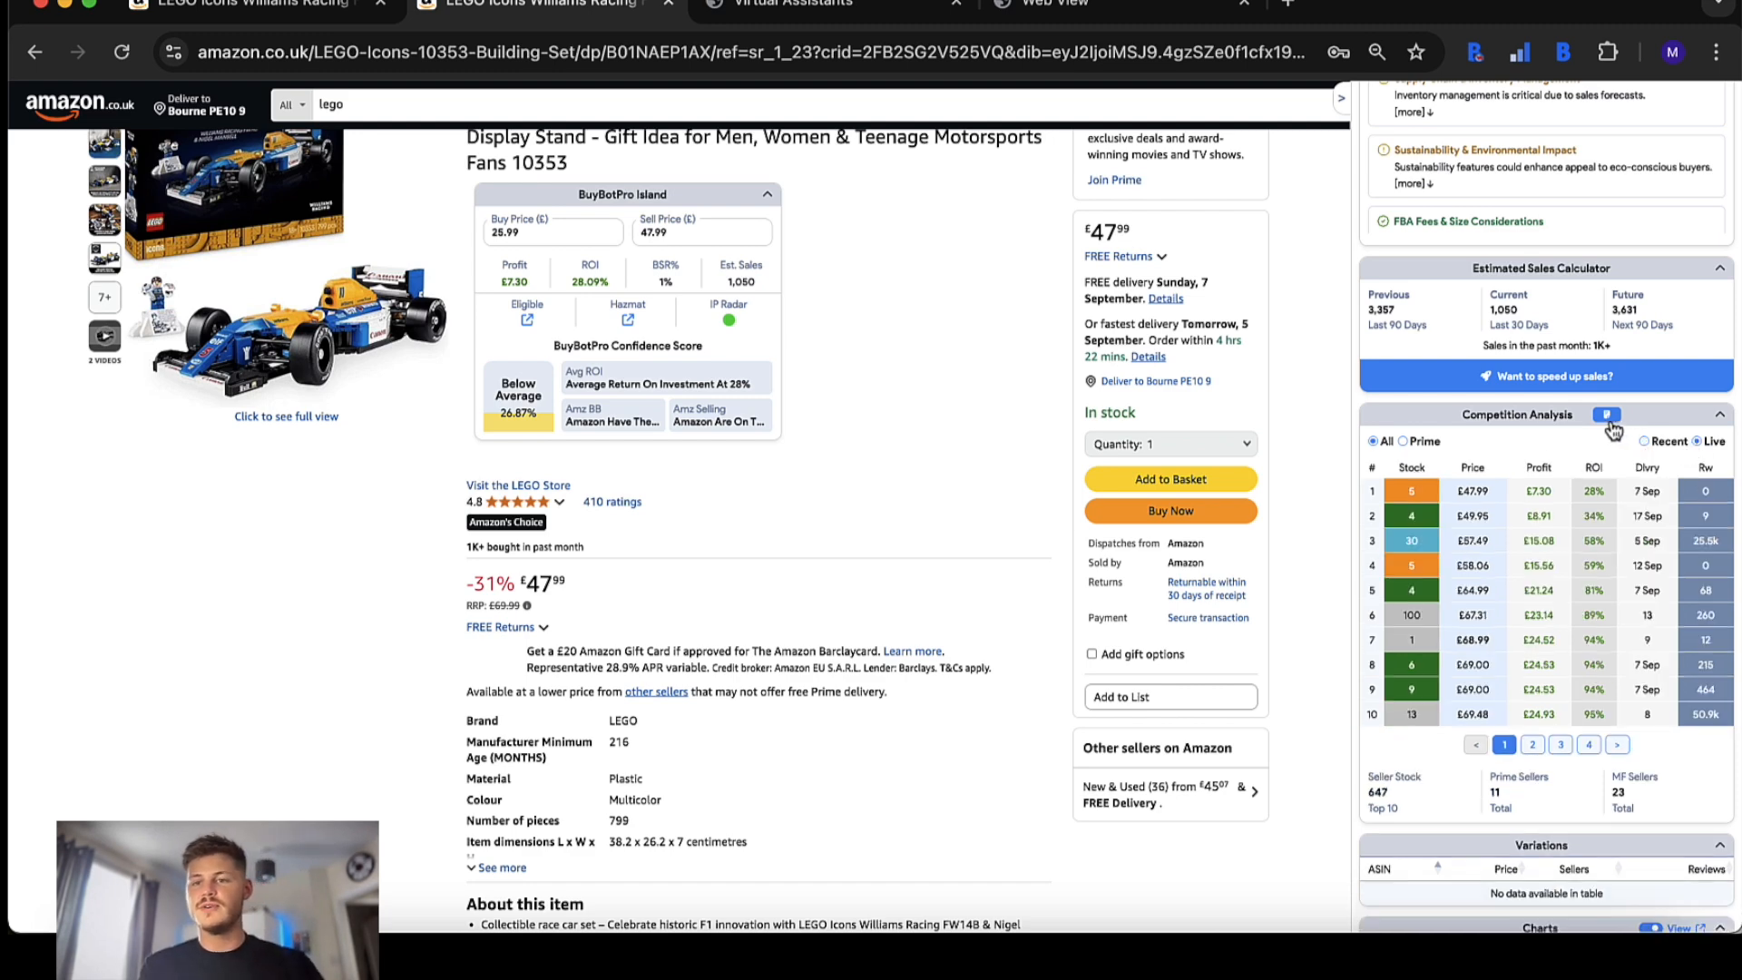
mouse_move(1595, 543)
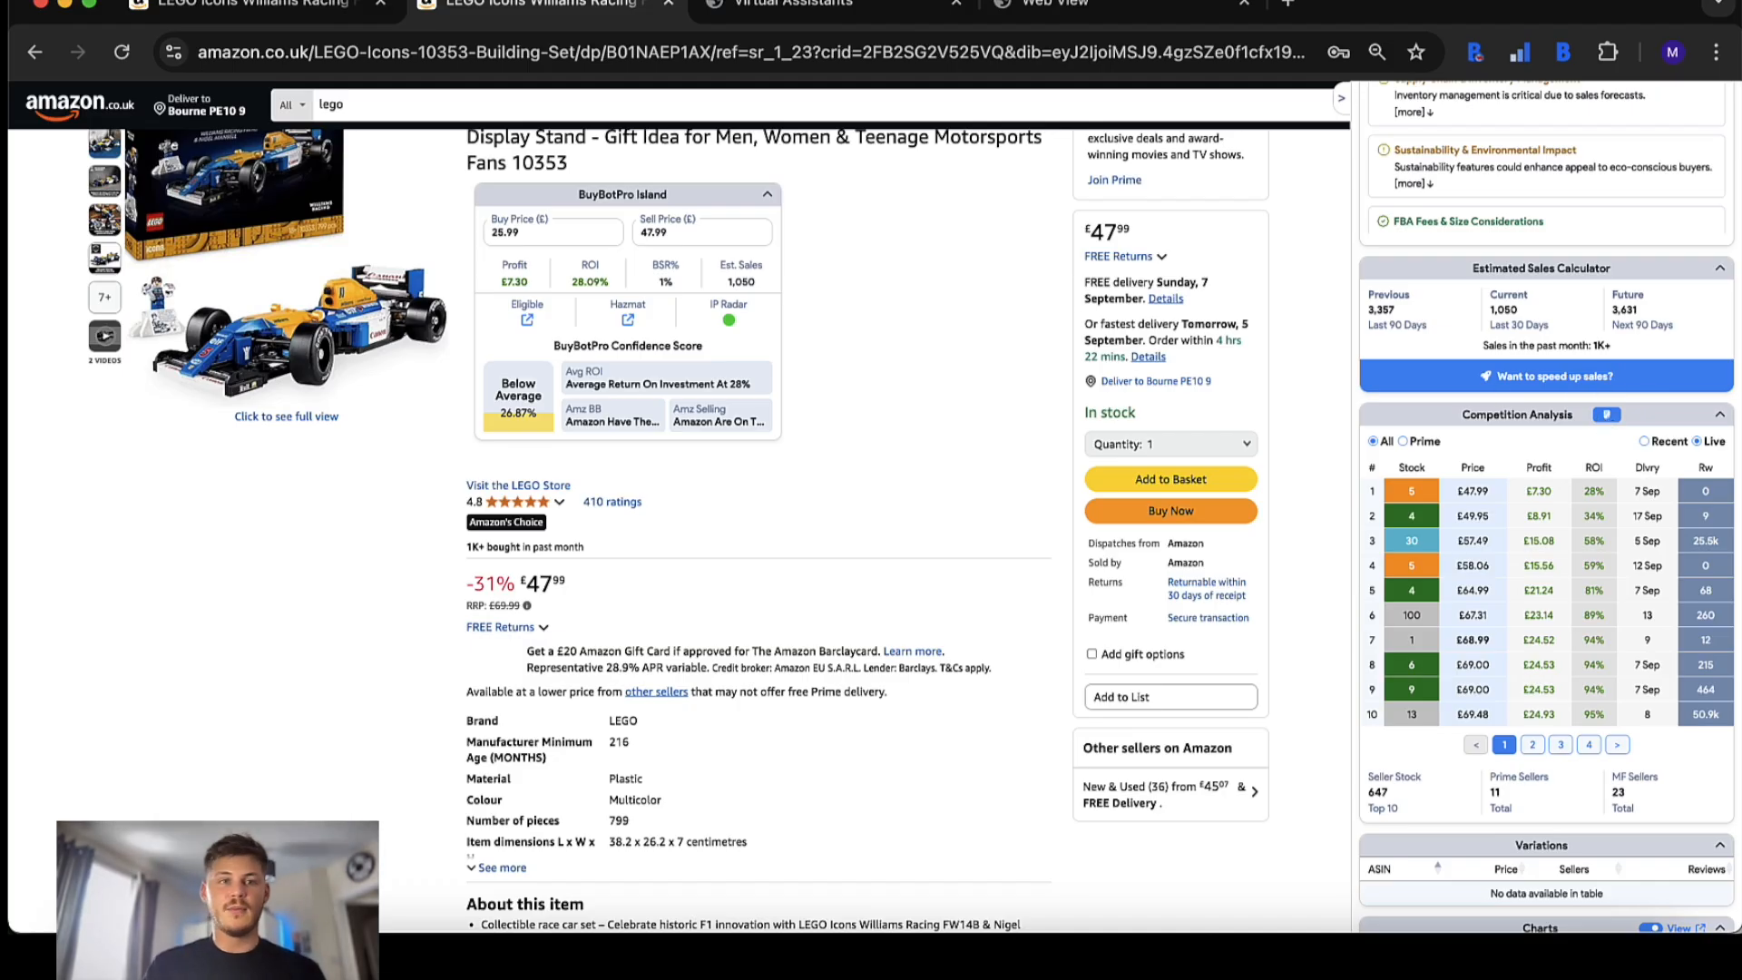
- Scroll the Competition Analysis totalling 647 seller stock and move to the Crocs clog listing
scroll(down, 3)
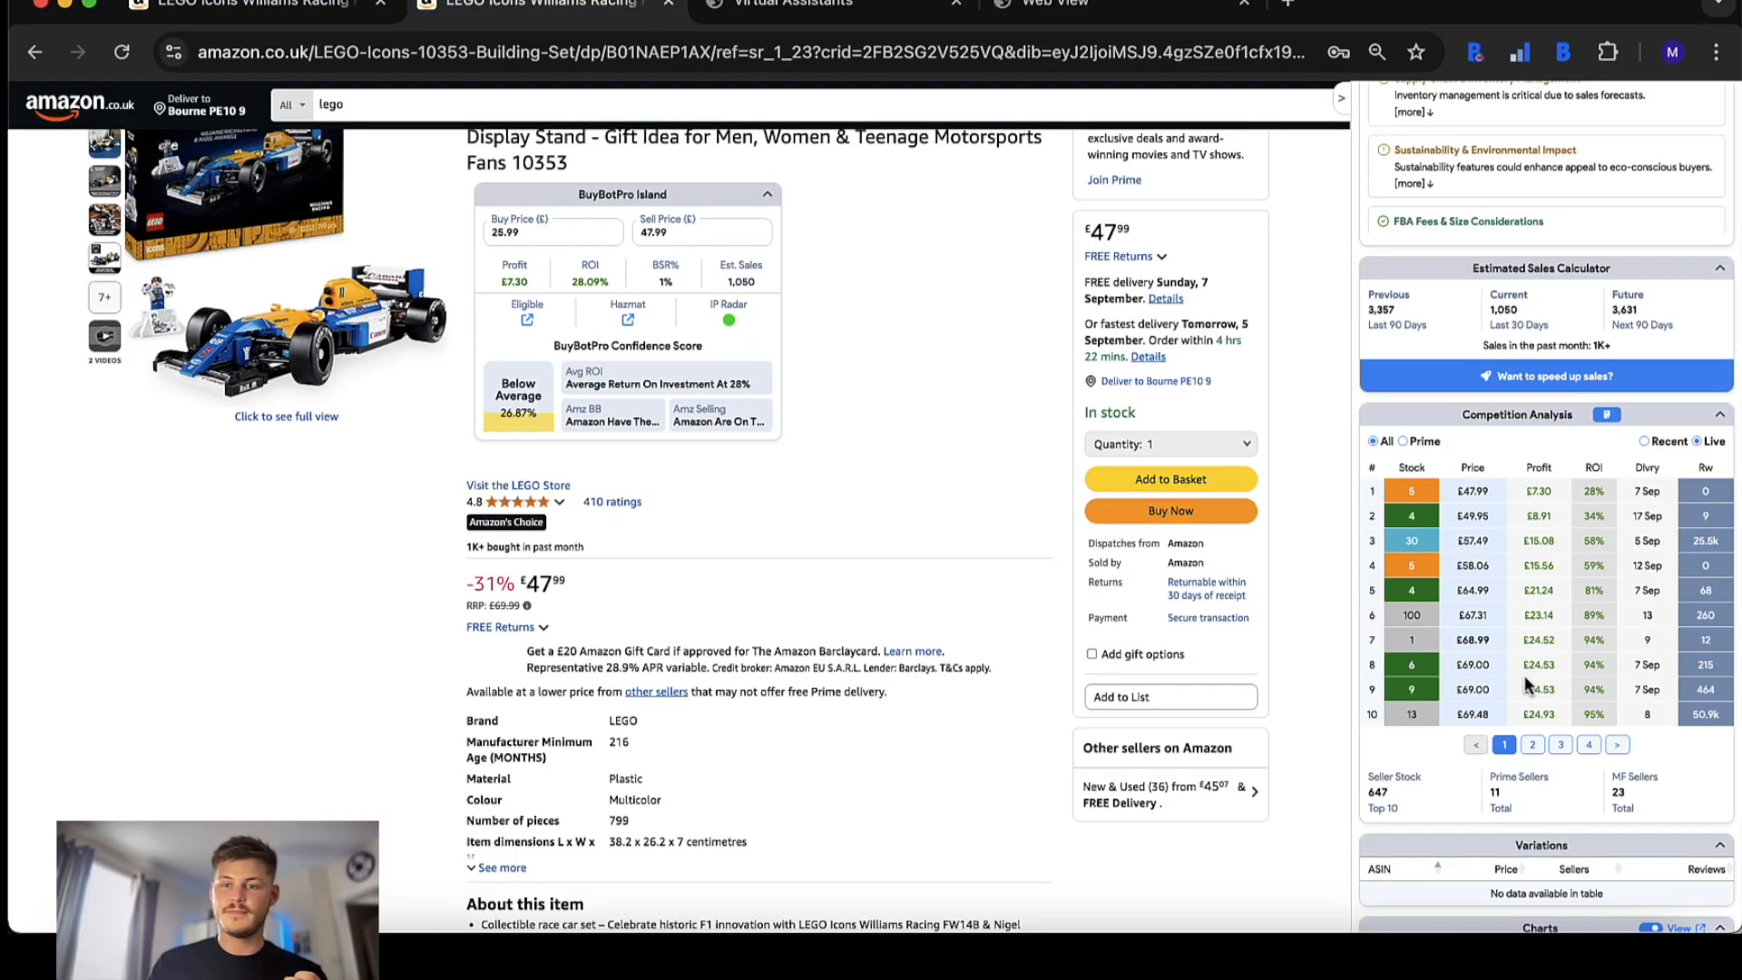
click(1588, 744)
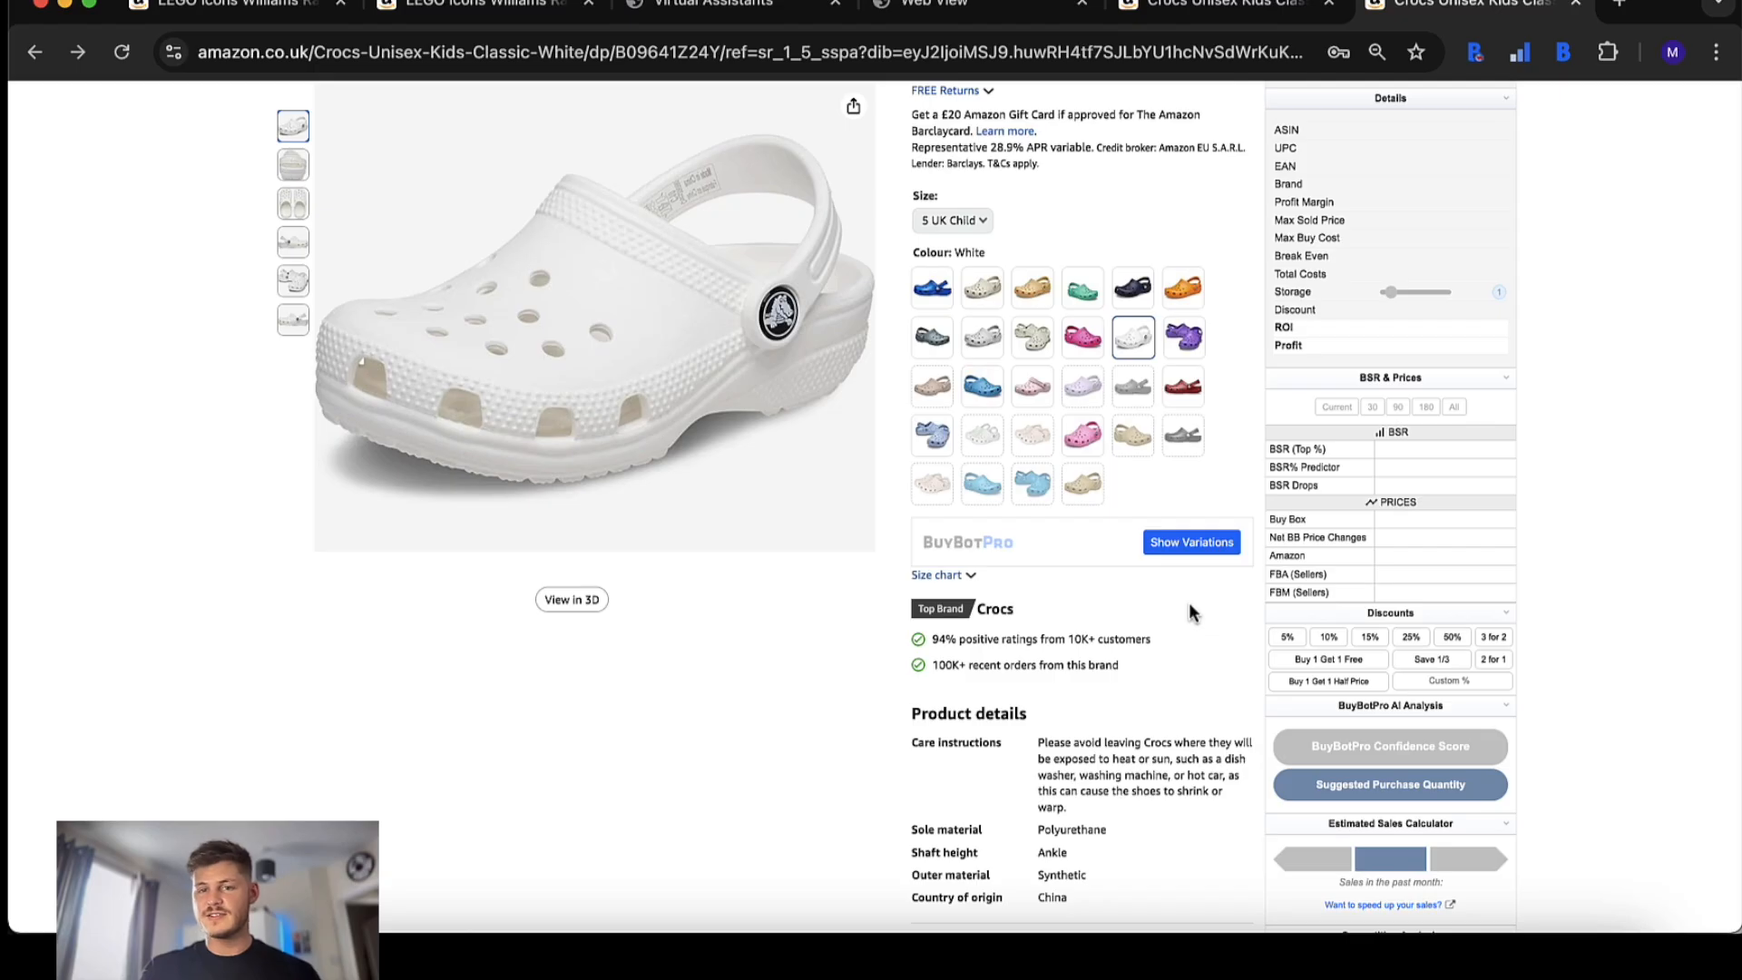
mouse_move(1129, 561)
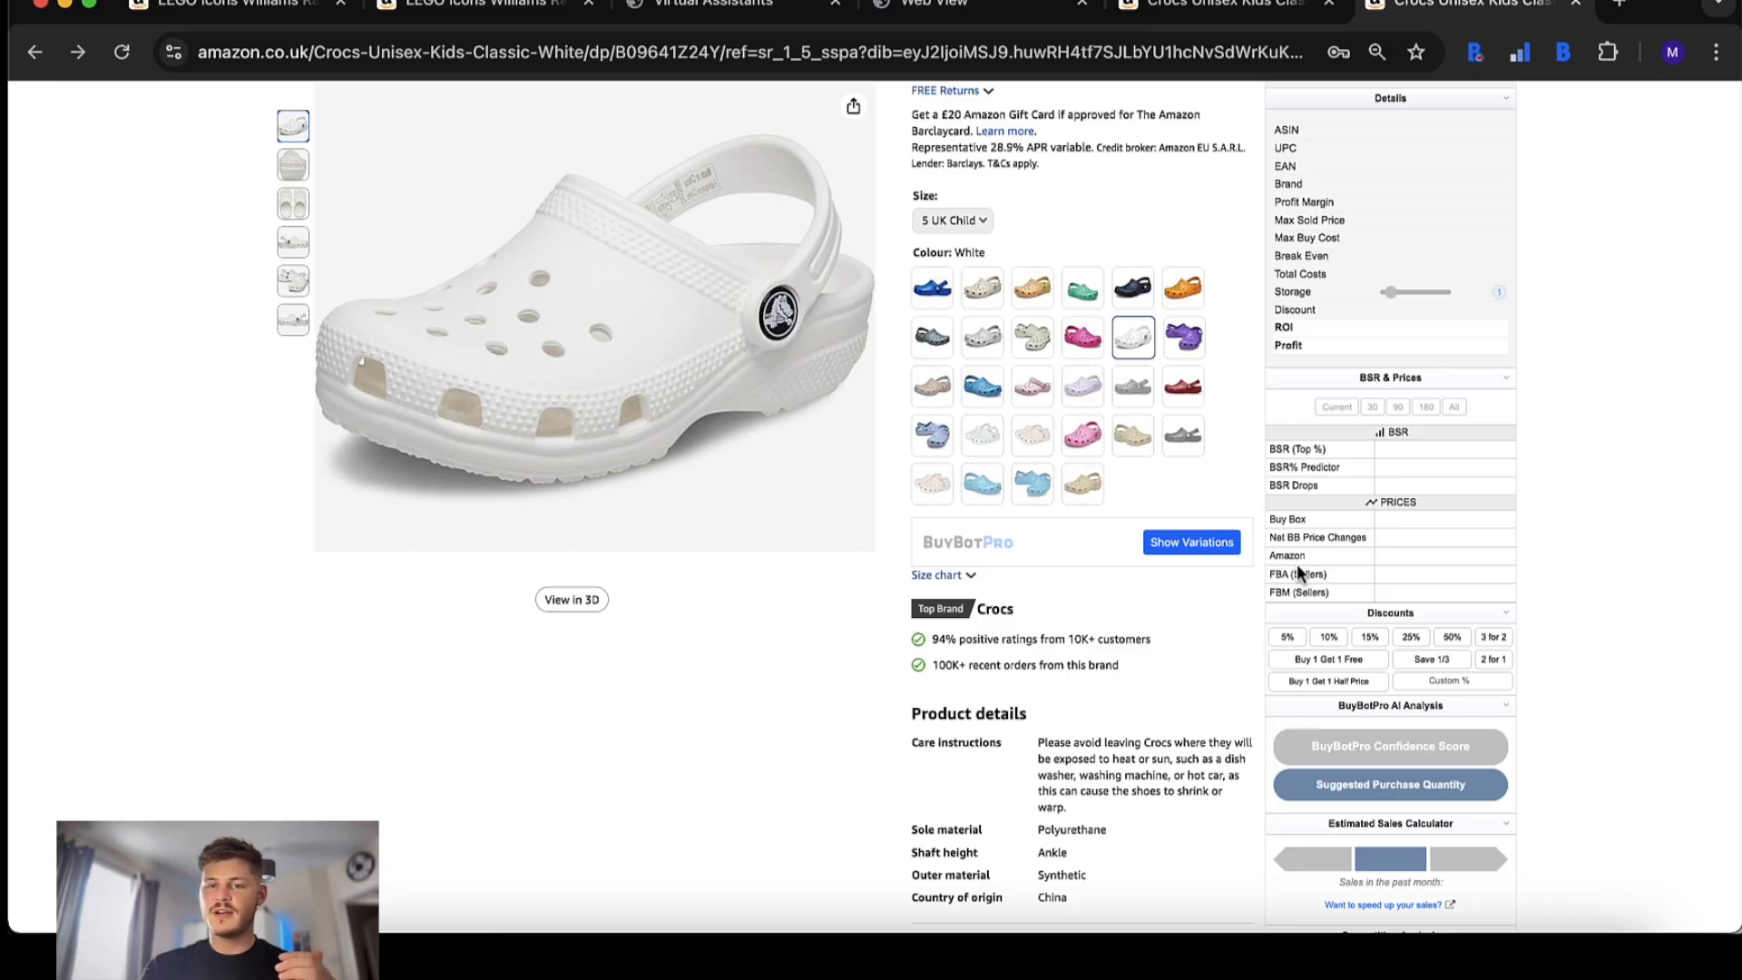
mouse_move(1083, 539)
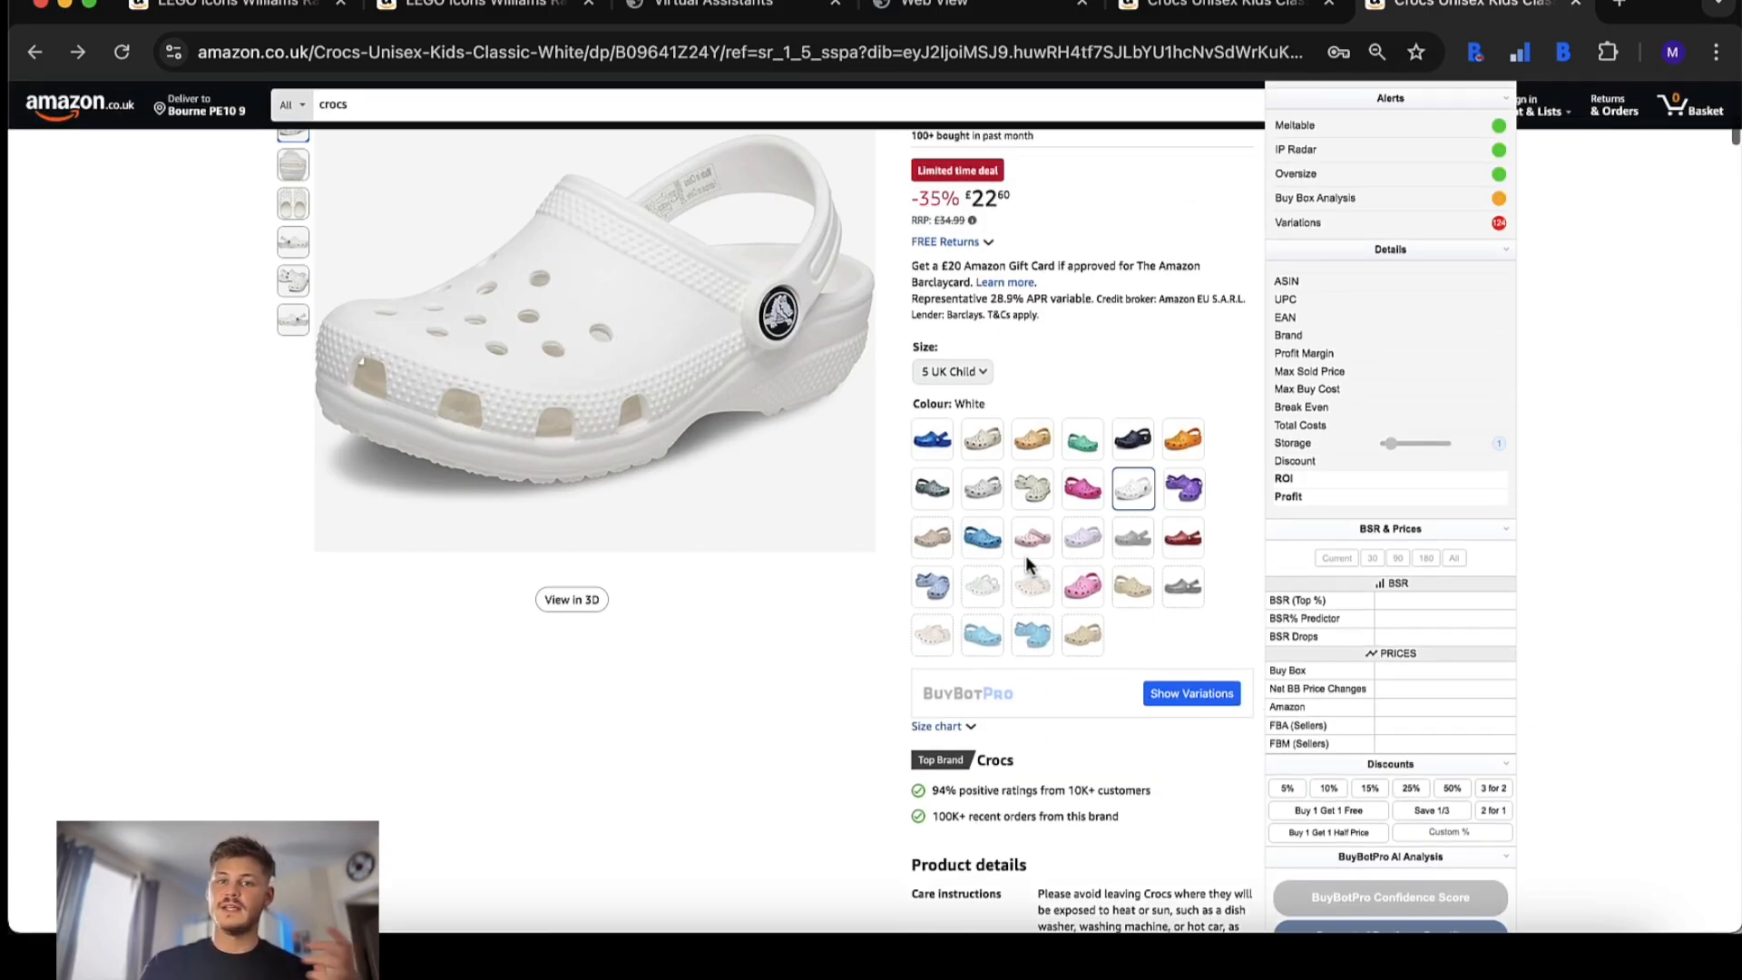
- Load Show Variations for the Crocs clog and scroll to the 124-variant Variations table
scroll(down, 3)
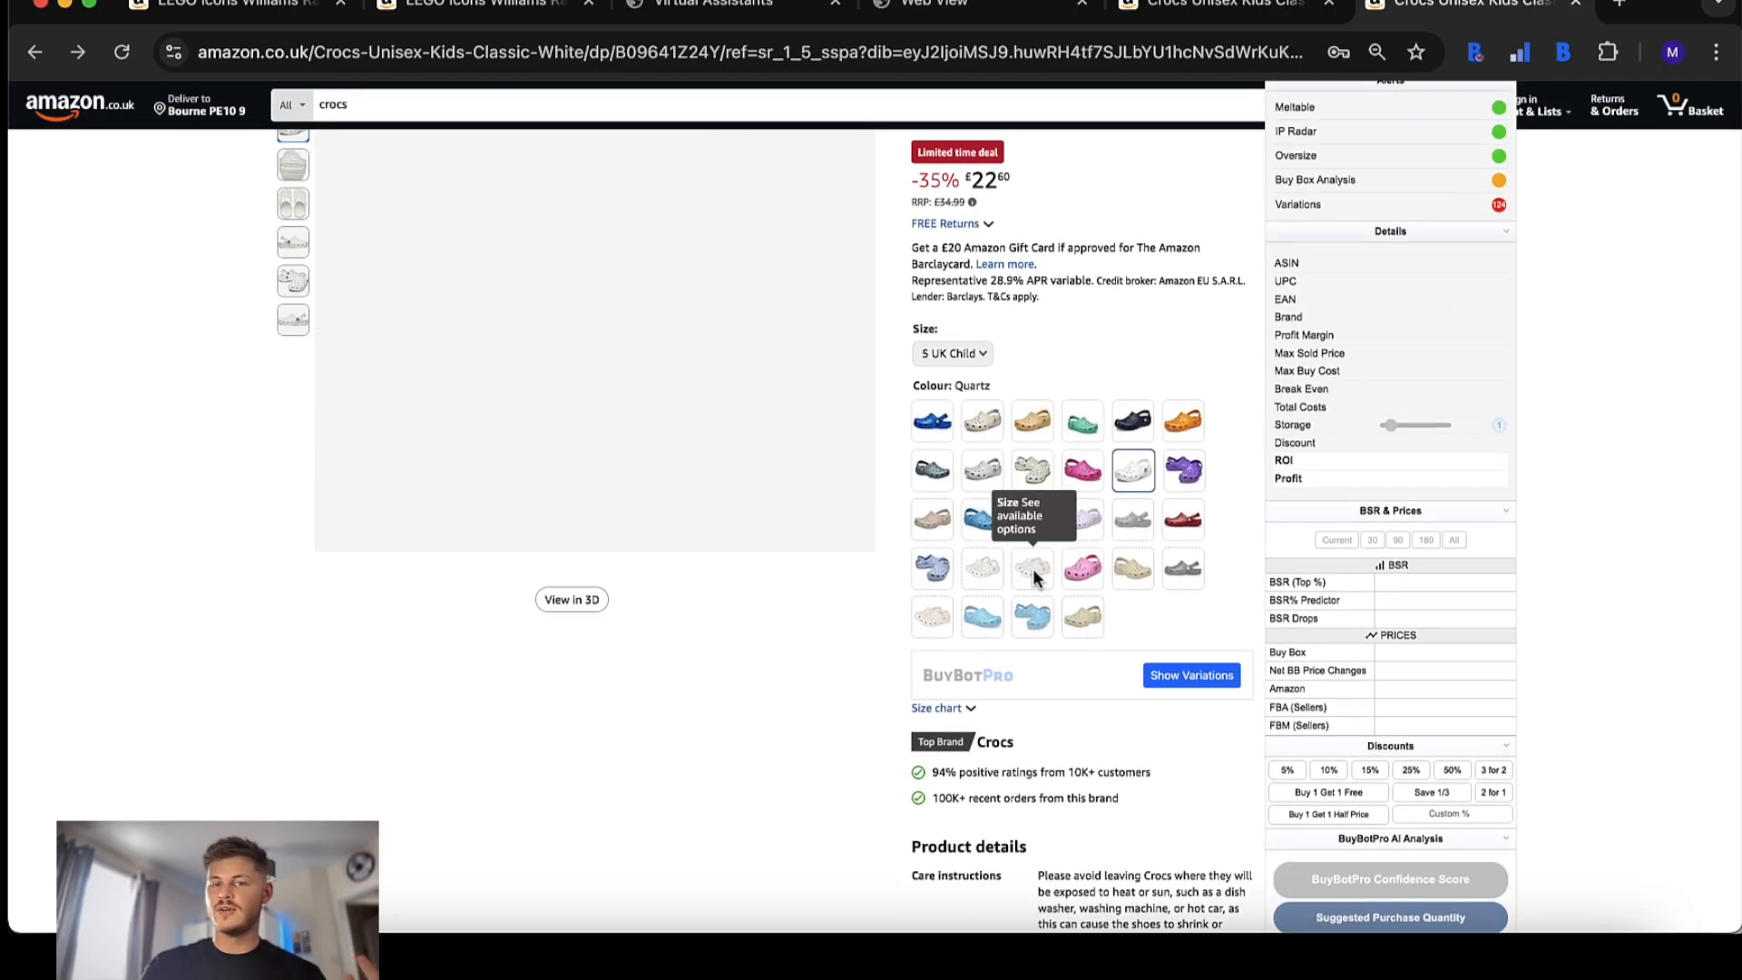
click(1130, 470)
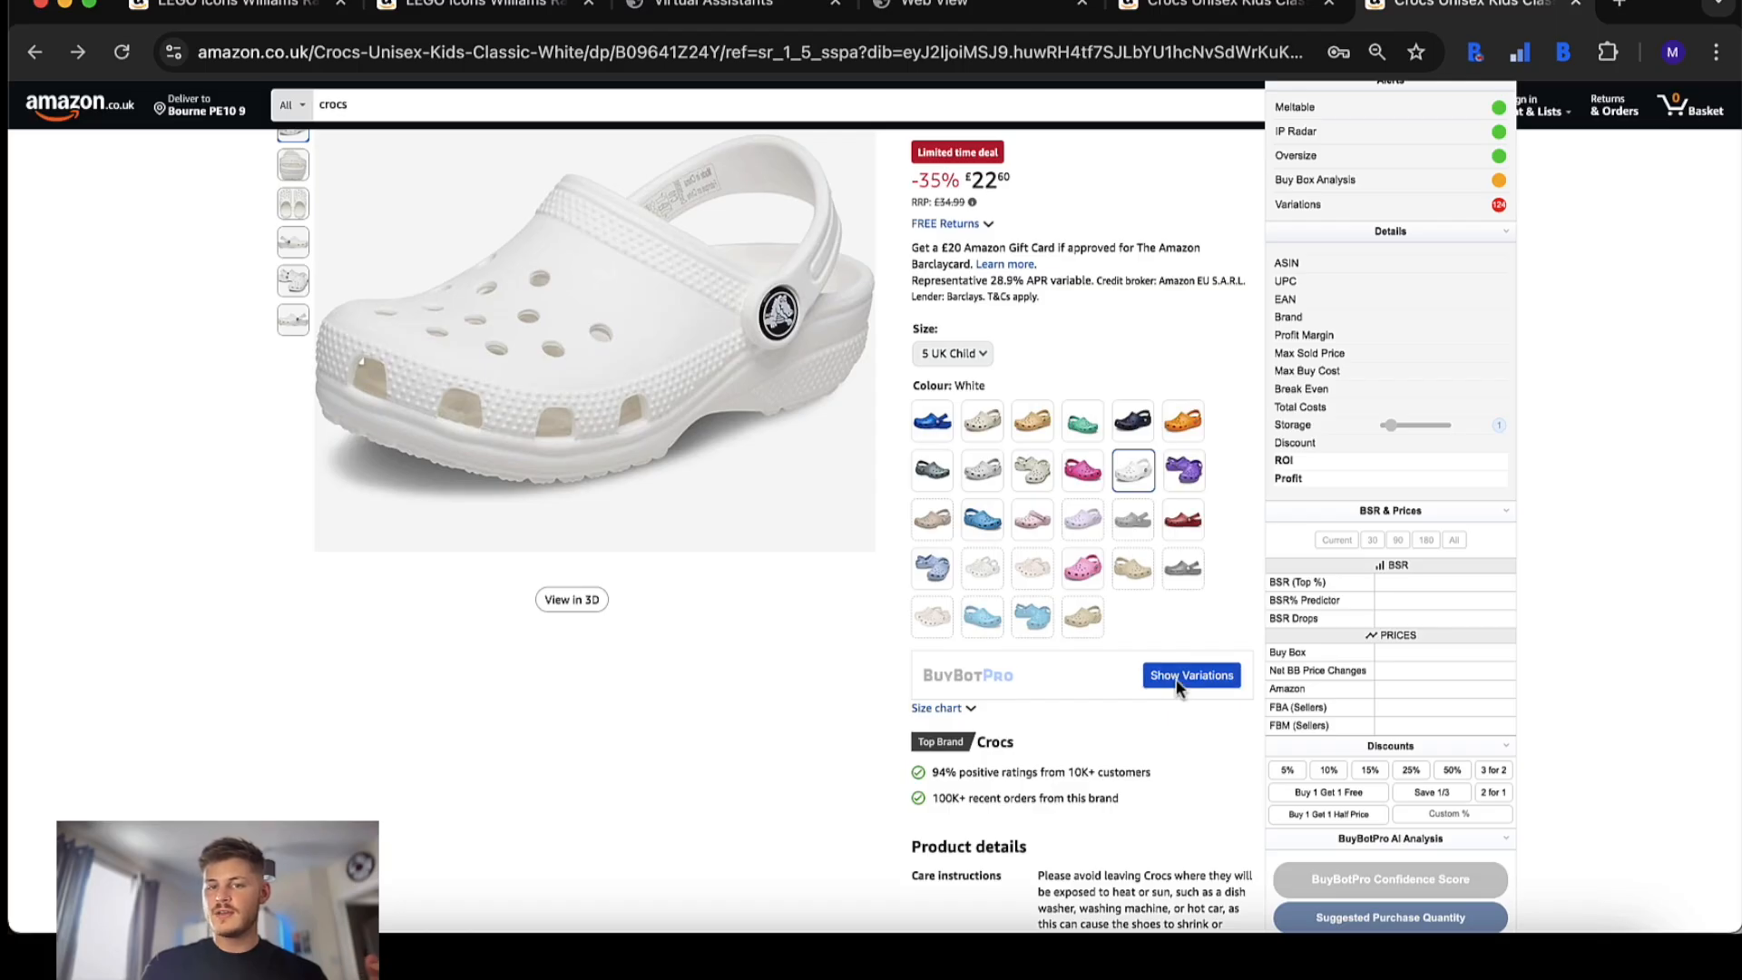
click(1190, 675)
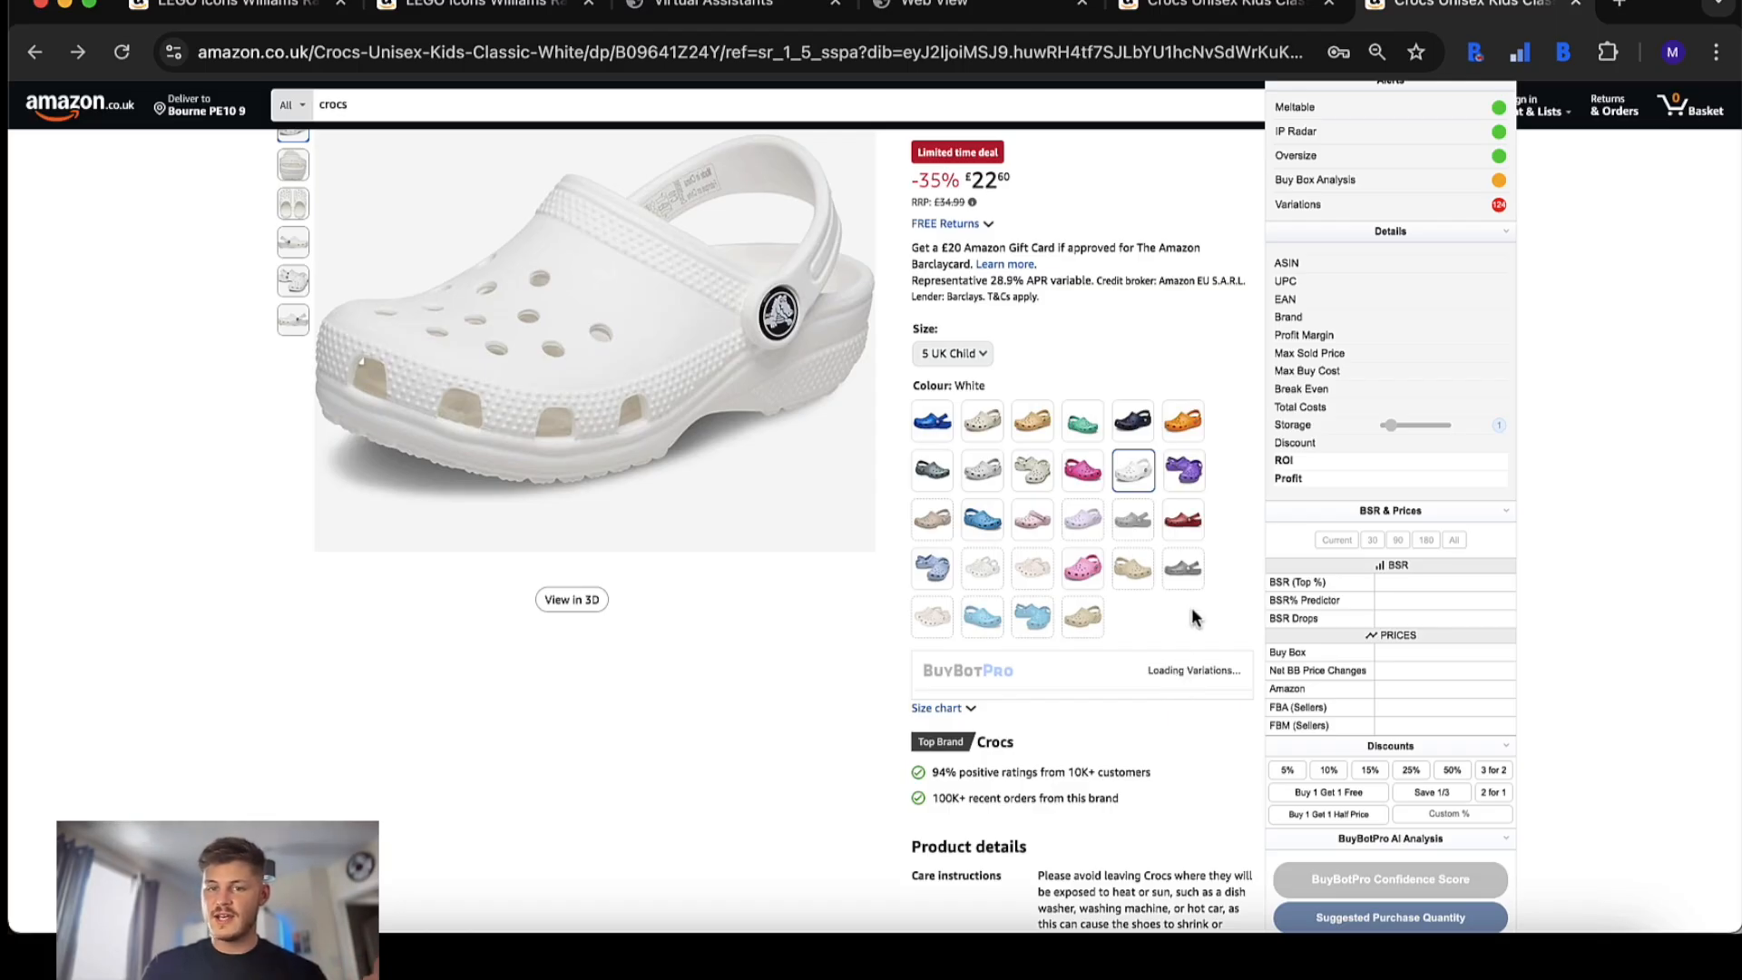
scroll(down, 3)
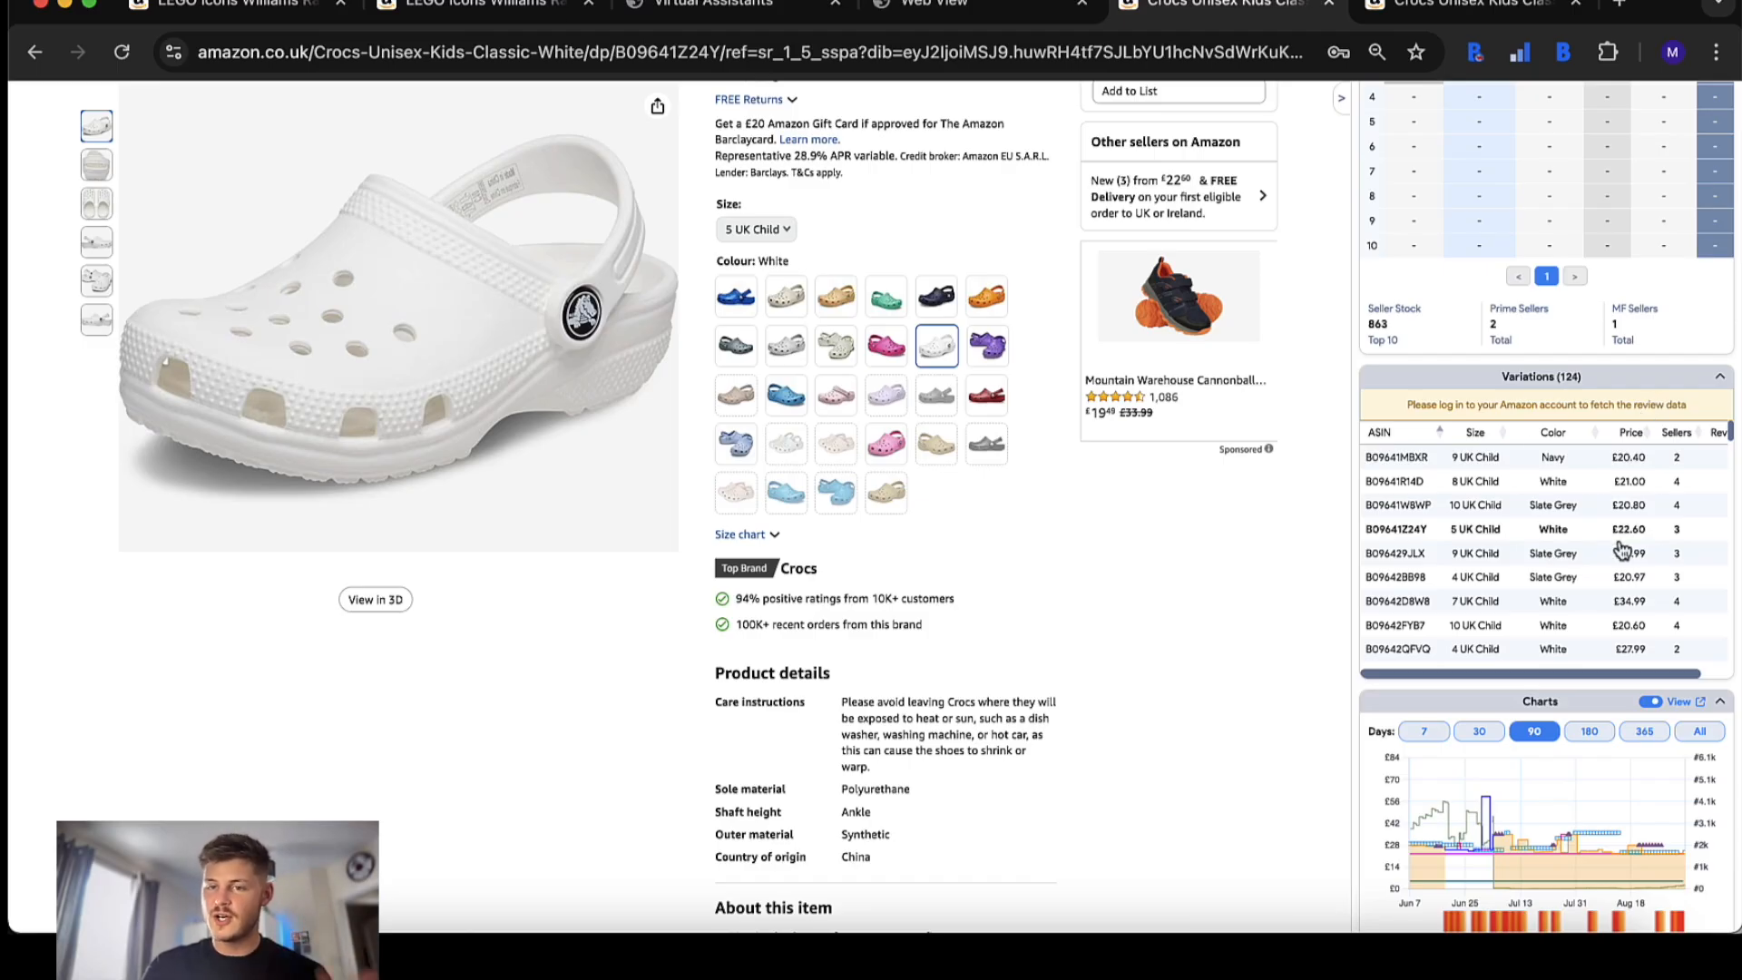
scroll(down, 3)
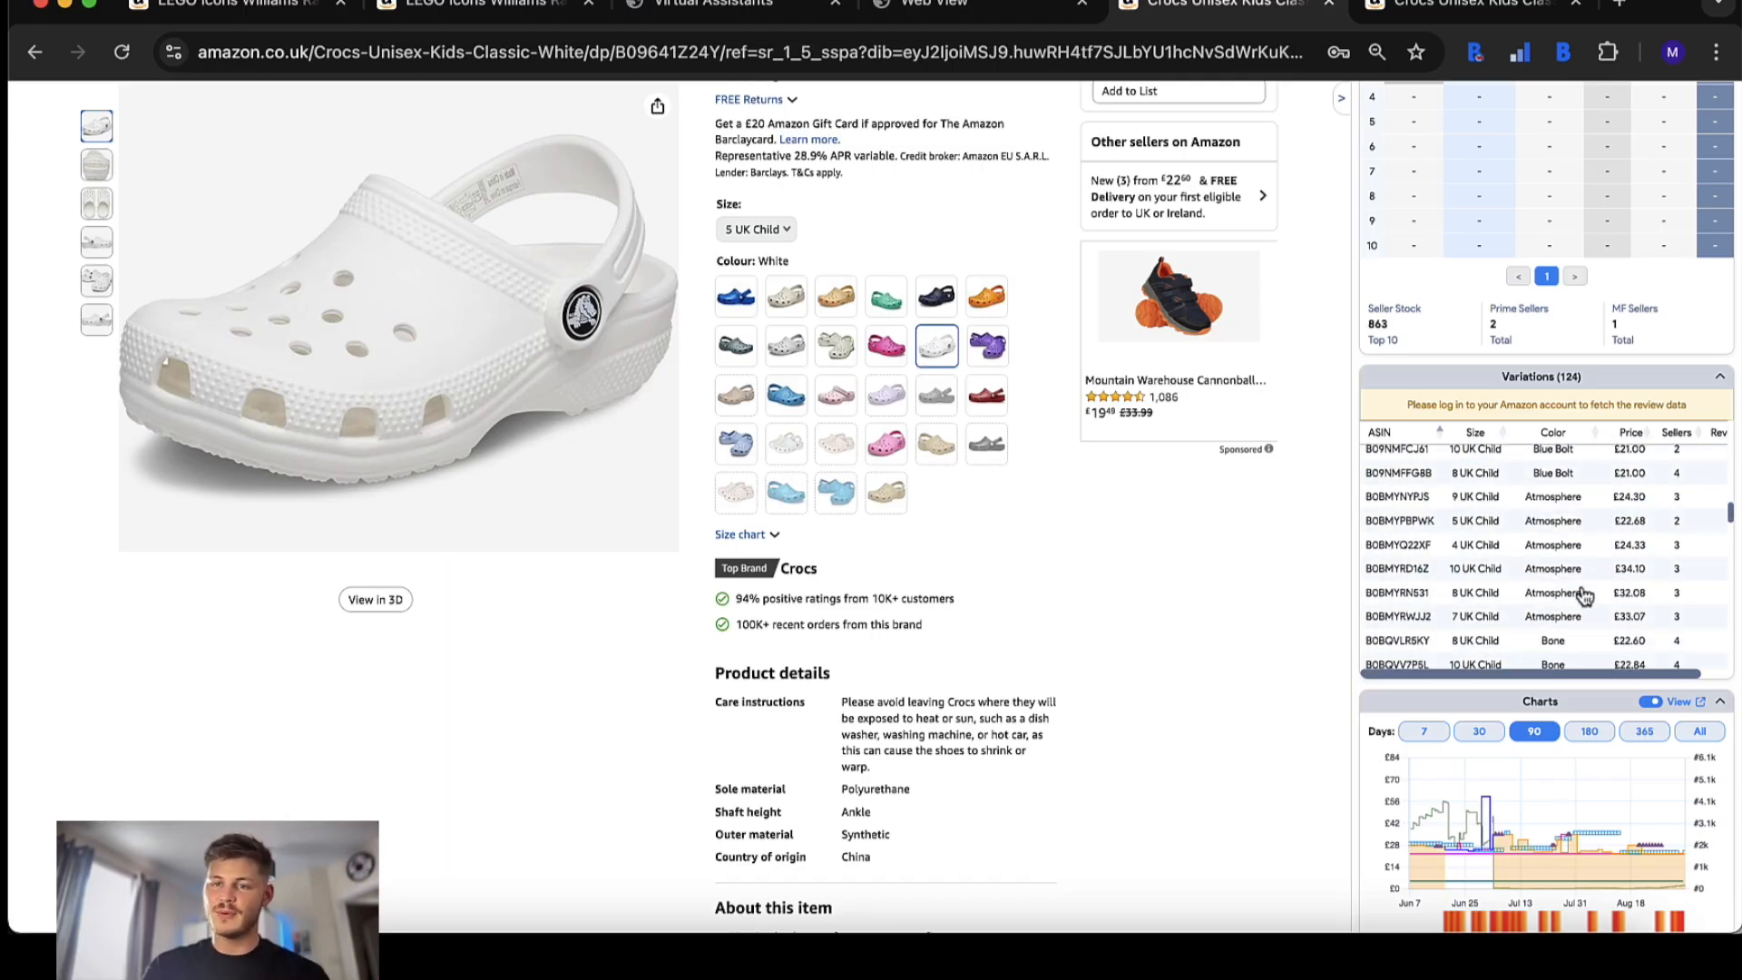
click(466, 4)
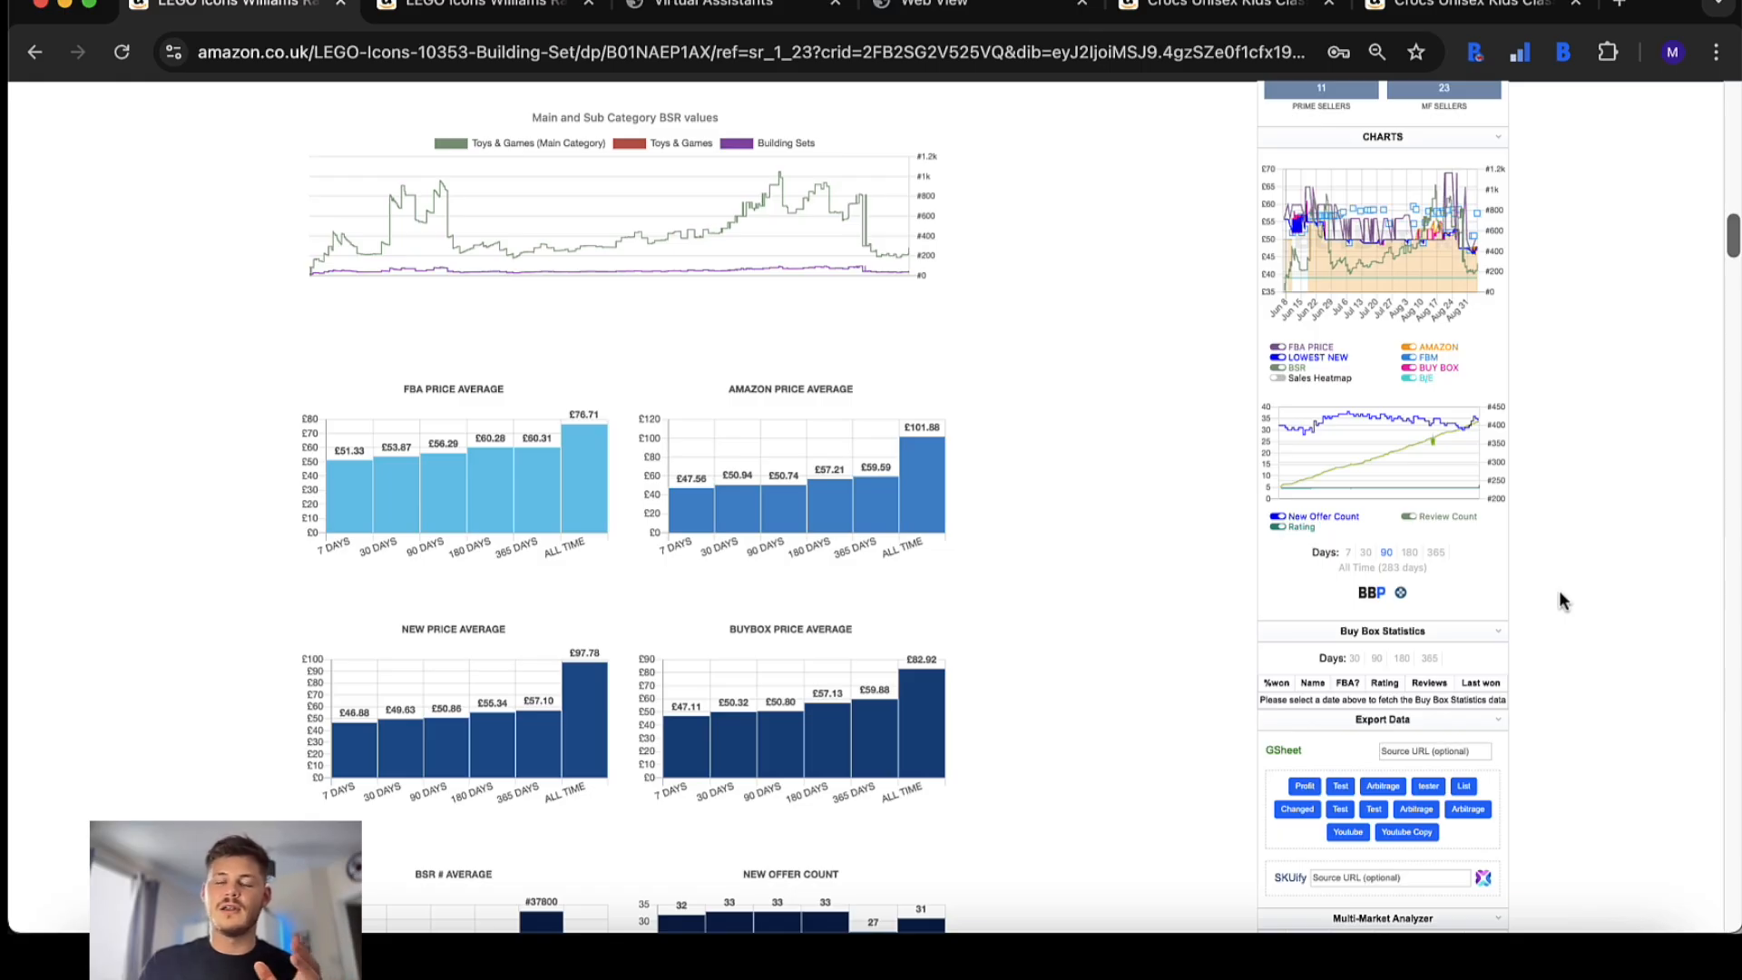
mouse_move(1540, 601)
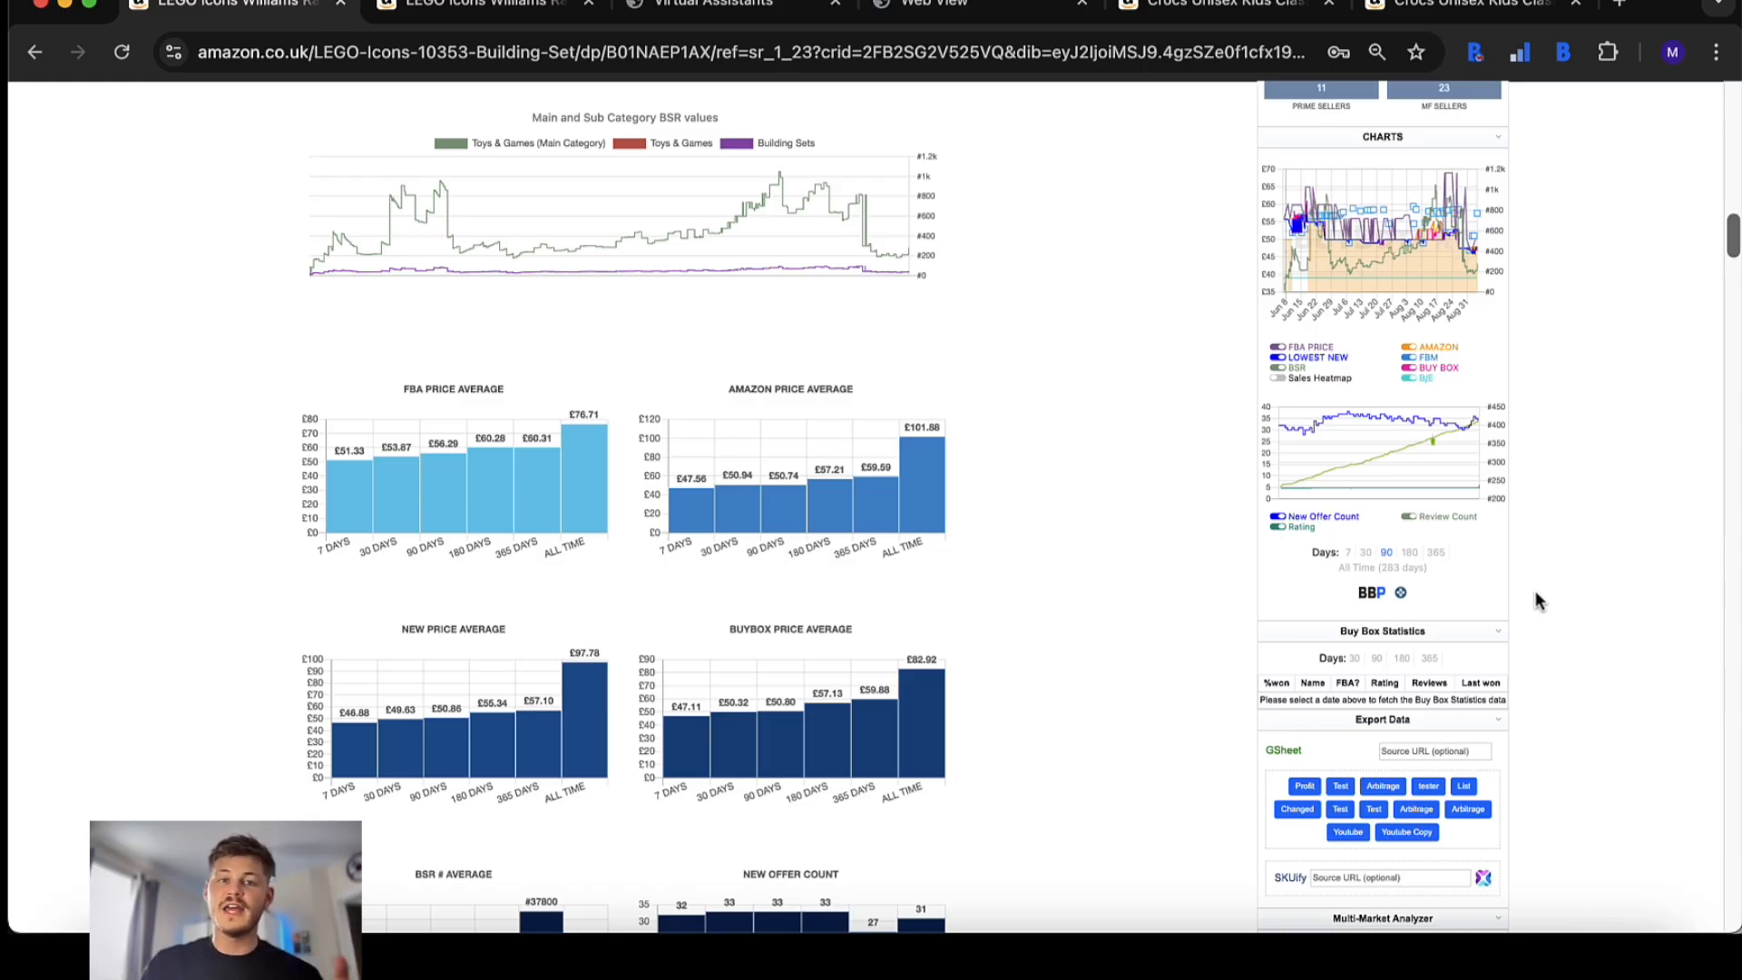
mouse_move(1405, 287)
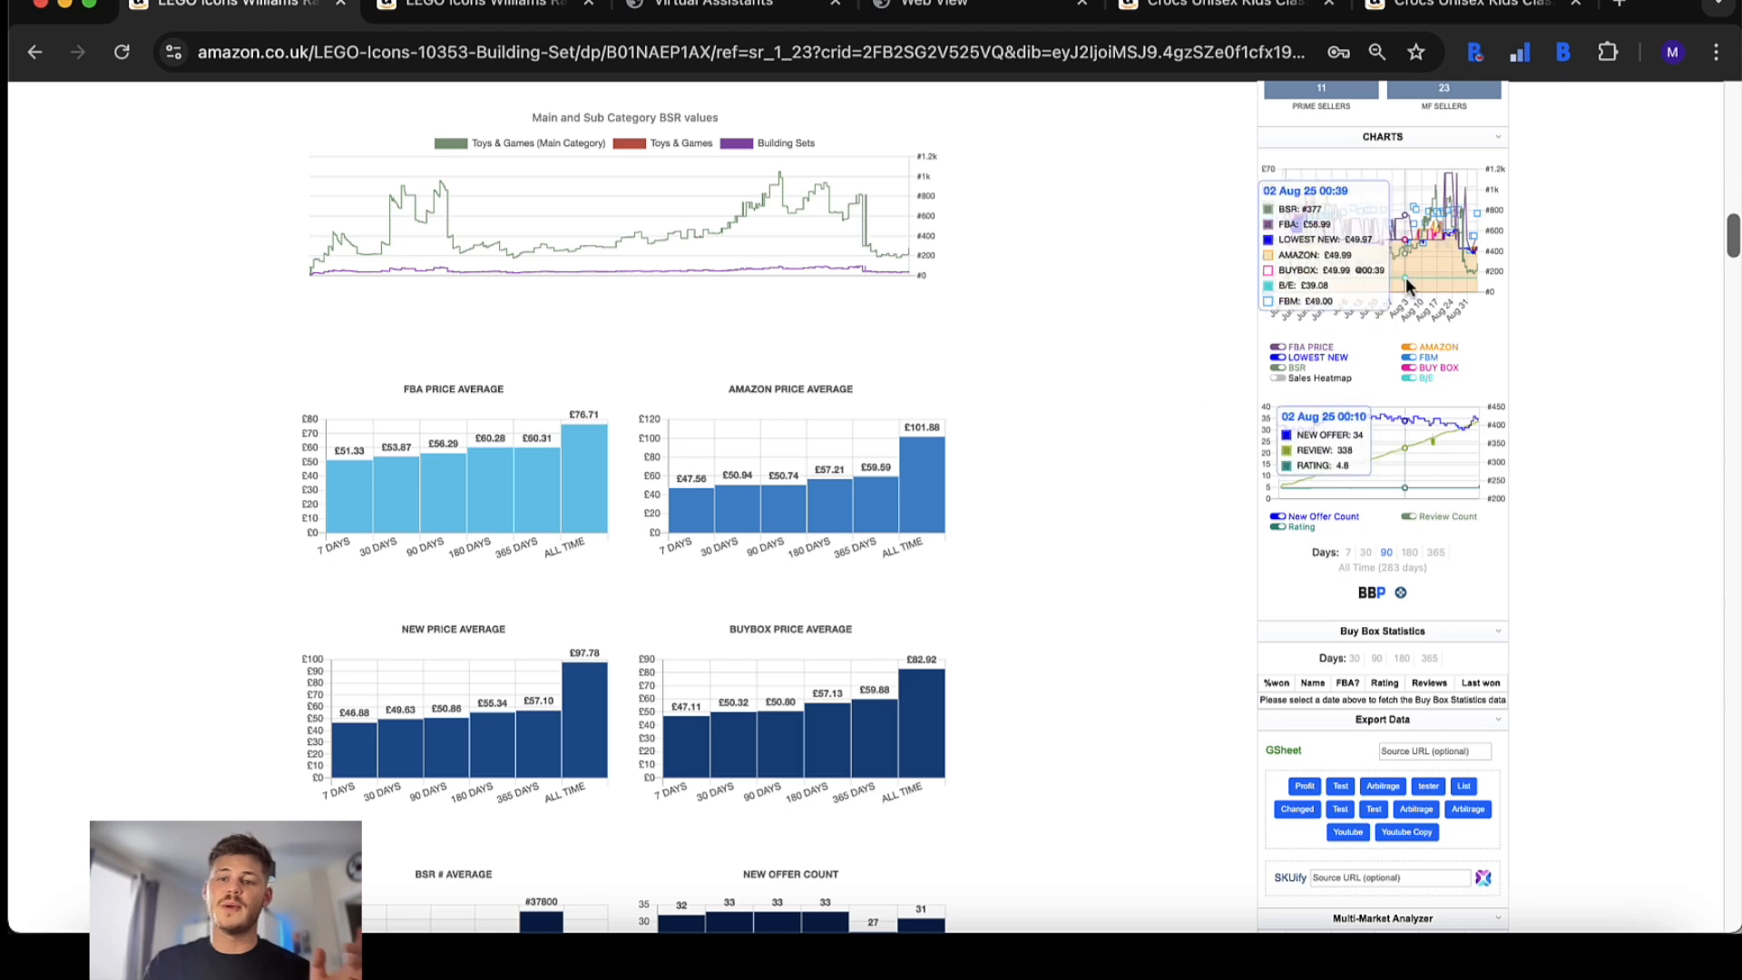
- Scroll the classic Charts section to inspect price, offer, review and rating readouts
scroll(up, 3)
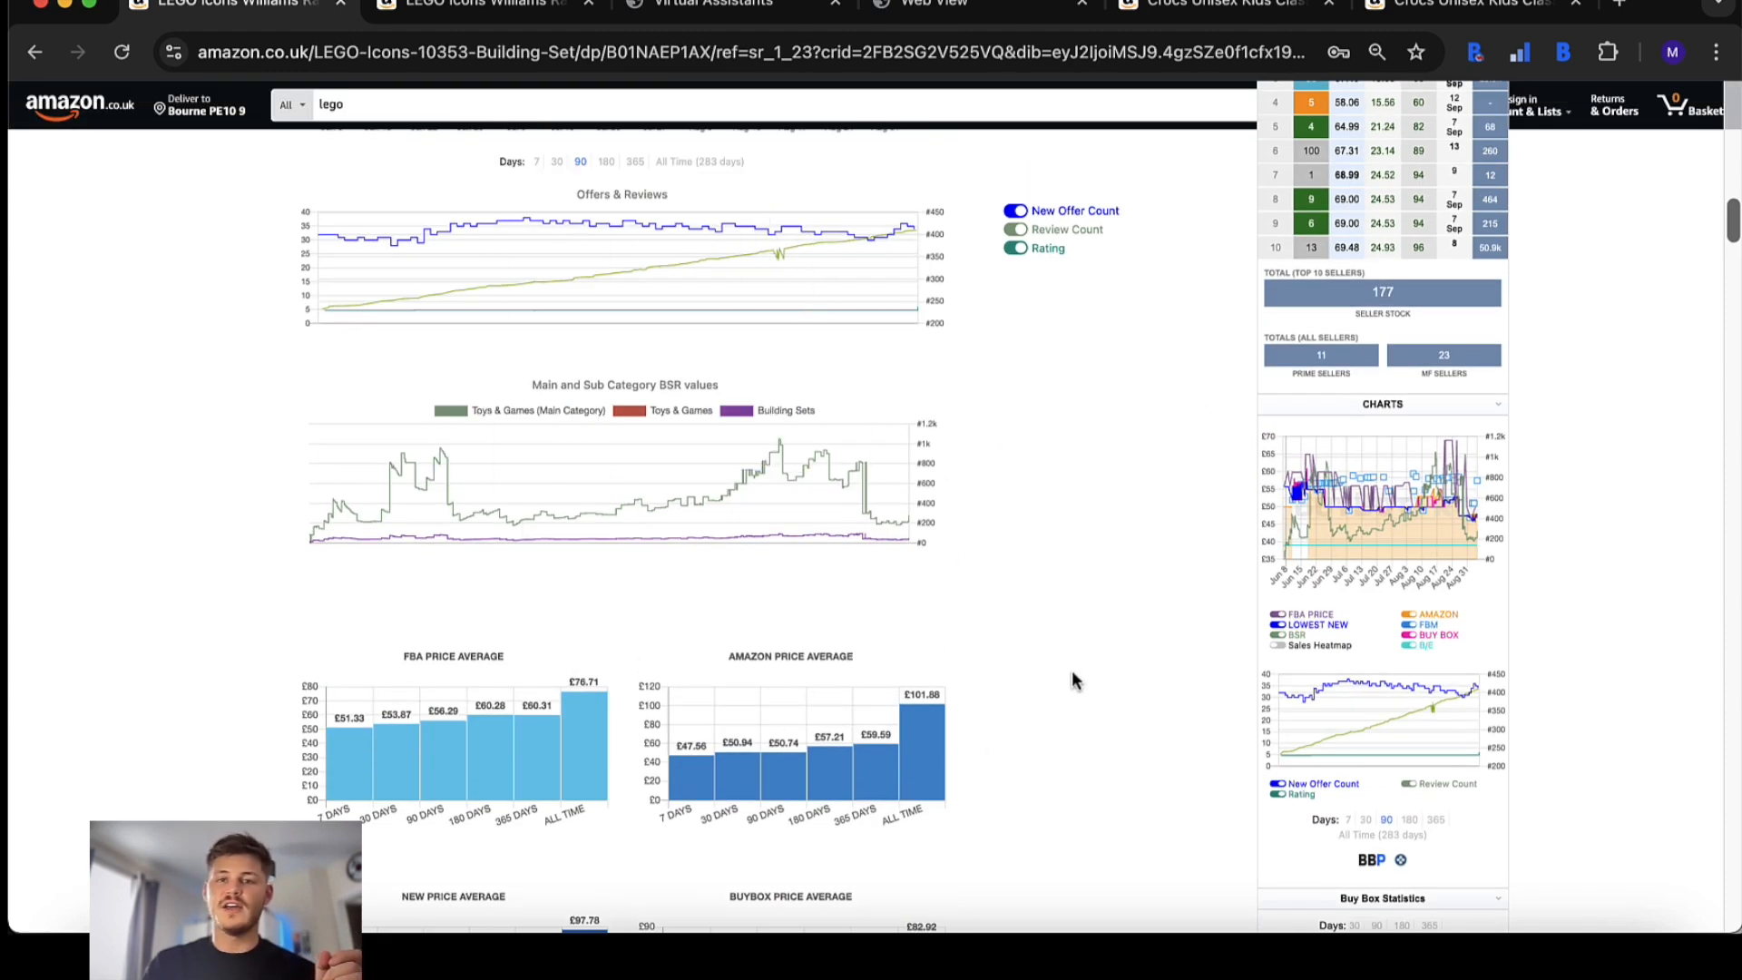
scroll(down, 3)
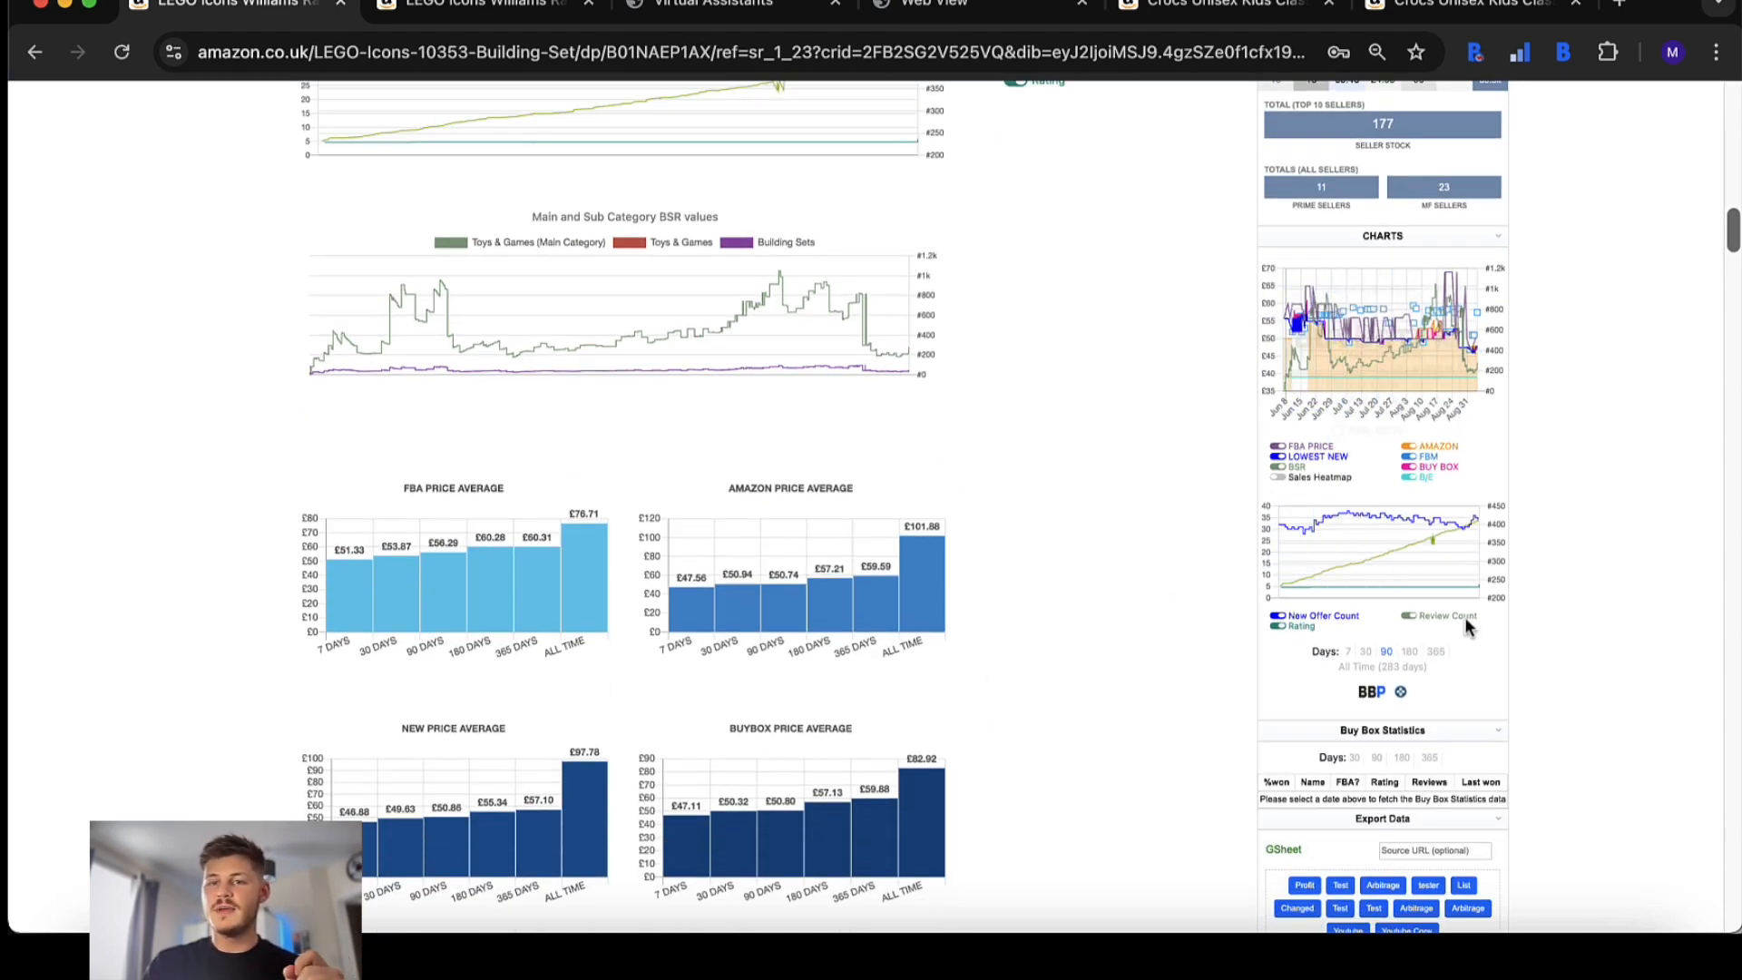
mouse_move(1433, 372)
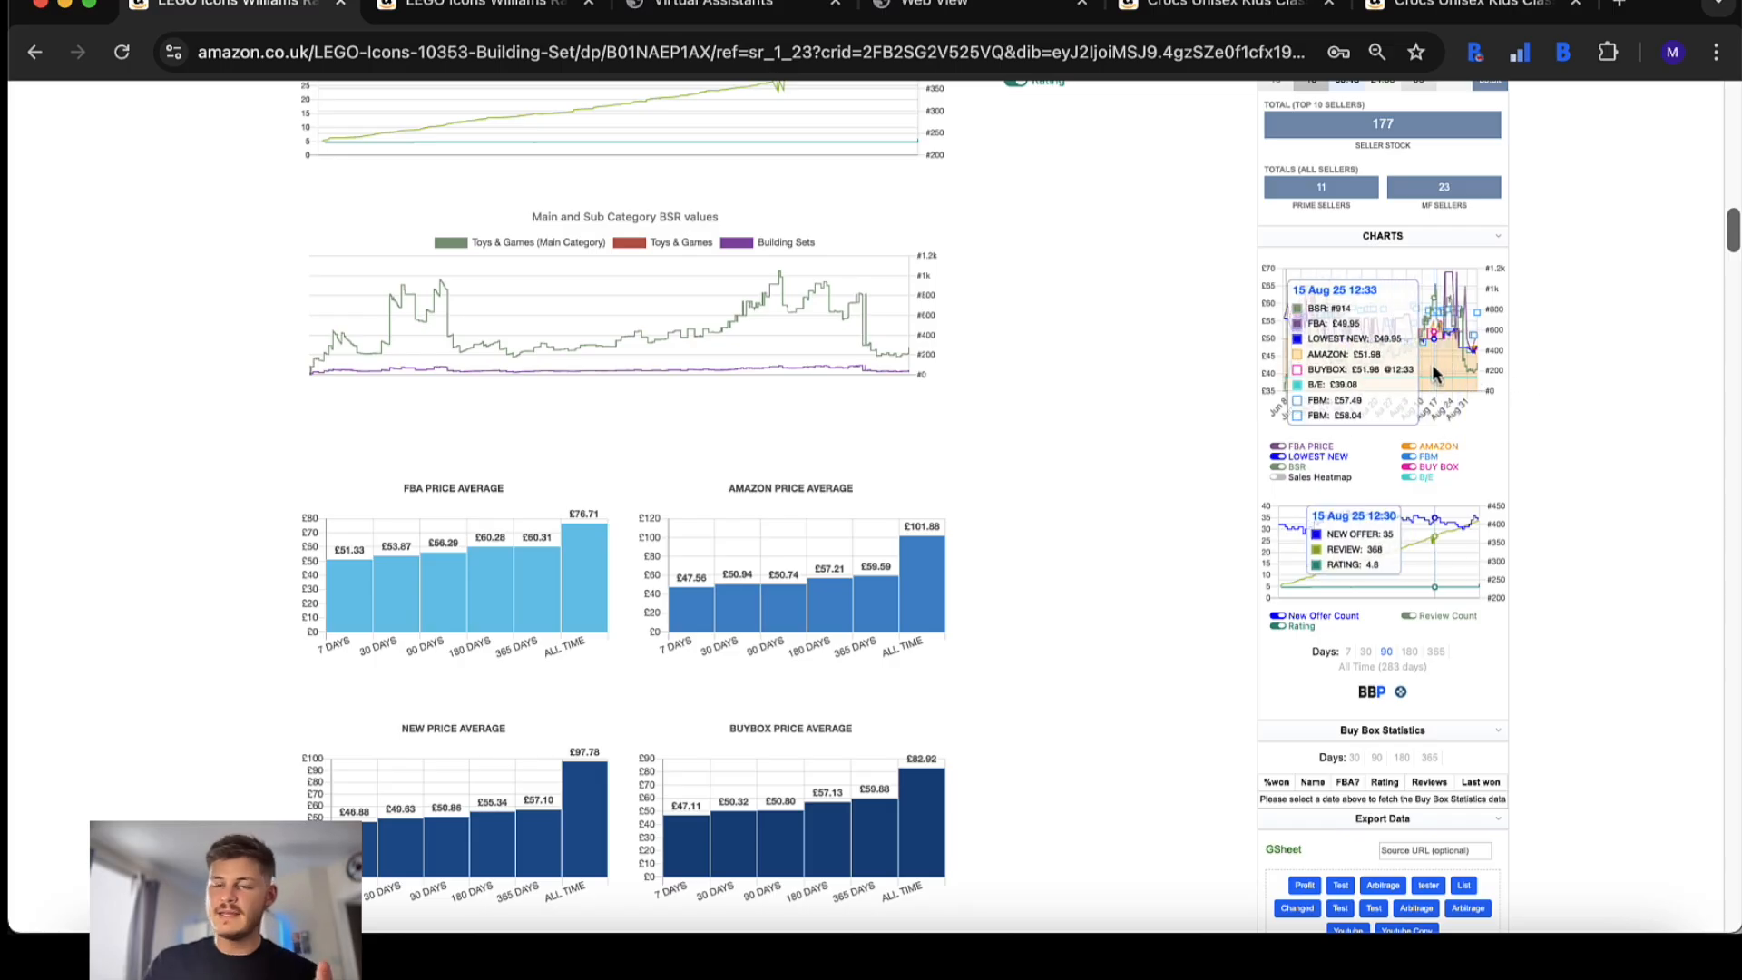
mouse_move(1563, 669)
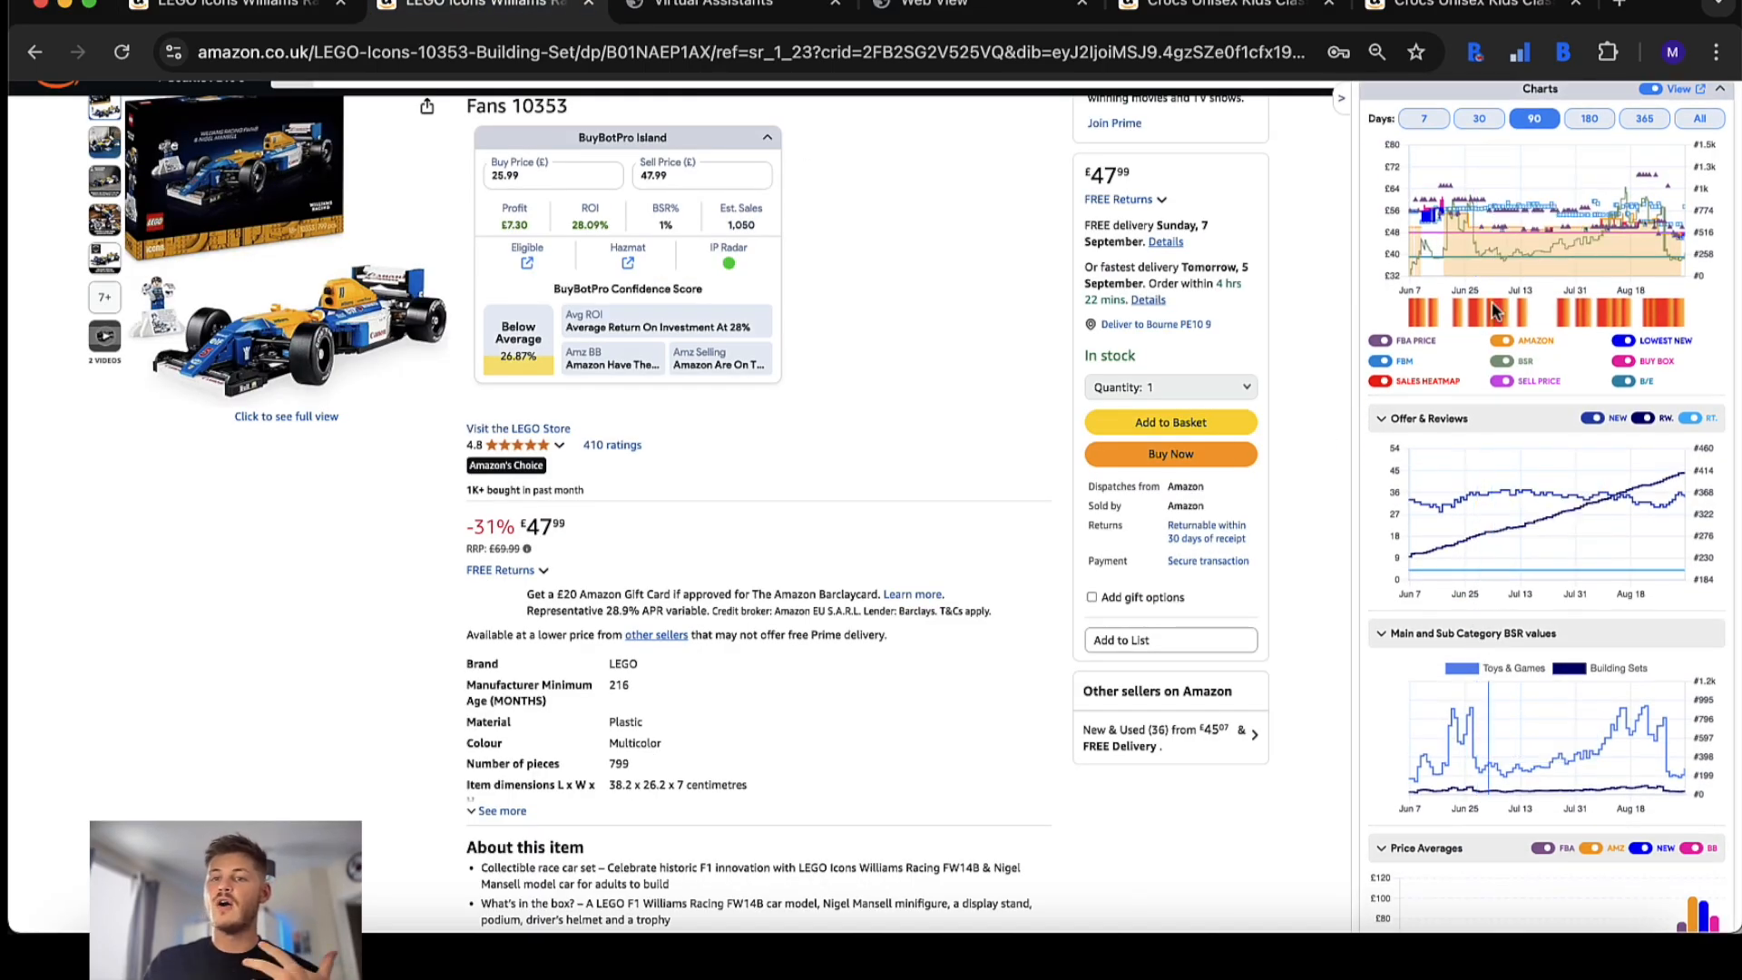
- Collapse the BSR # Average chart, expand New Offer Count and review Price Averages and Seller & Stock charts
scroll(down, 3)
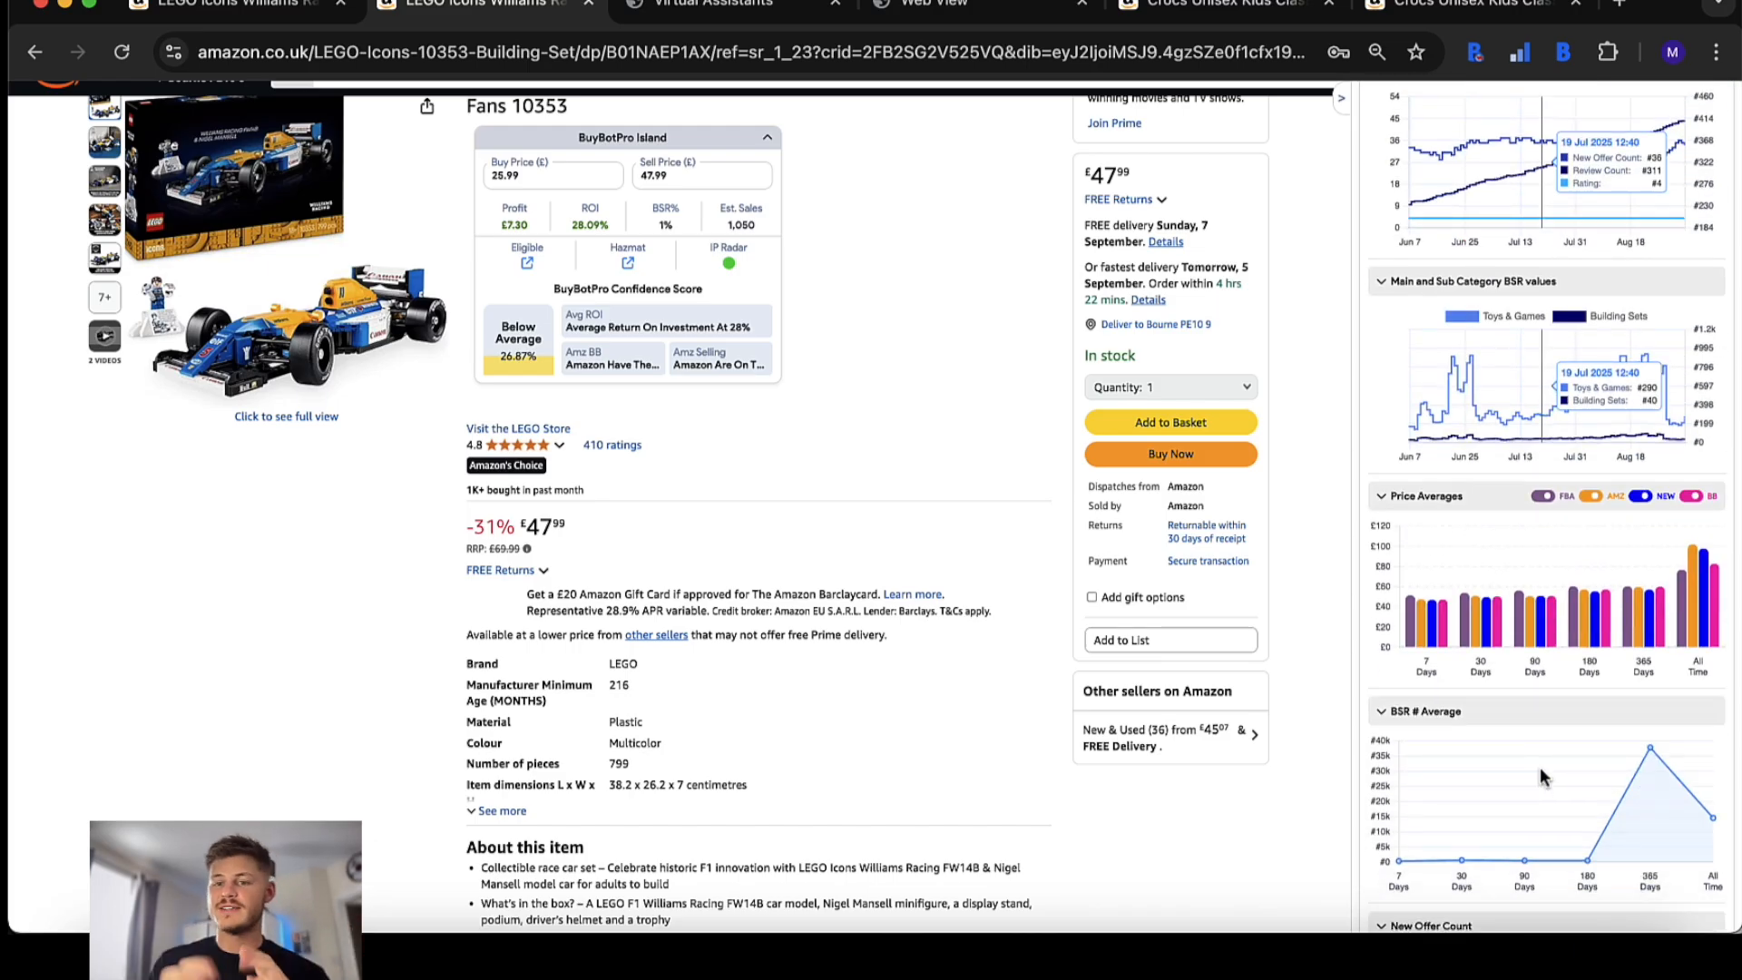
click(1424, 712)
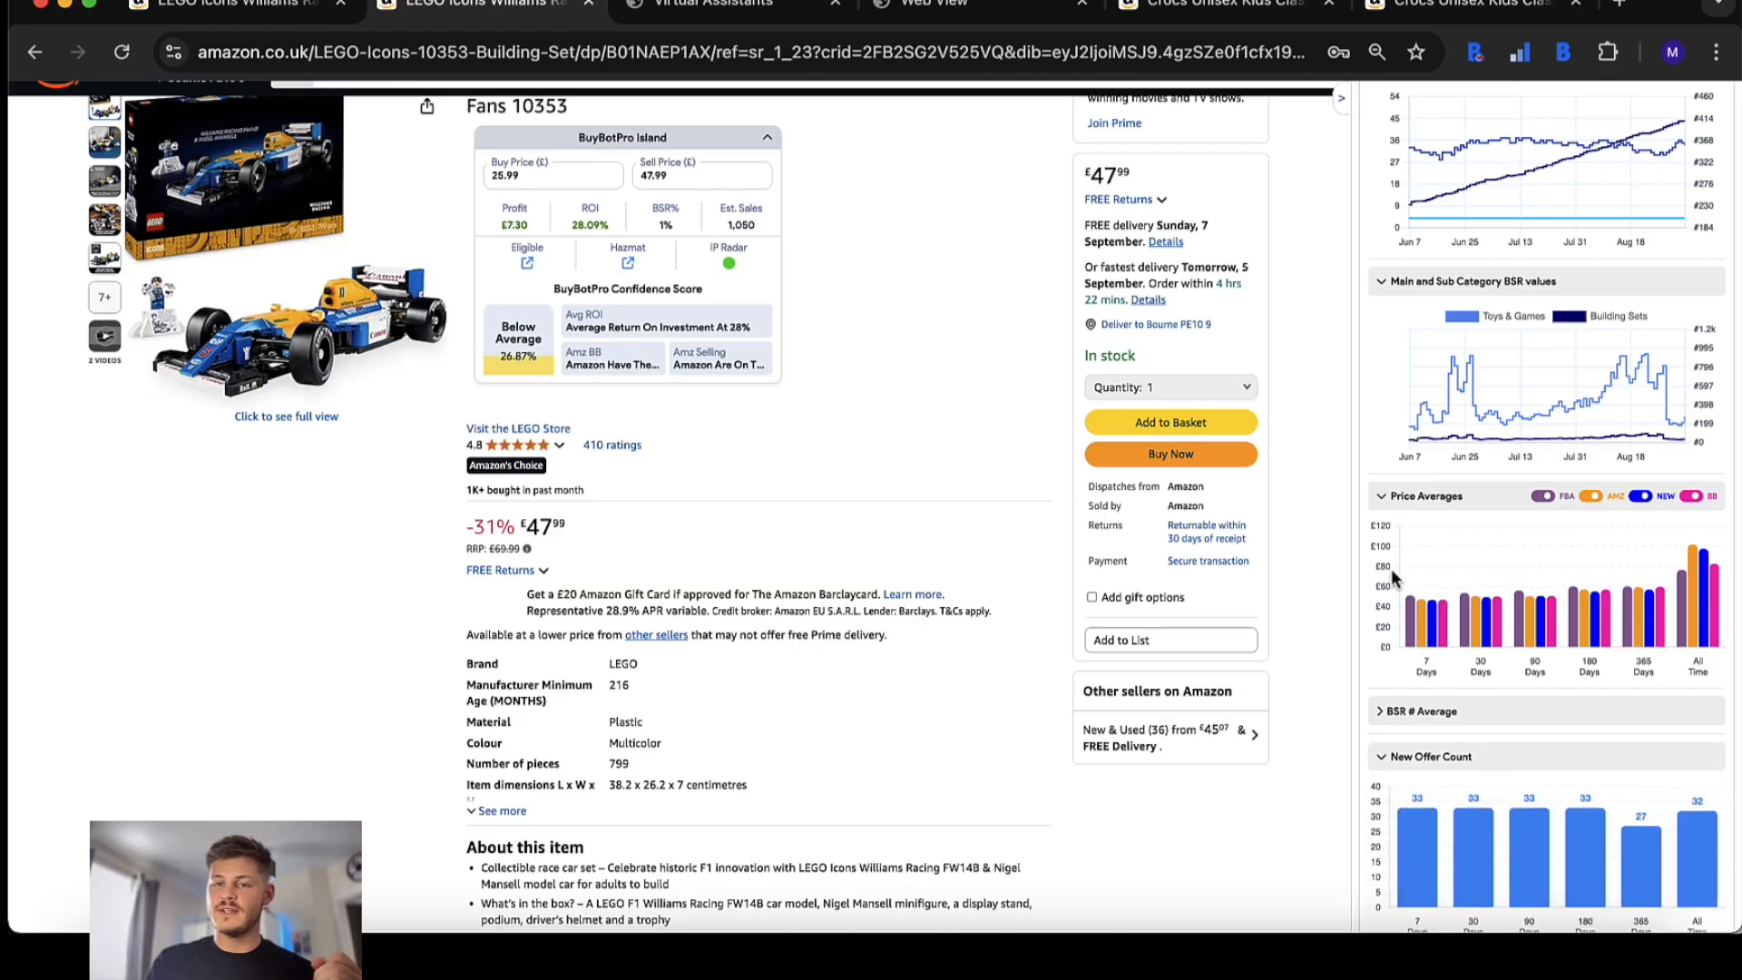
scroll(down, 3)
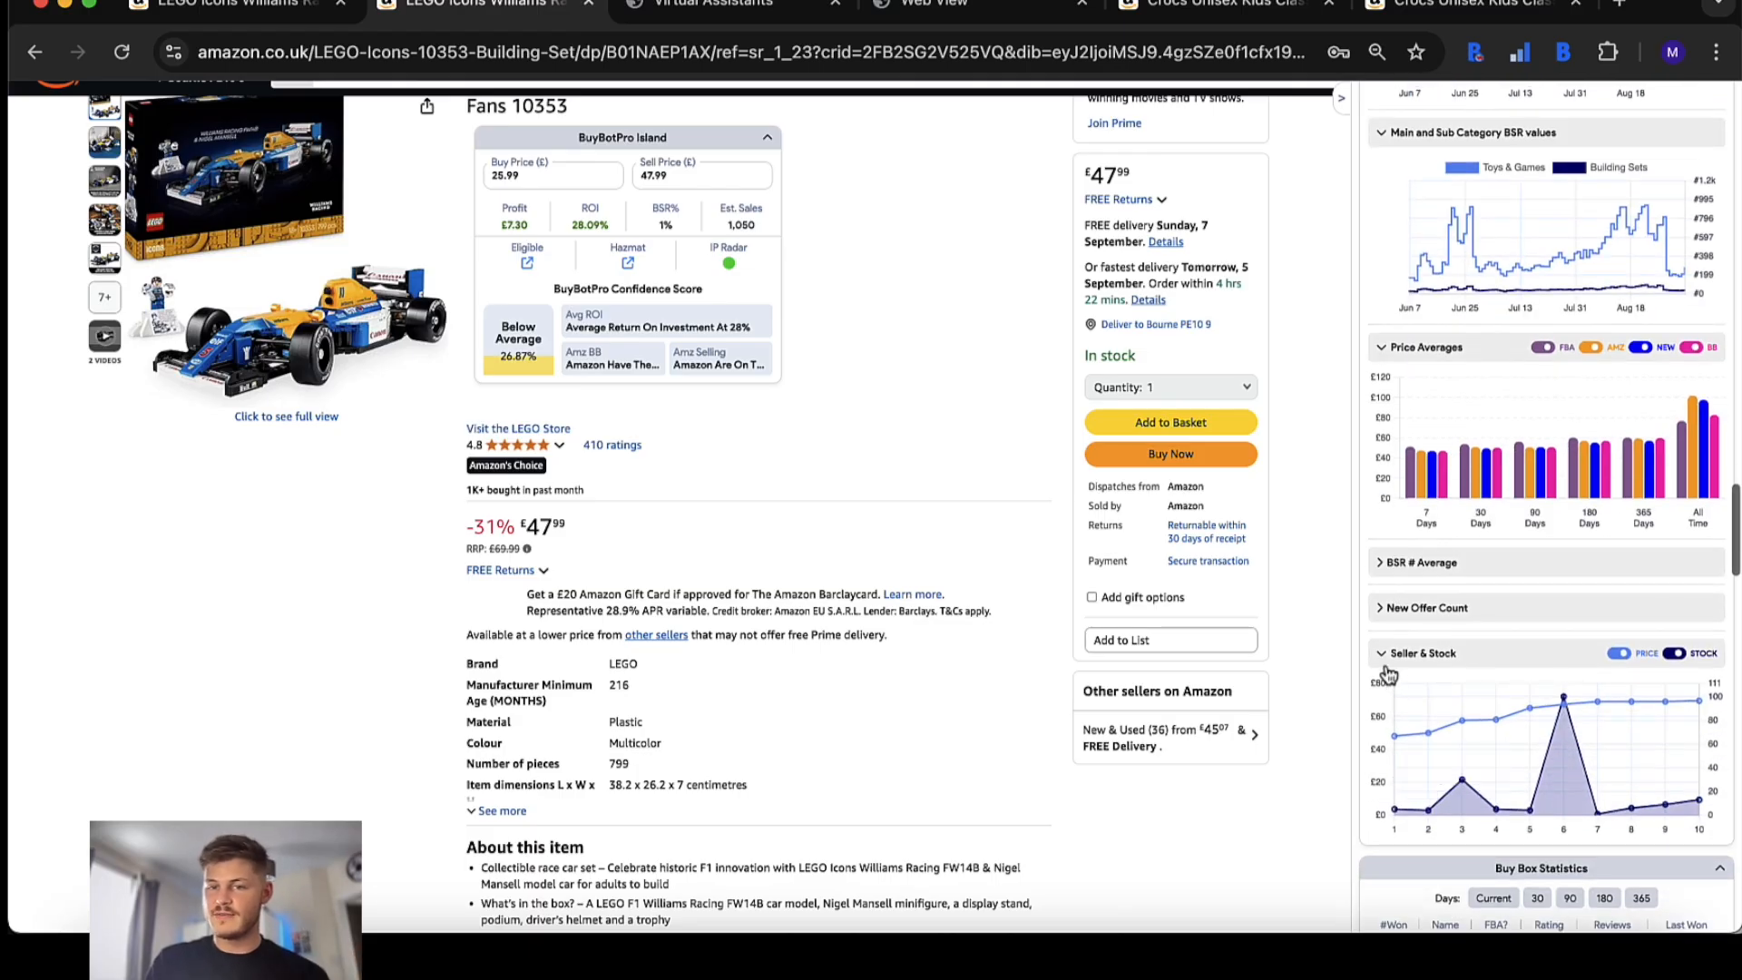
click(1419, 654)
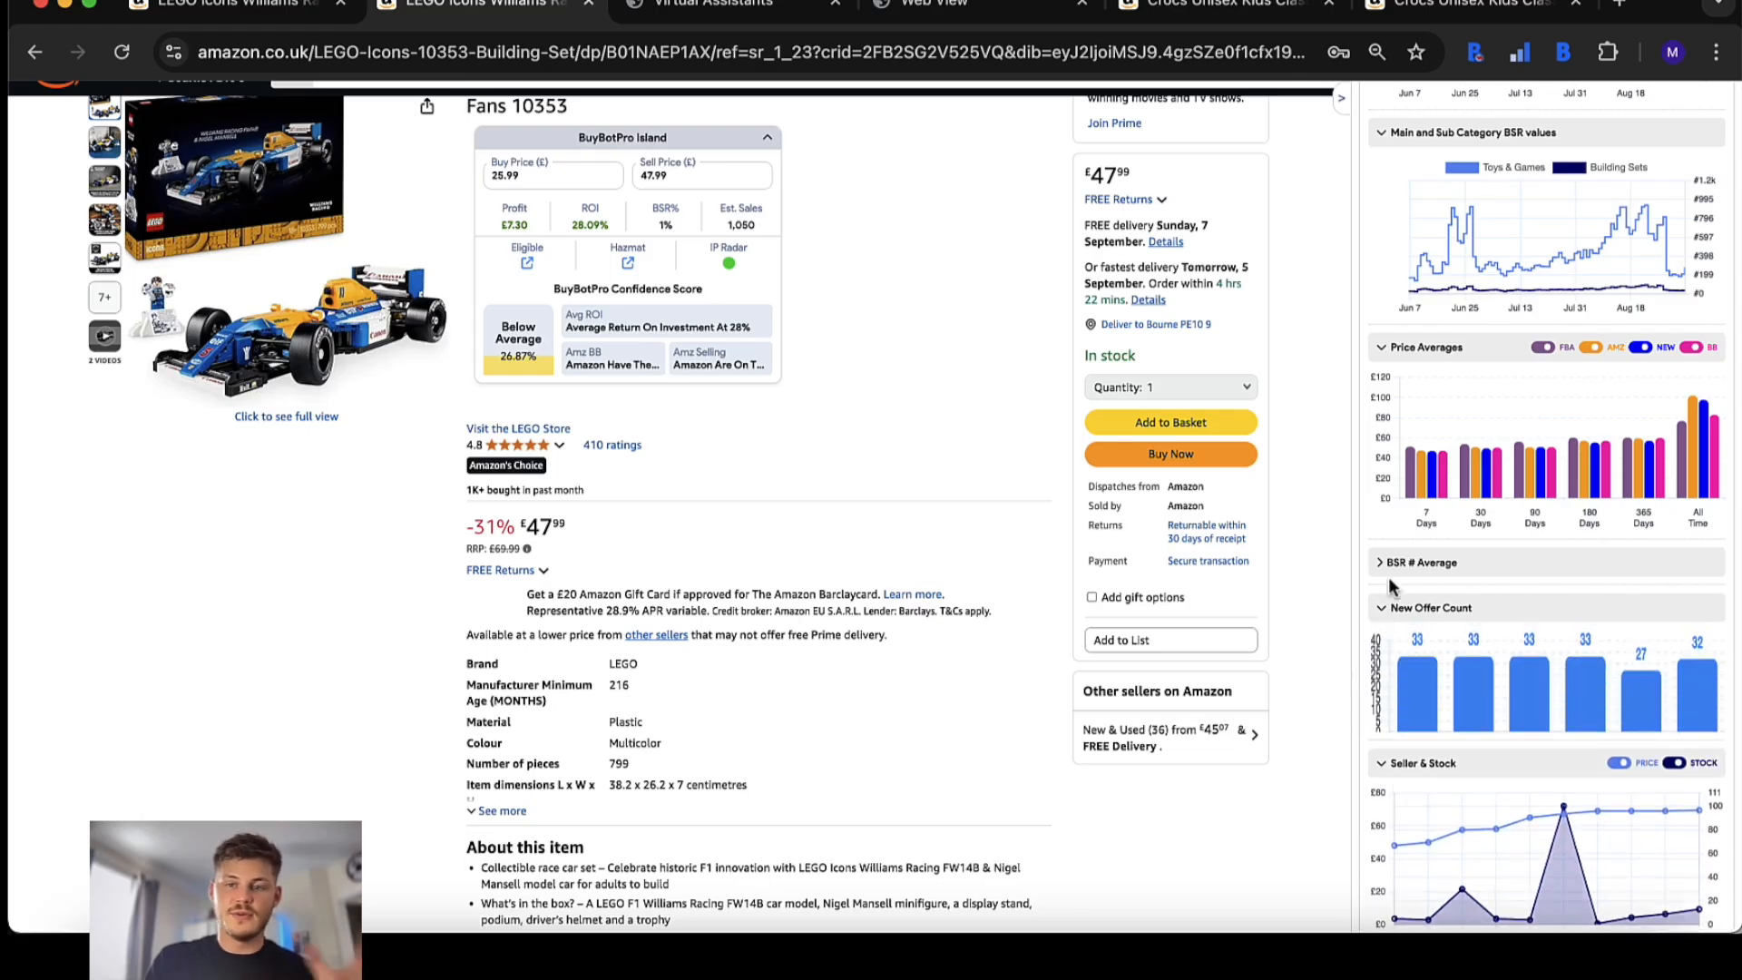
click(1423, 562)
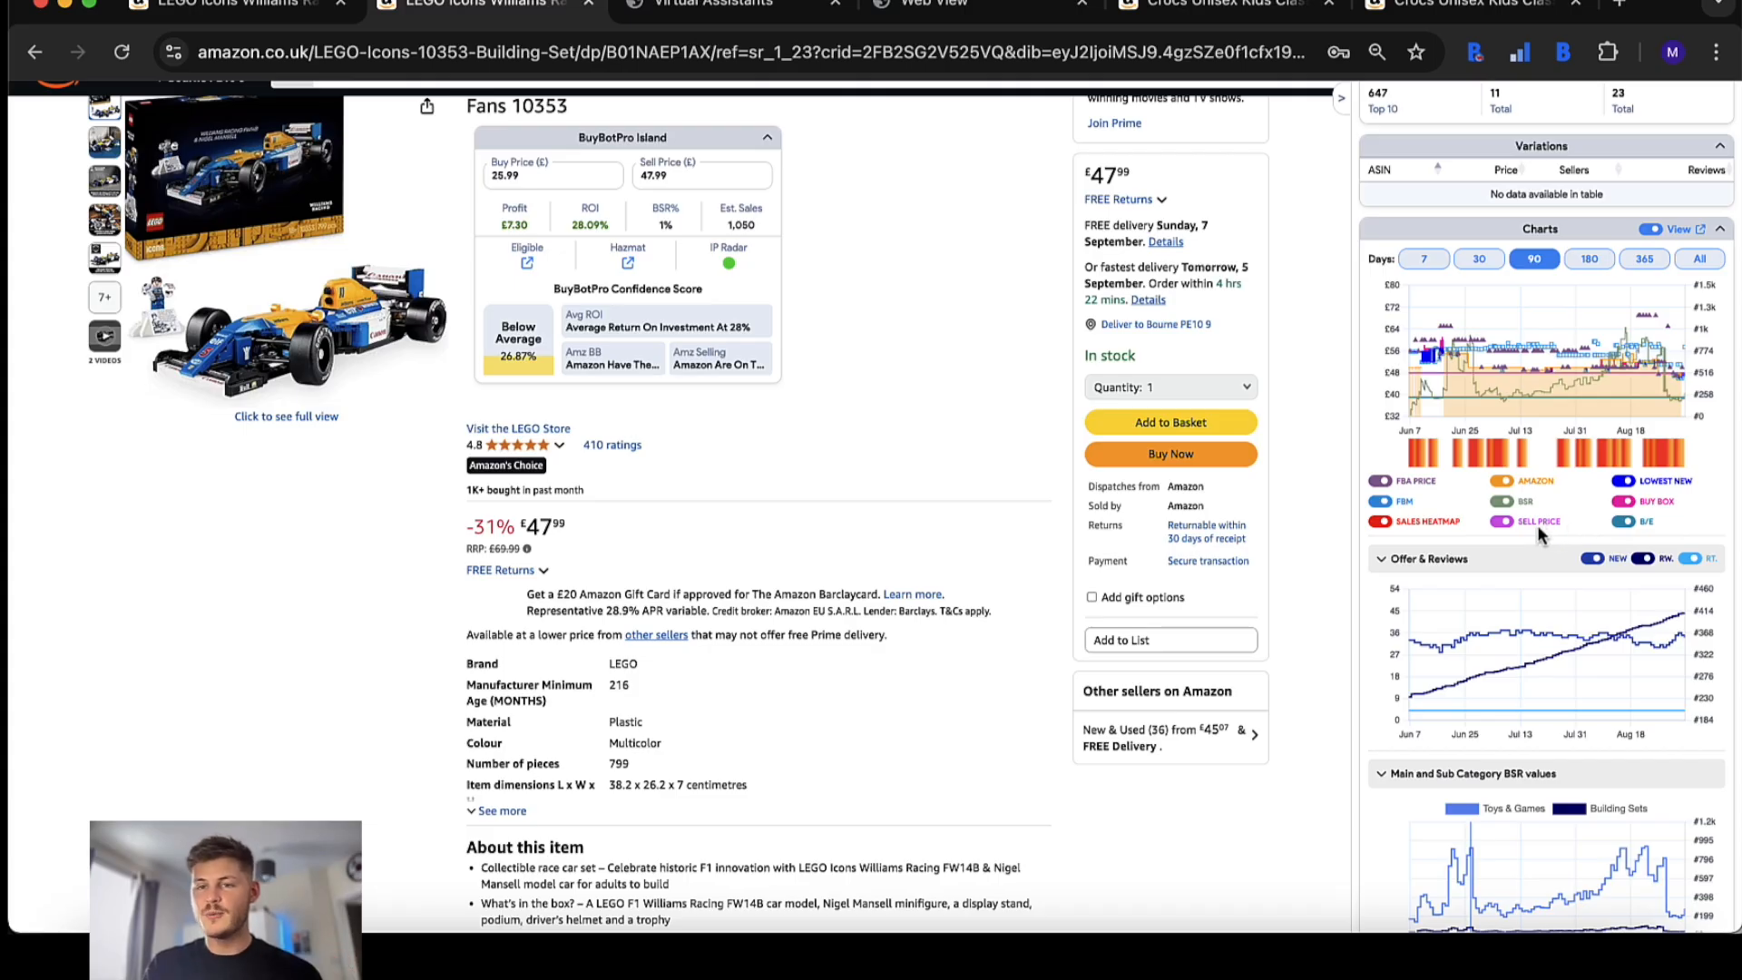
mouse_move(1540, 397)
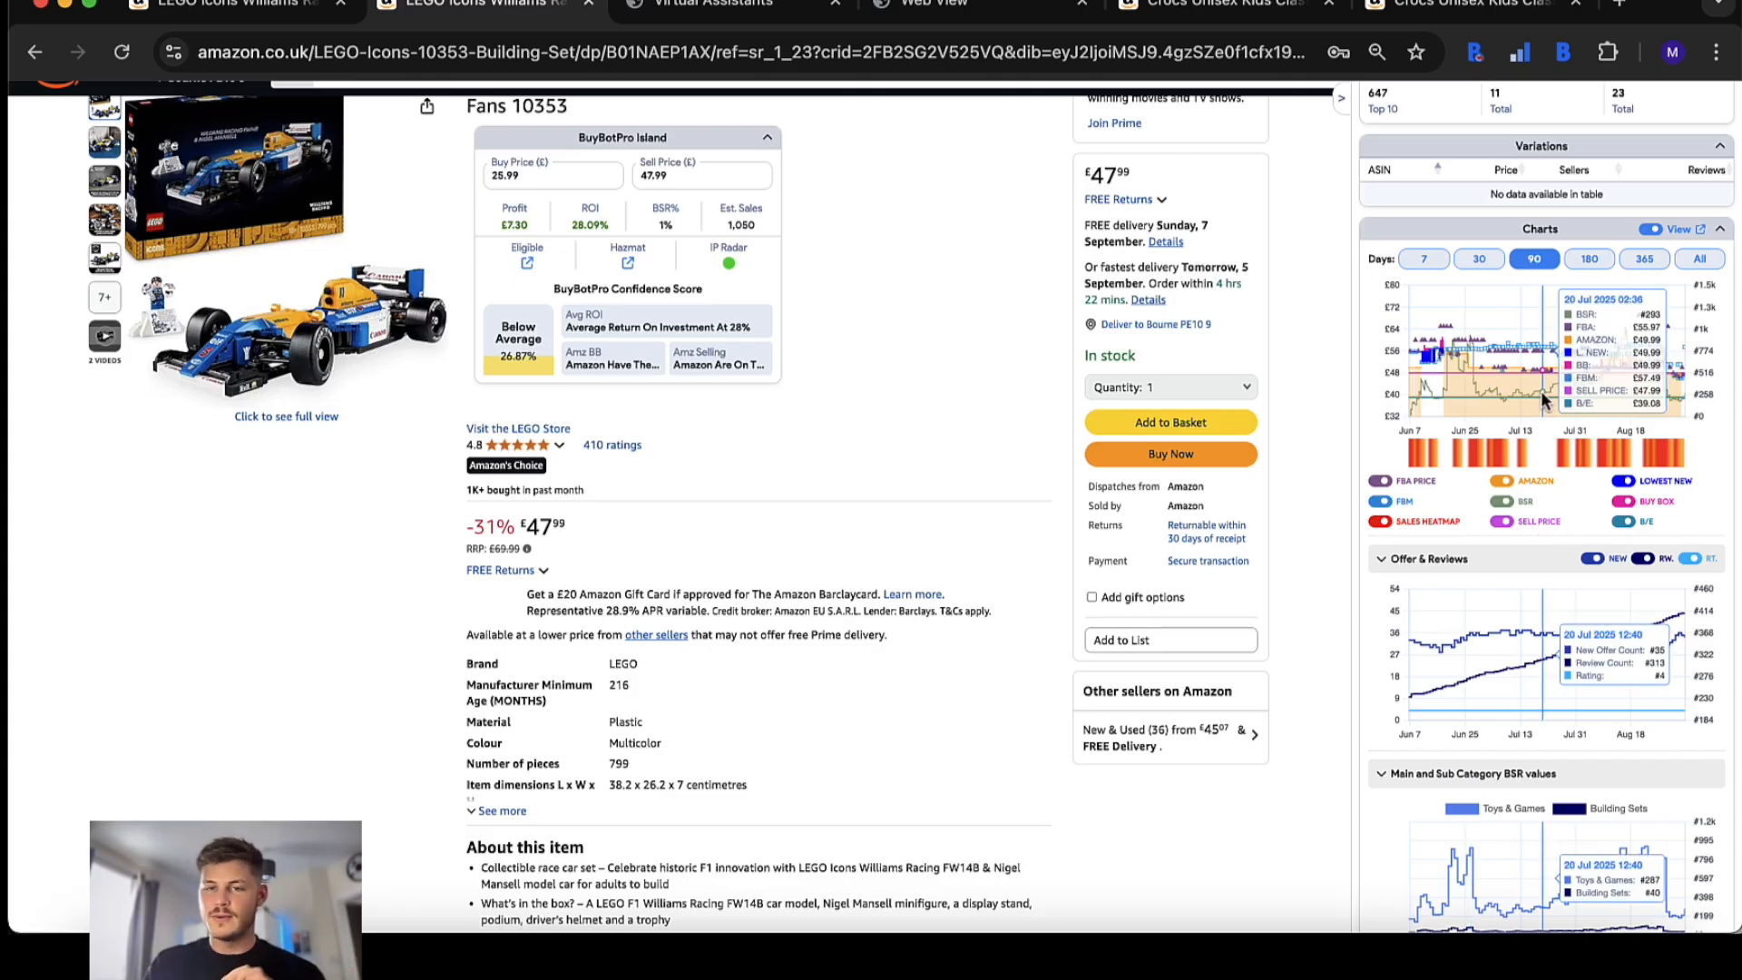
scroll(down, 3)
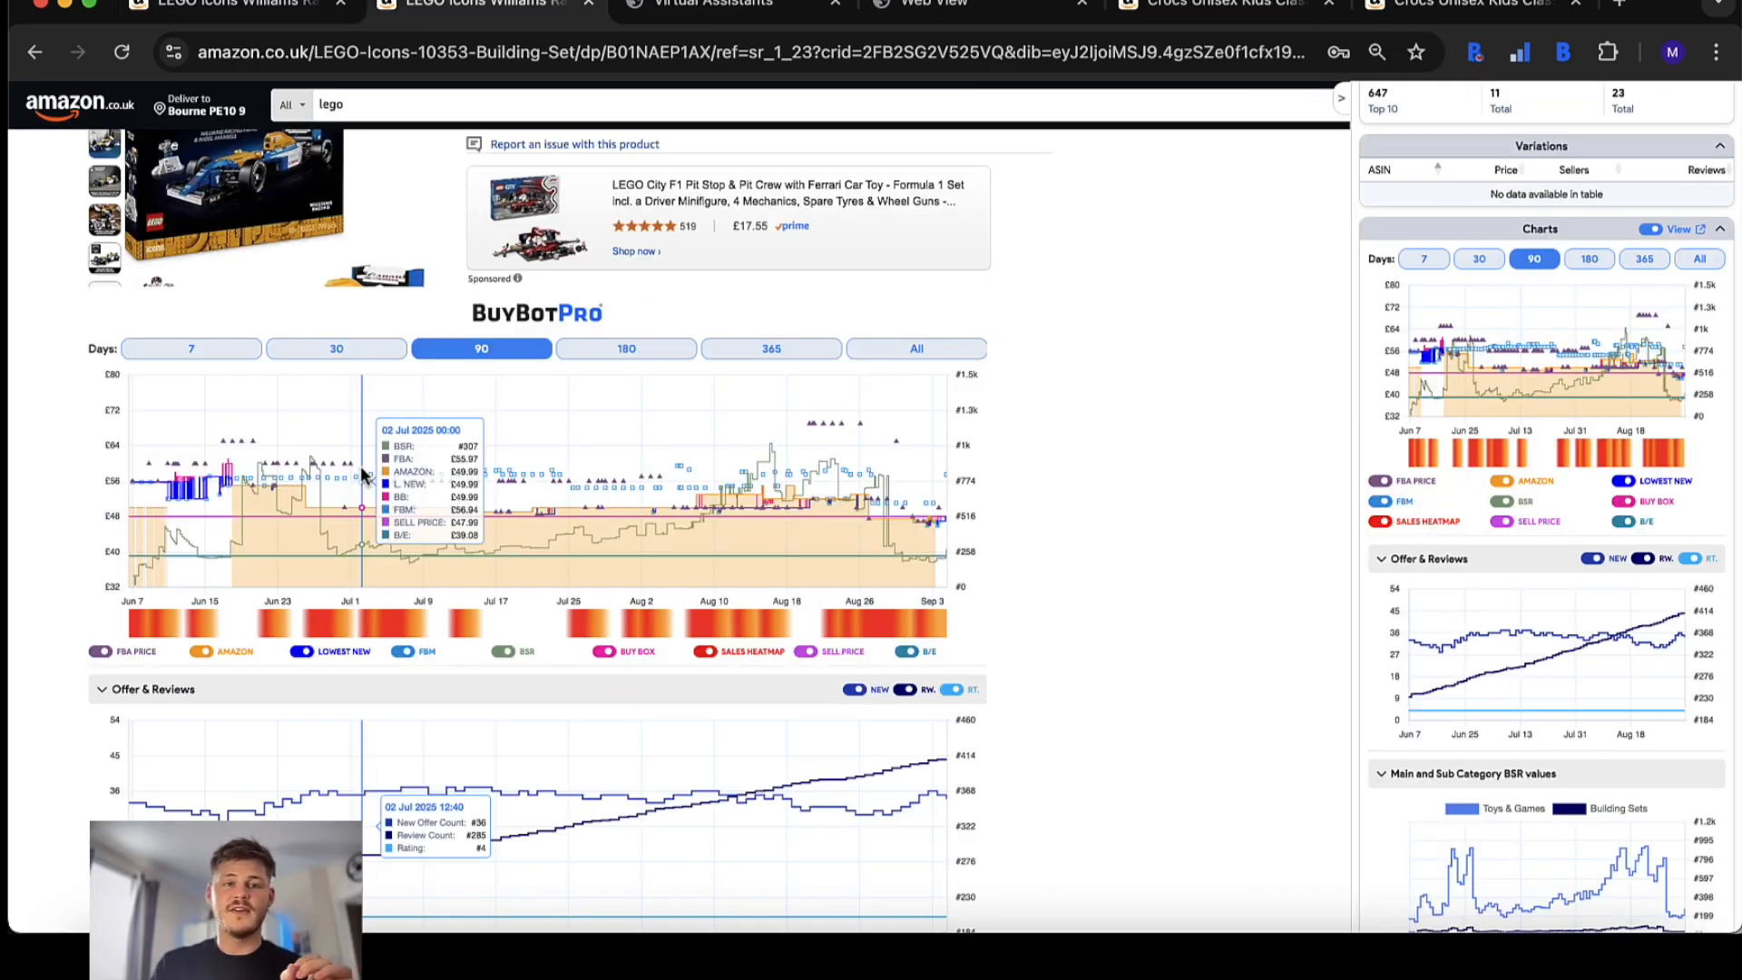
mouse_move(601, 450)
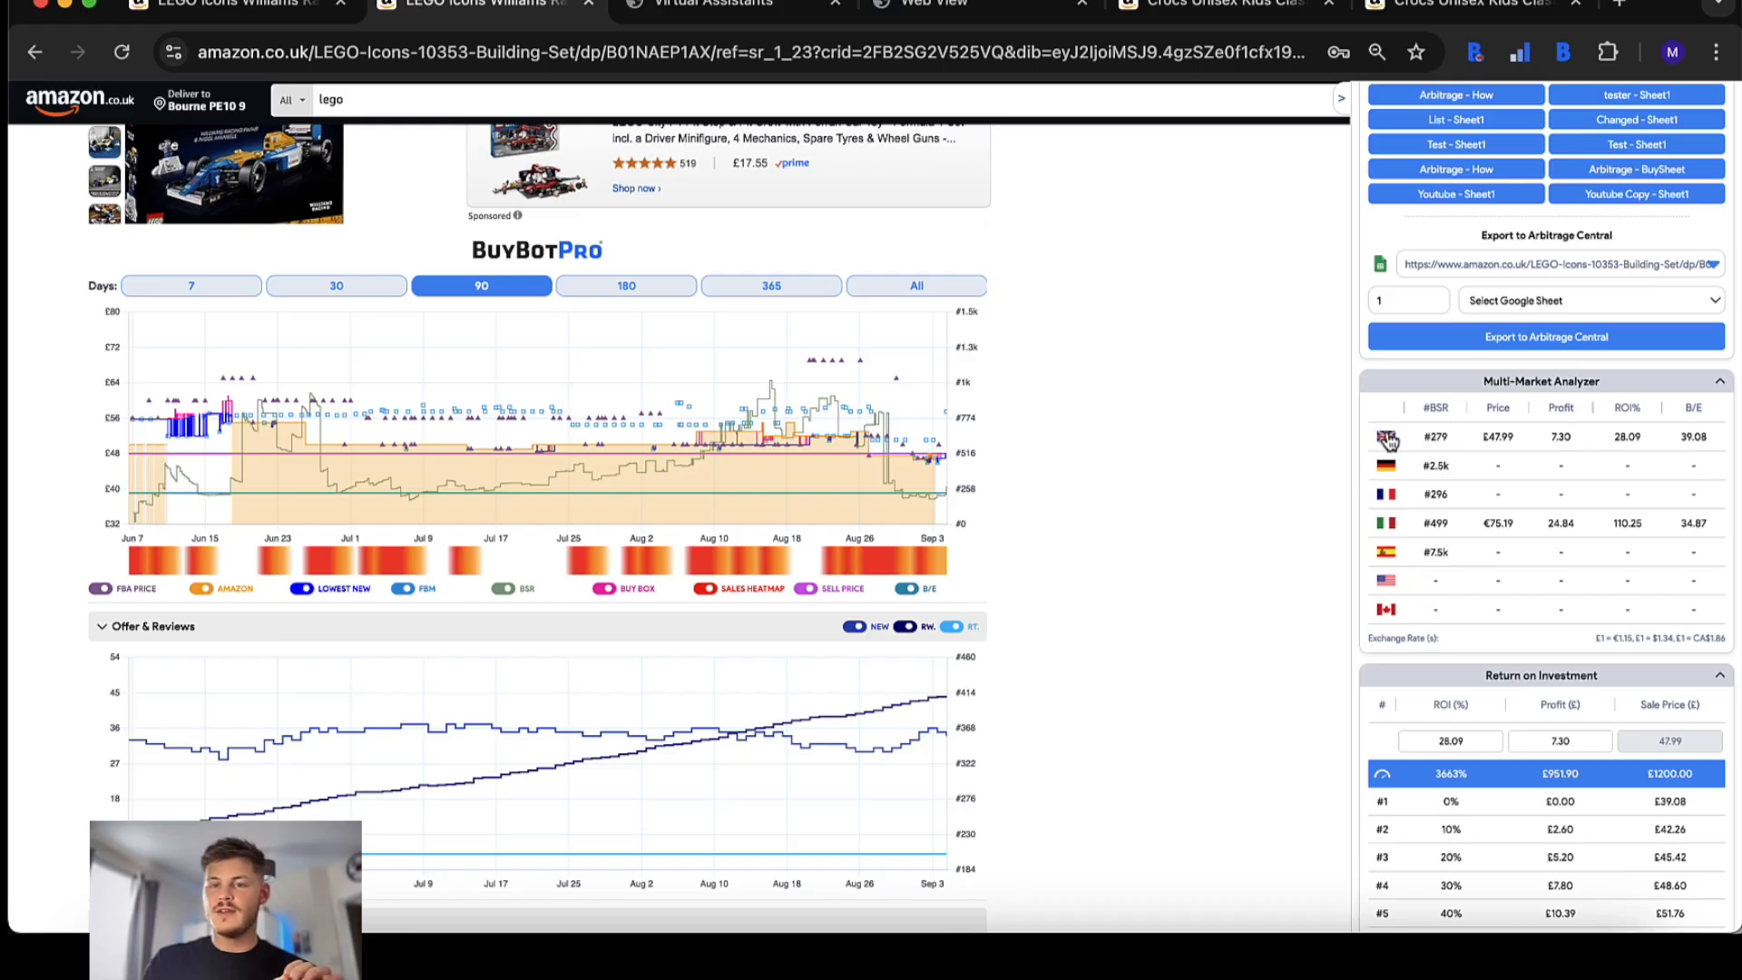
mouse_move(1386, 439)
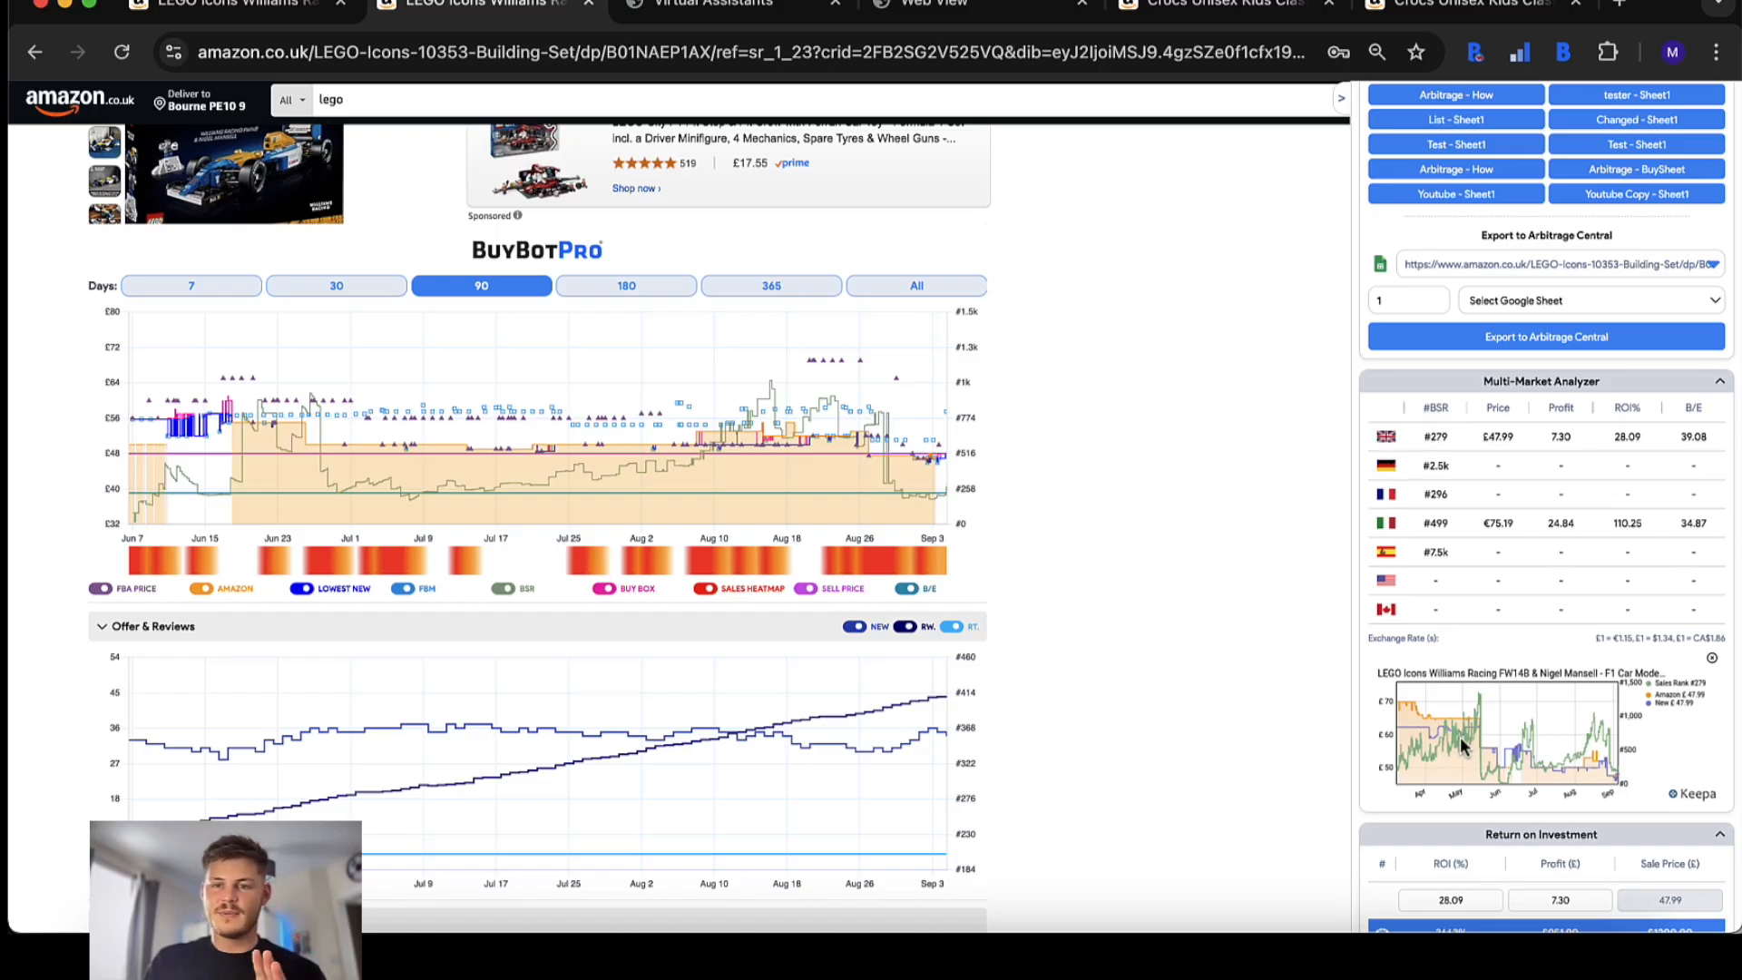
- Scroll the classic-interface LEGO panel to review the Island summary and Calculator
scroll(down, 3)
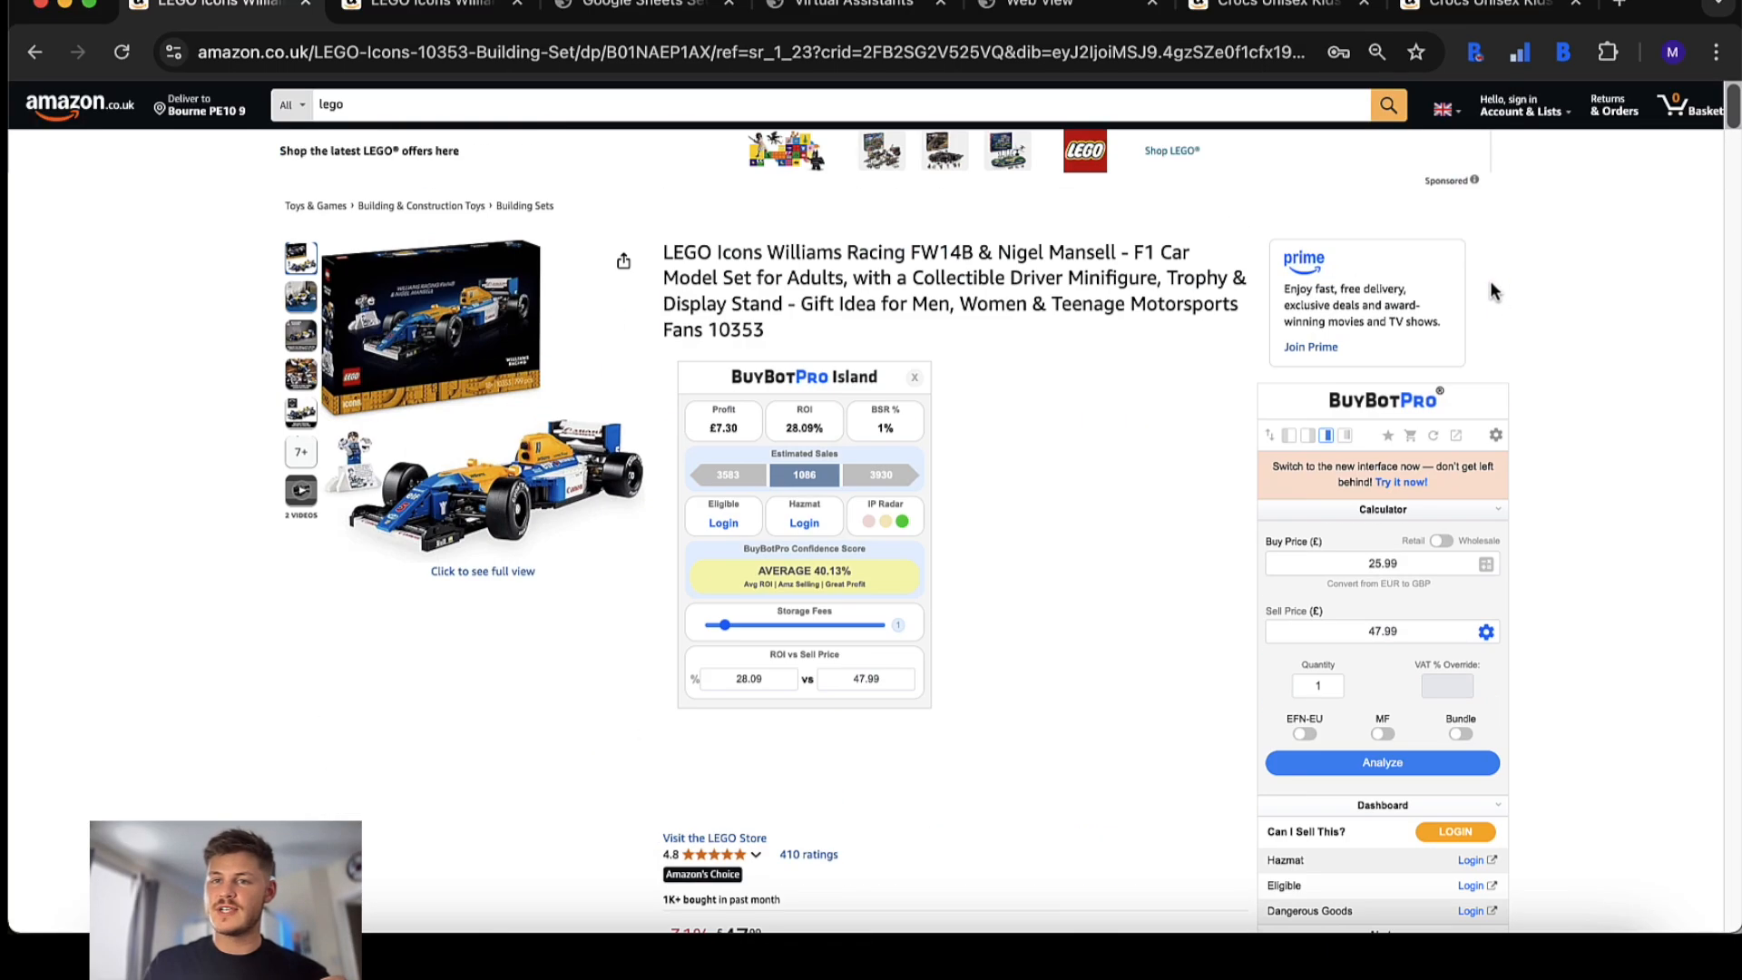
- Customise a linked Google Sheet's column mapping, swapping Buy/Sell Price and Source URL/Profit Margin columns
scroll(down, 3)
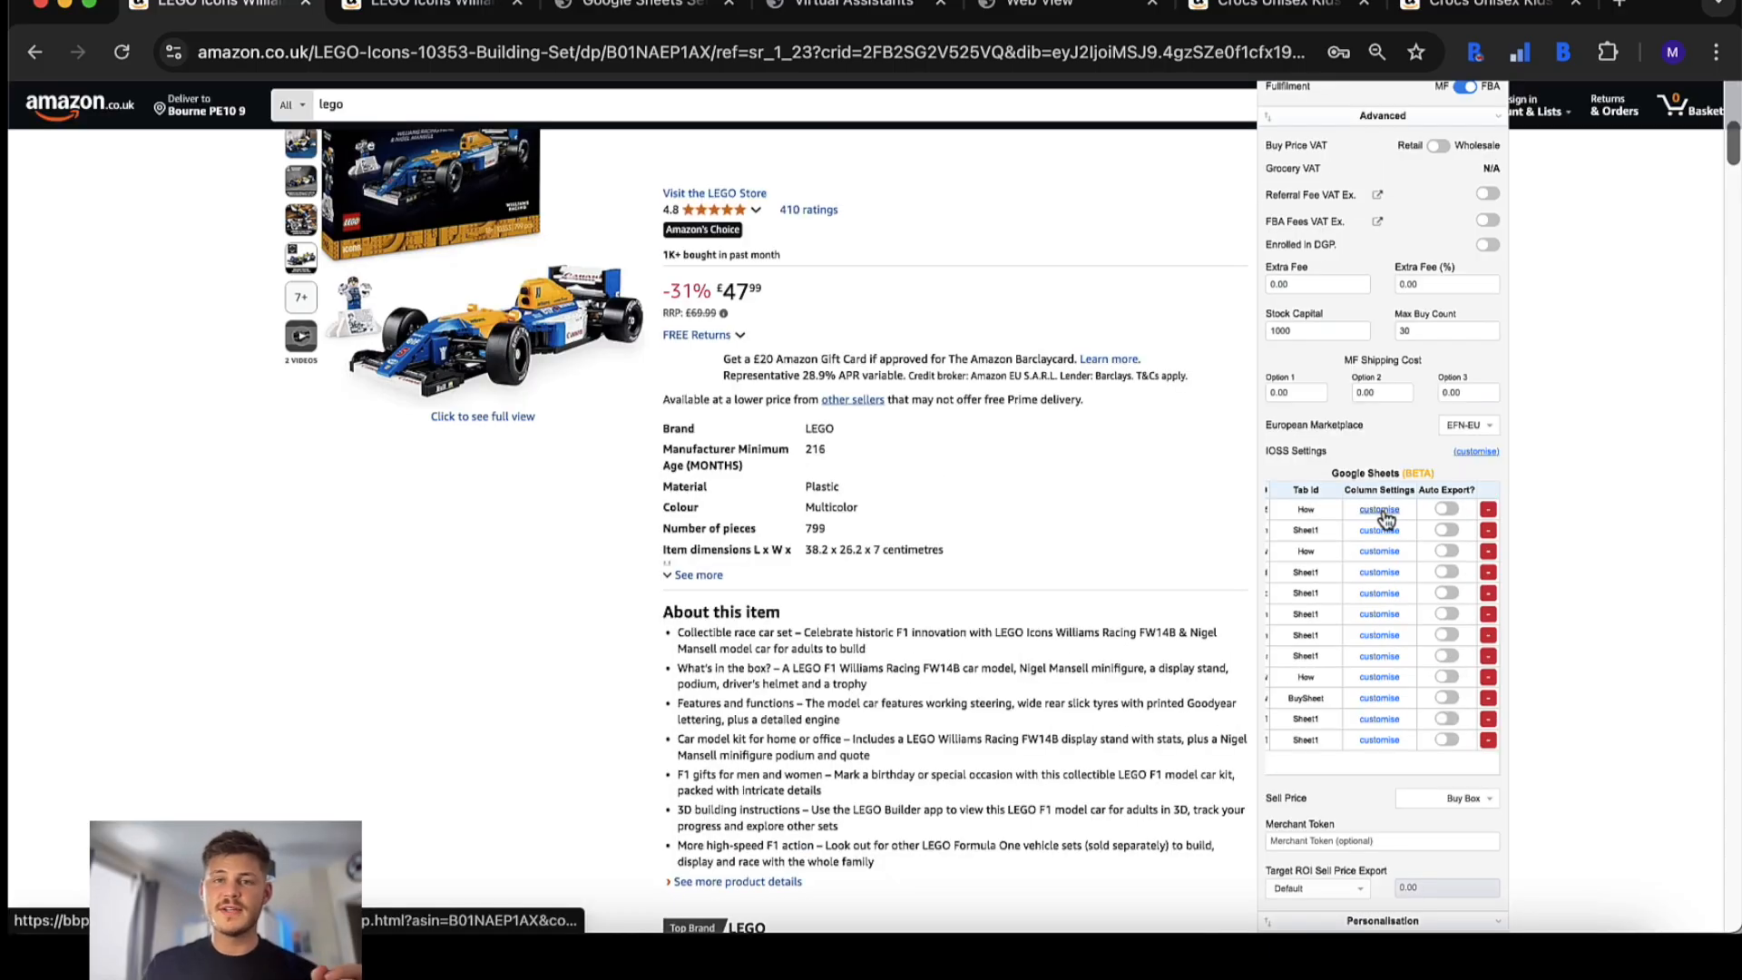
click(1379, 508)
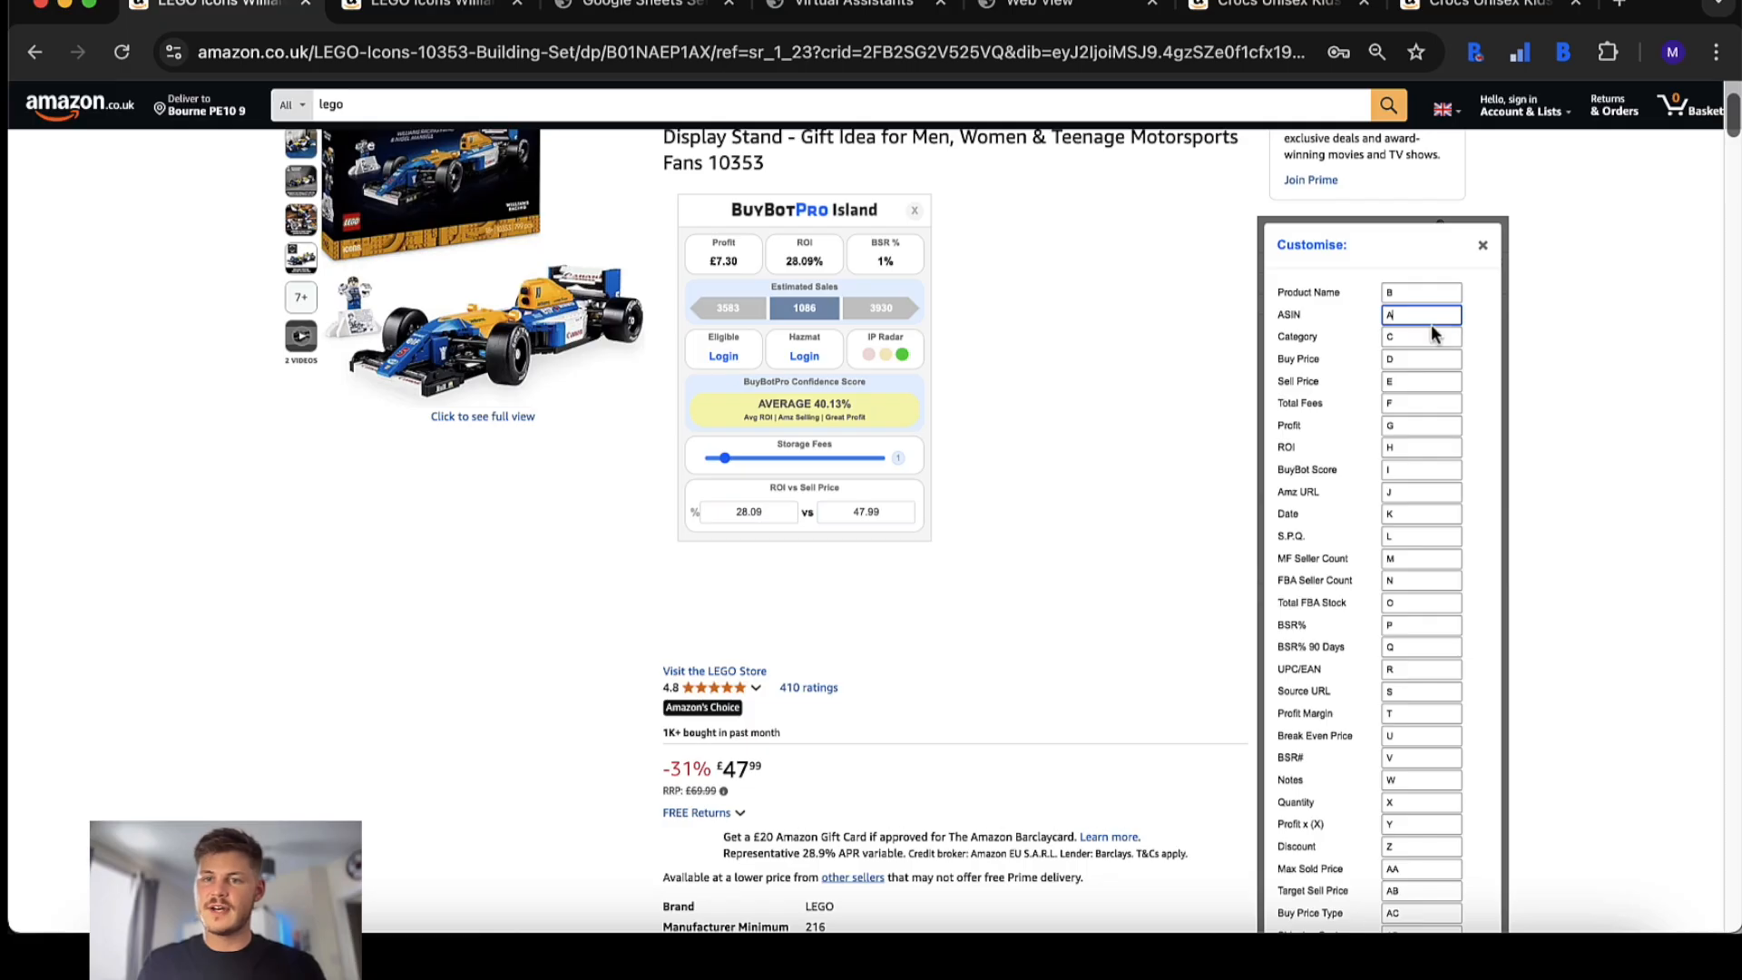
click(1422, 358)
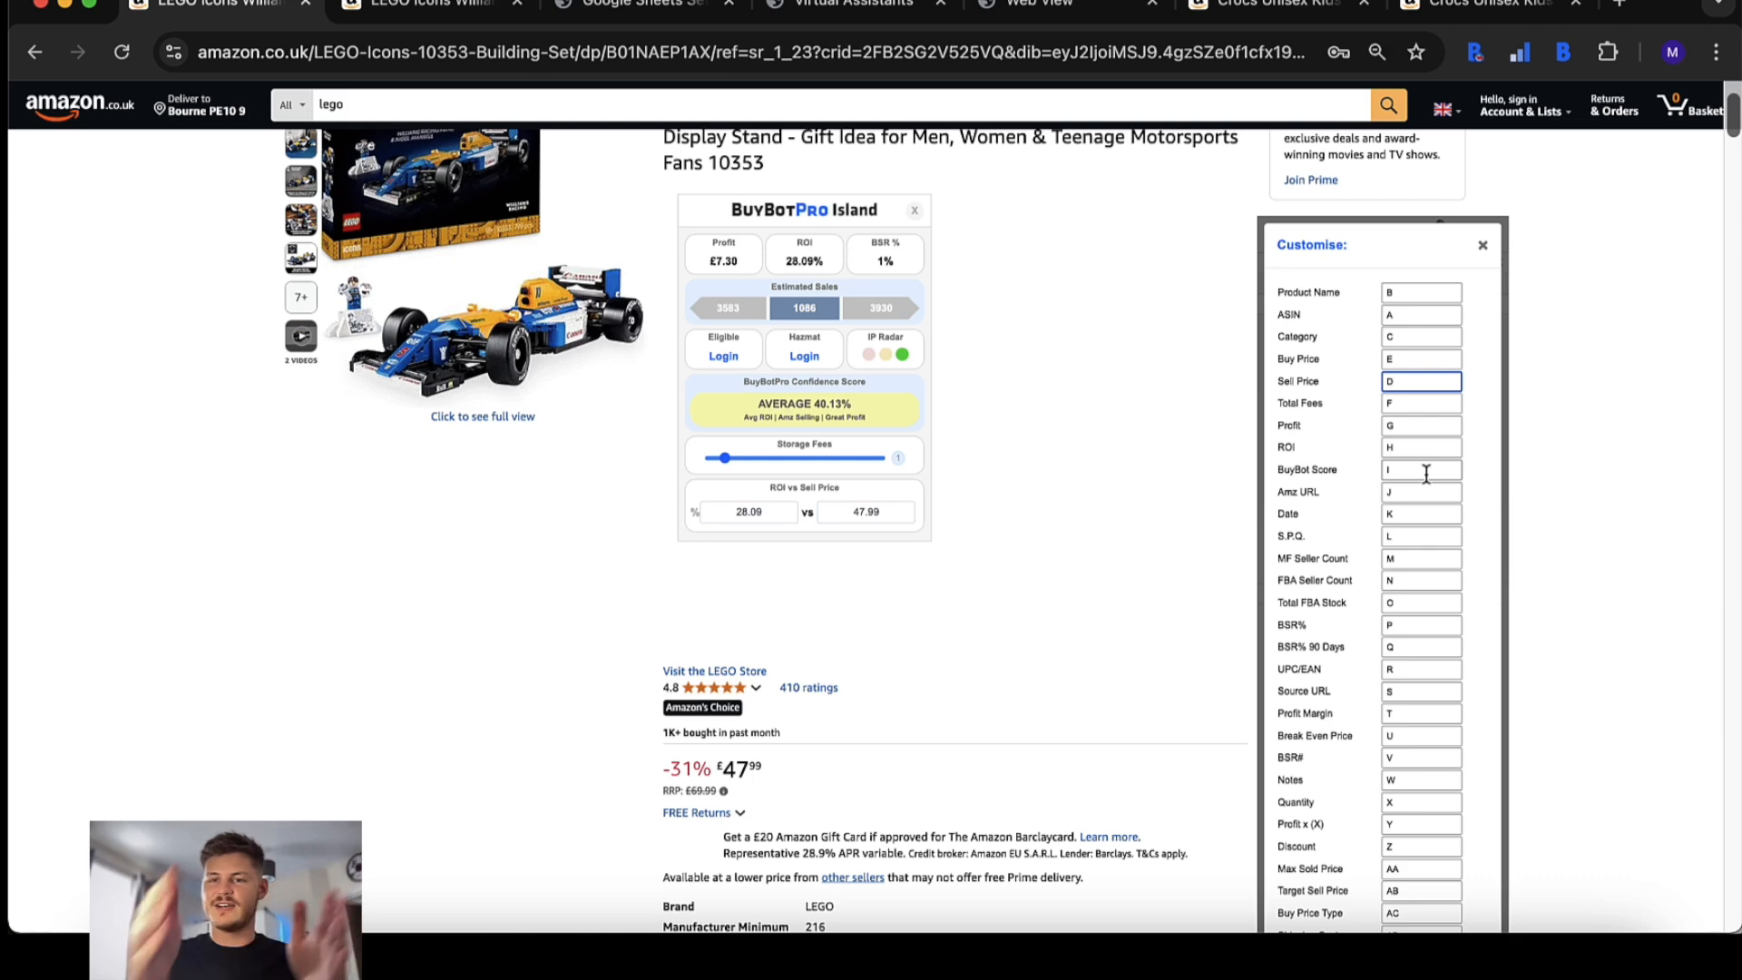
scroll(down, 3)
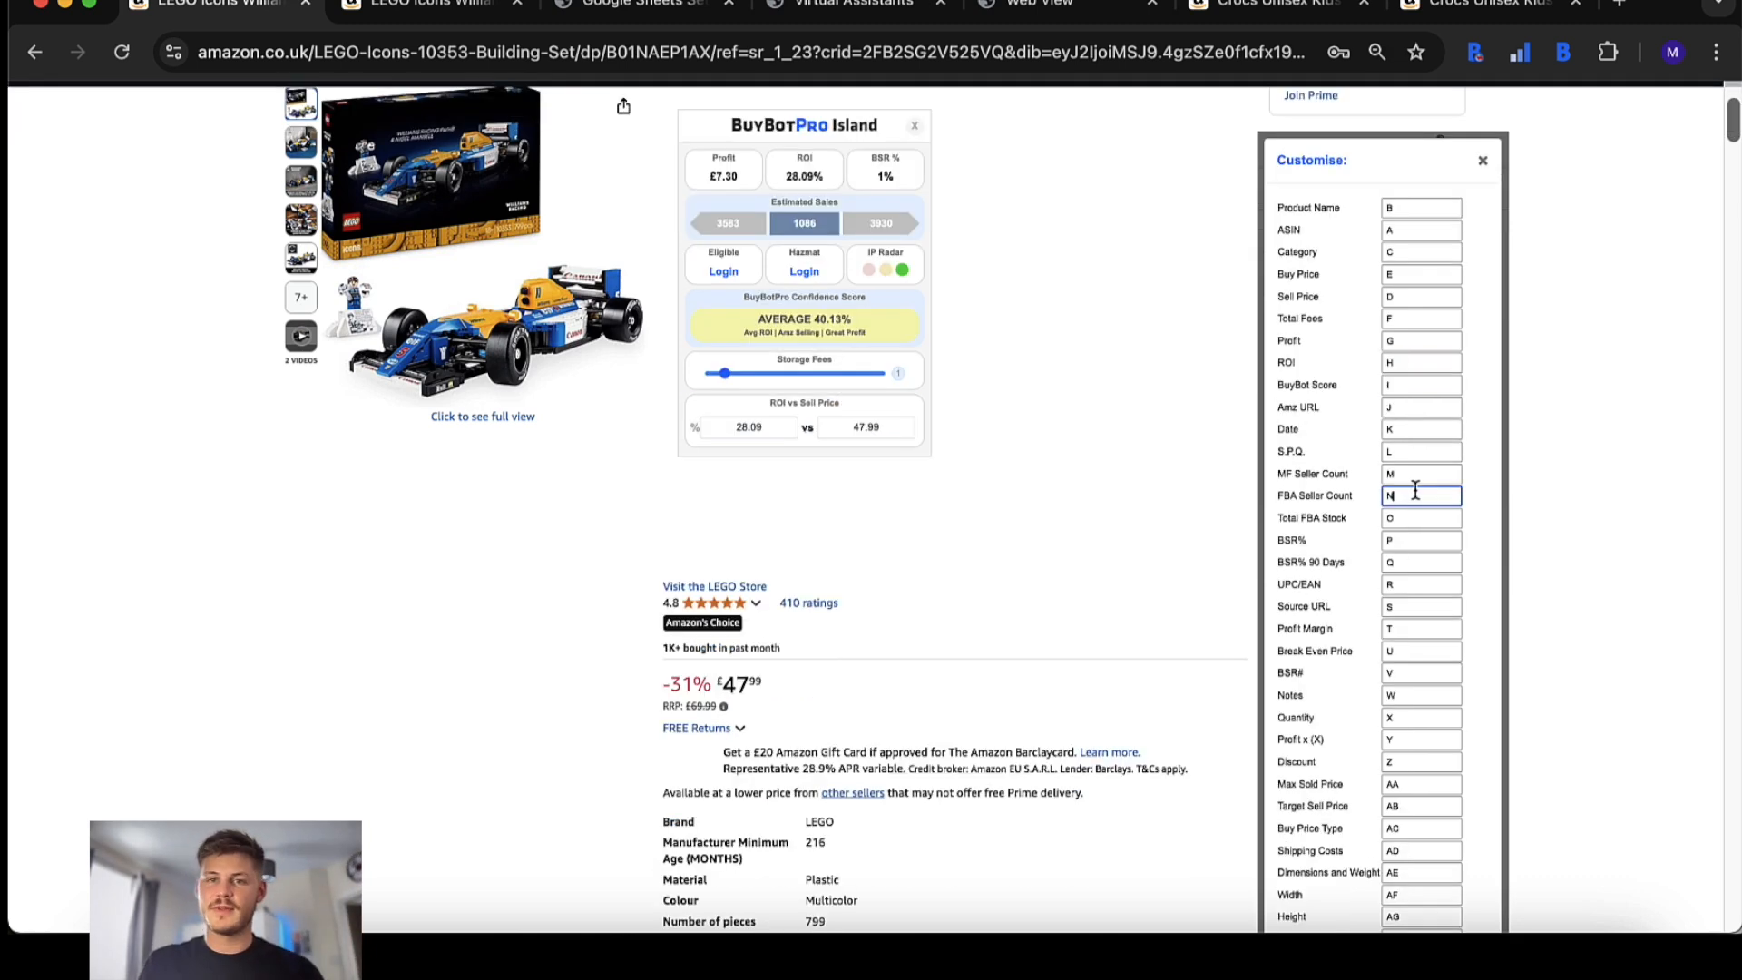
scroll(down, 3)
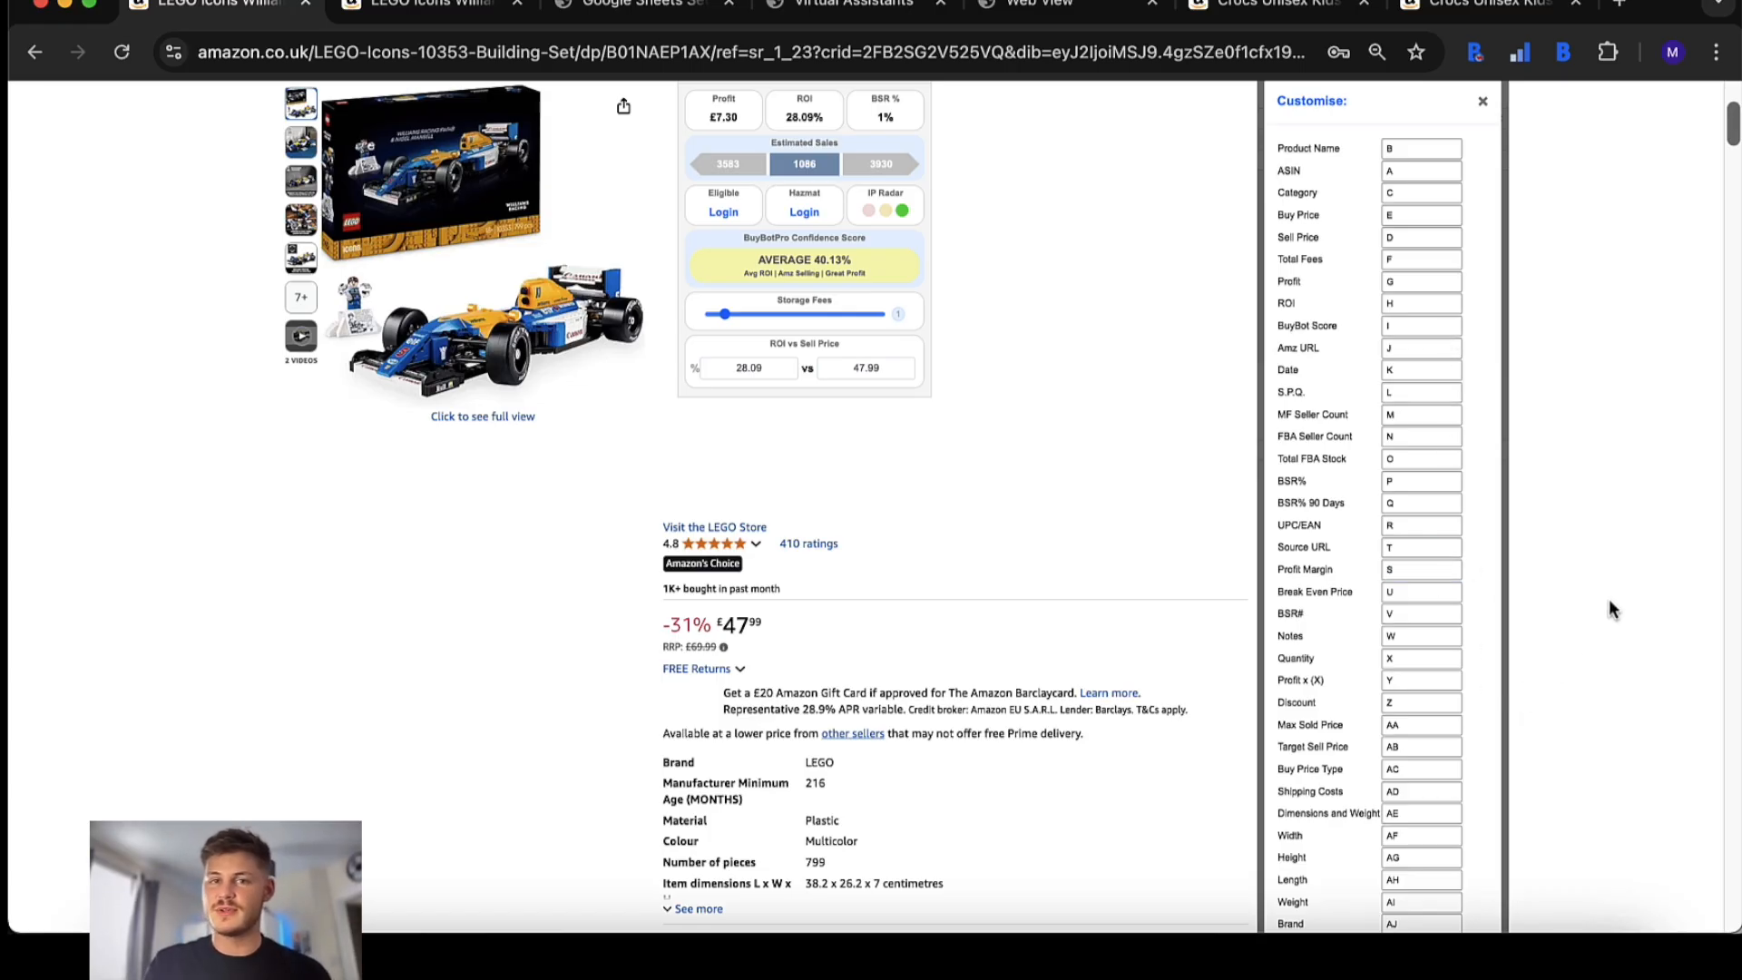
- Switch to the Google Sheets Manager page listing connected sheets
click(642, 5)
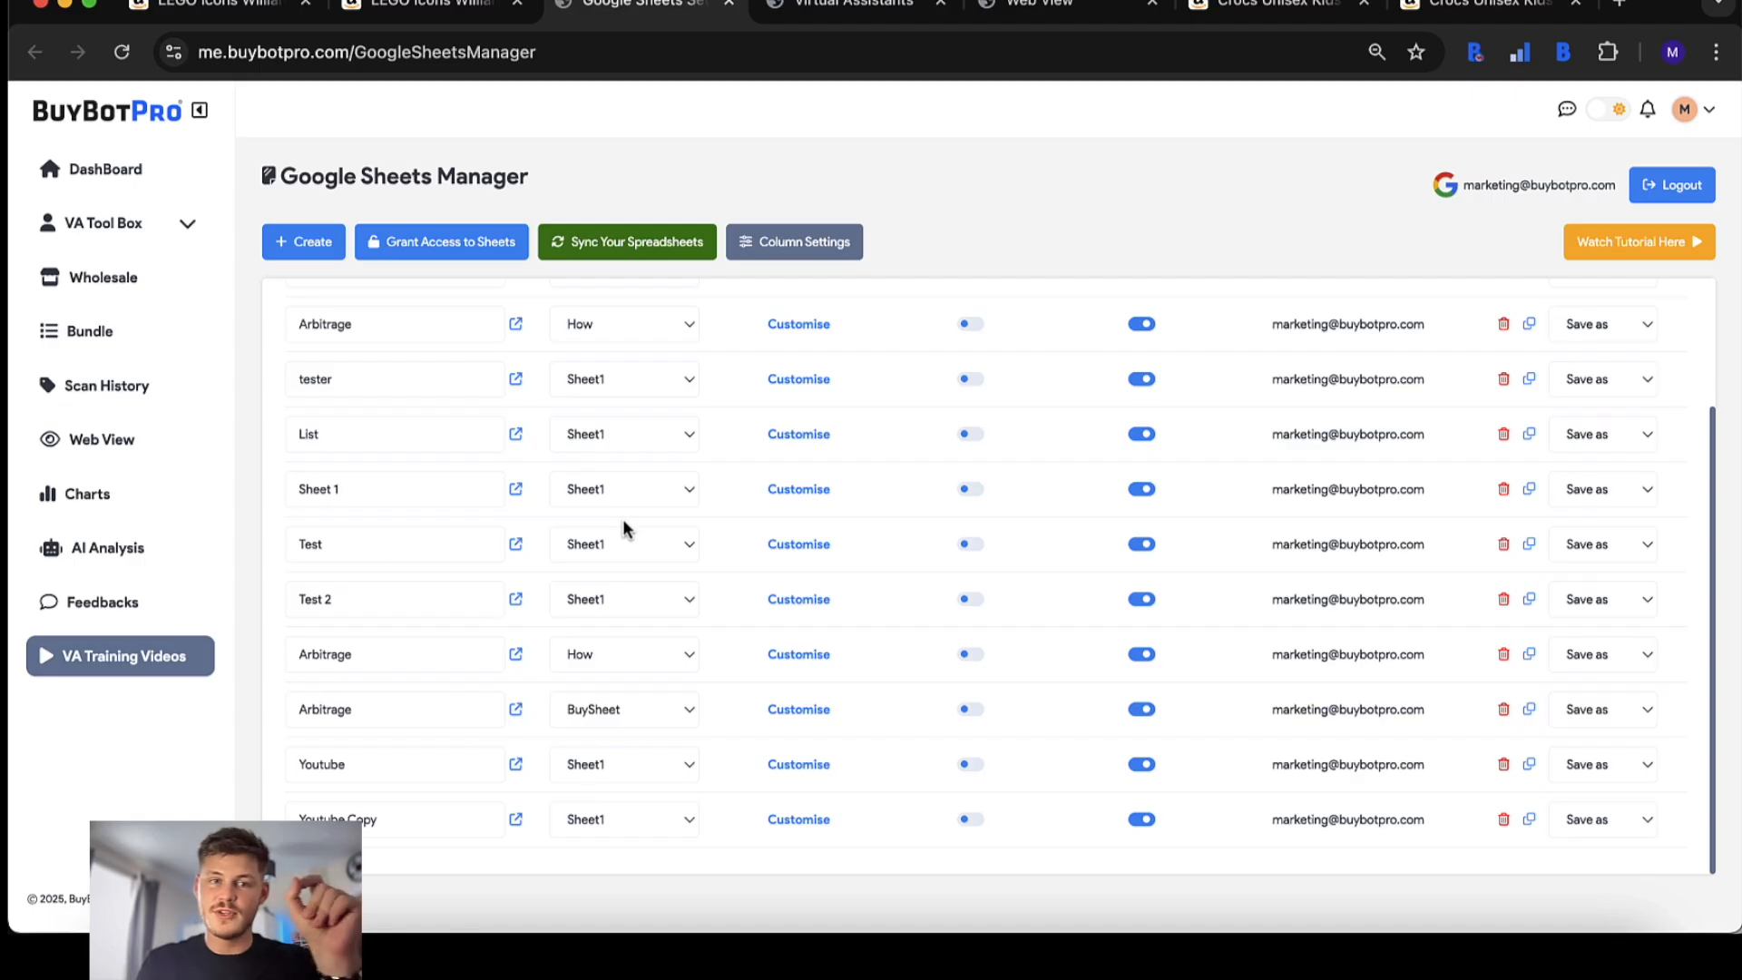
click(303, 242)
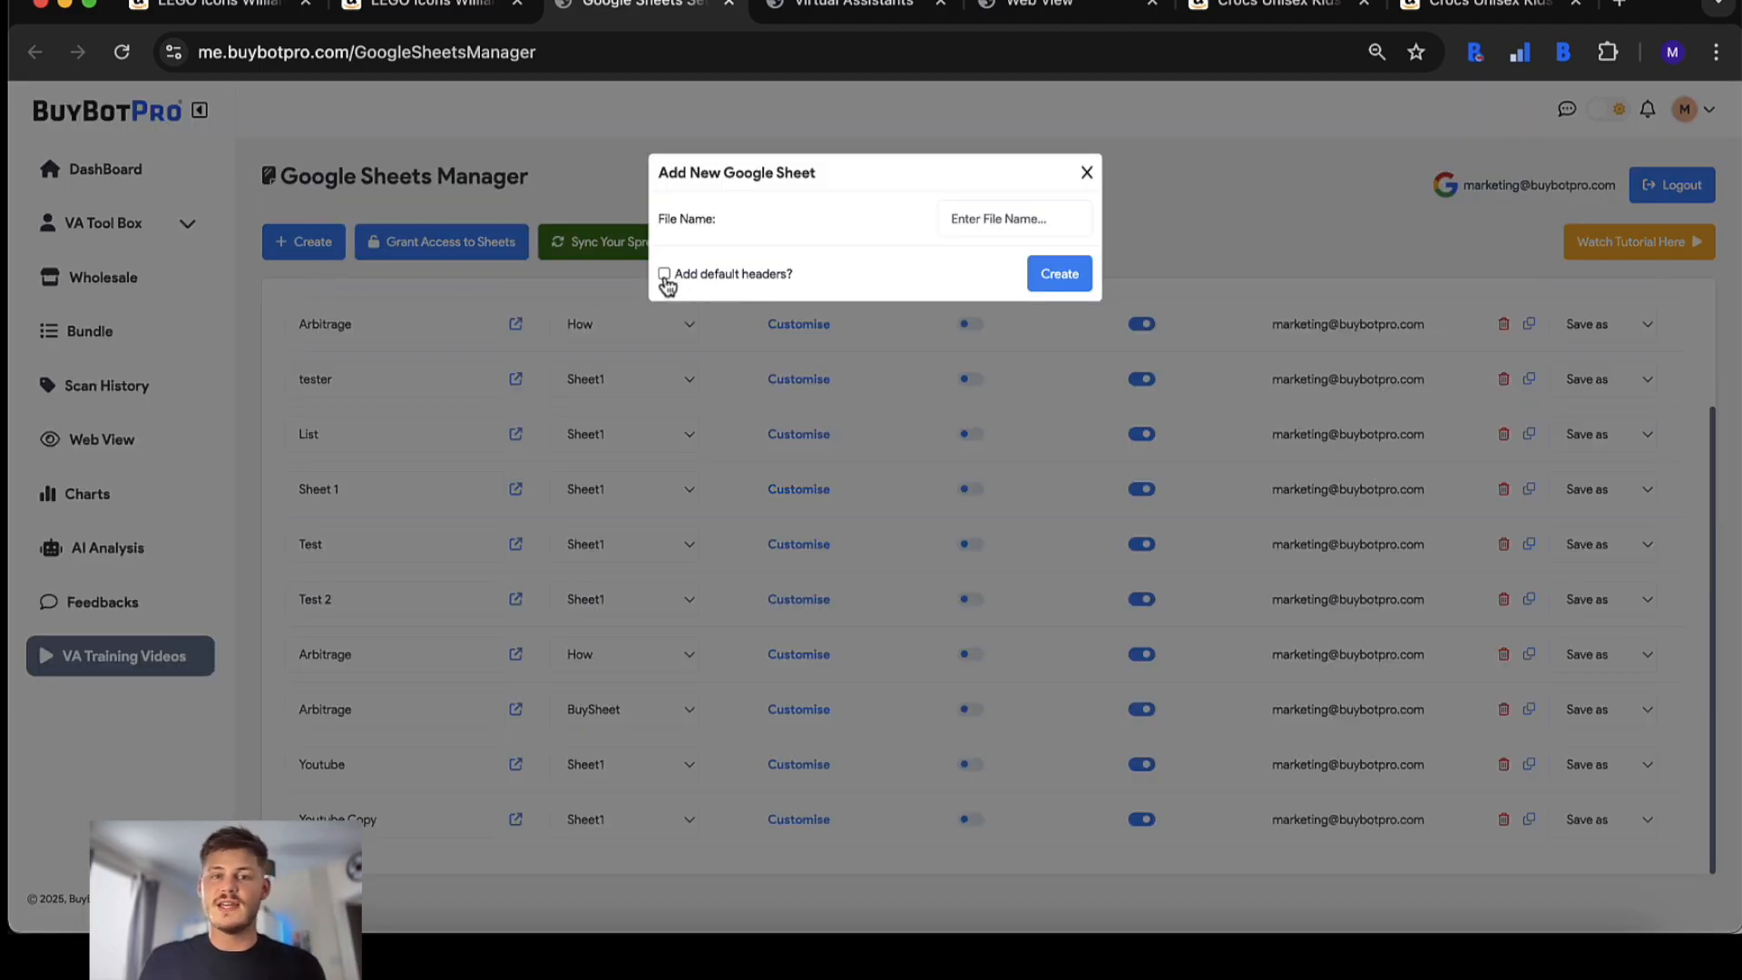
mouse_move(663, 274)
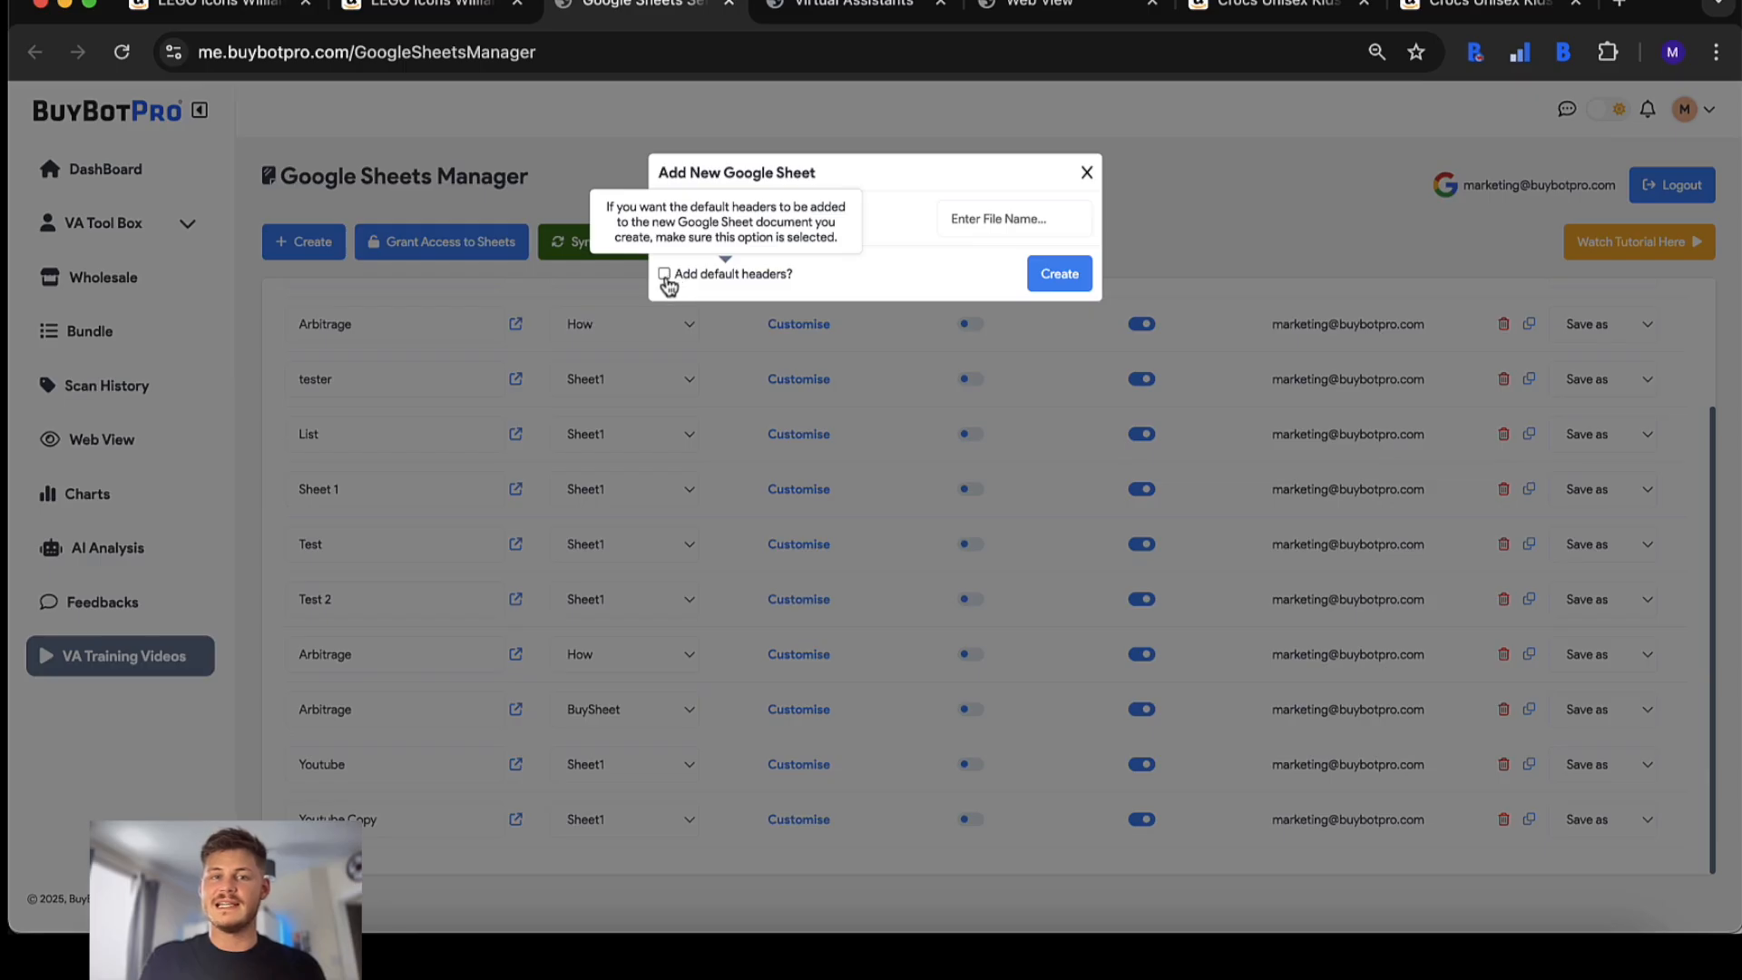
mouse_move(741, 263)
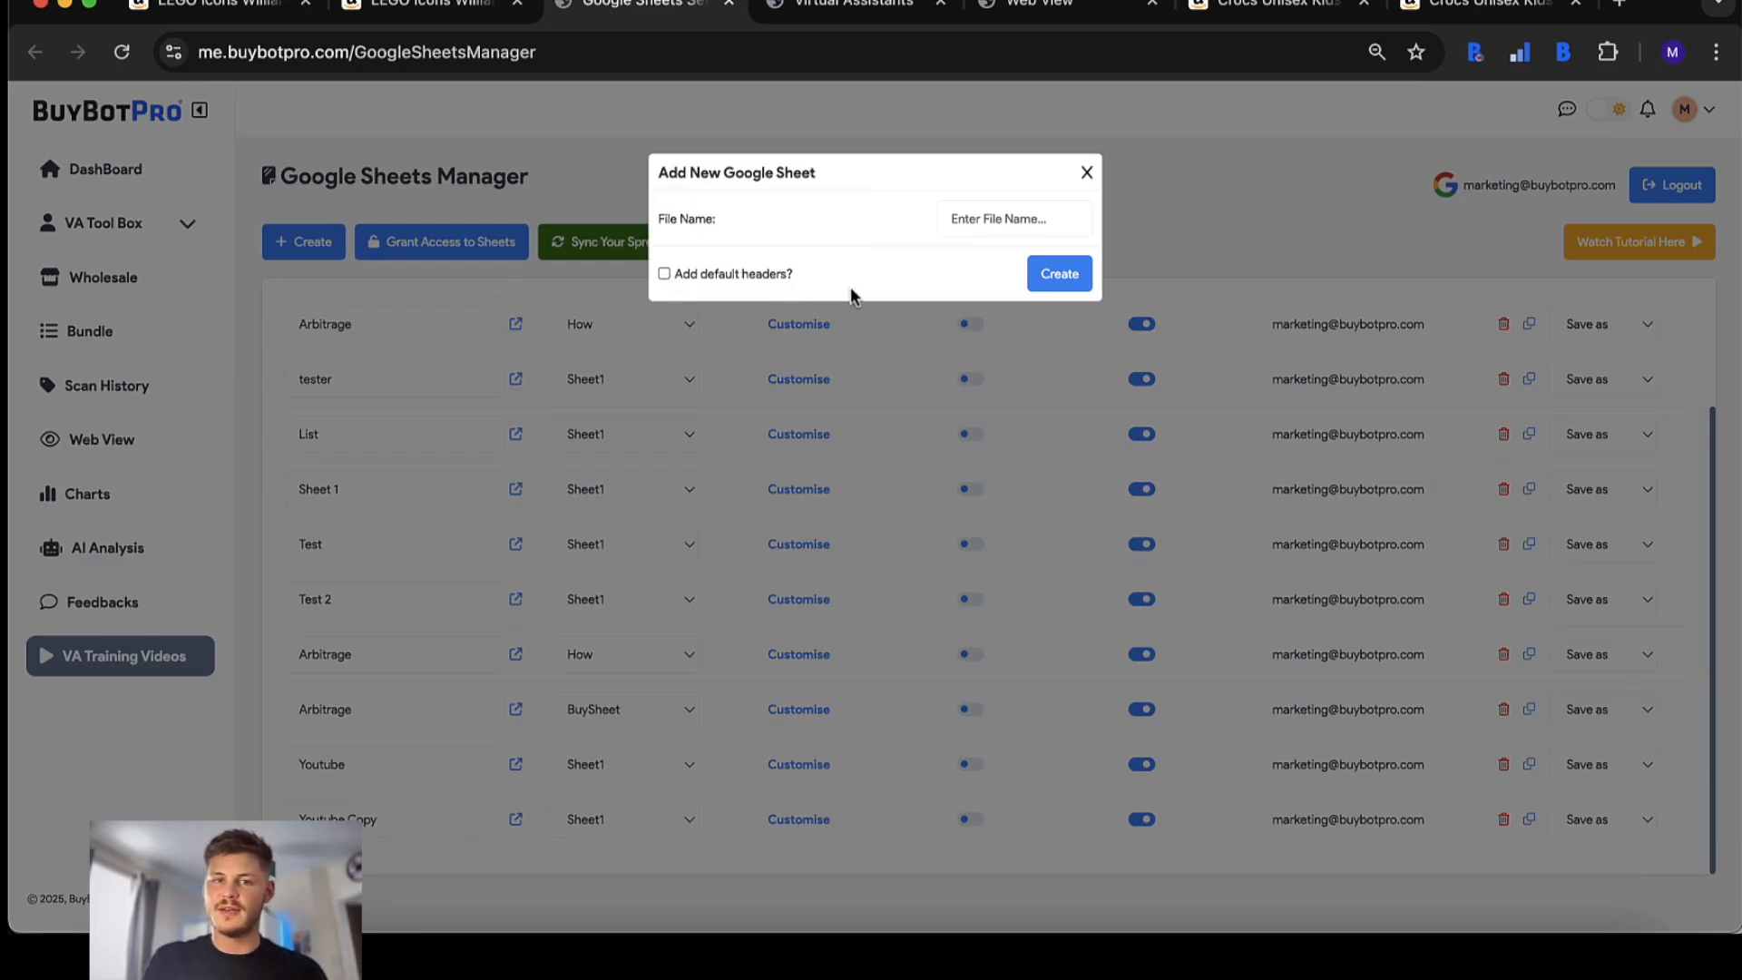
click(1085, 172)
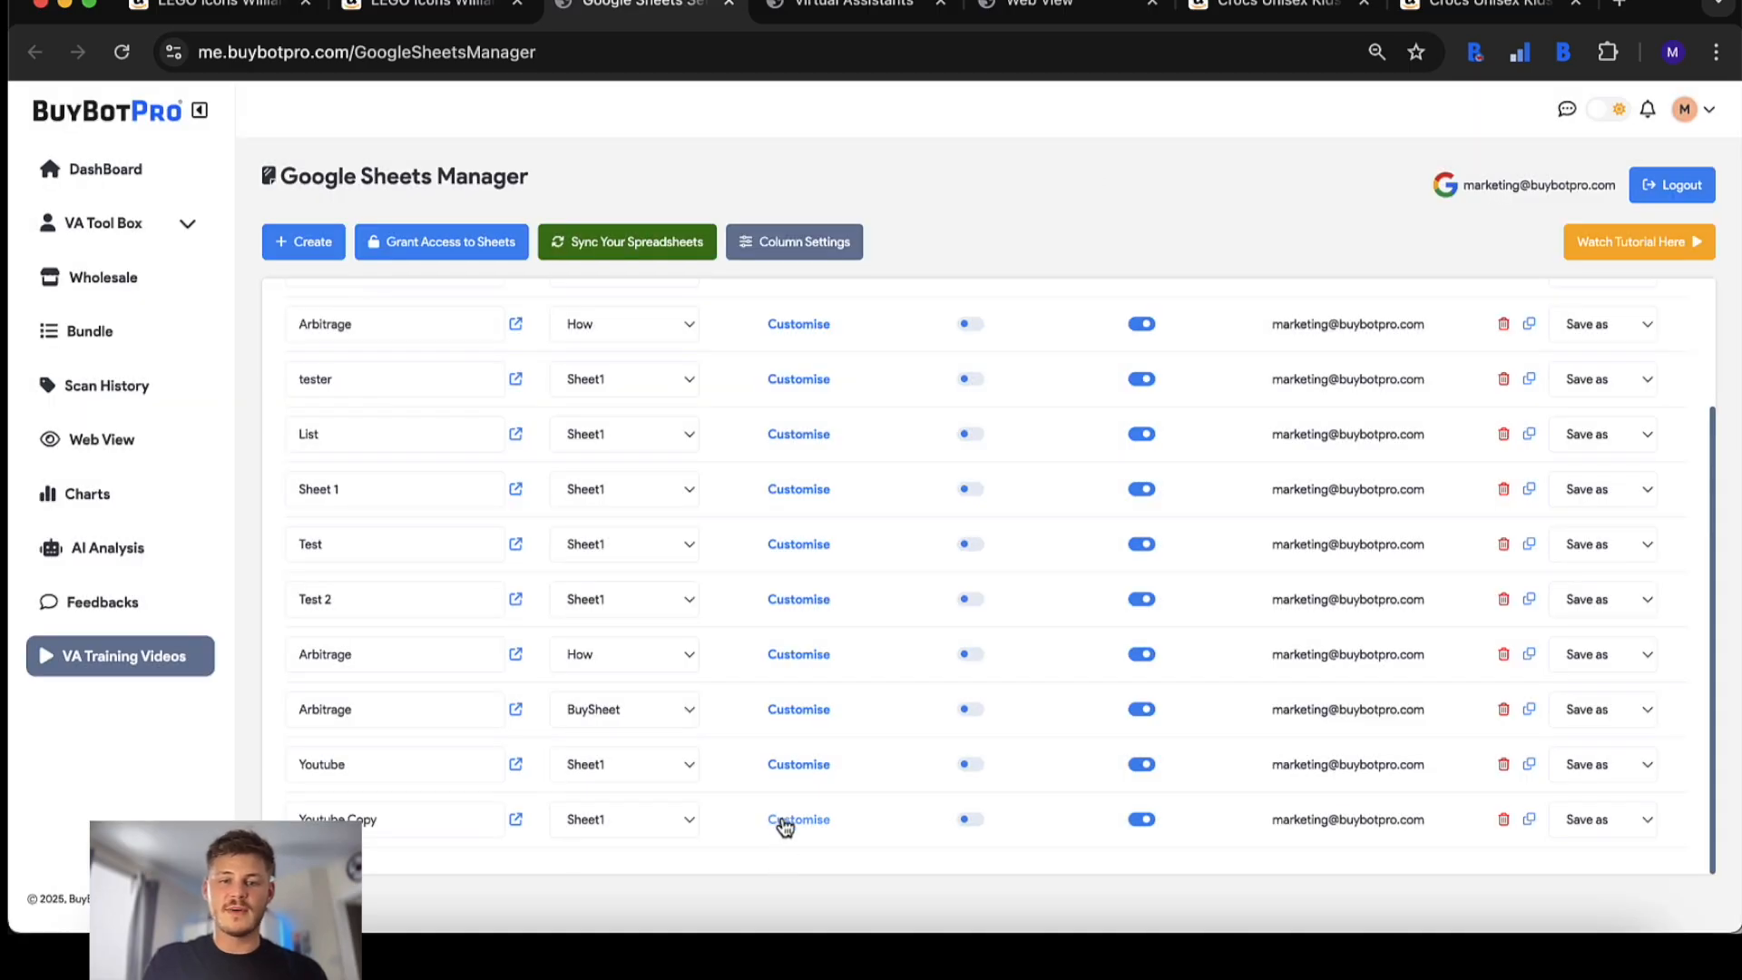
- Customise the Youtube Copy sheet's columns, moving BSR% into a newly revealed empty slot
click(798, 818)
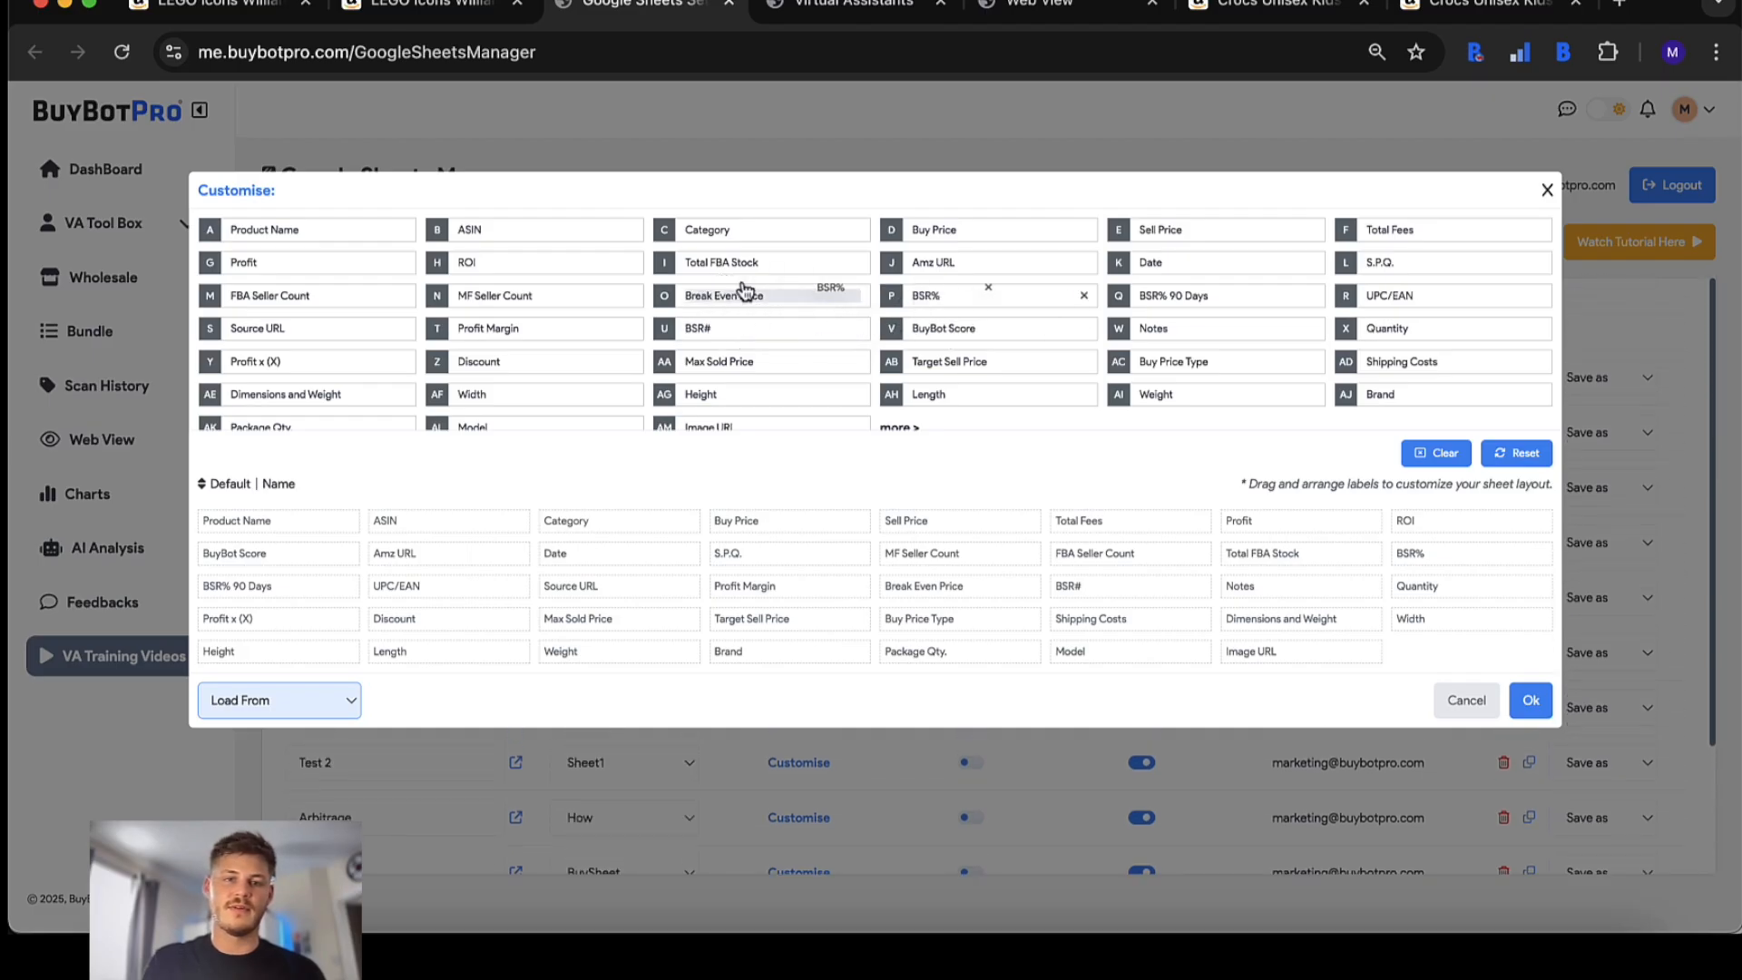
click(1435, 451)
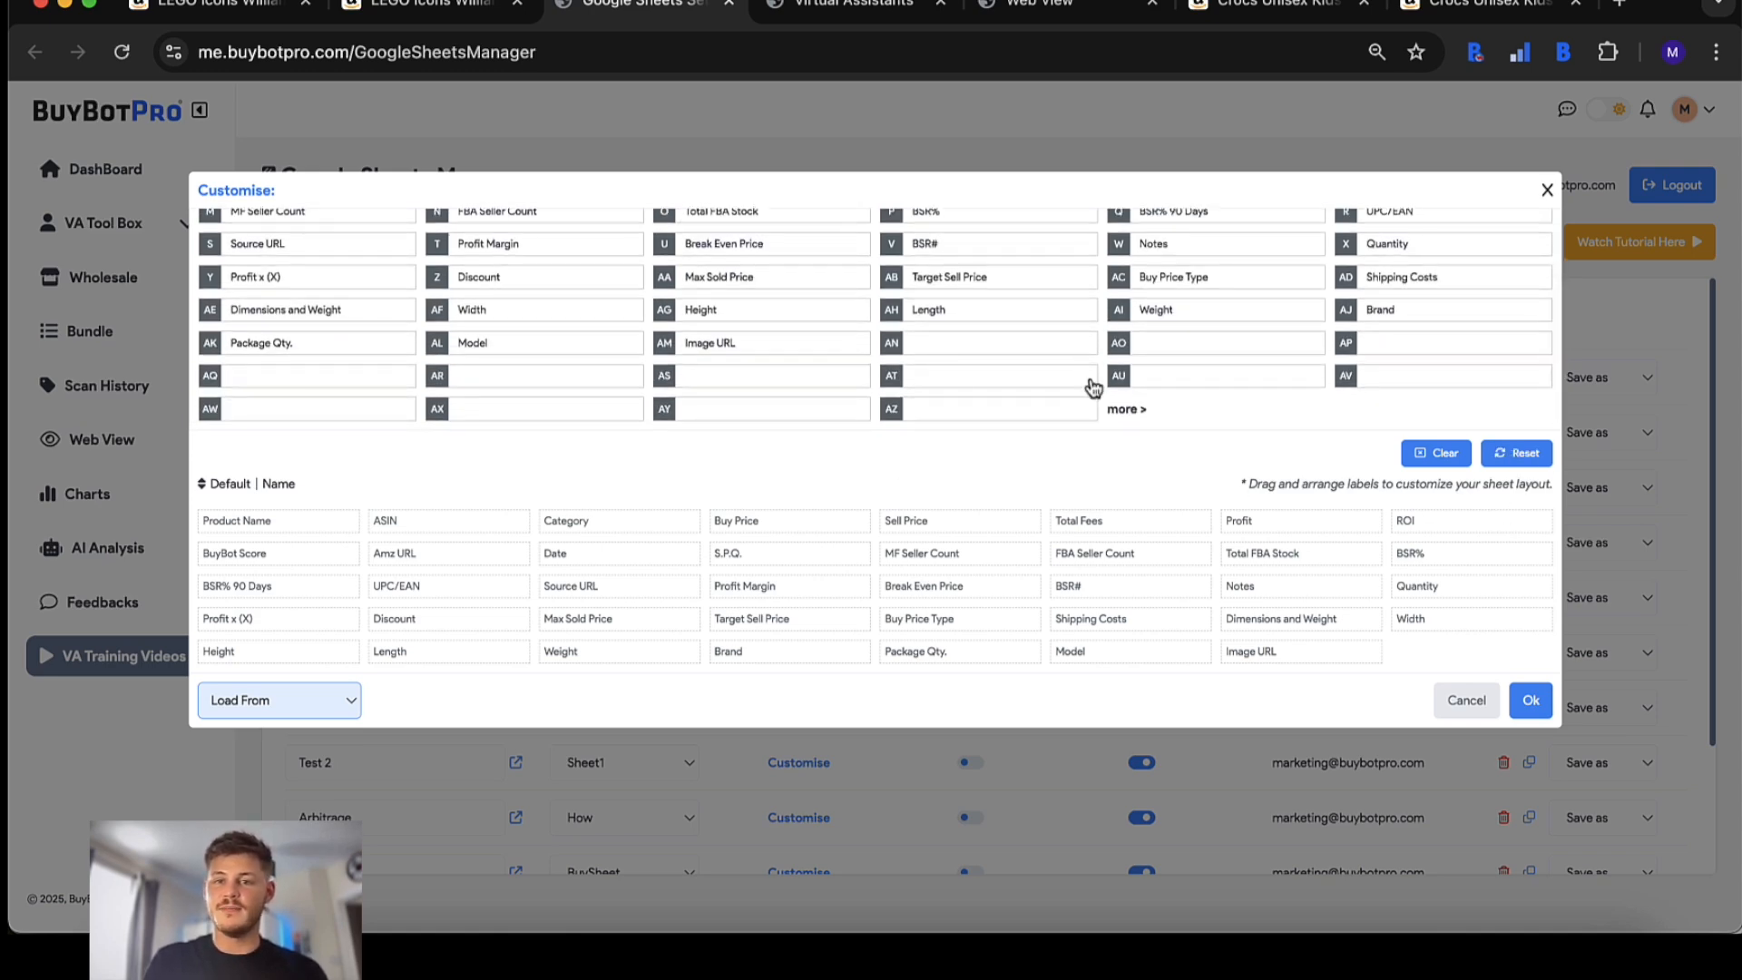
click(1125, 408)
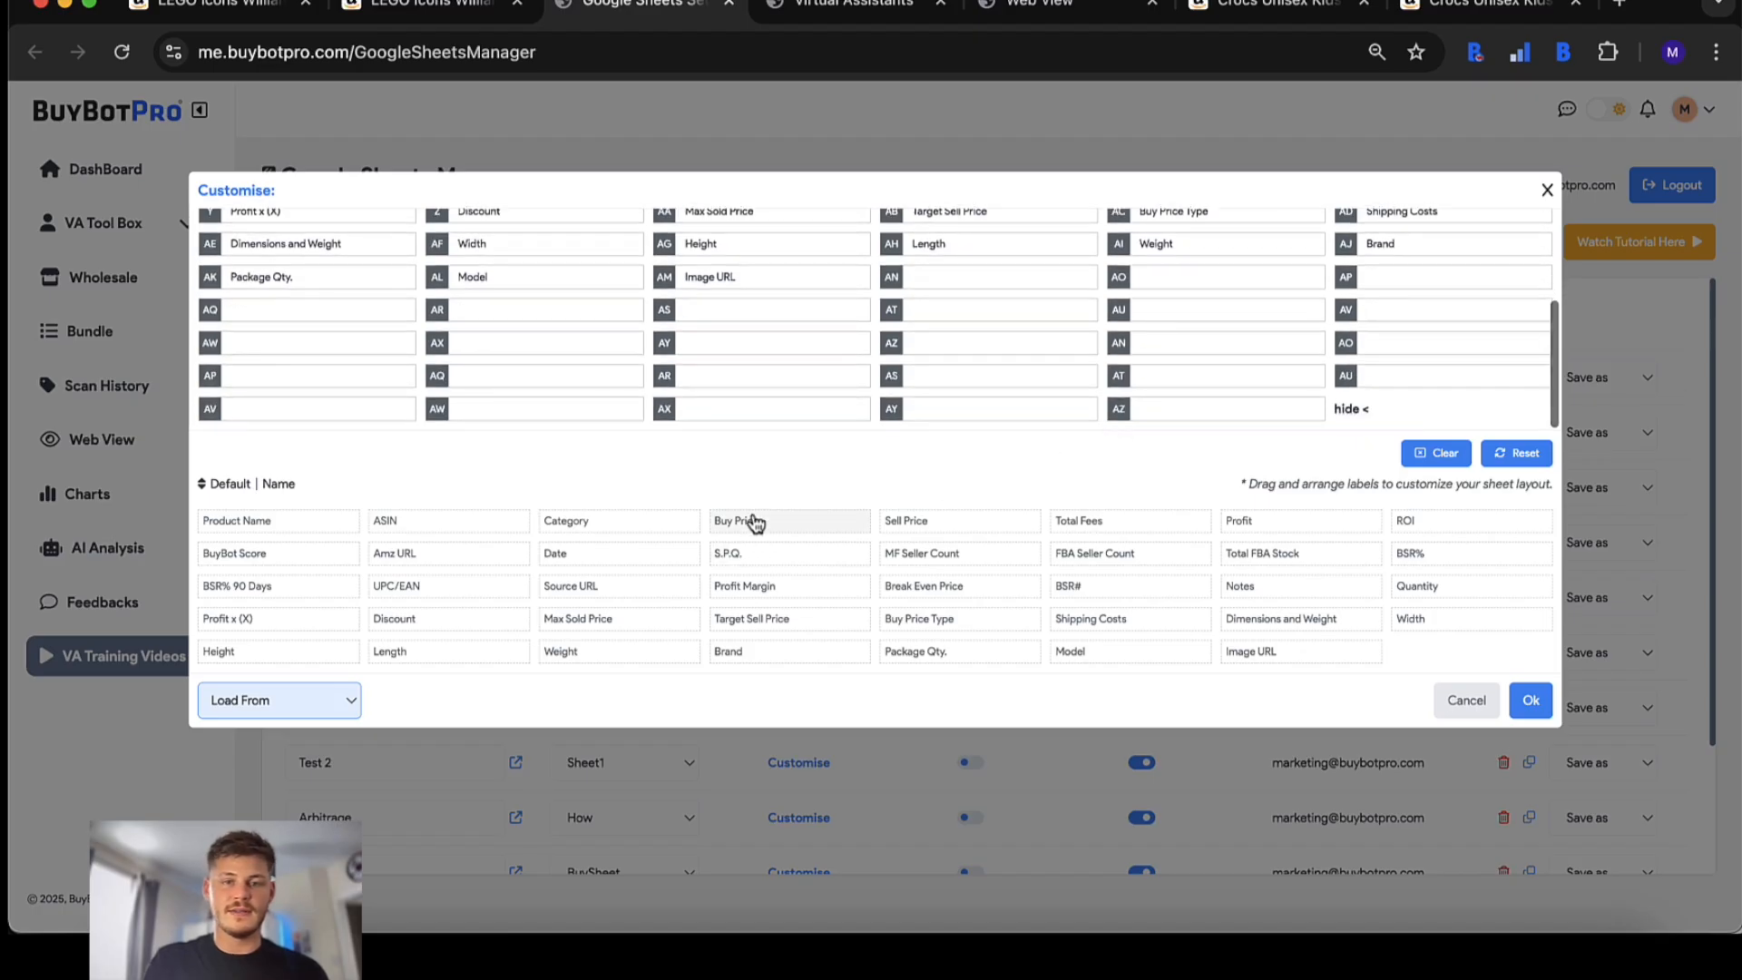
drag(737, 521, 956, 276)
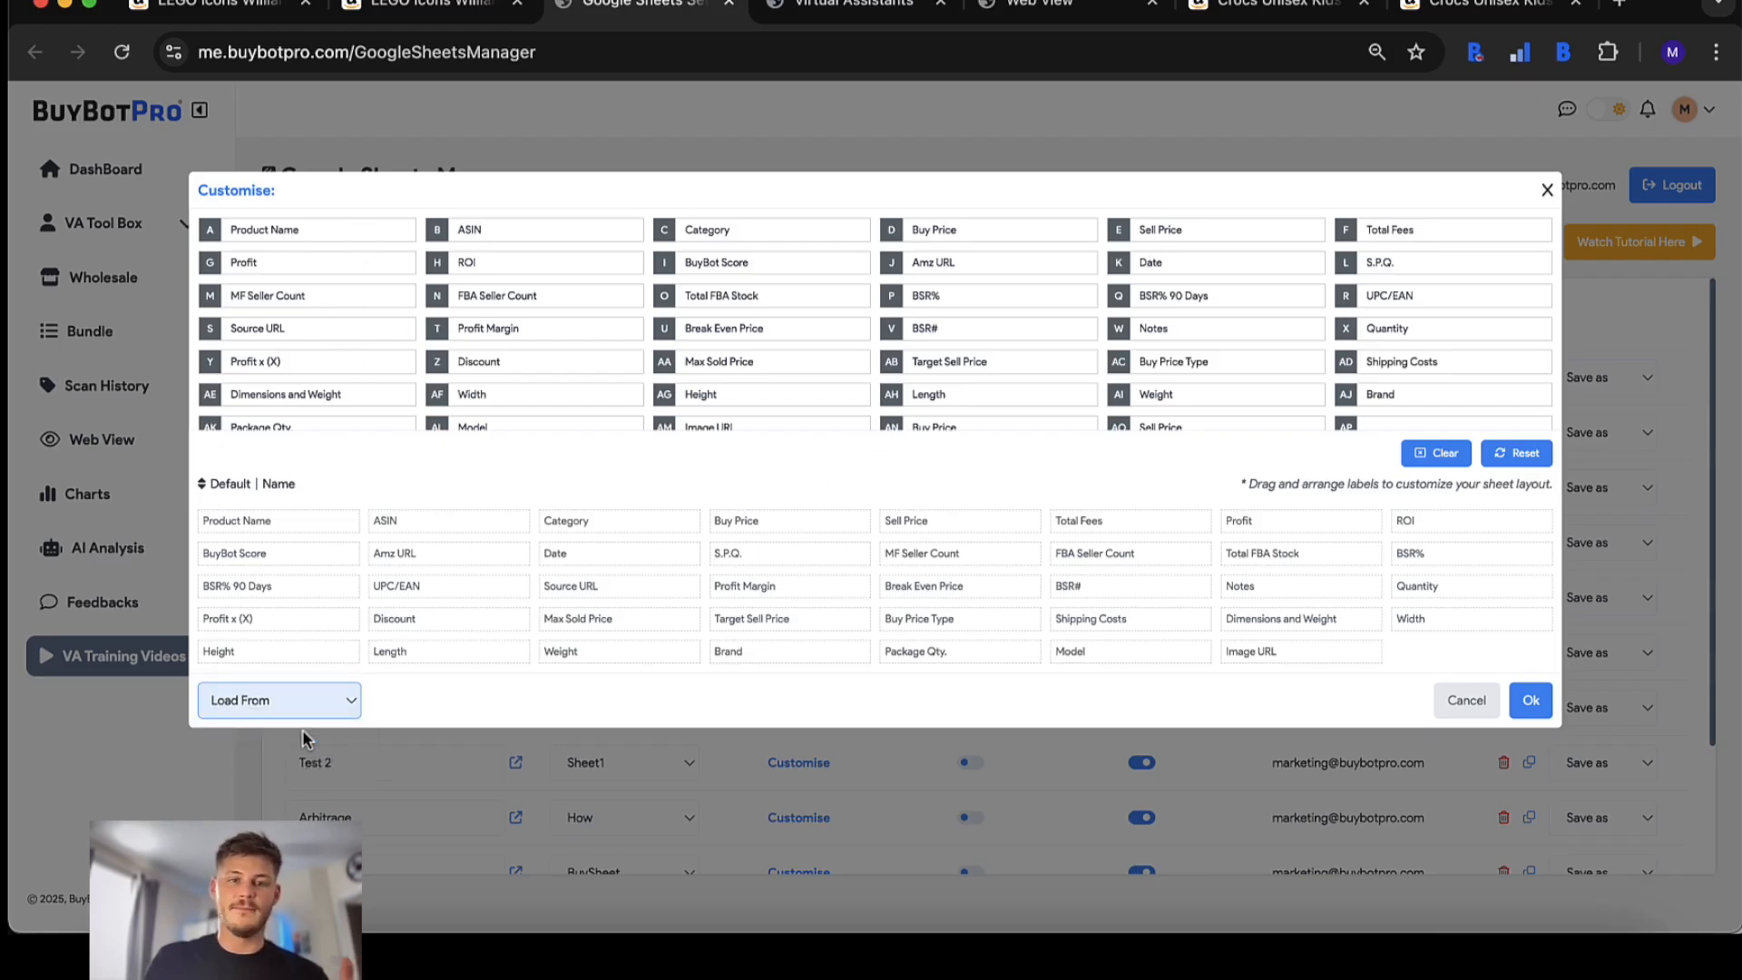
- Load the saved 'Youtube arrangement' column layout, confirm it, and return to the LEGO panel's Google Sheets list
click(280, 701)
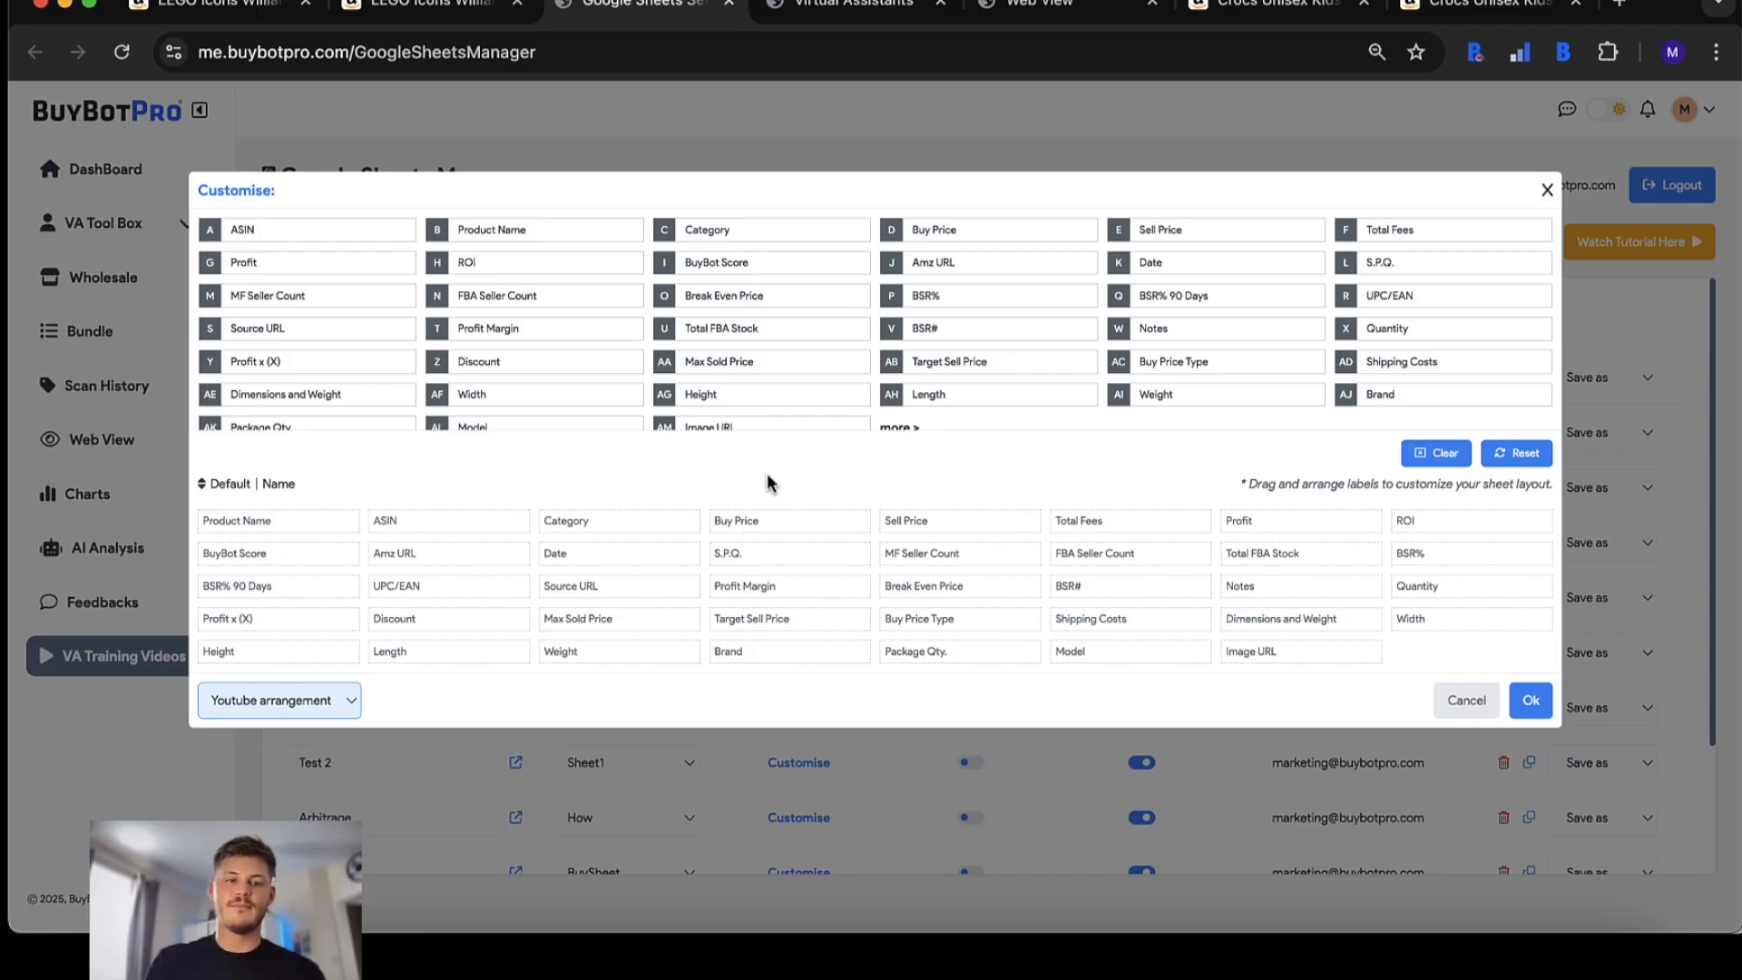
click(1466, 701)
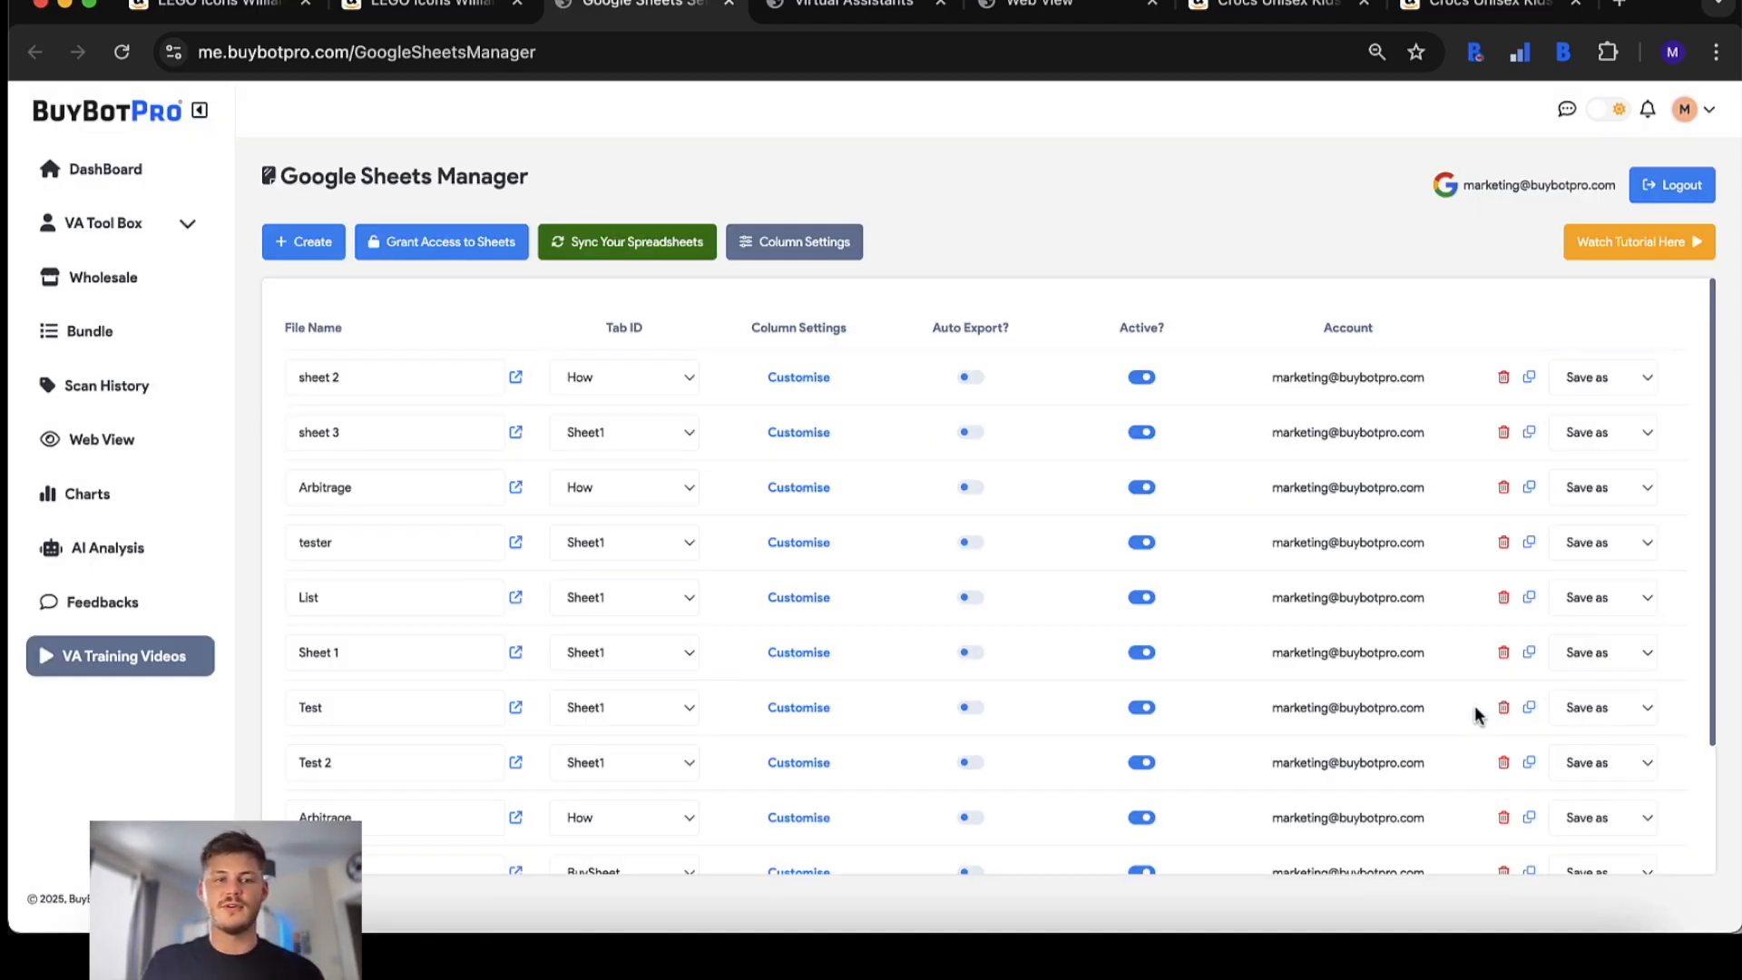
scroll(down, 3)
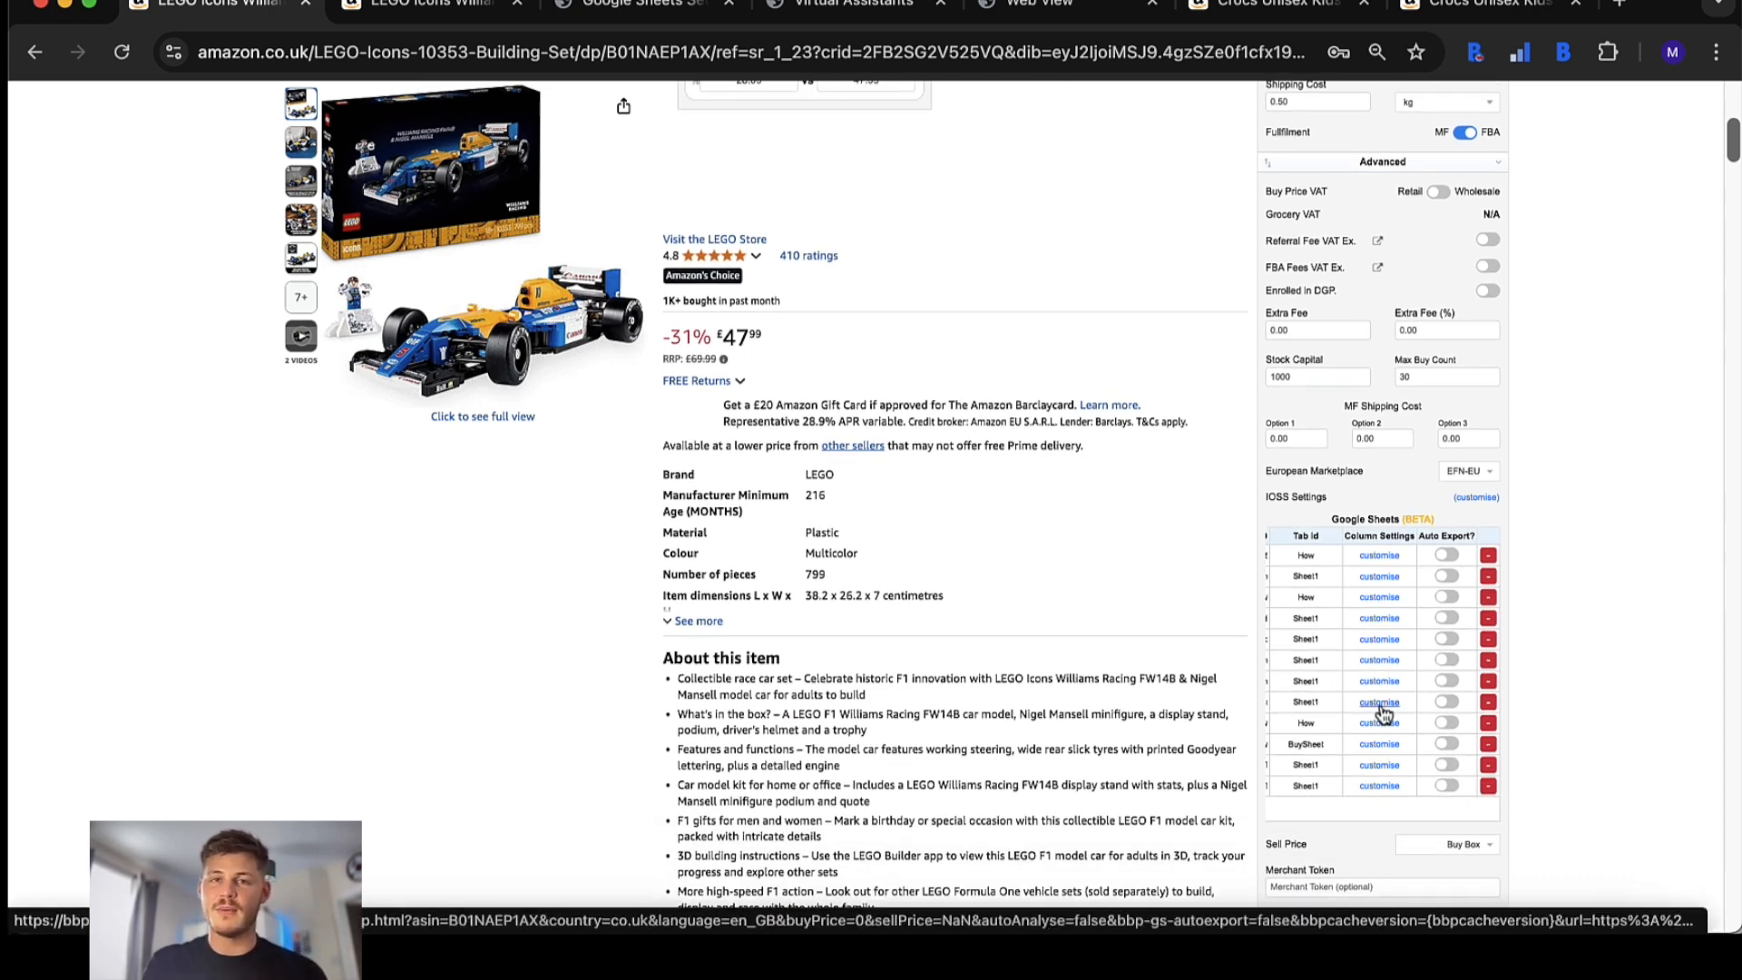
- View the LEGO Williams F1 set in Web View and bring up its price and offer history charts
click(1038, 4)
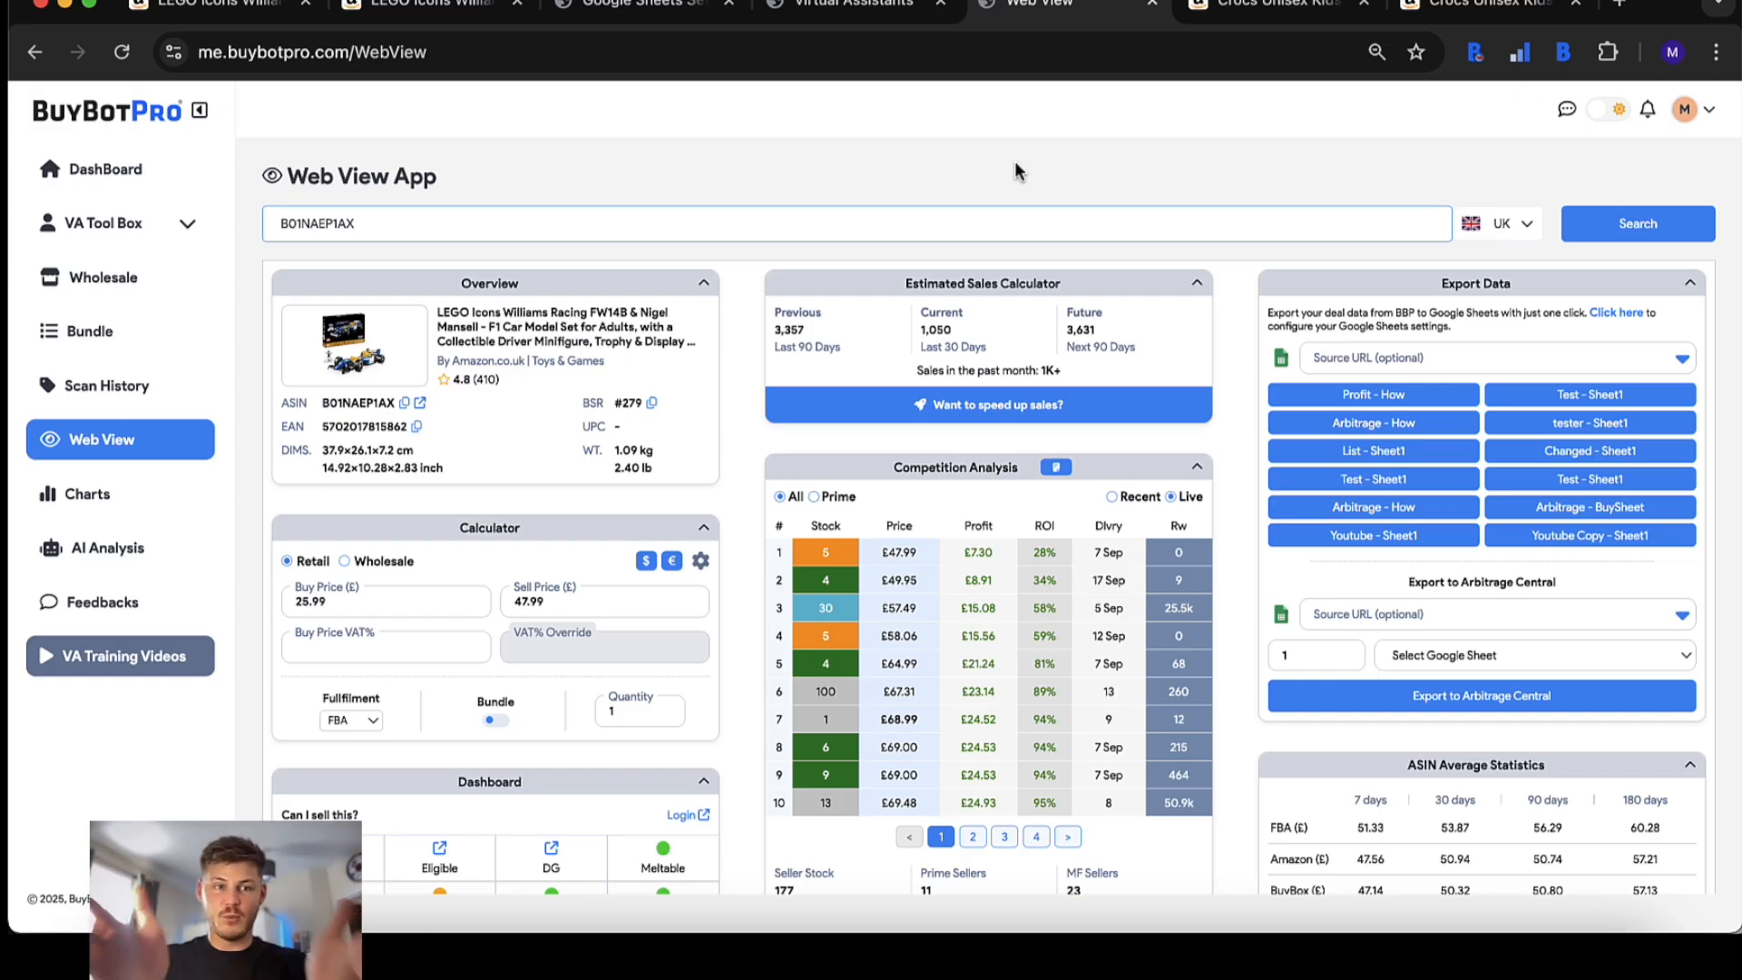
mouse_move(962, 537)
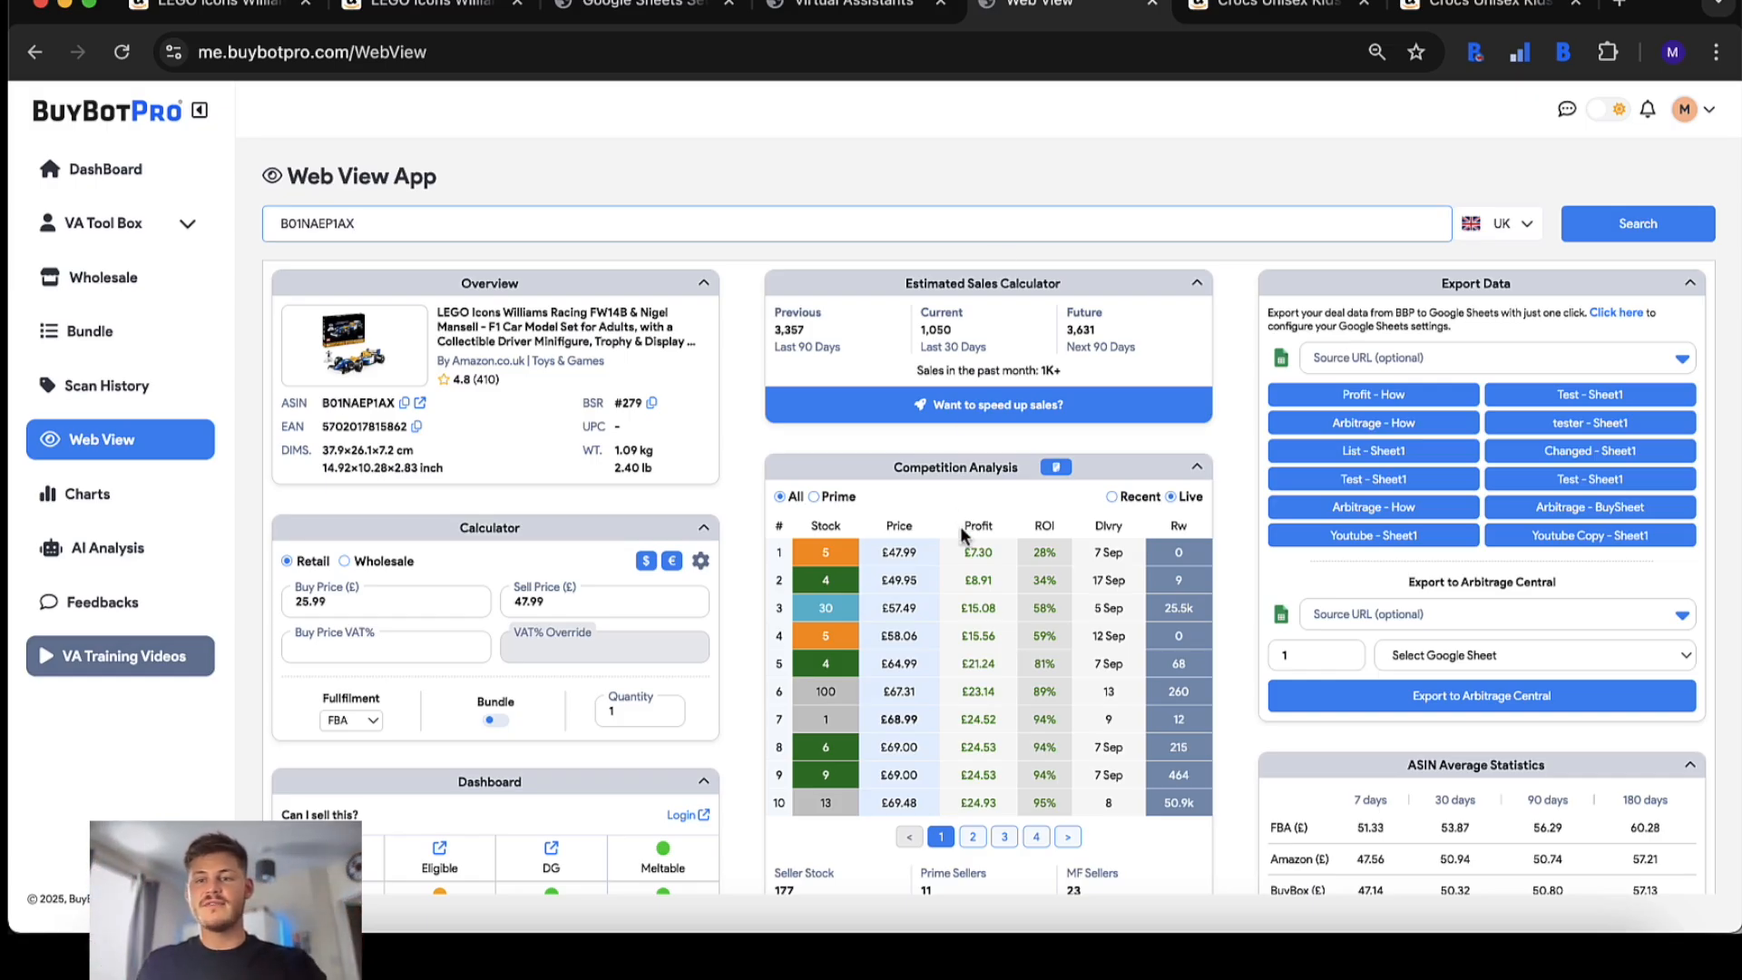
scroll(down, 3)
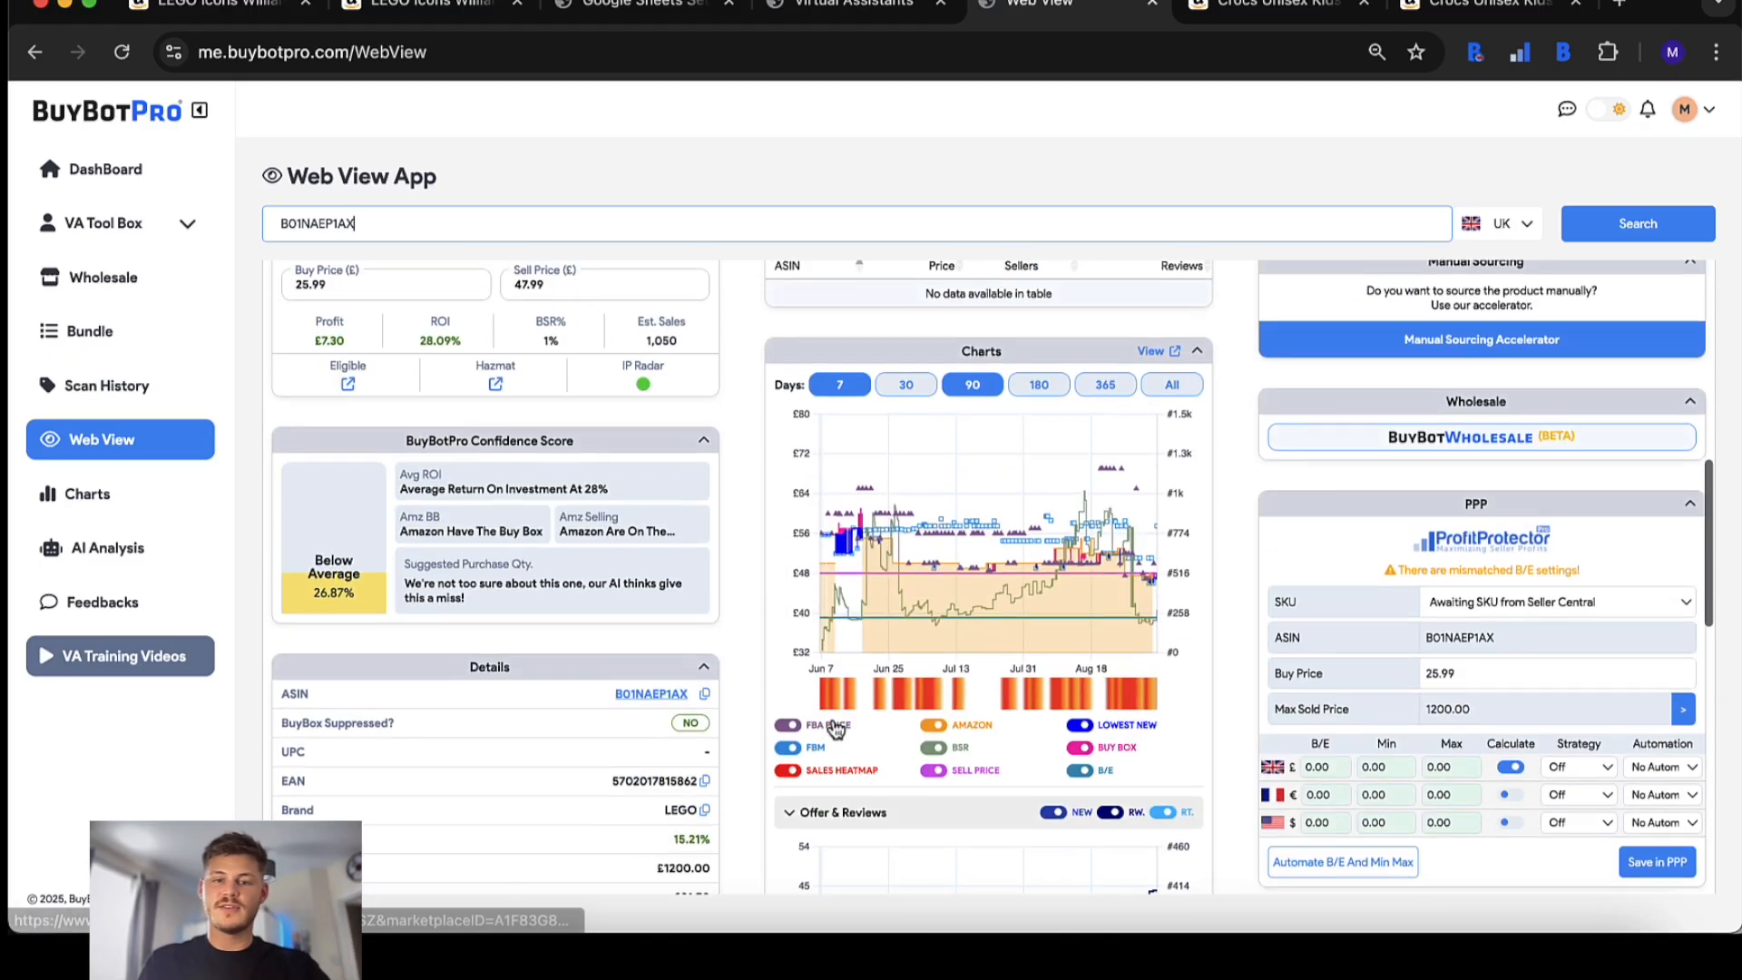
scroll(down, 3)
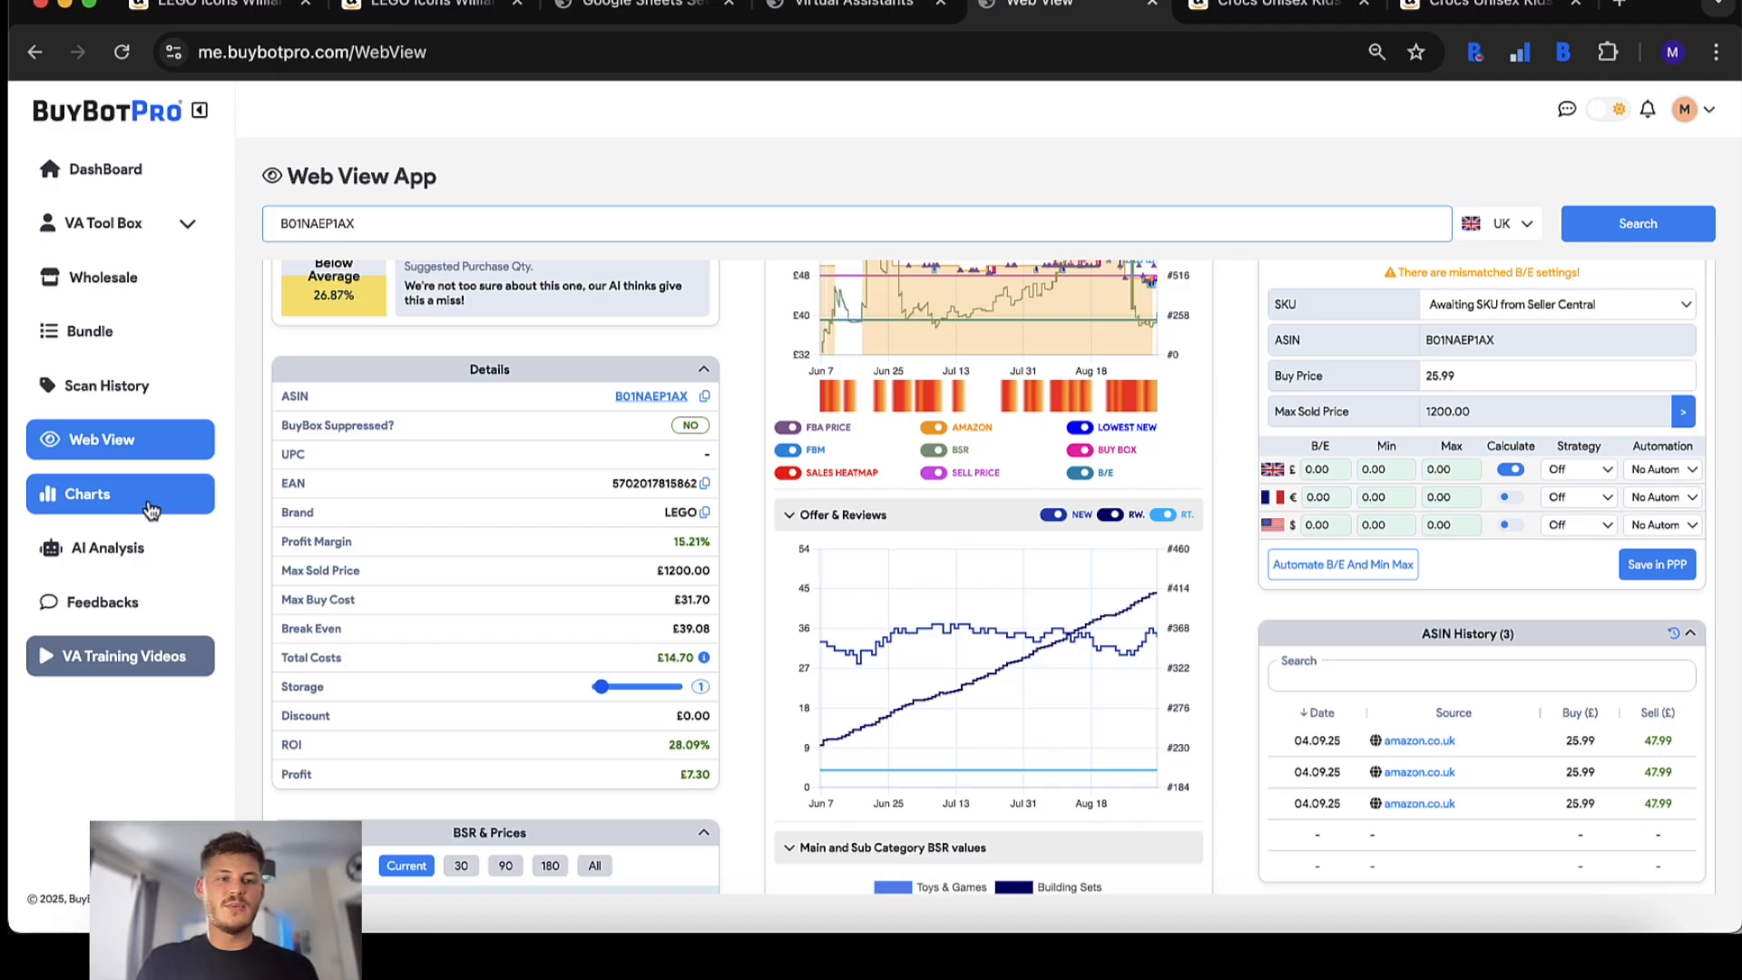
click(87, 493)
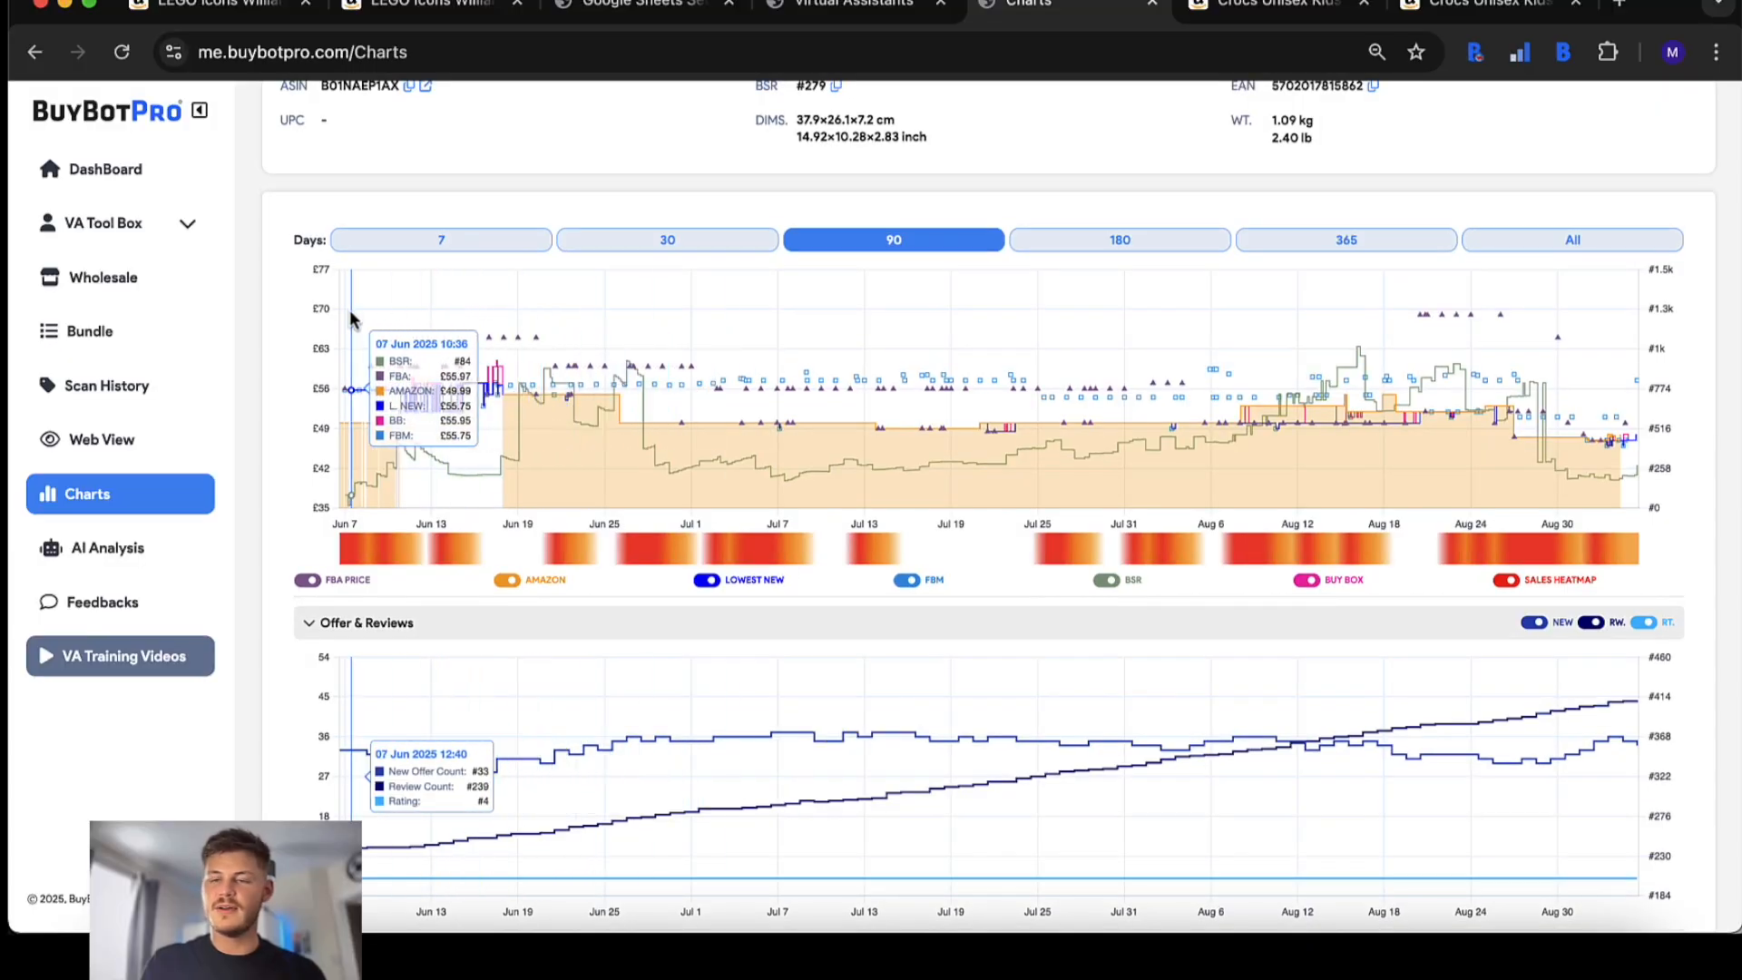
- Go to the DashBoard home with Scan Insights and the Wholesale Last Scanned list
click(105, 168)
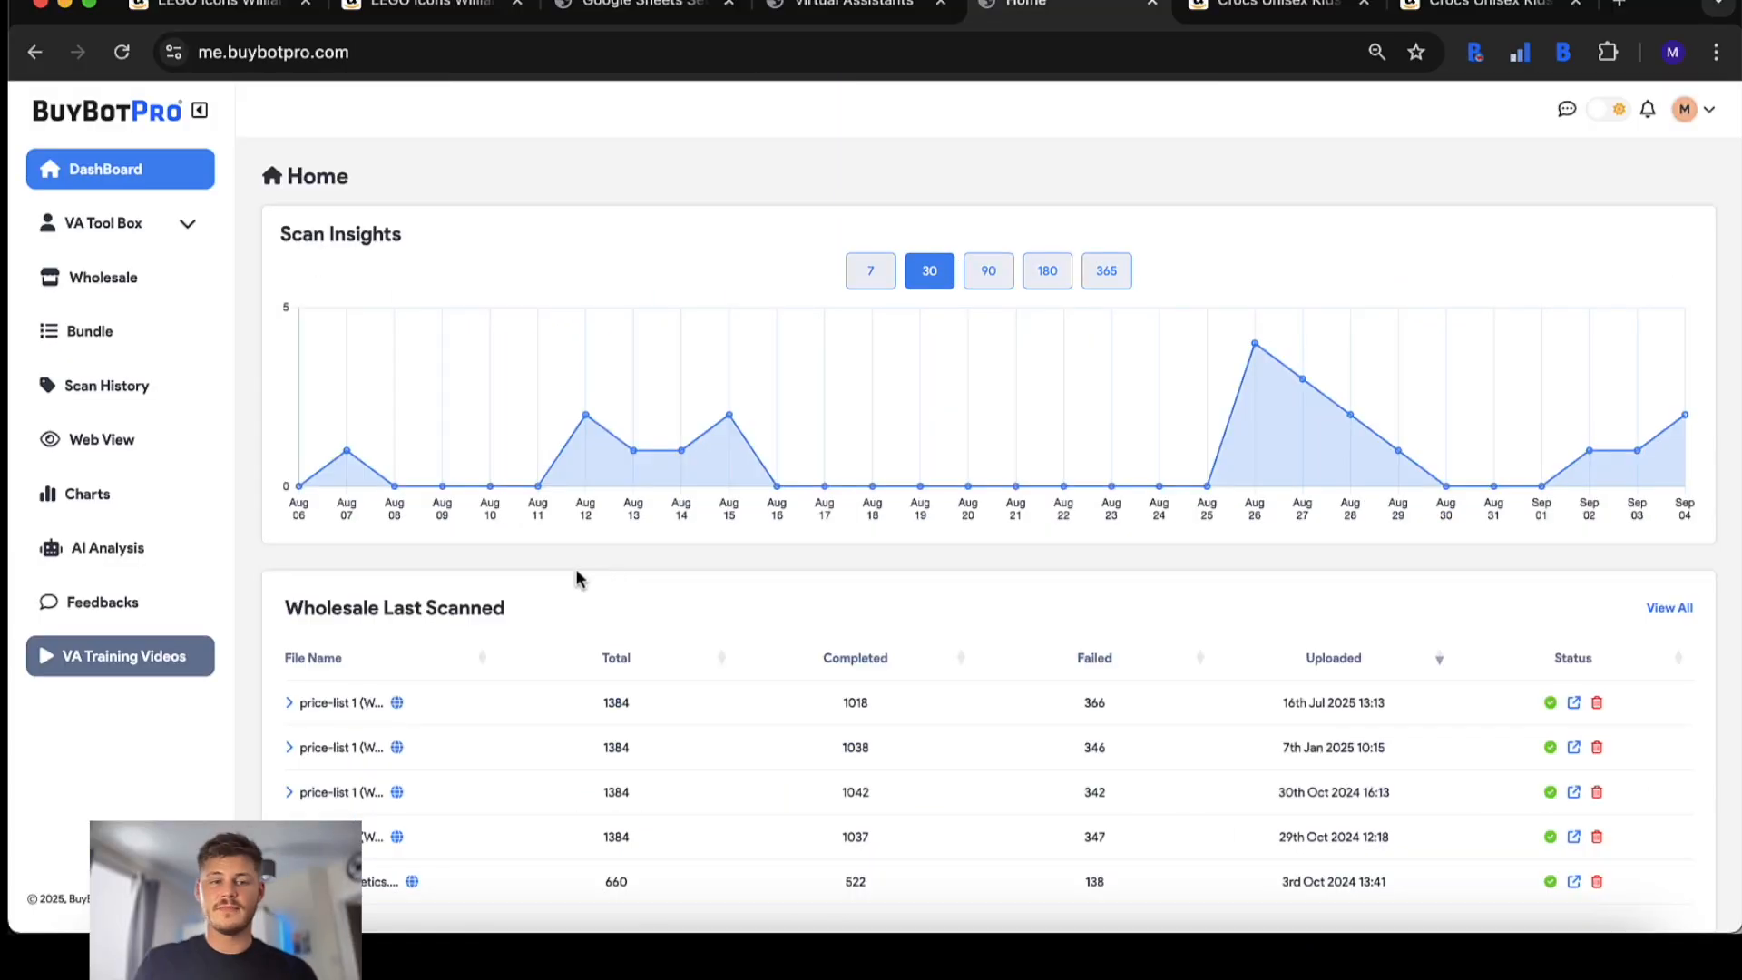
mouse_move(396, 486)
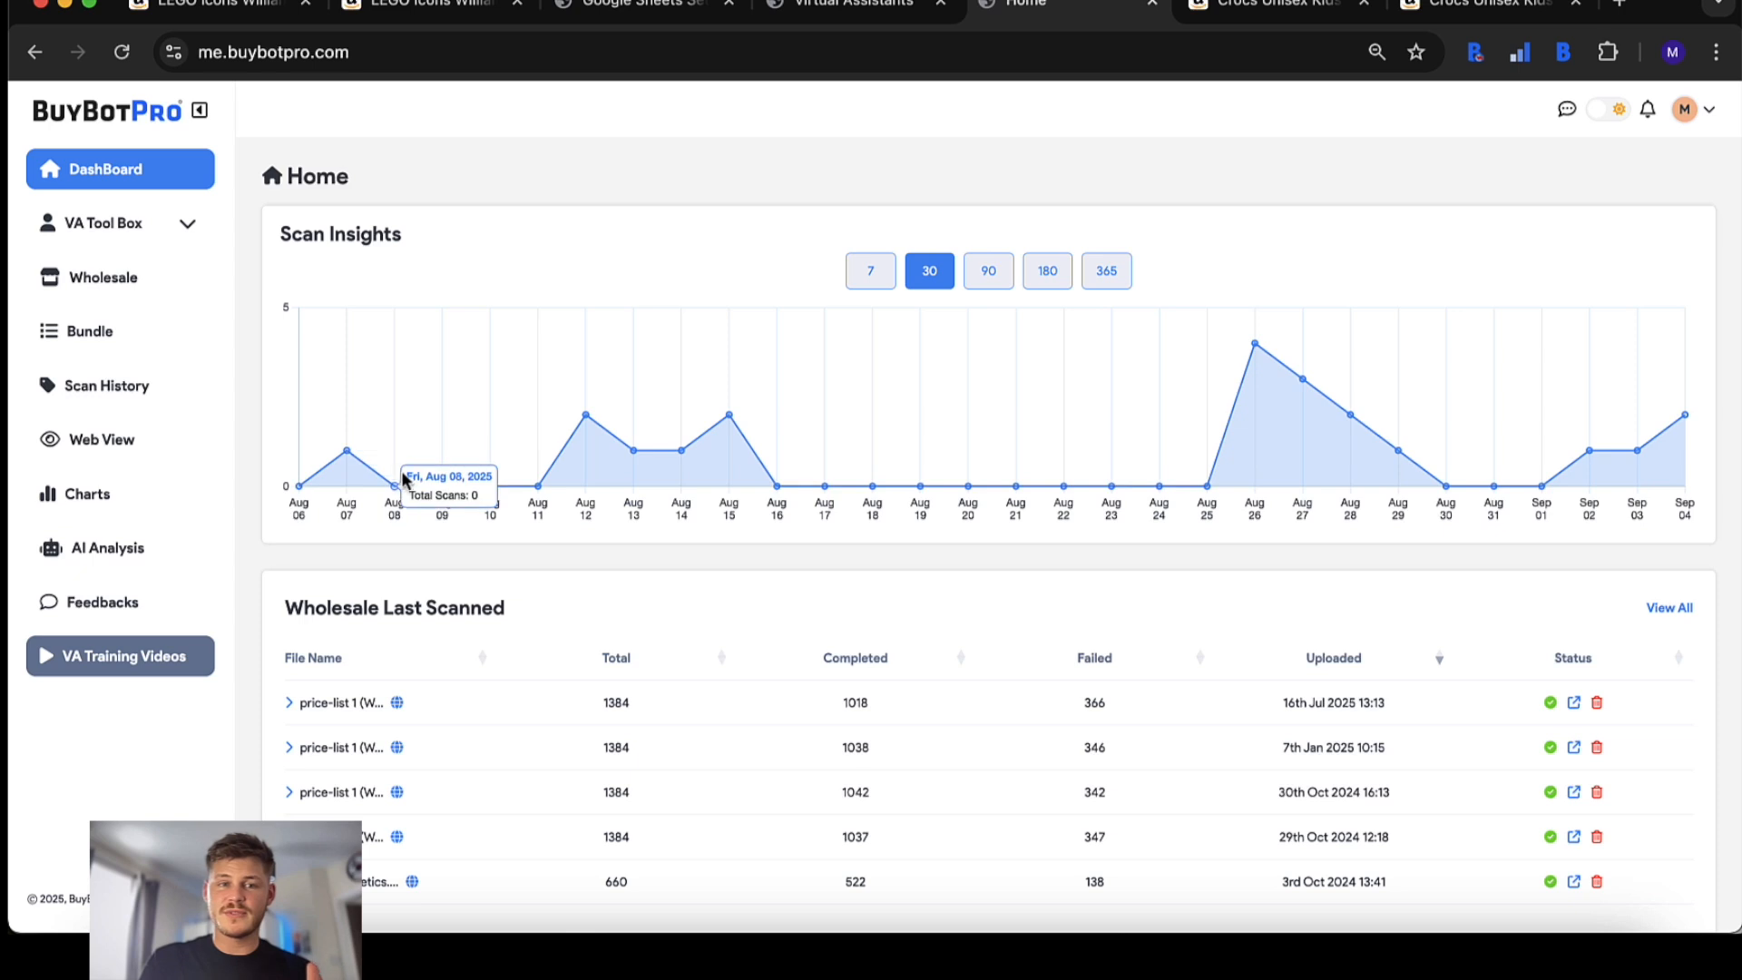
mouse_move(1038, 543)
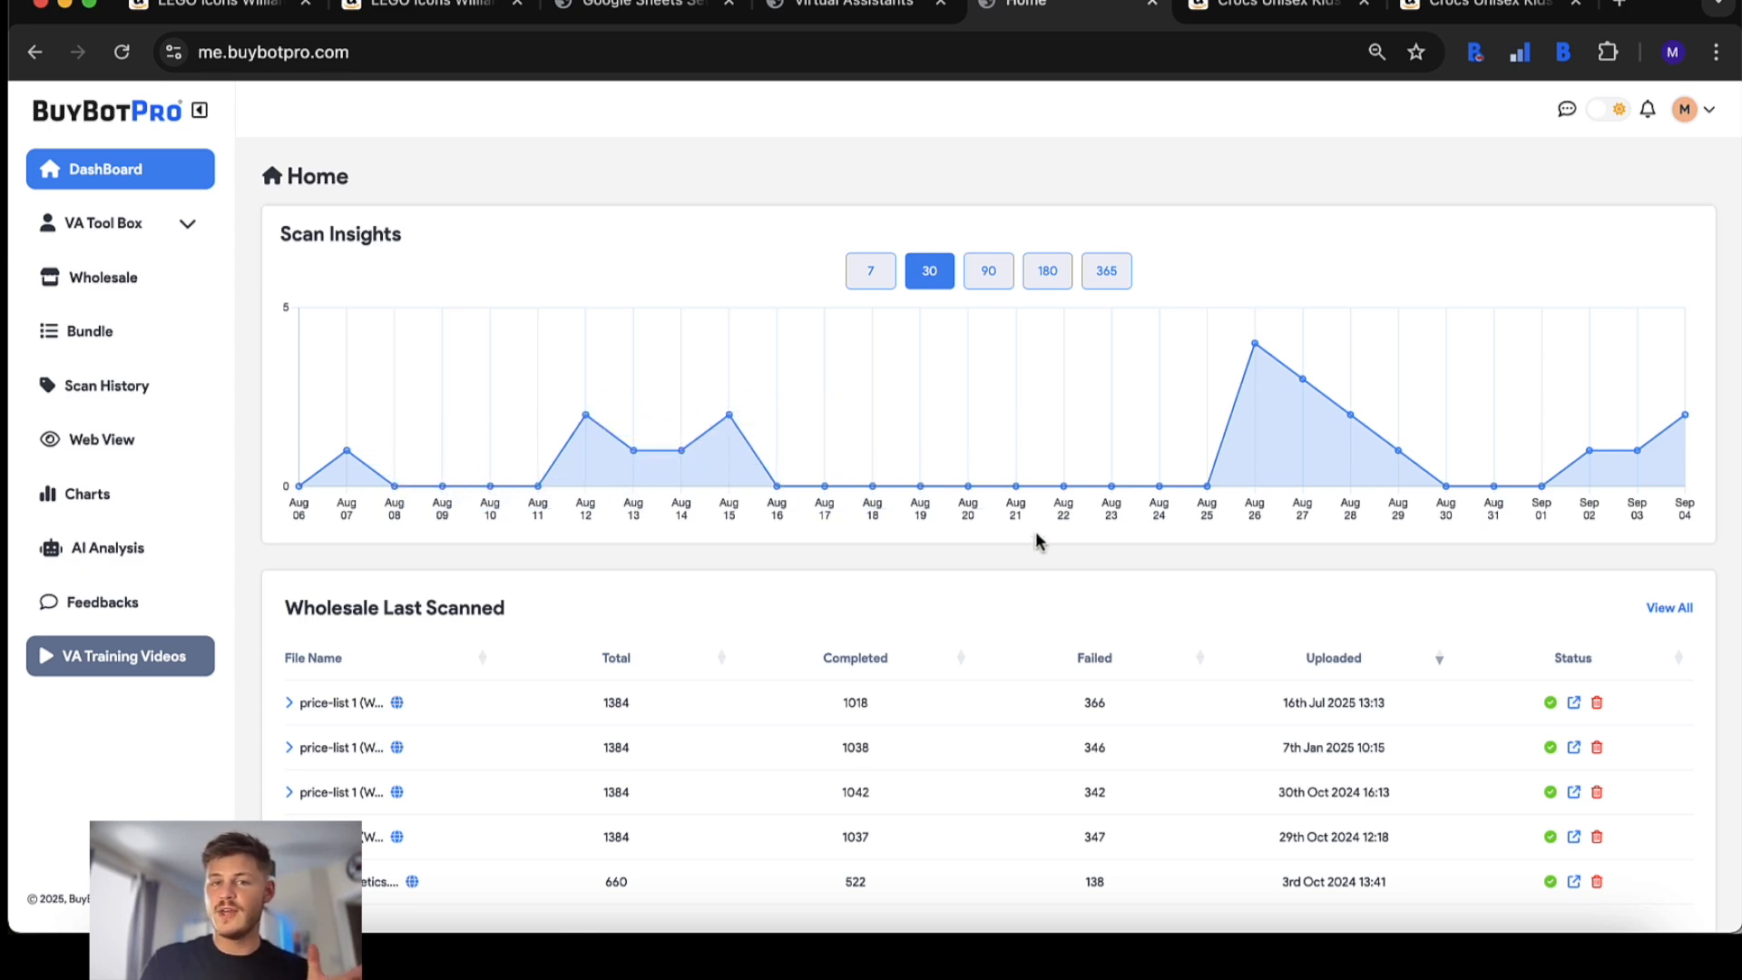
mouse_move(1051, 546)
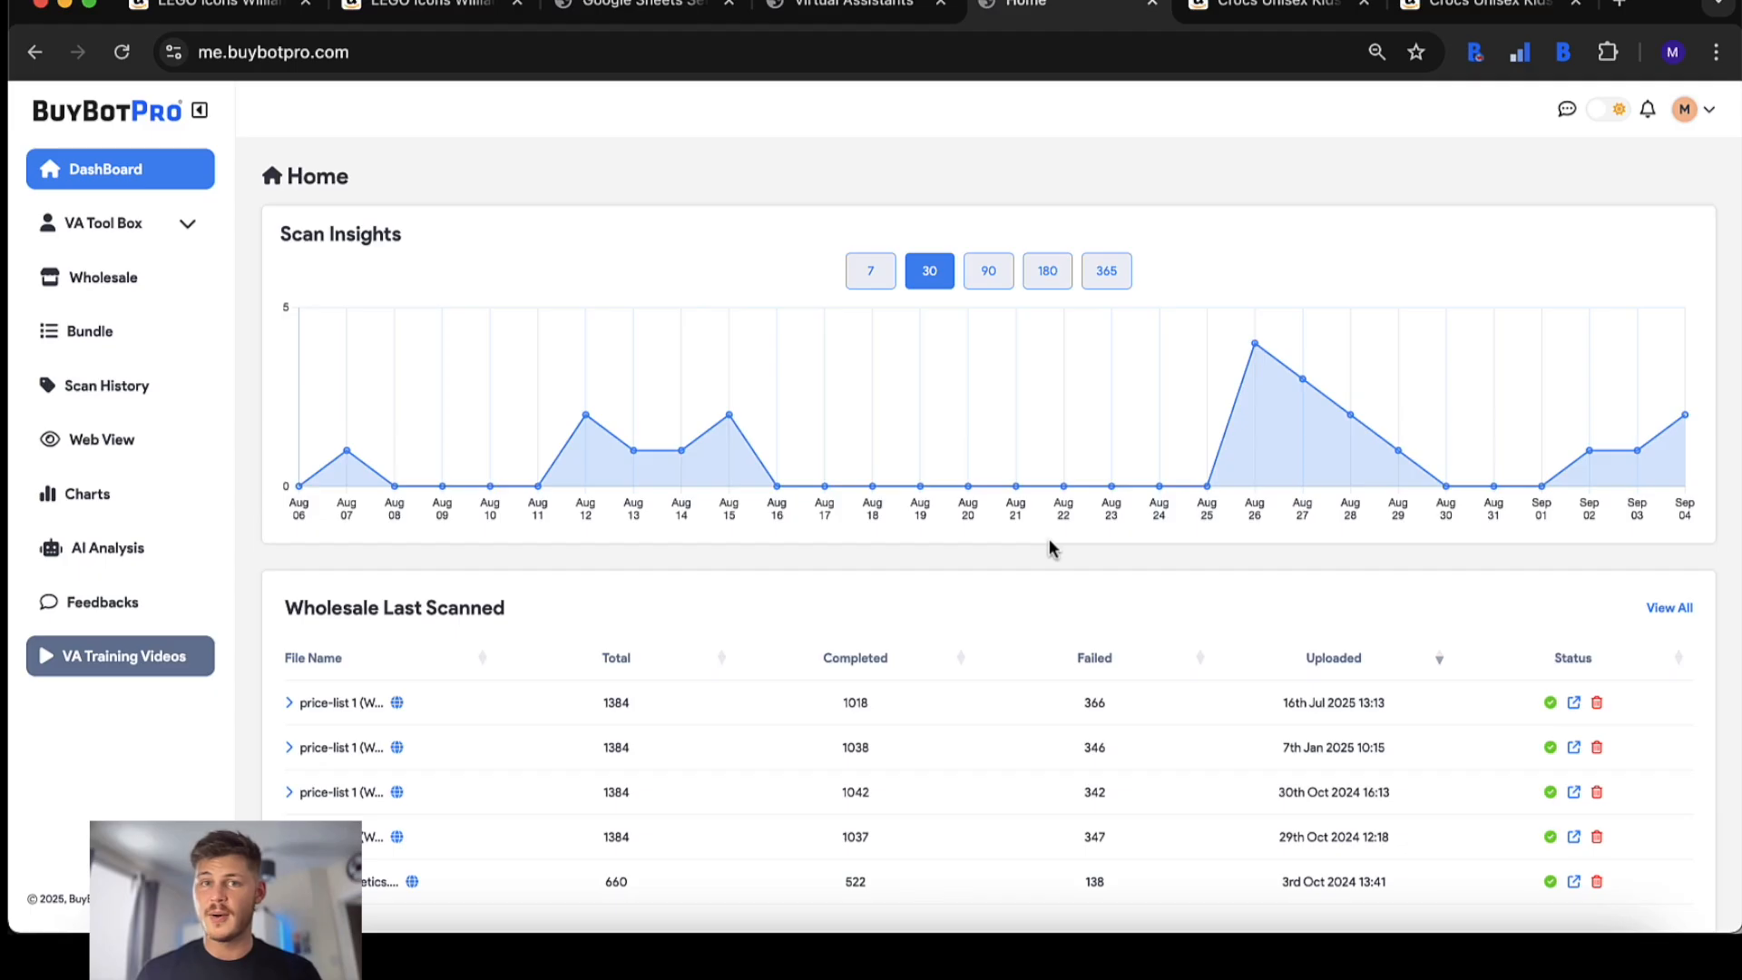
- Check the empty Feedbacks page, then switch to the Crocs kids' clog Amazon listing with the login panel
click(102, 602)
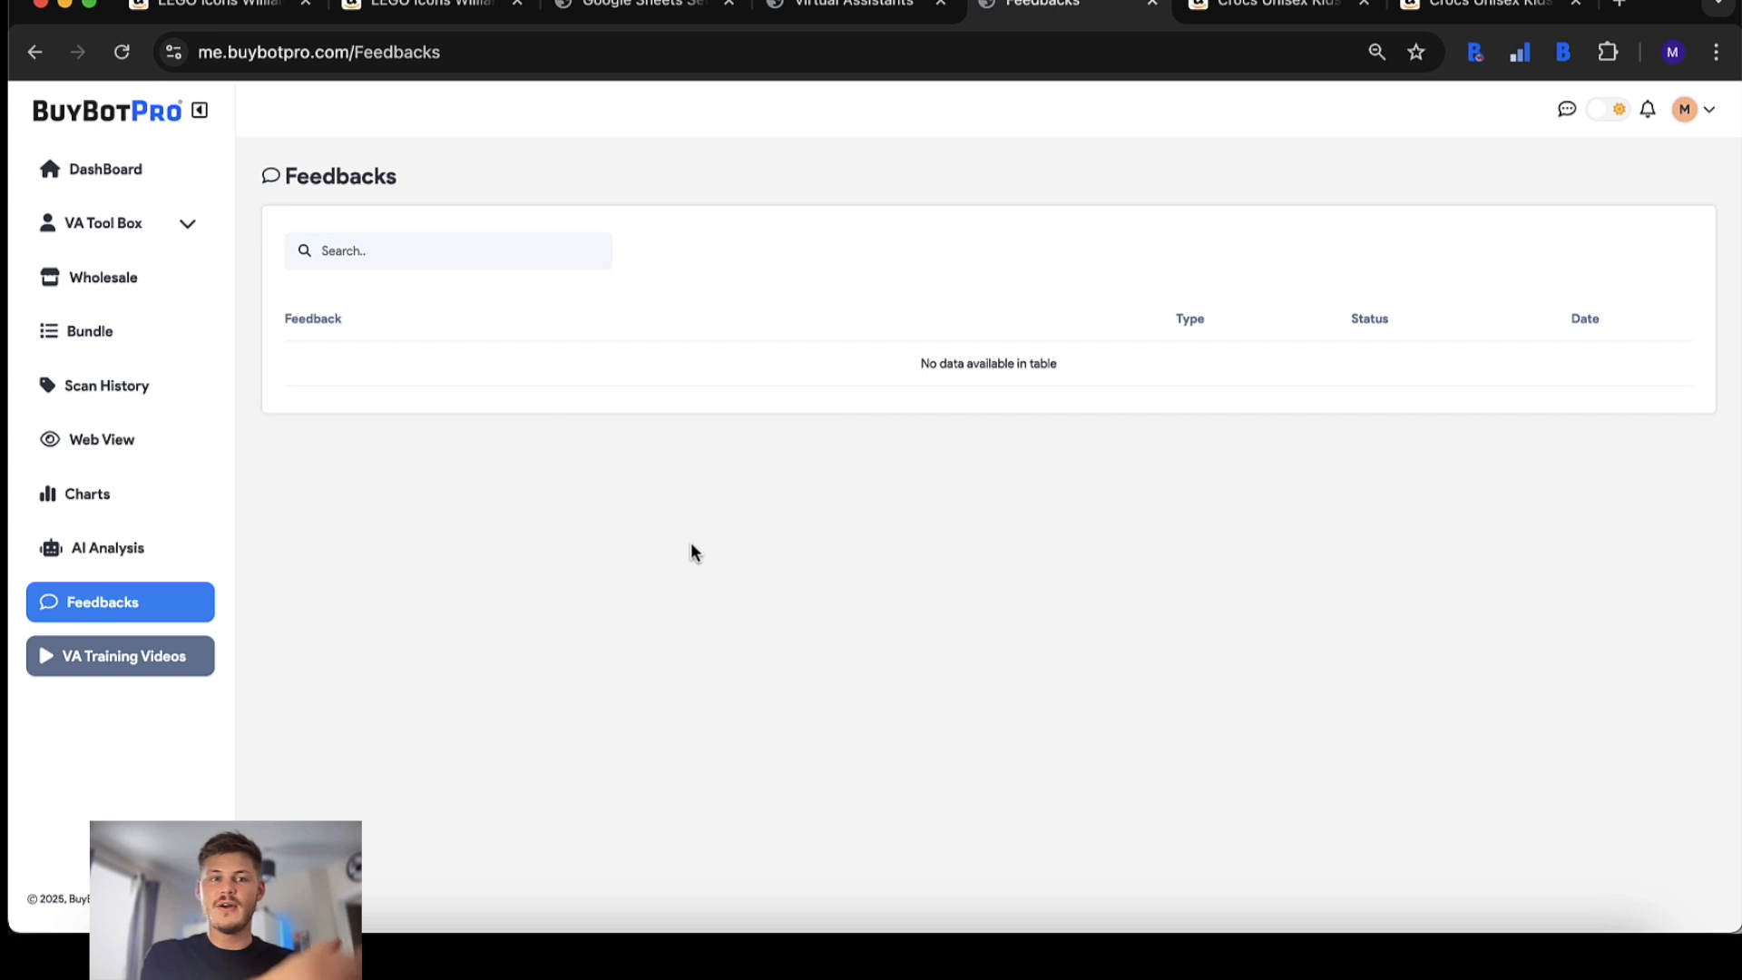
mouse_move(499, 592)
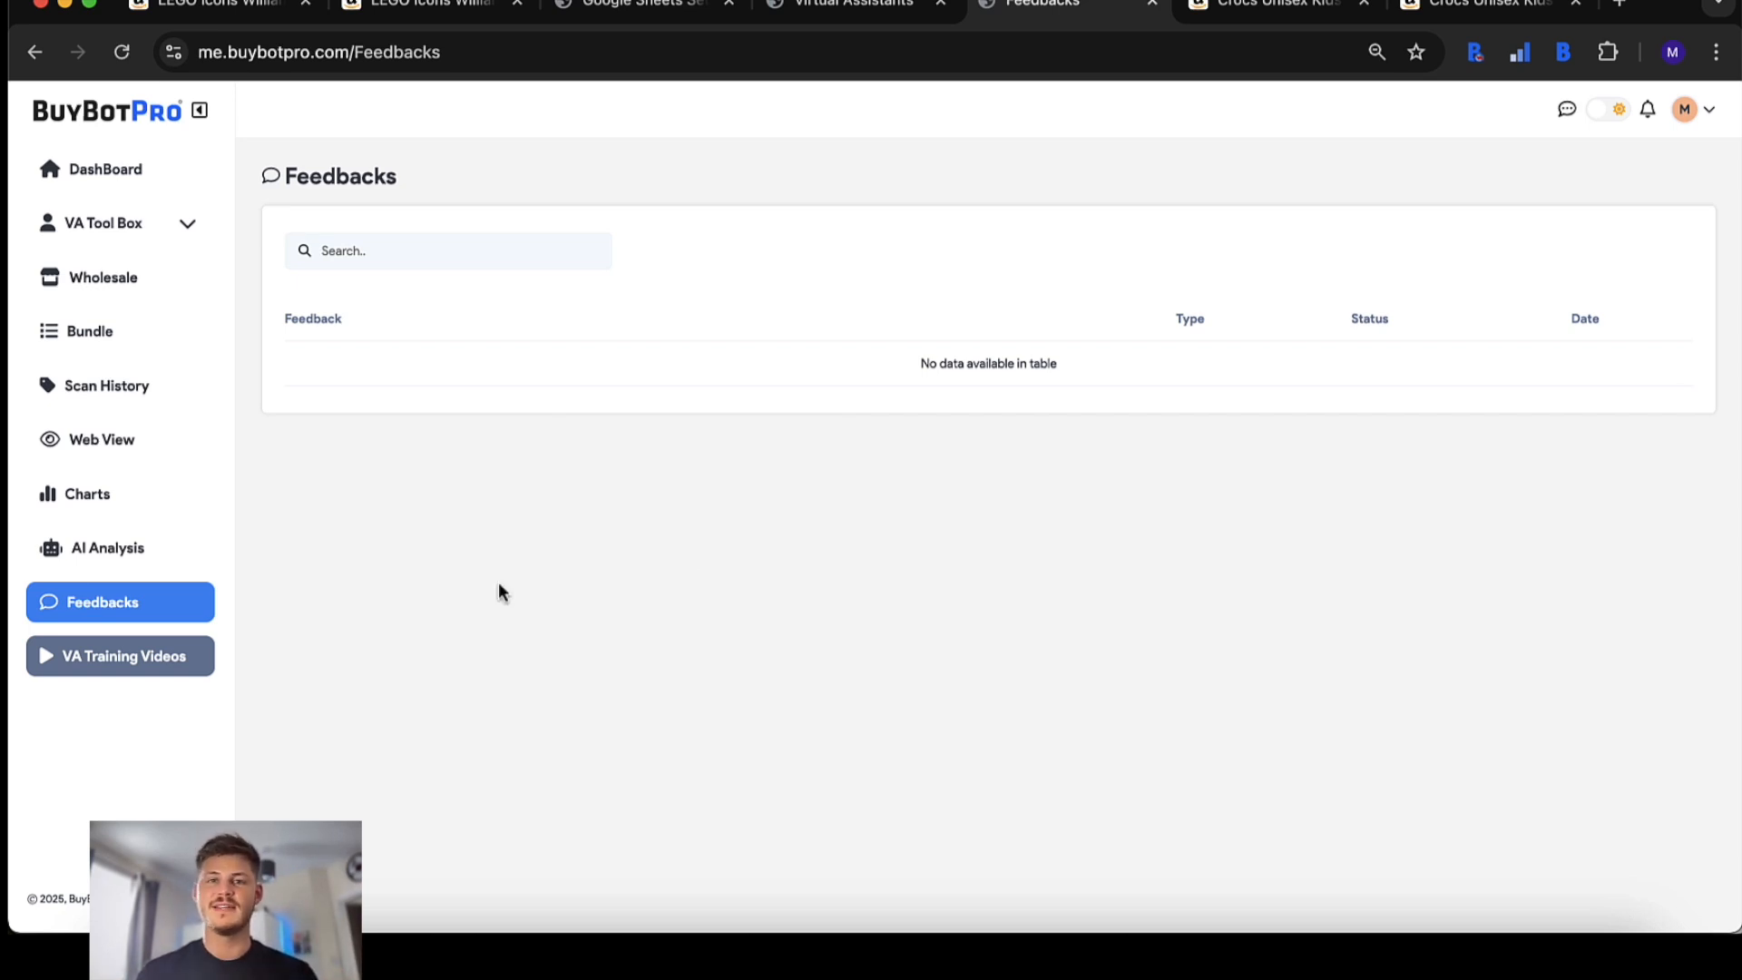
click(1272, 4)
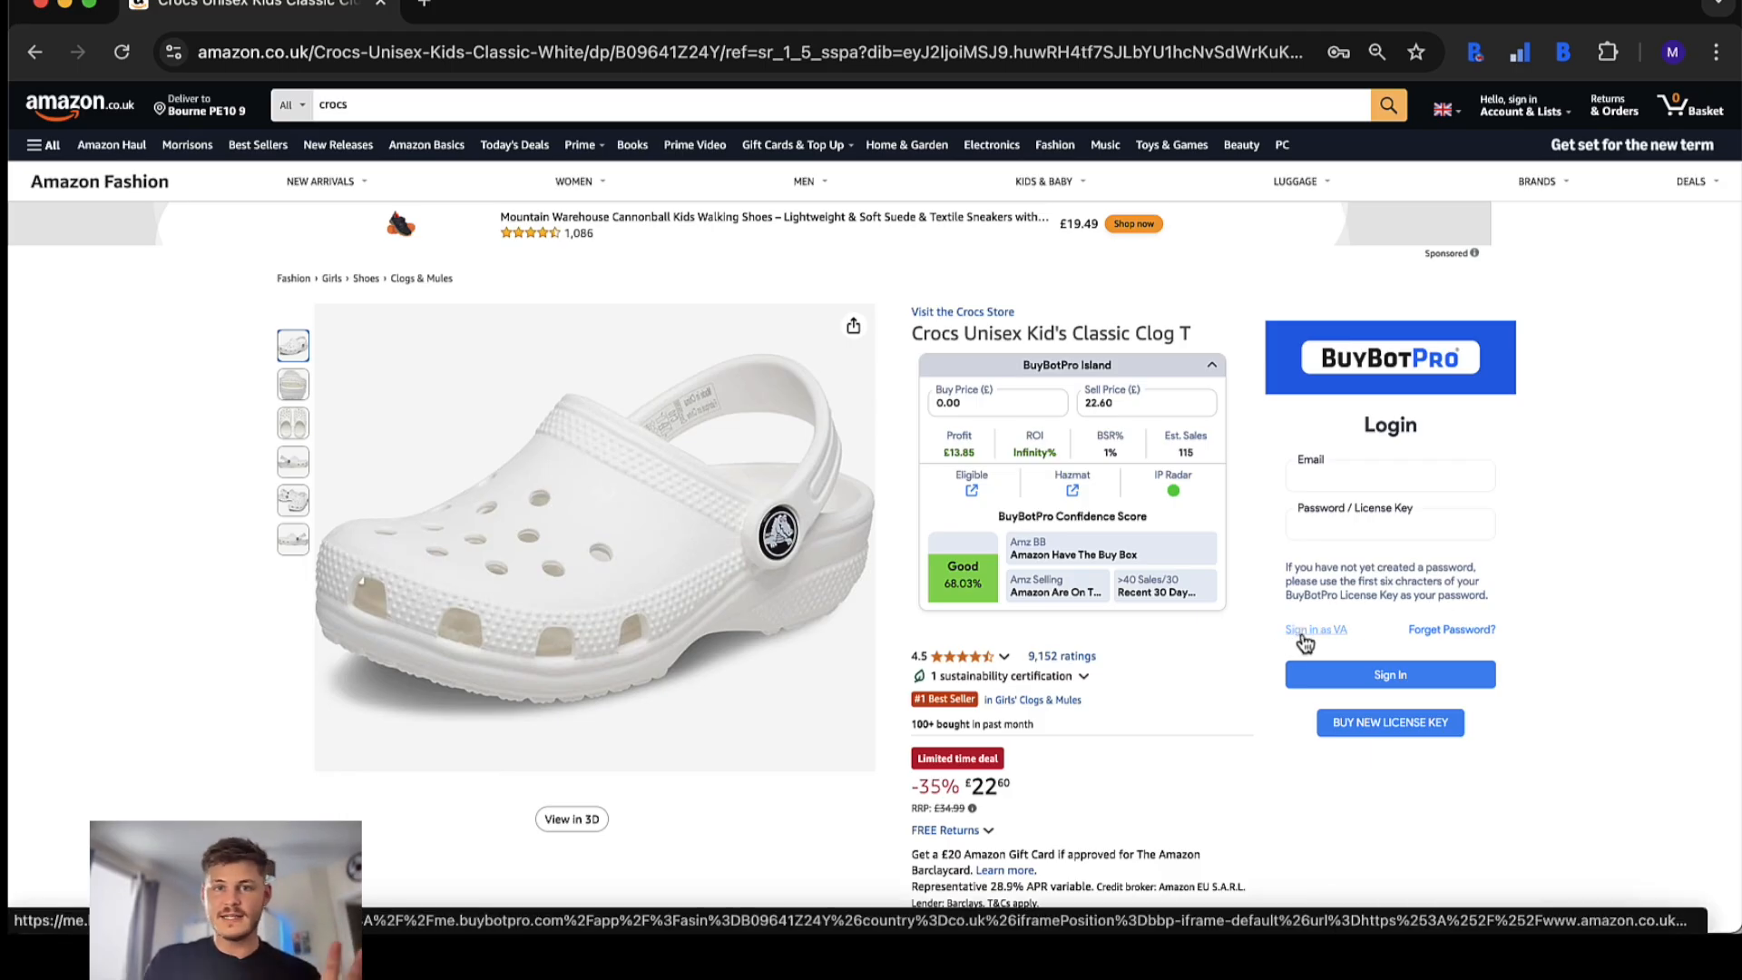
- Sign in as a VA to reach the VA-only Web View ASIN search page
click(1314, 630)
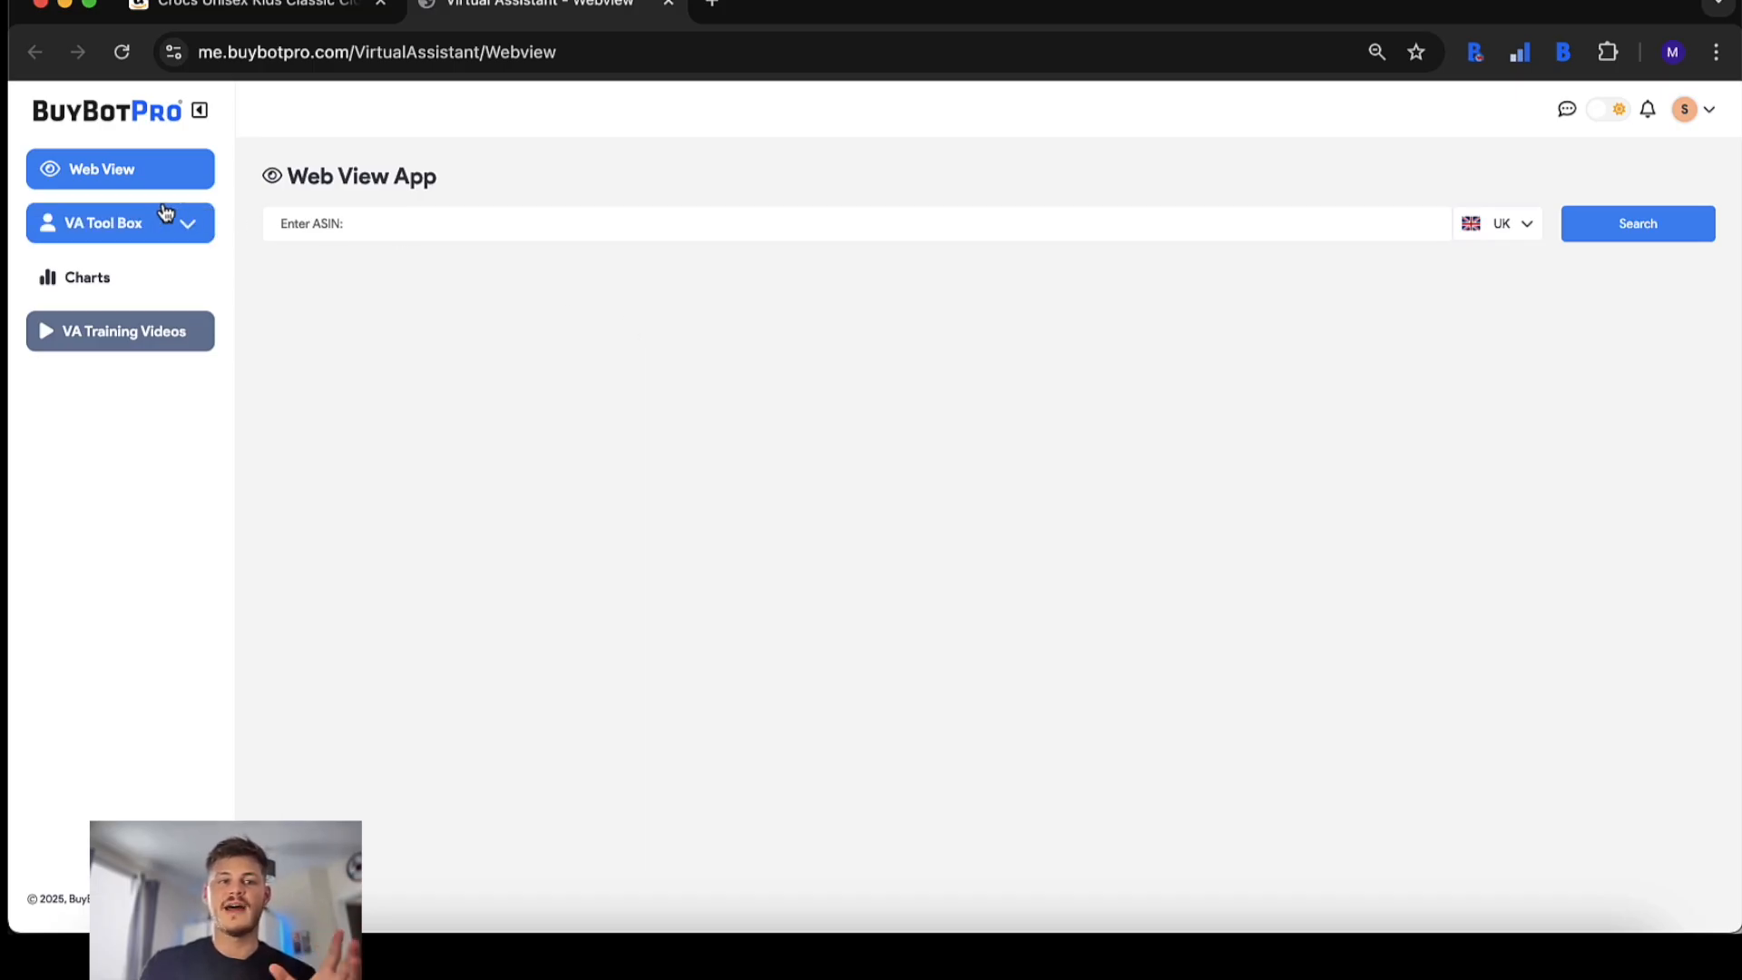
mouse_move(202, 439)
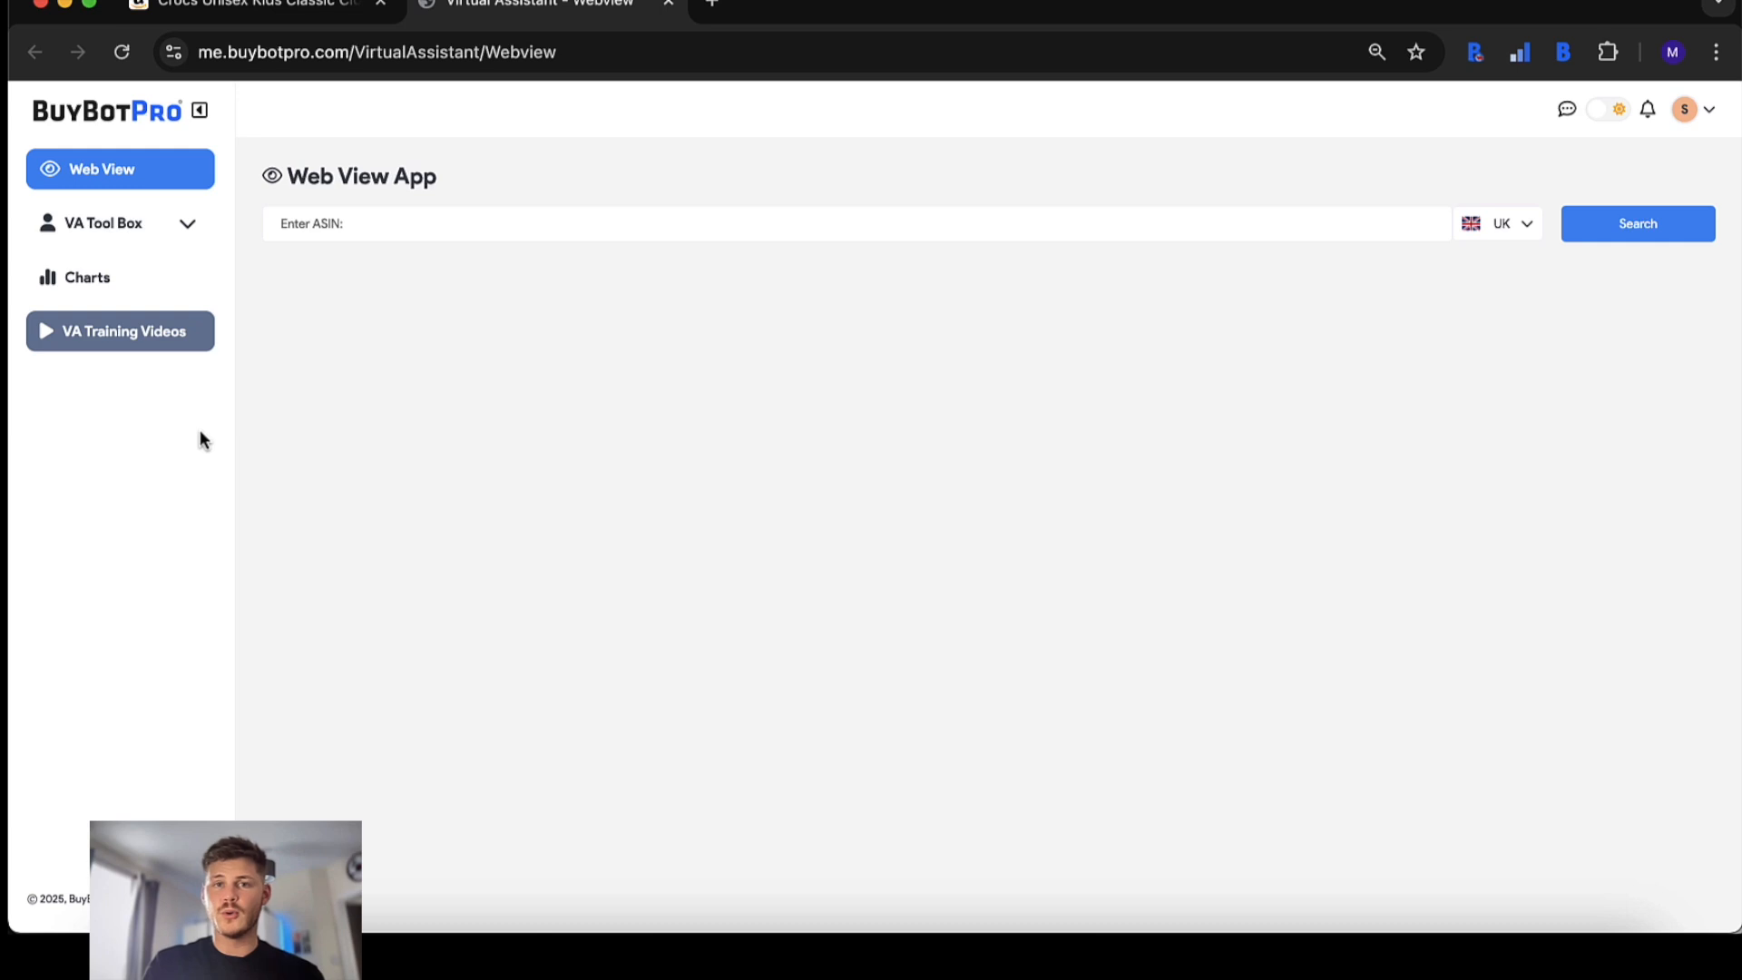
mouse_move(606, 340)
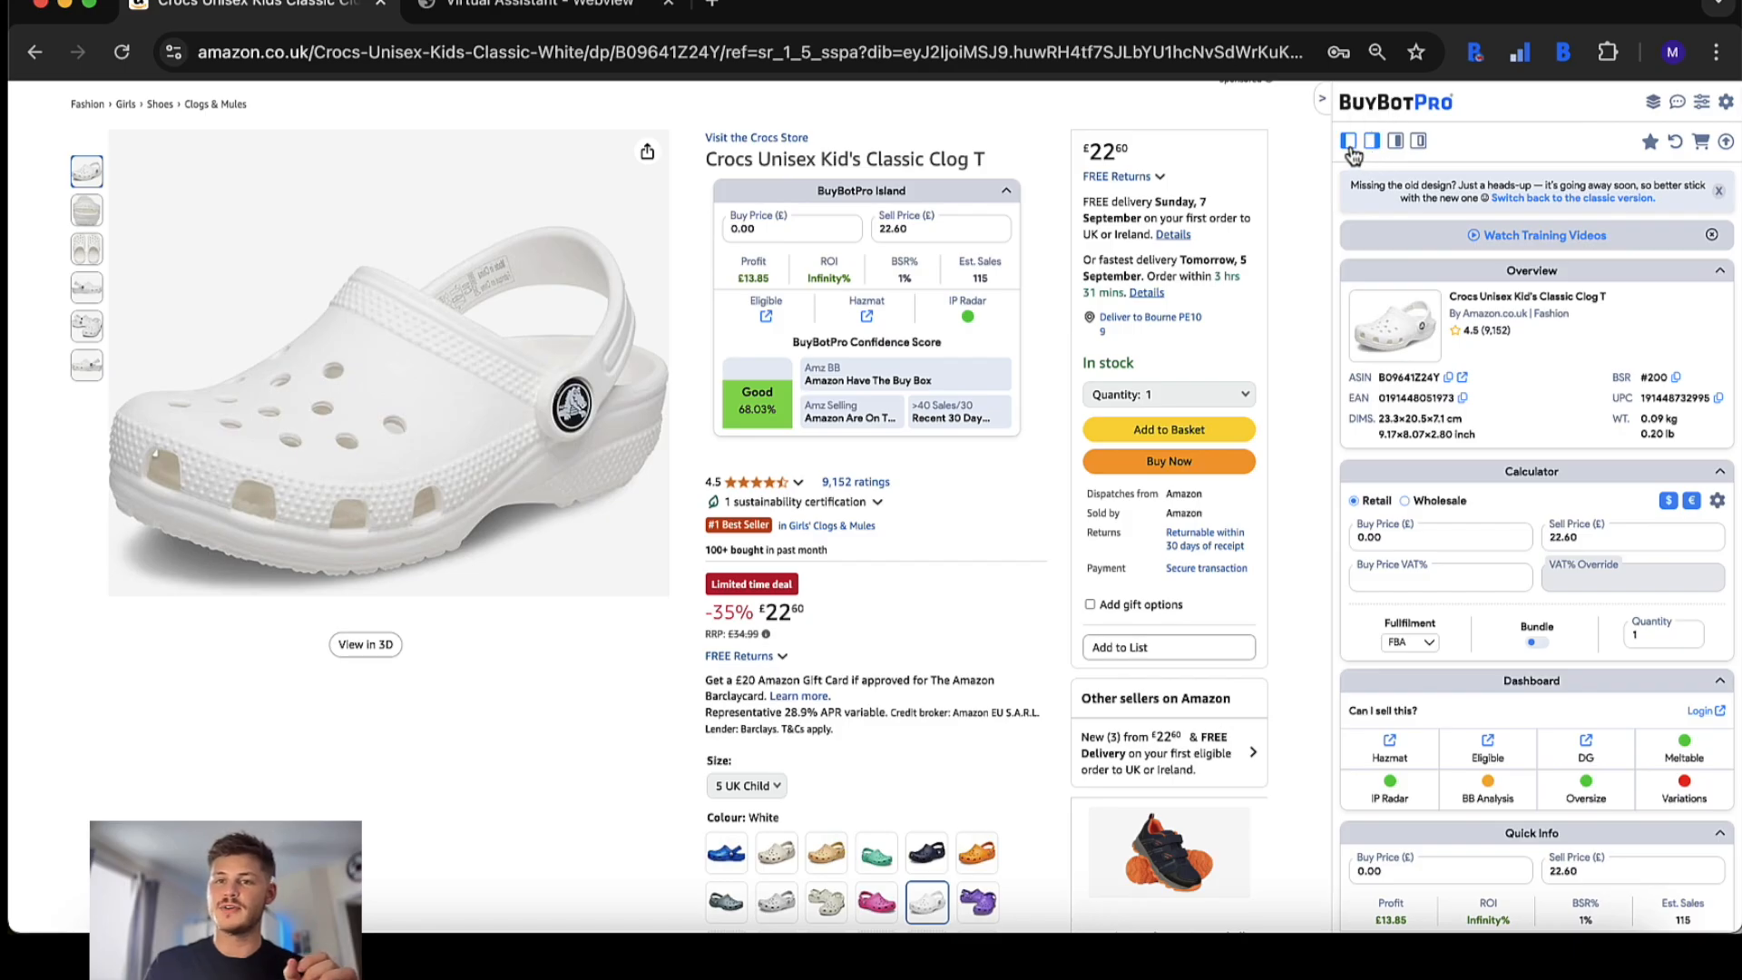
mouse_move(1419, 310)
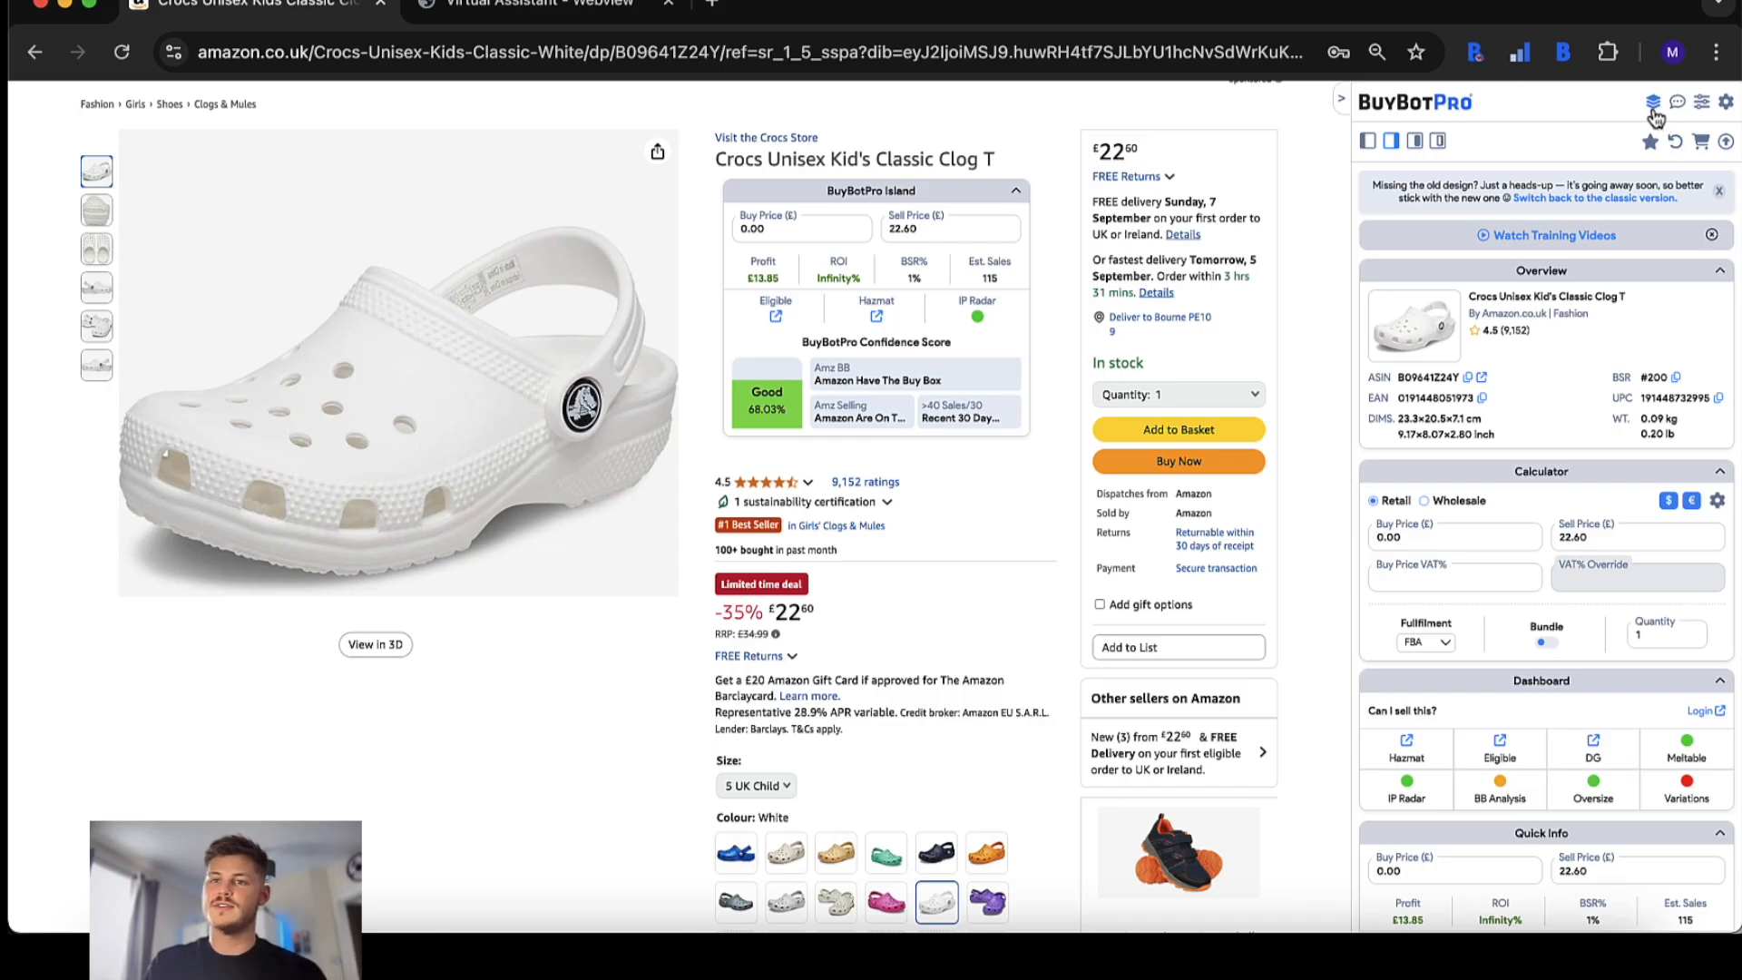
- Switch the Crocs panel to its flatter, compact alternate theme and review its sections
click(1651, 102)
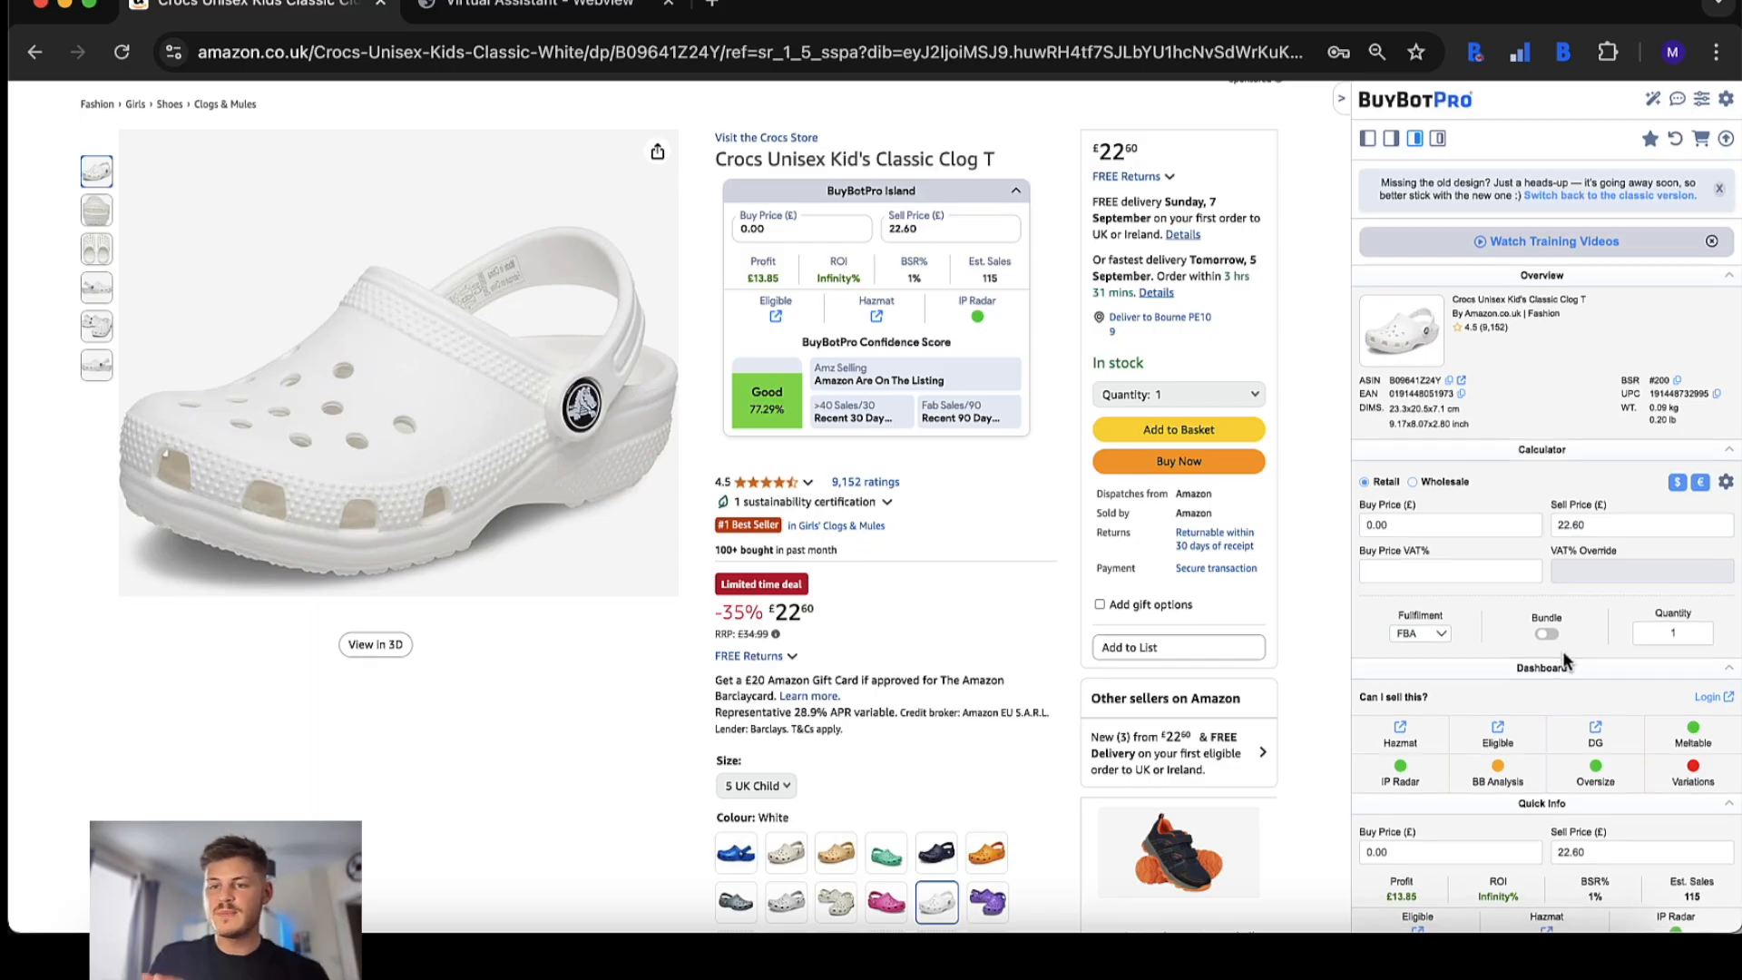
scroll(down, 3)
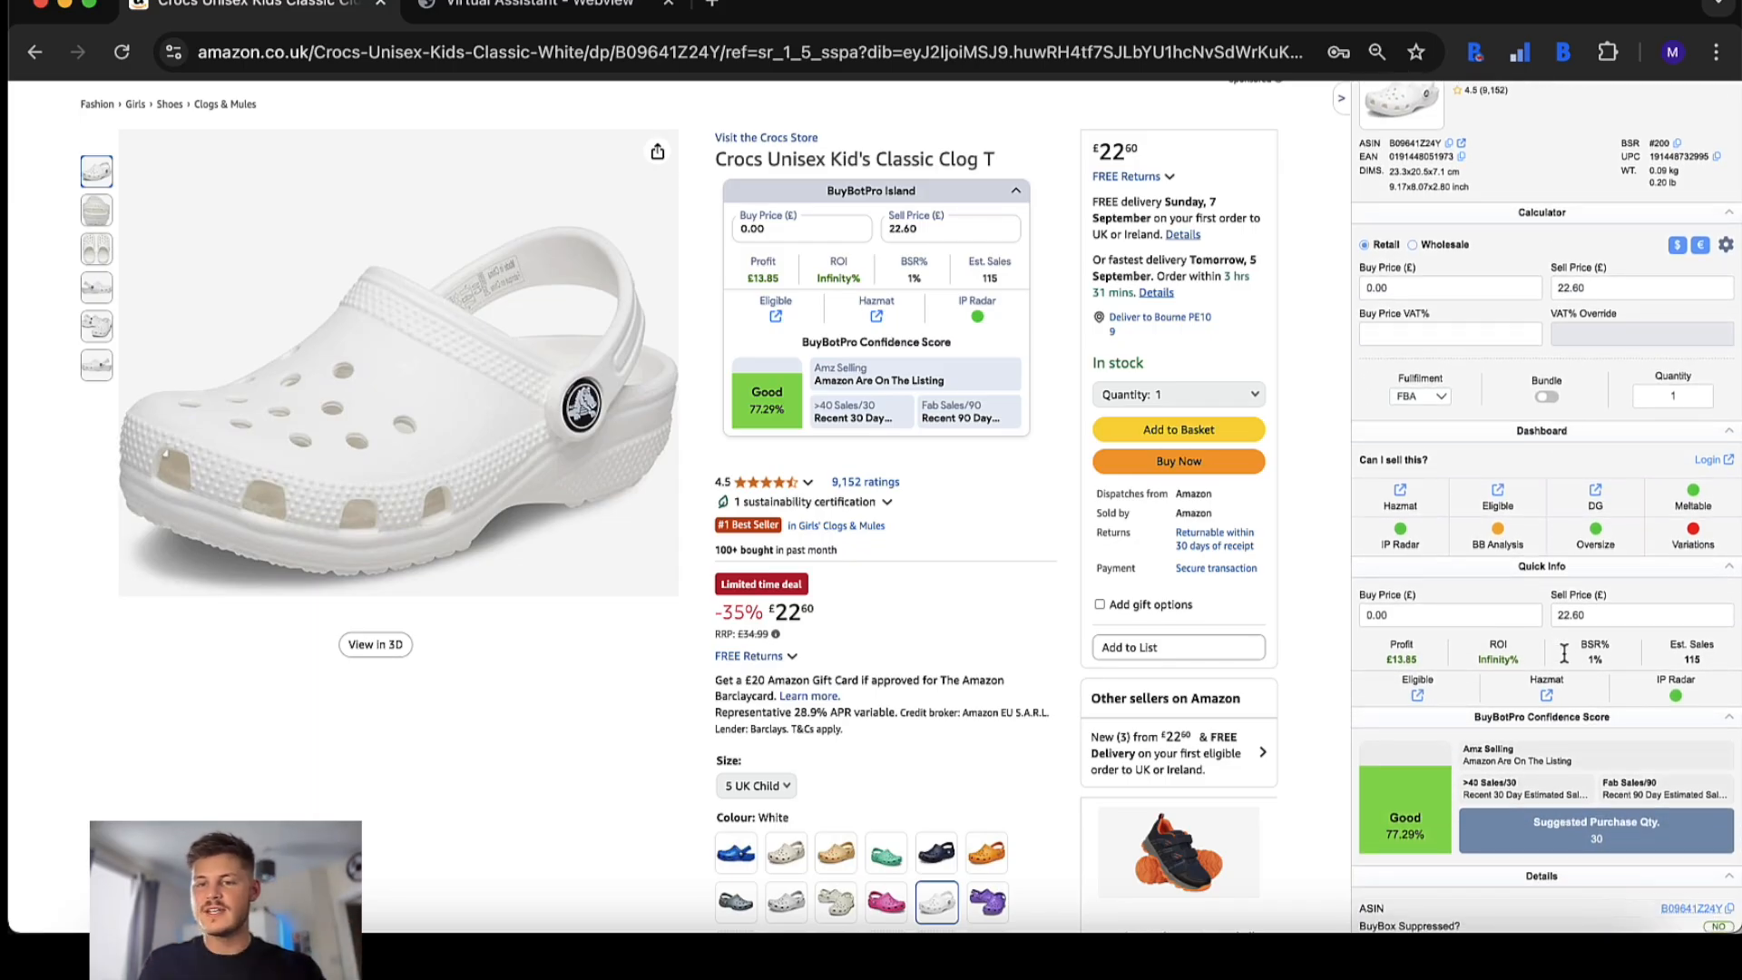
scroll(down, 3)
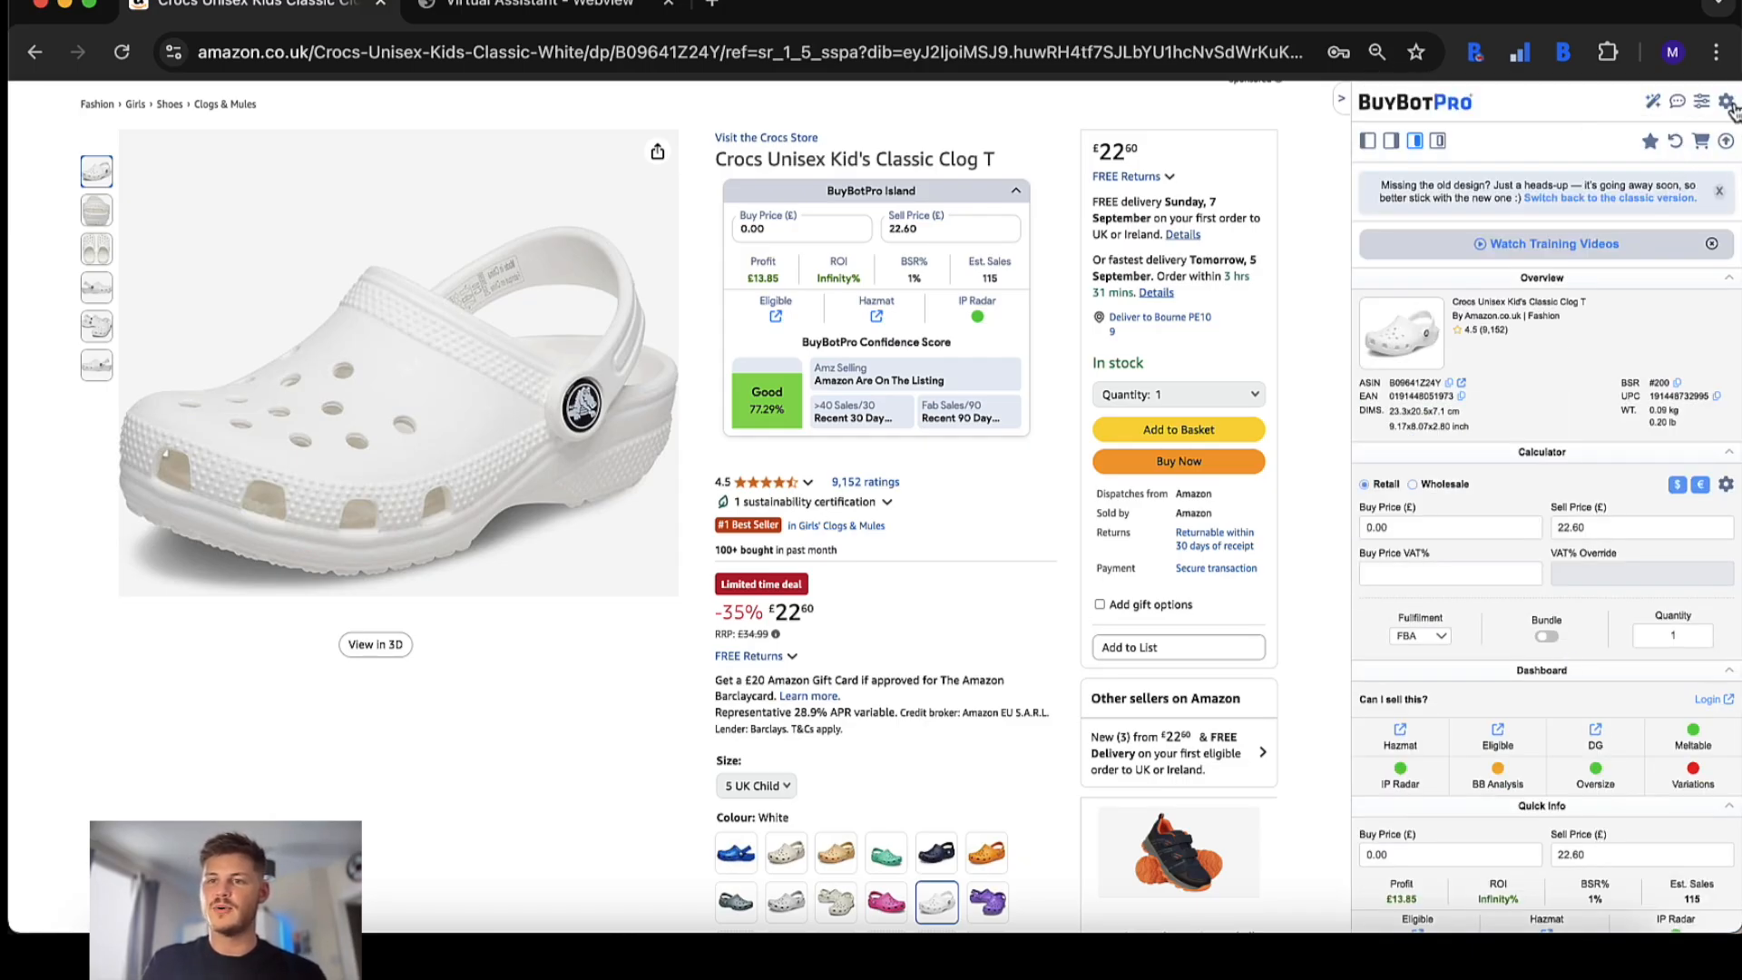
- Set Design (Theme) under Personalisation so the panel sections show as rounded cards again
click(1726, 101)
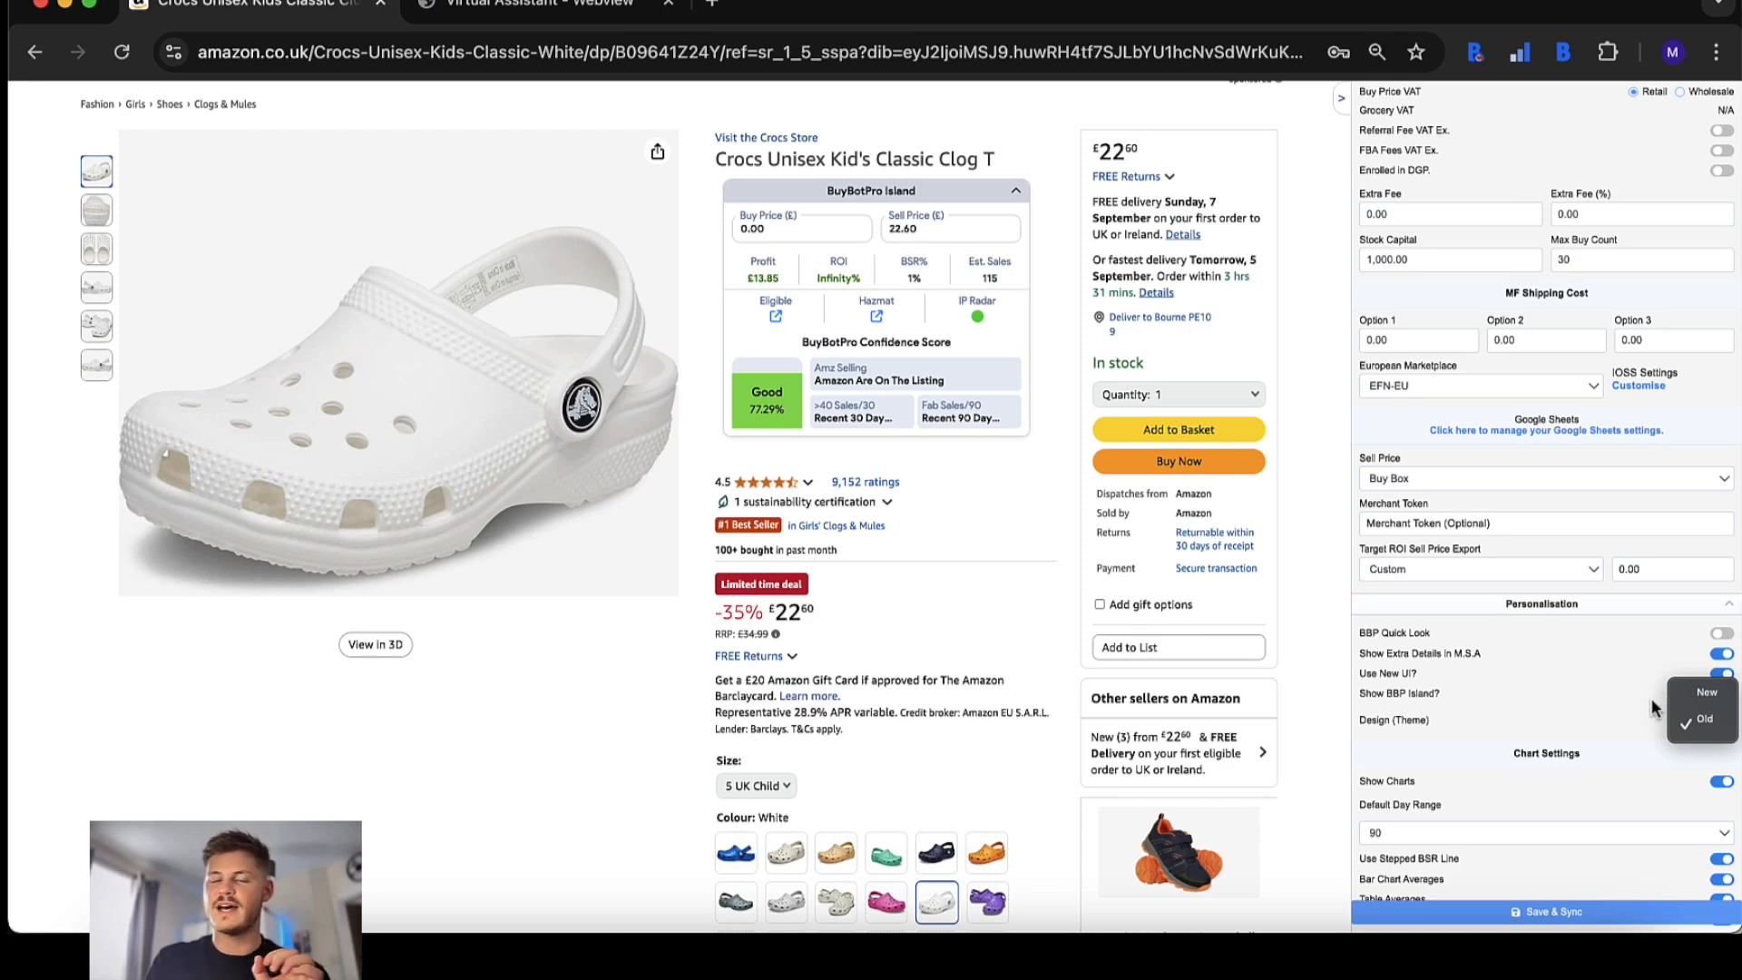
click(1706, 691)
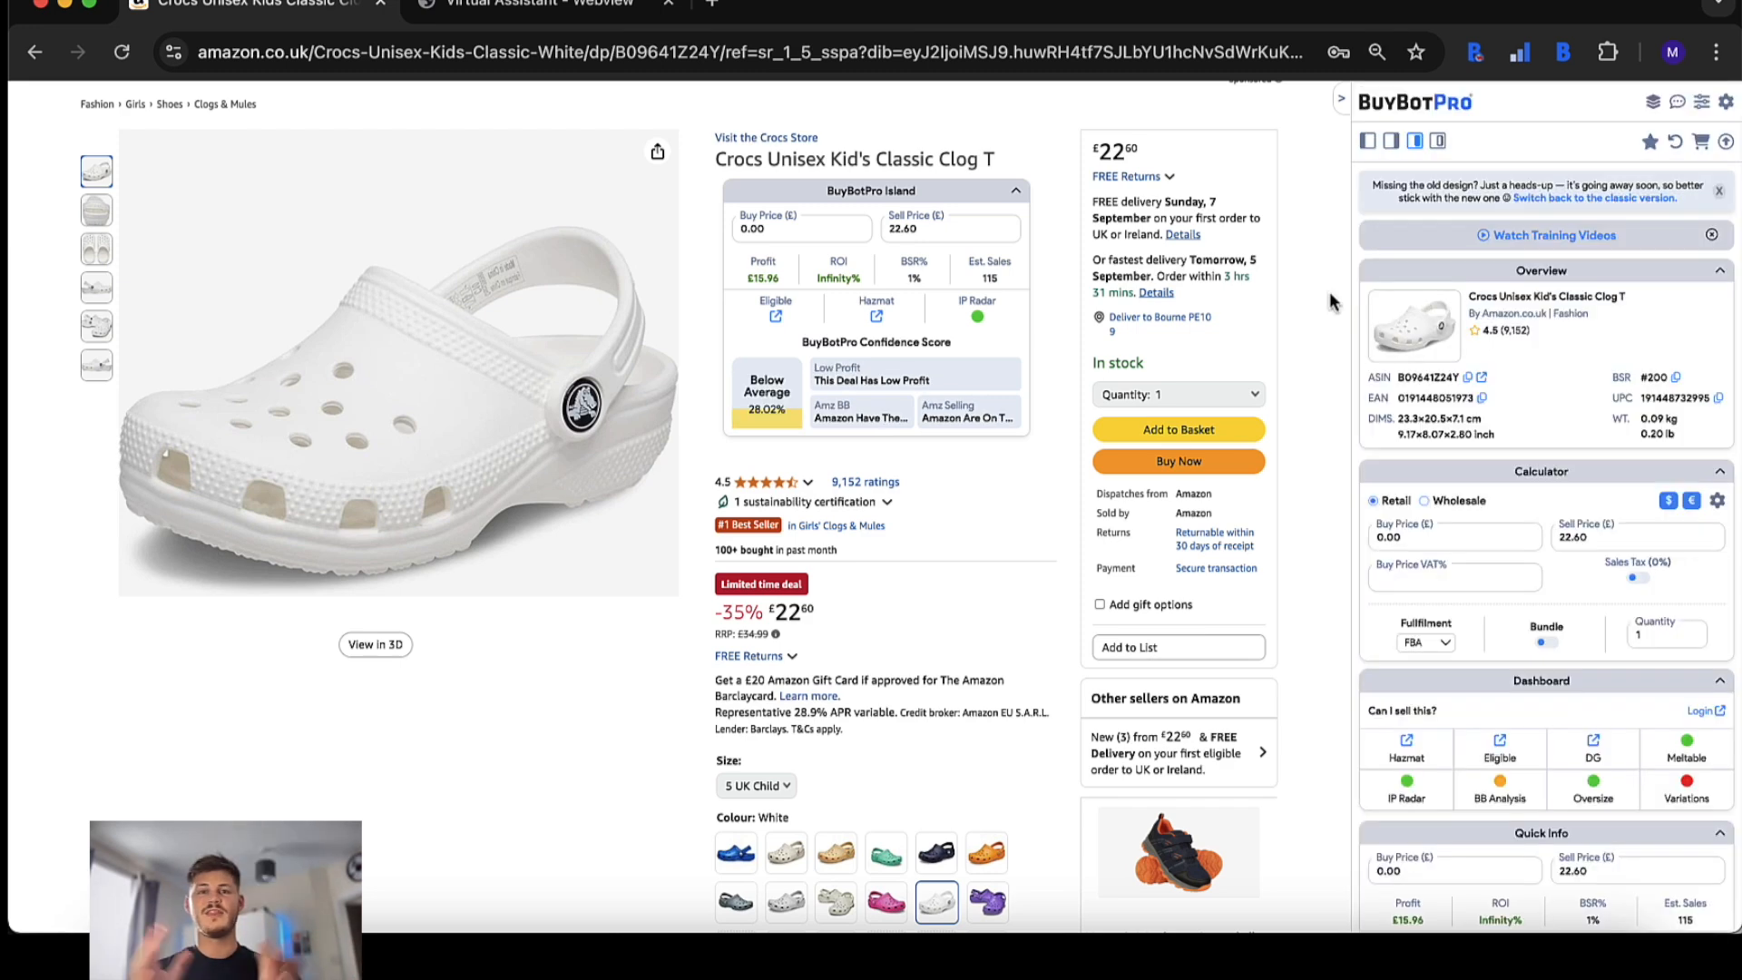